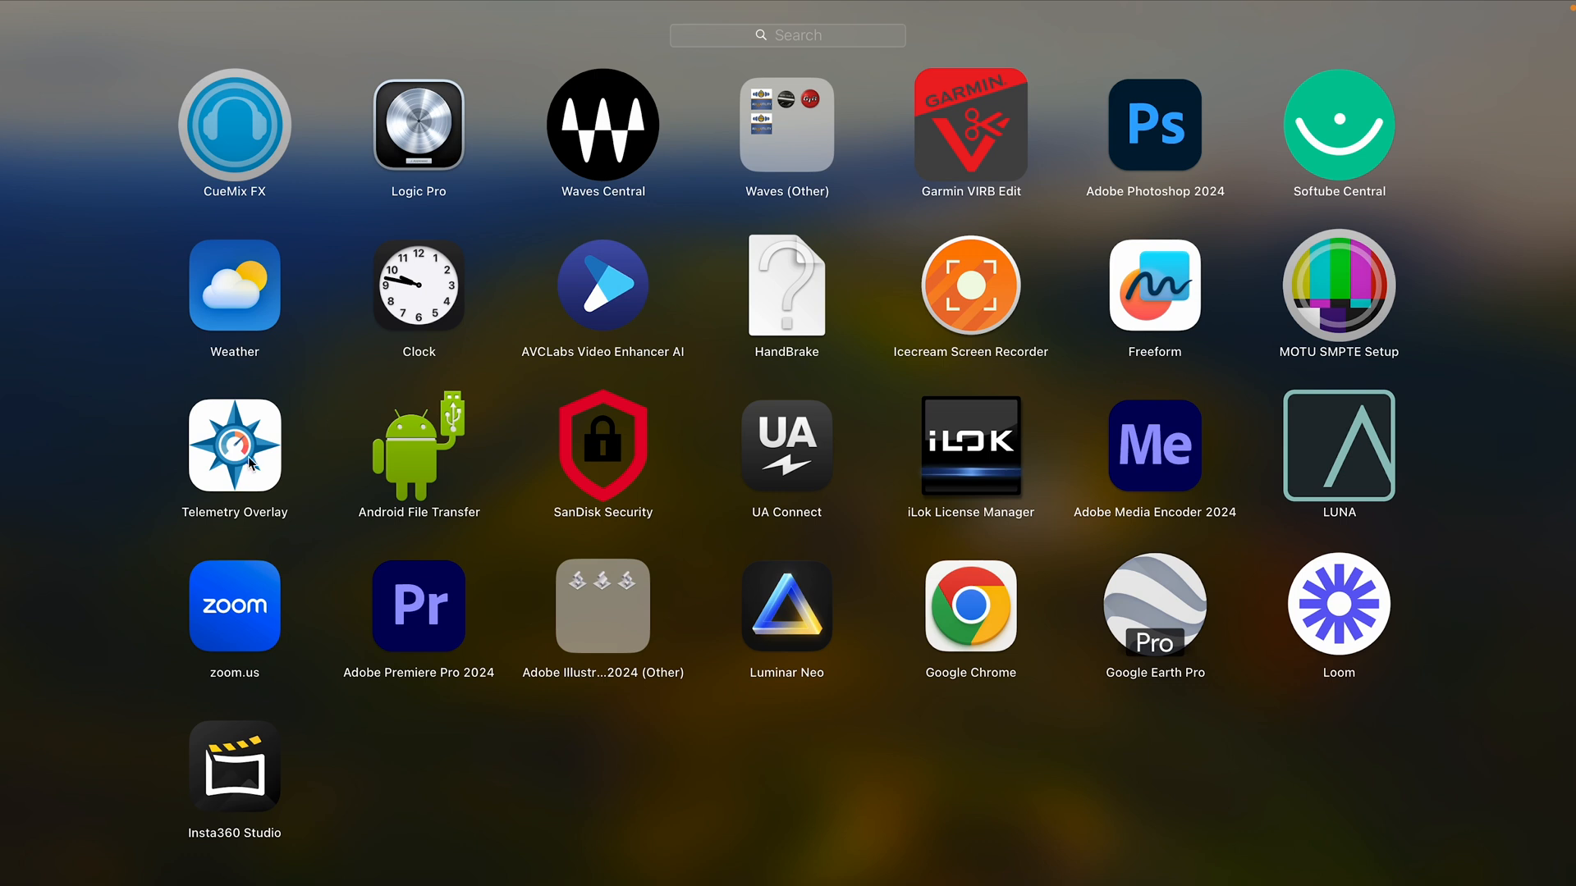
mouse_move(260, 454)
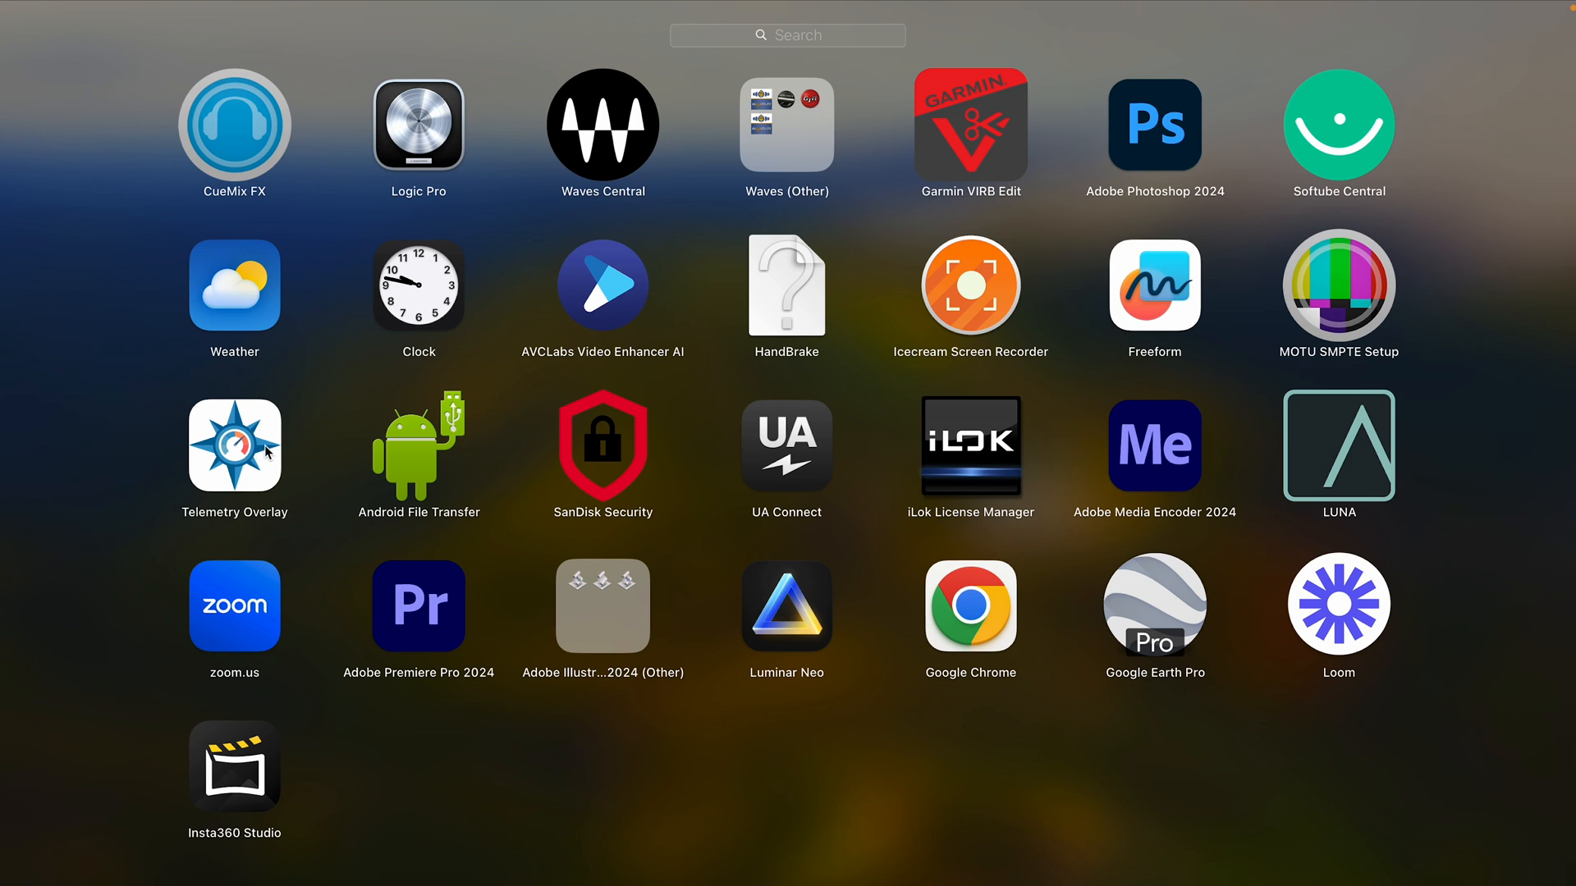
mouse_move(305, 505)
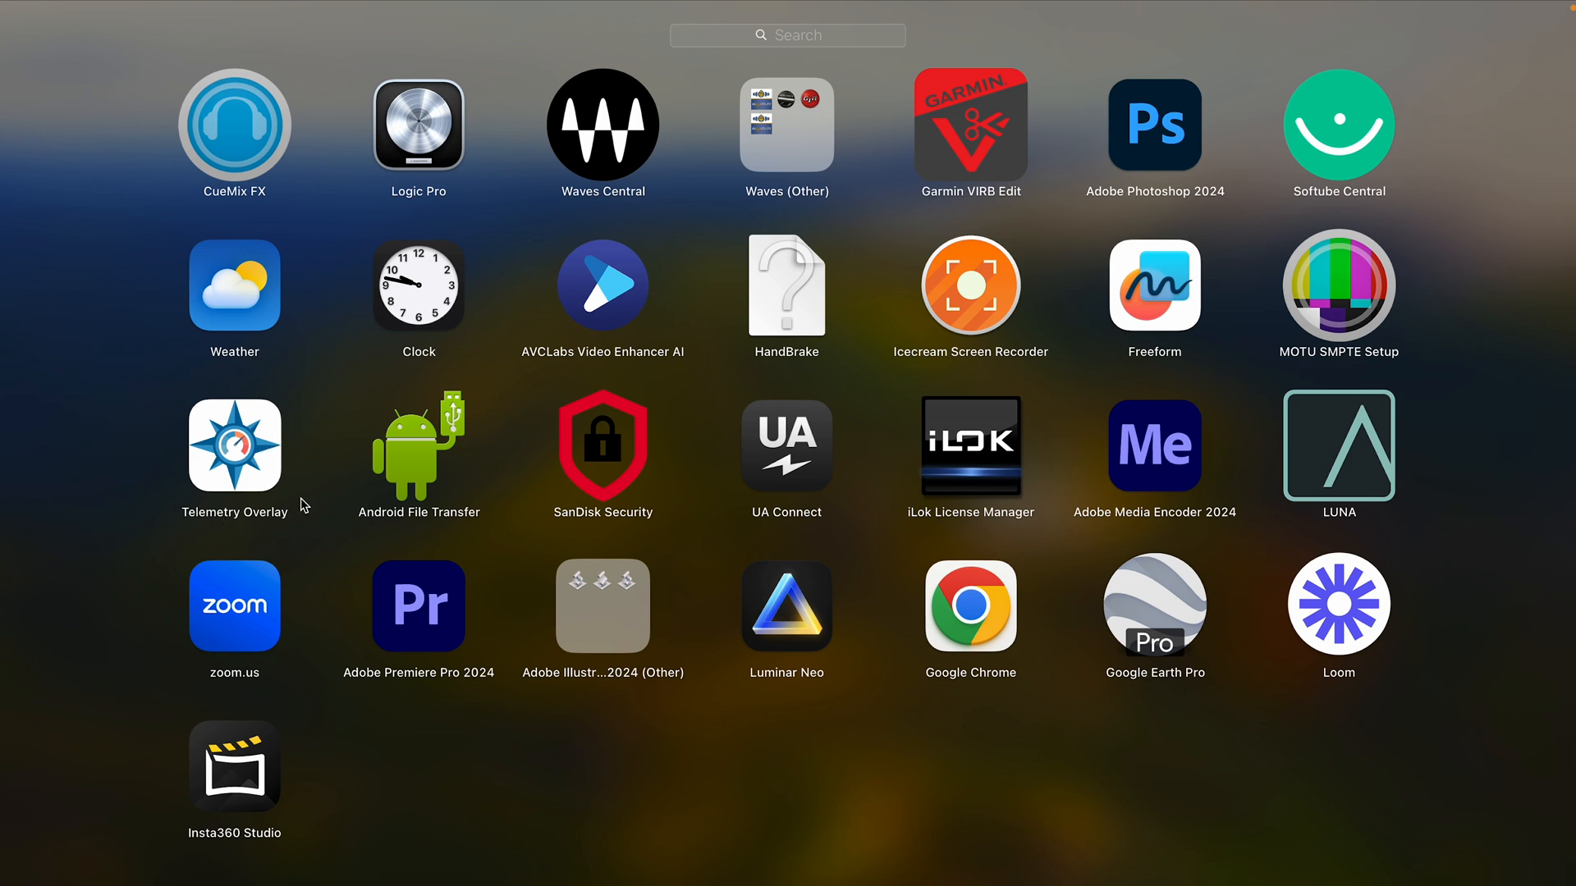
mouse_move(213, 460)
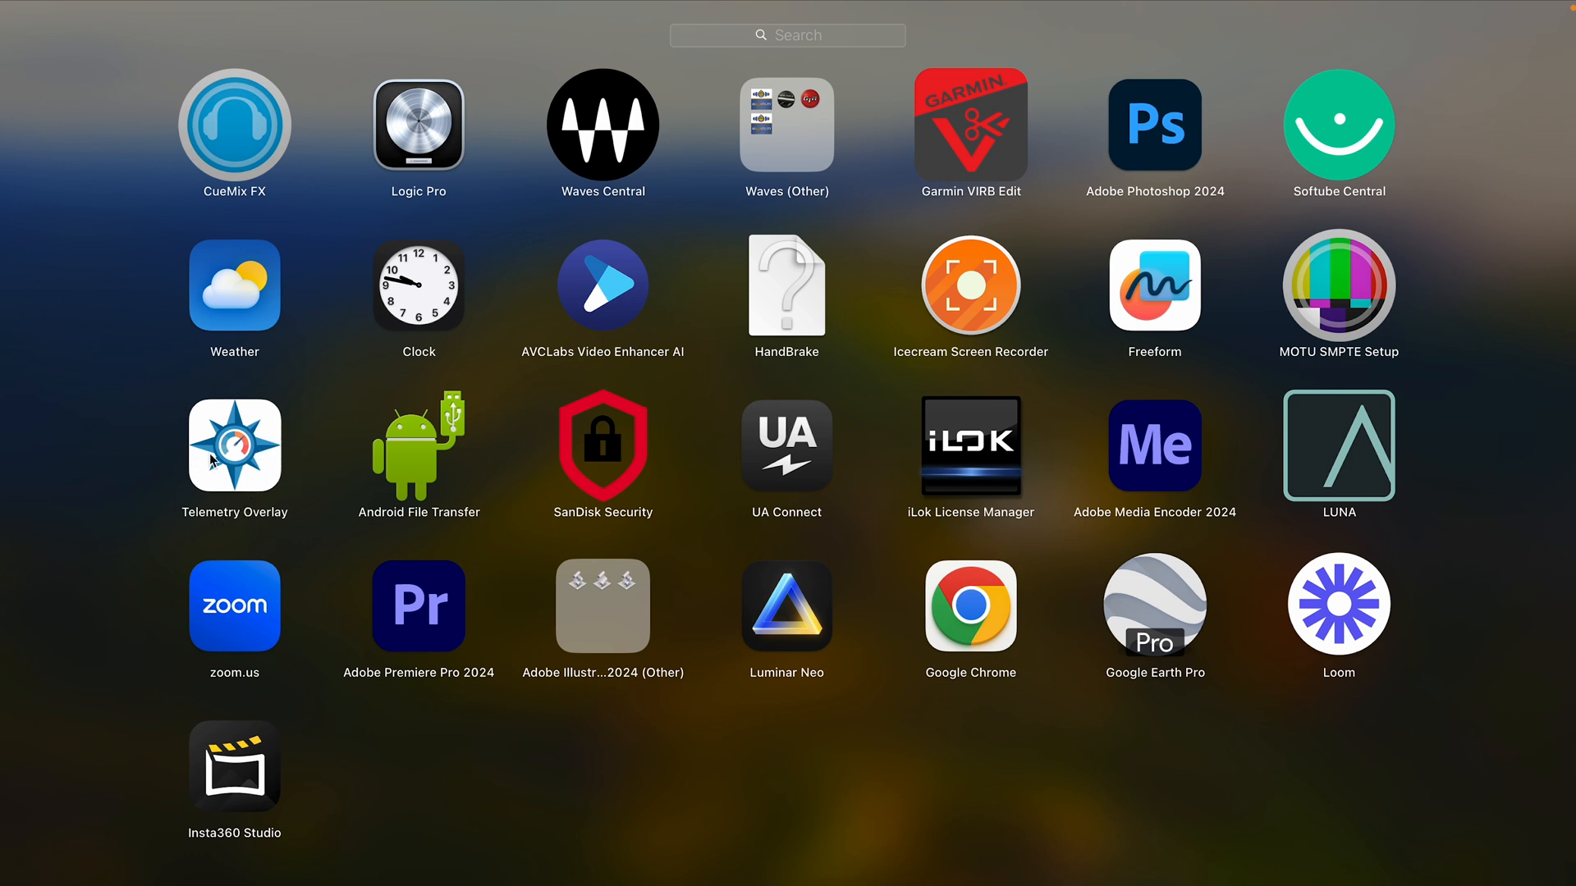
mouse_move(235, 458)
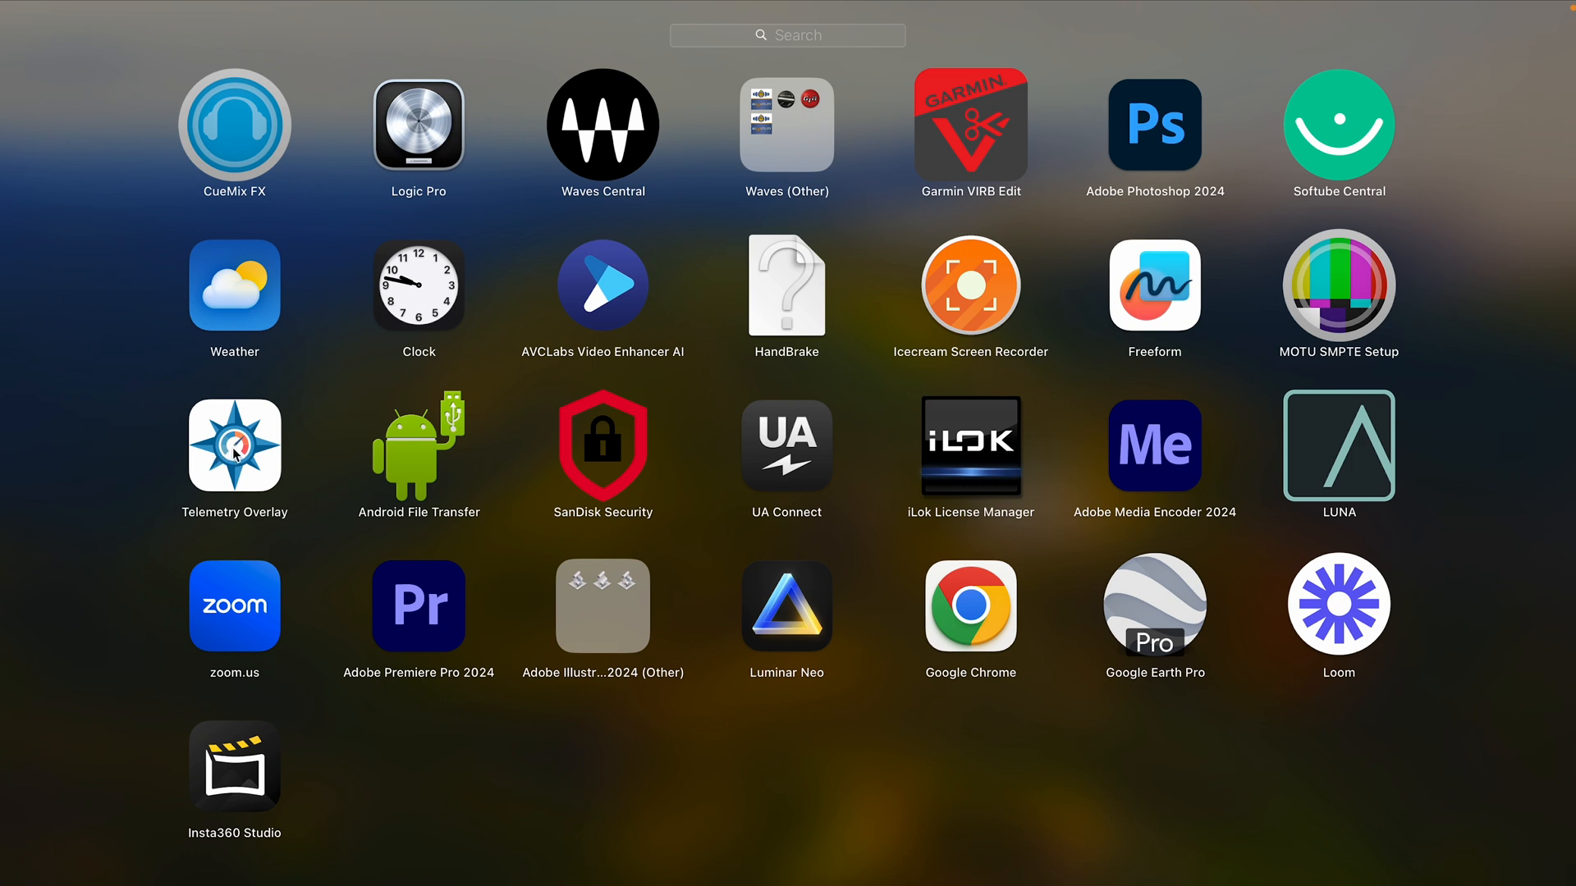
mouse_move(943, 151)
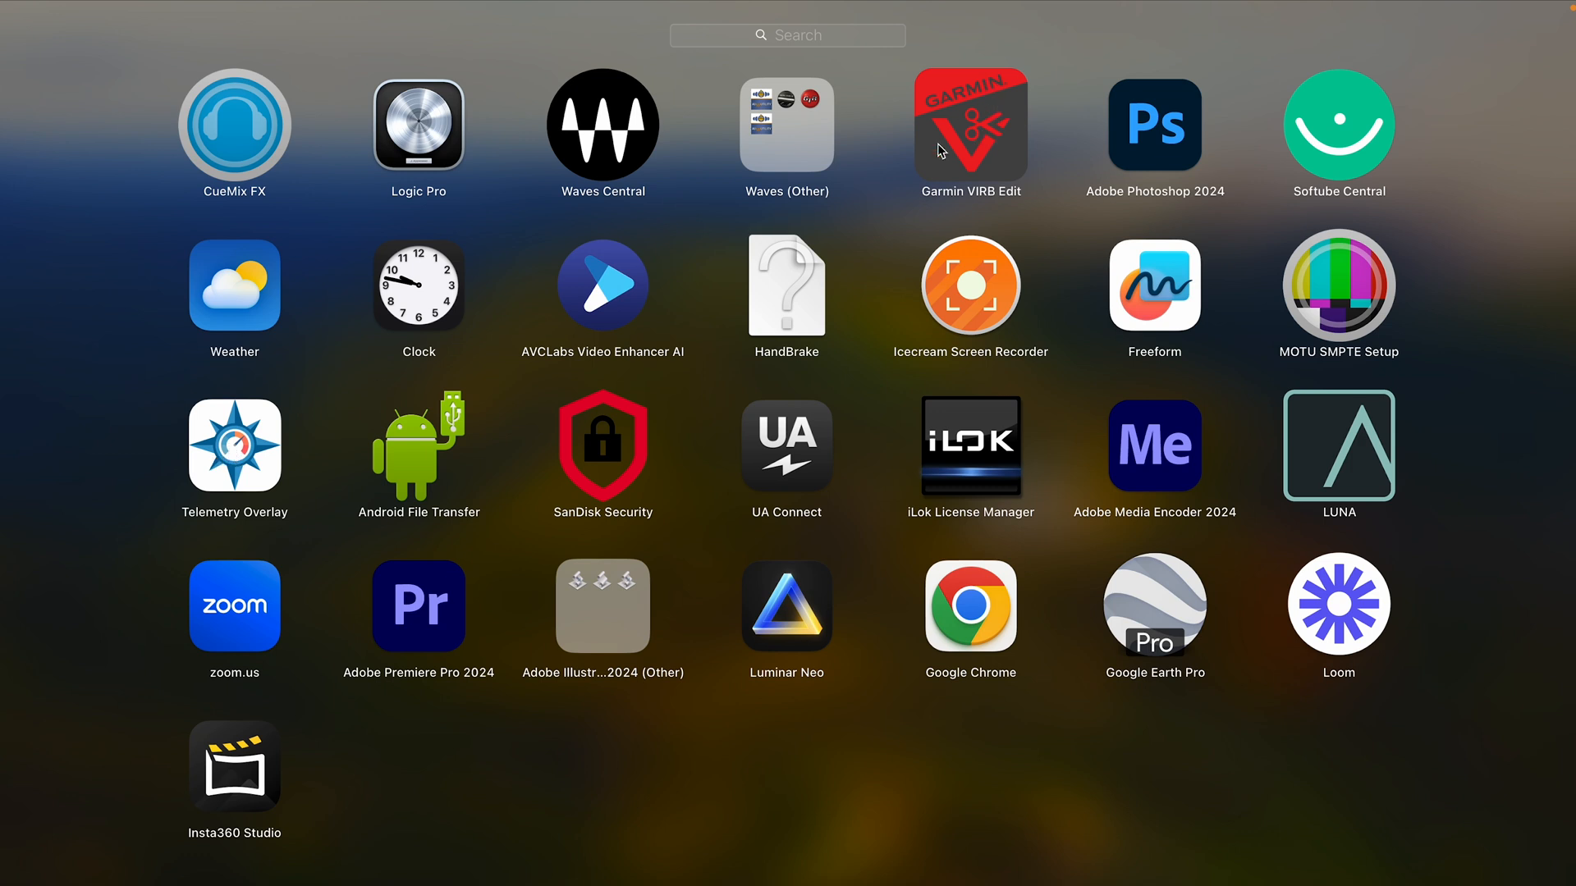
mouse_move(995, 143)
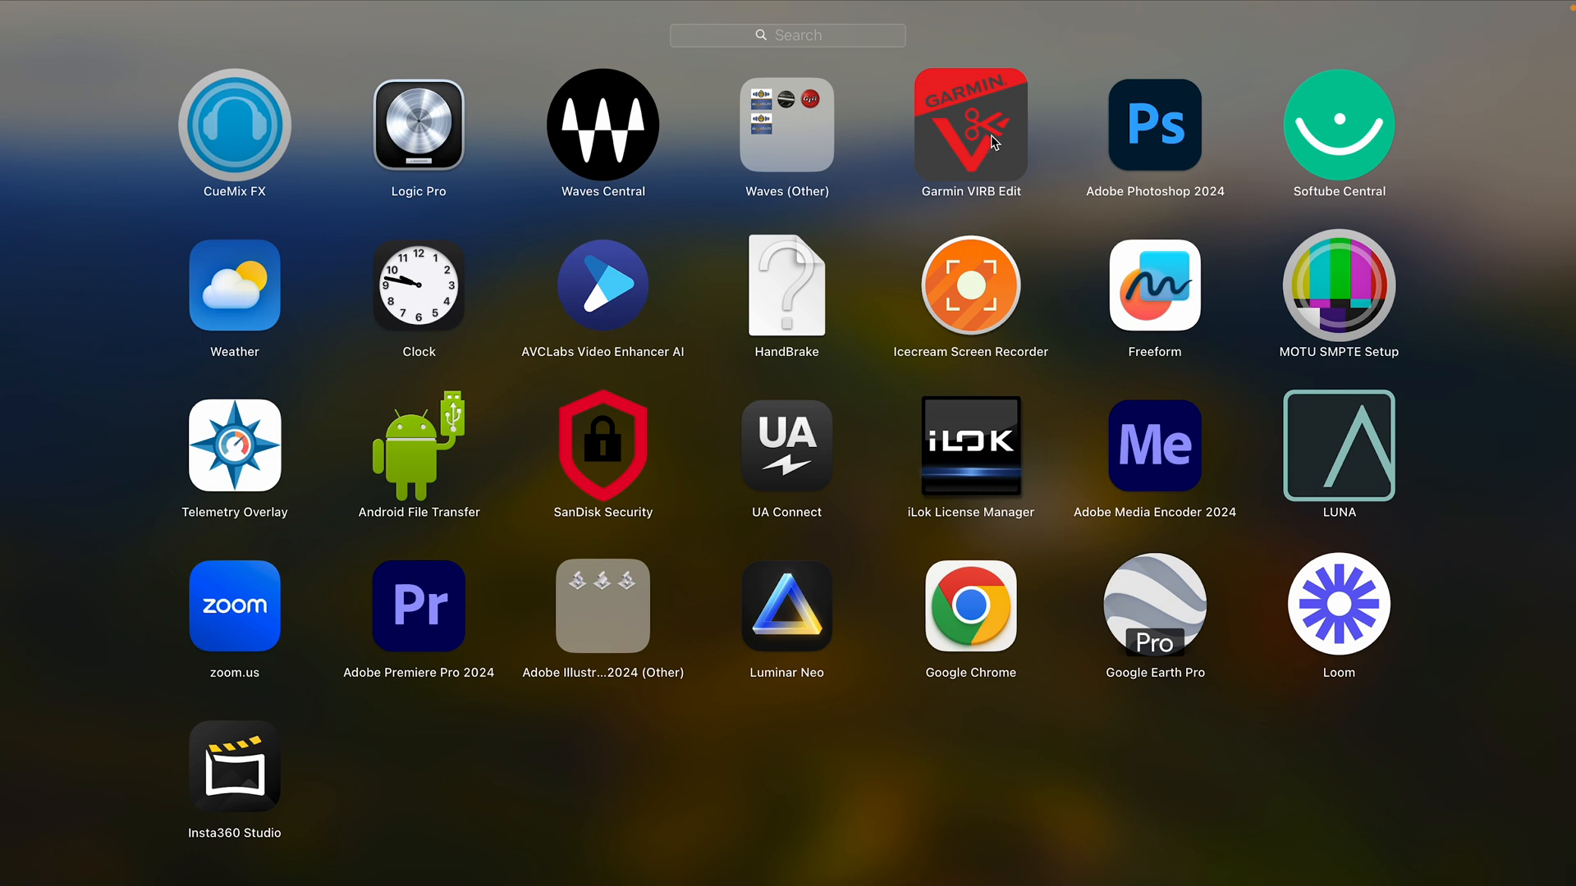
mouse_move(991, 143)
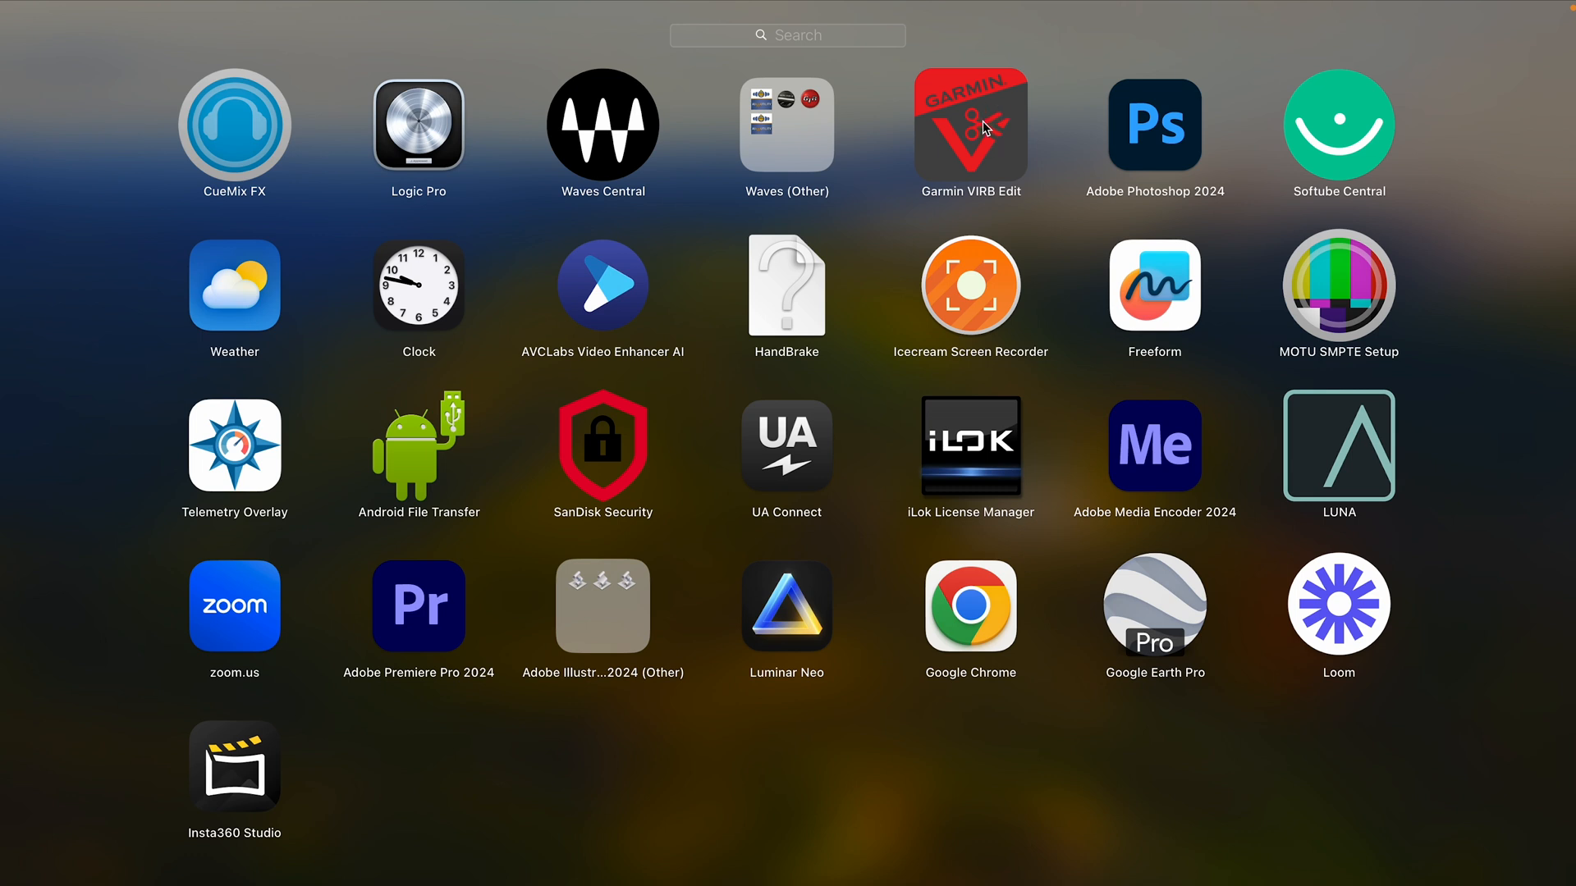
mouse_move(474, 307)
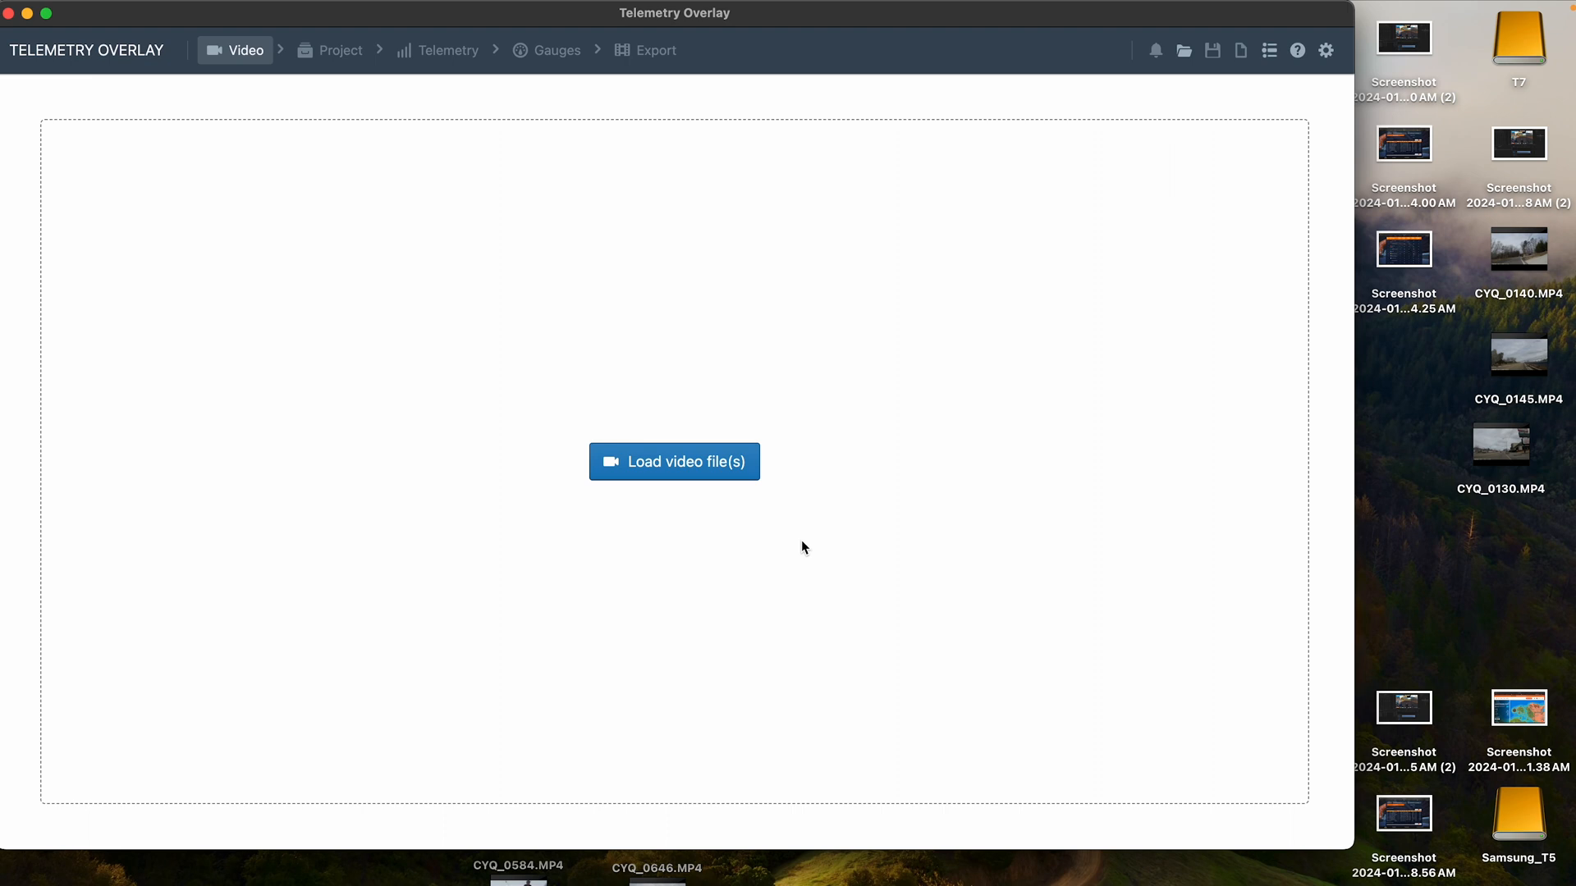
mouse_move(941, 442)
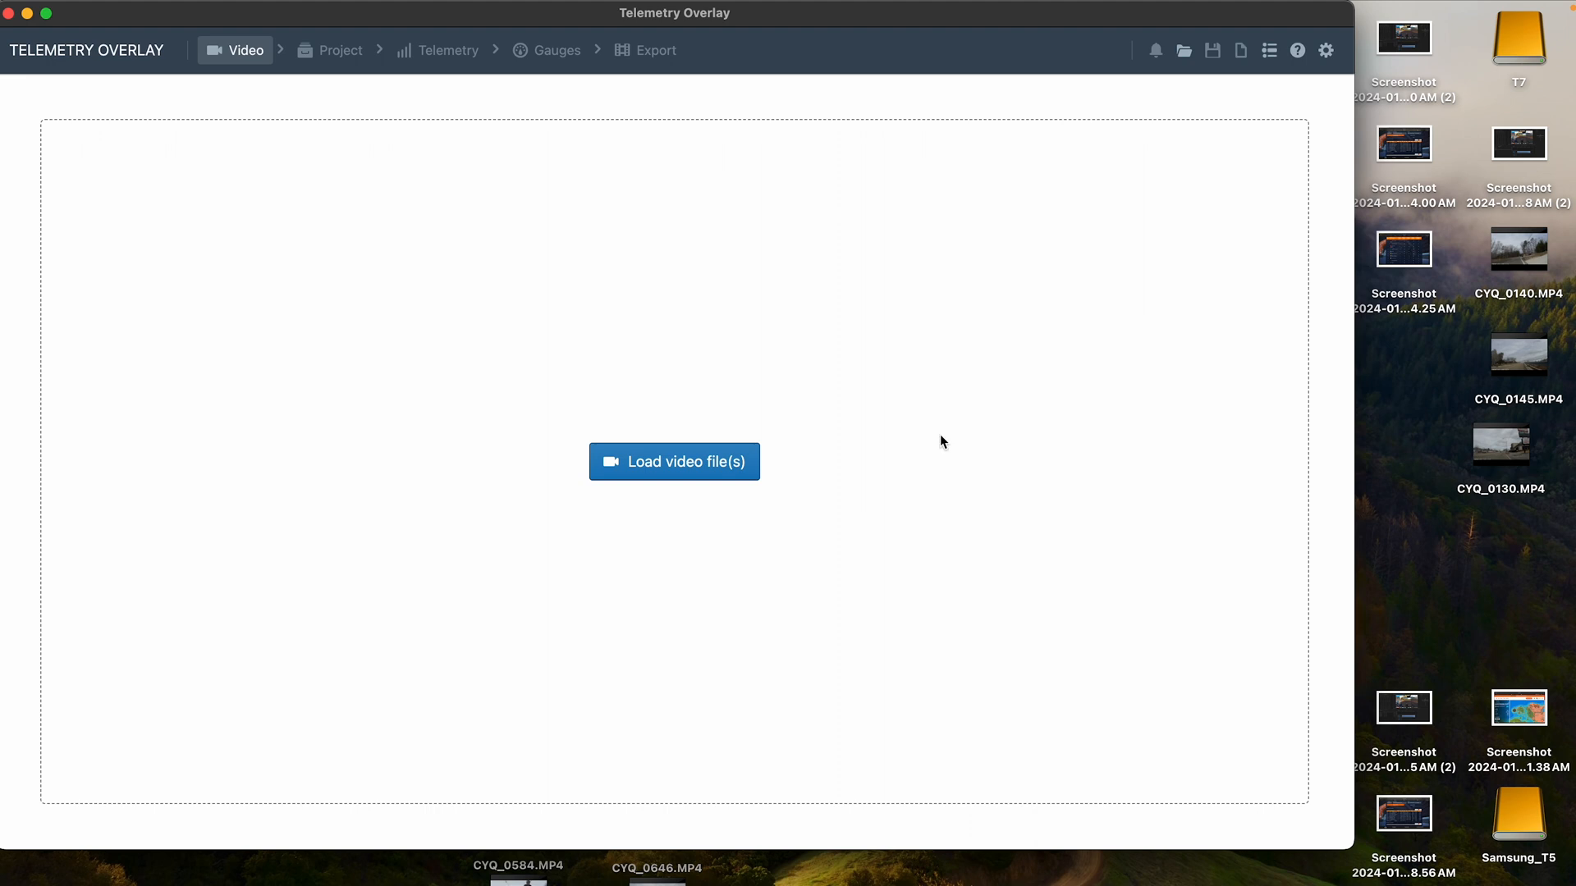
mouse_move(1042, 512)
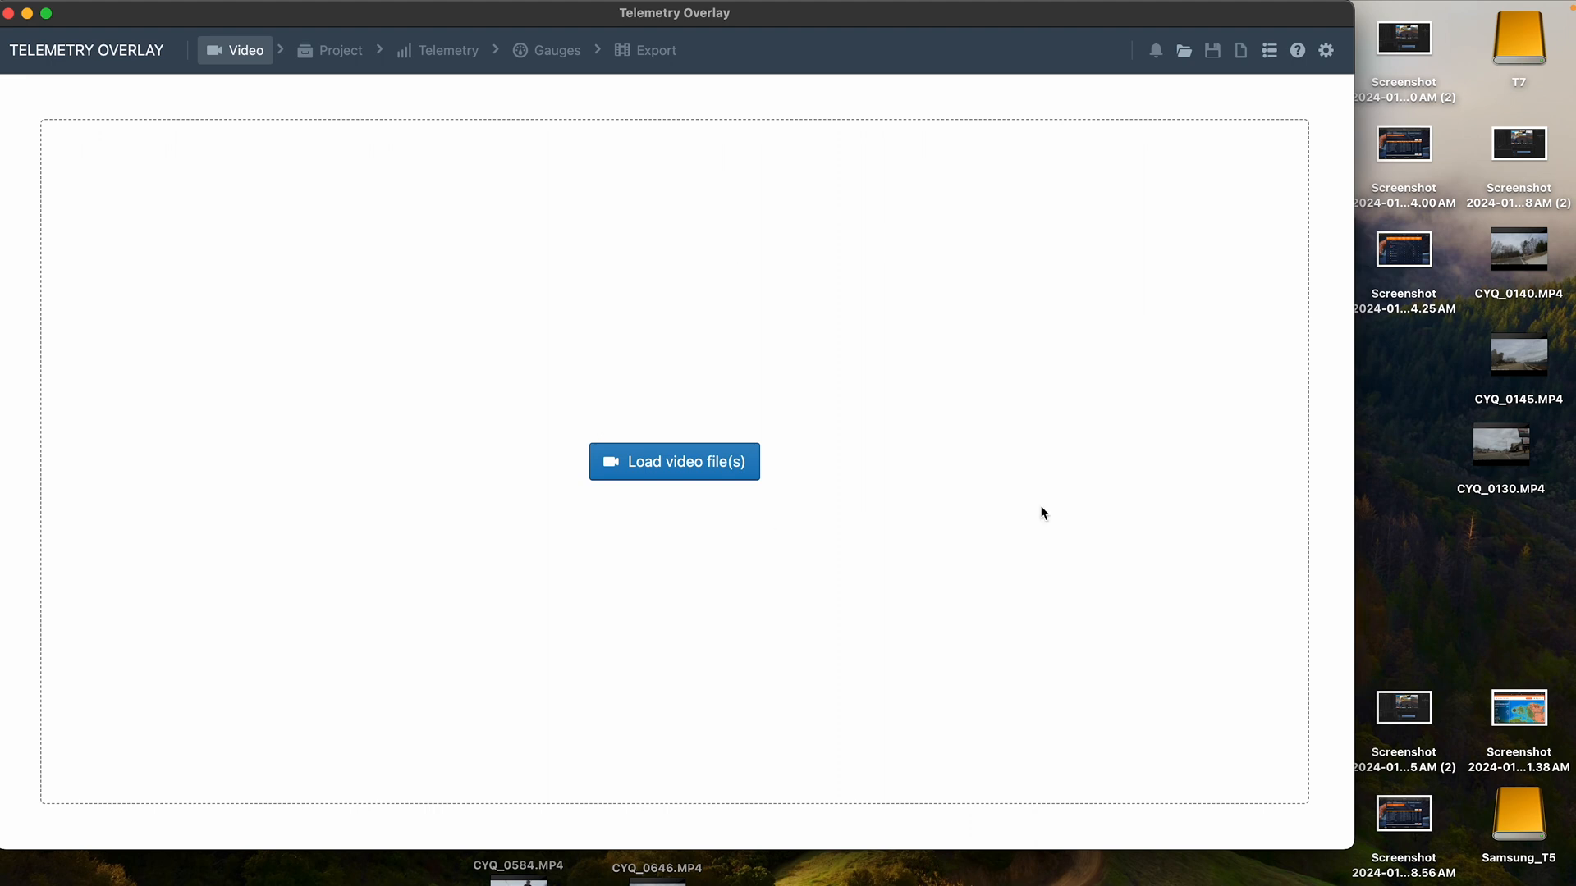
mouse_move(1141, 253)
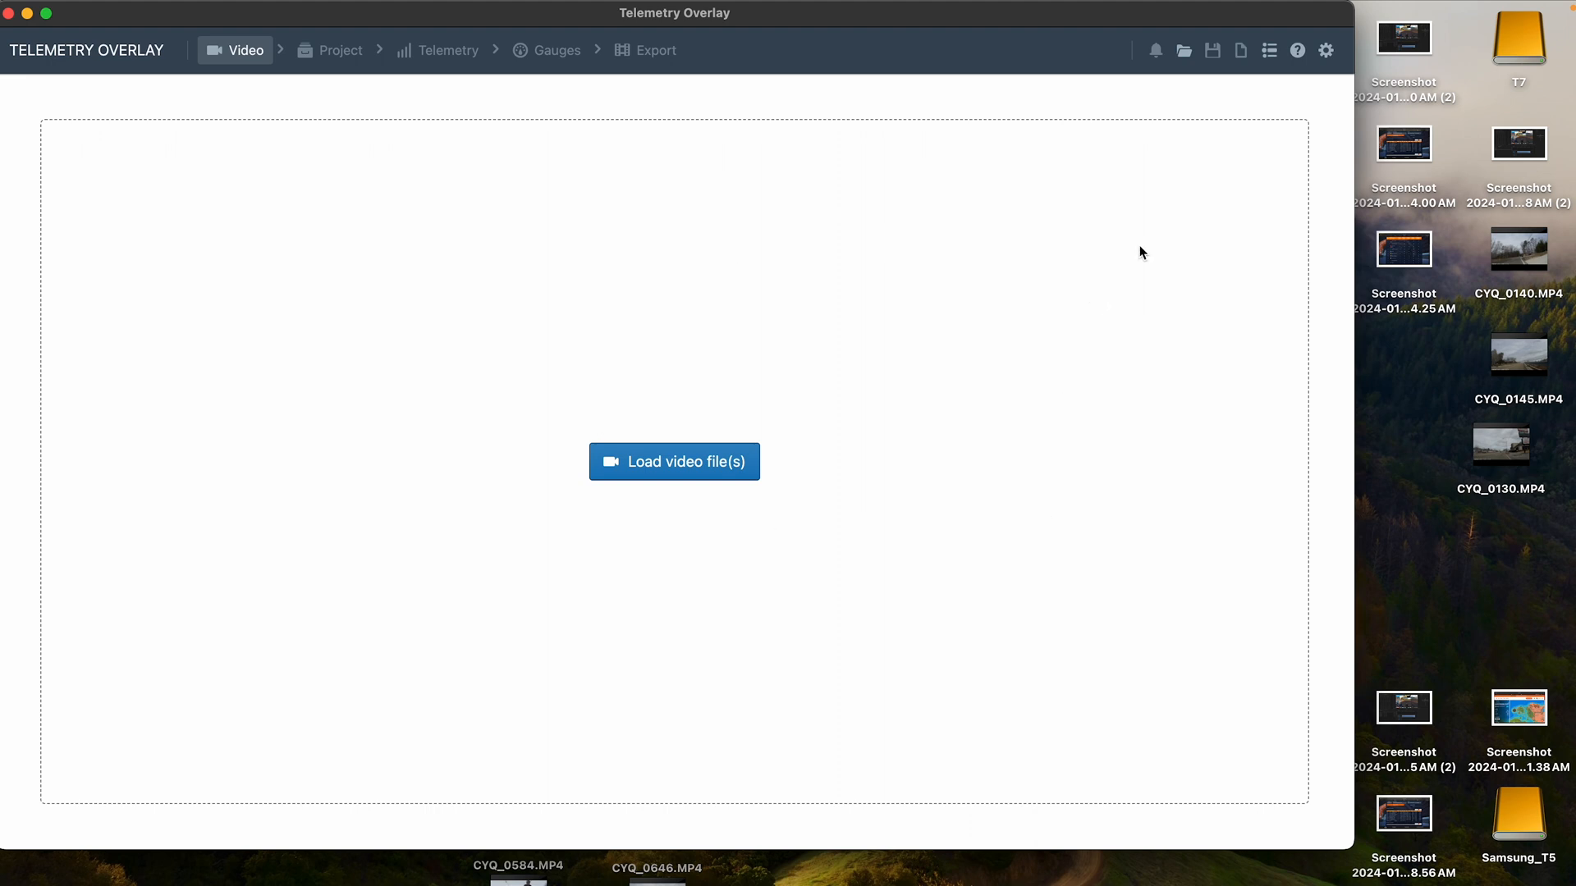
mouse_move(856, 489)
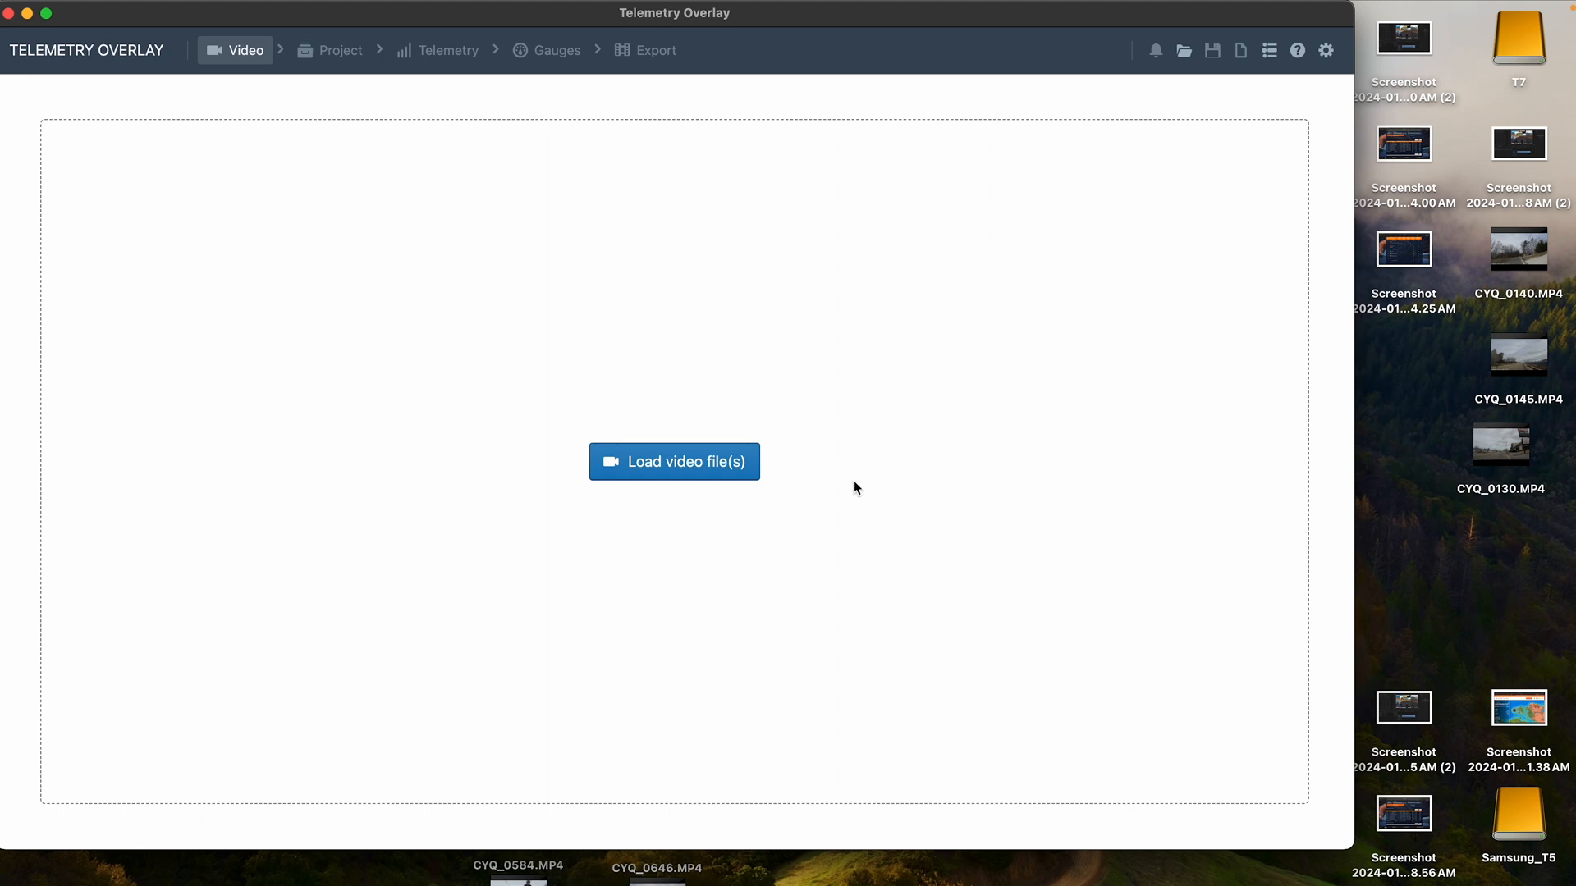
mouse_move(738, 518)
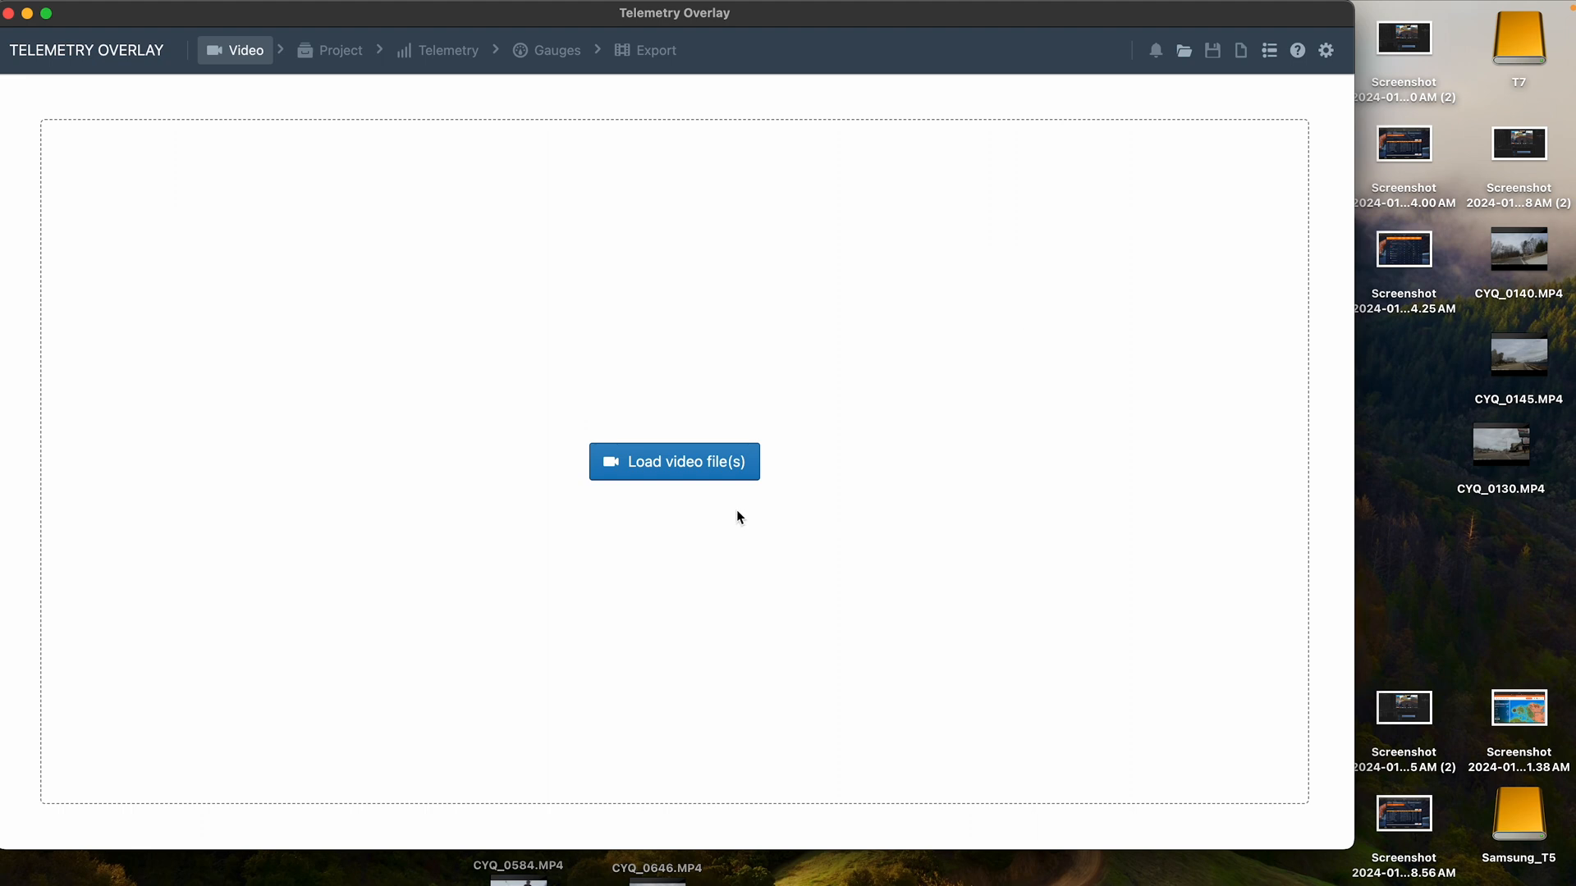
mouse_move(693, 481)
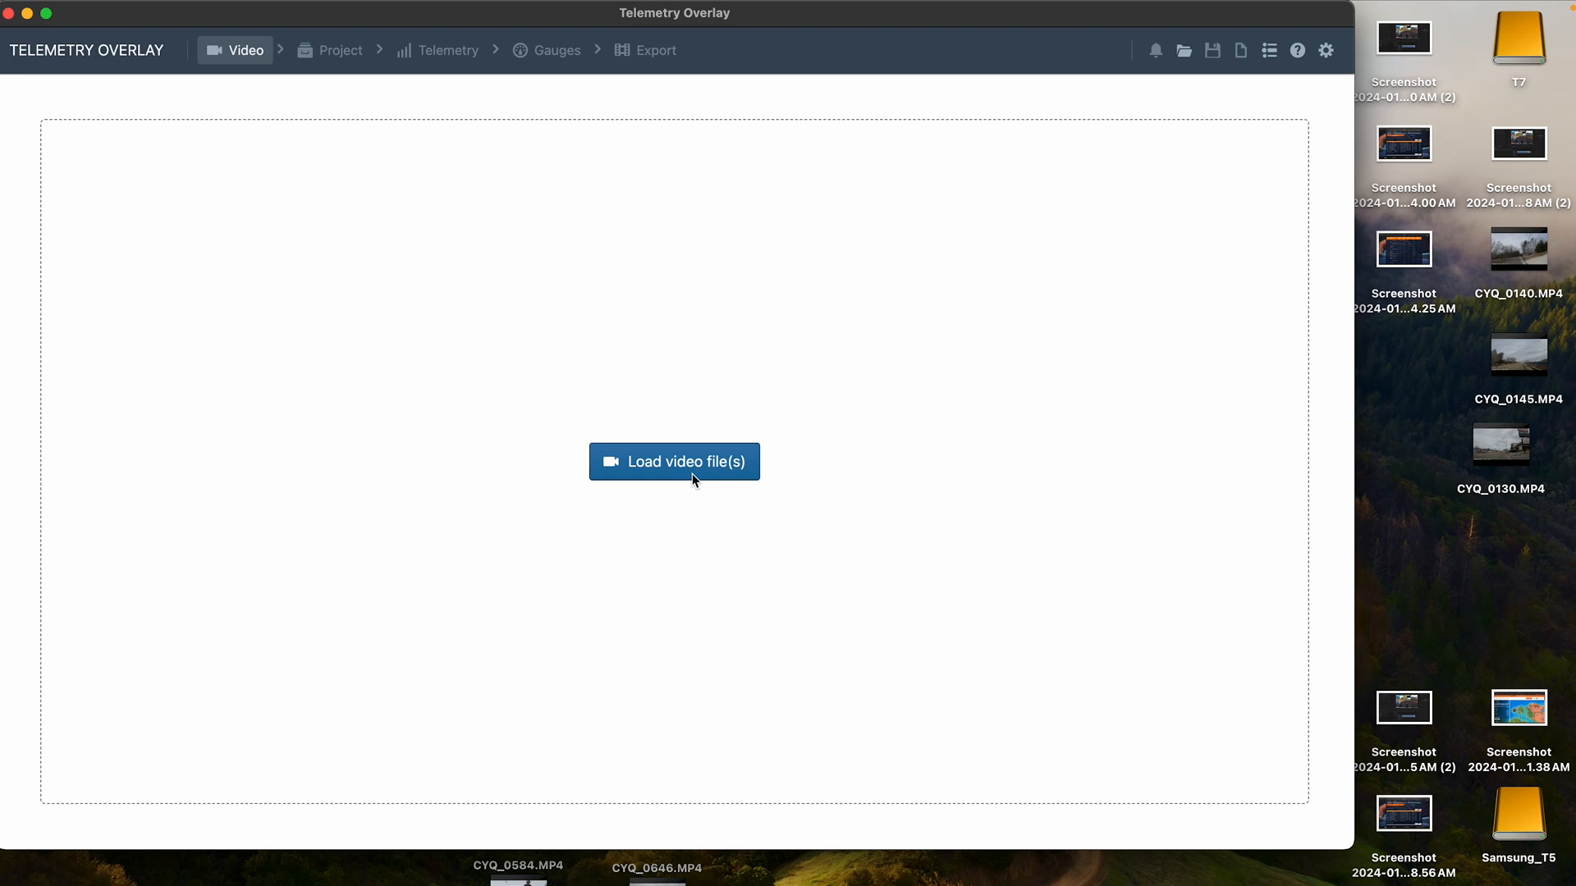
mouse_move(675, 461)
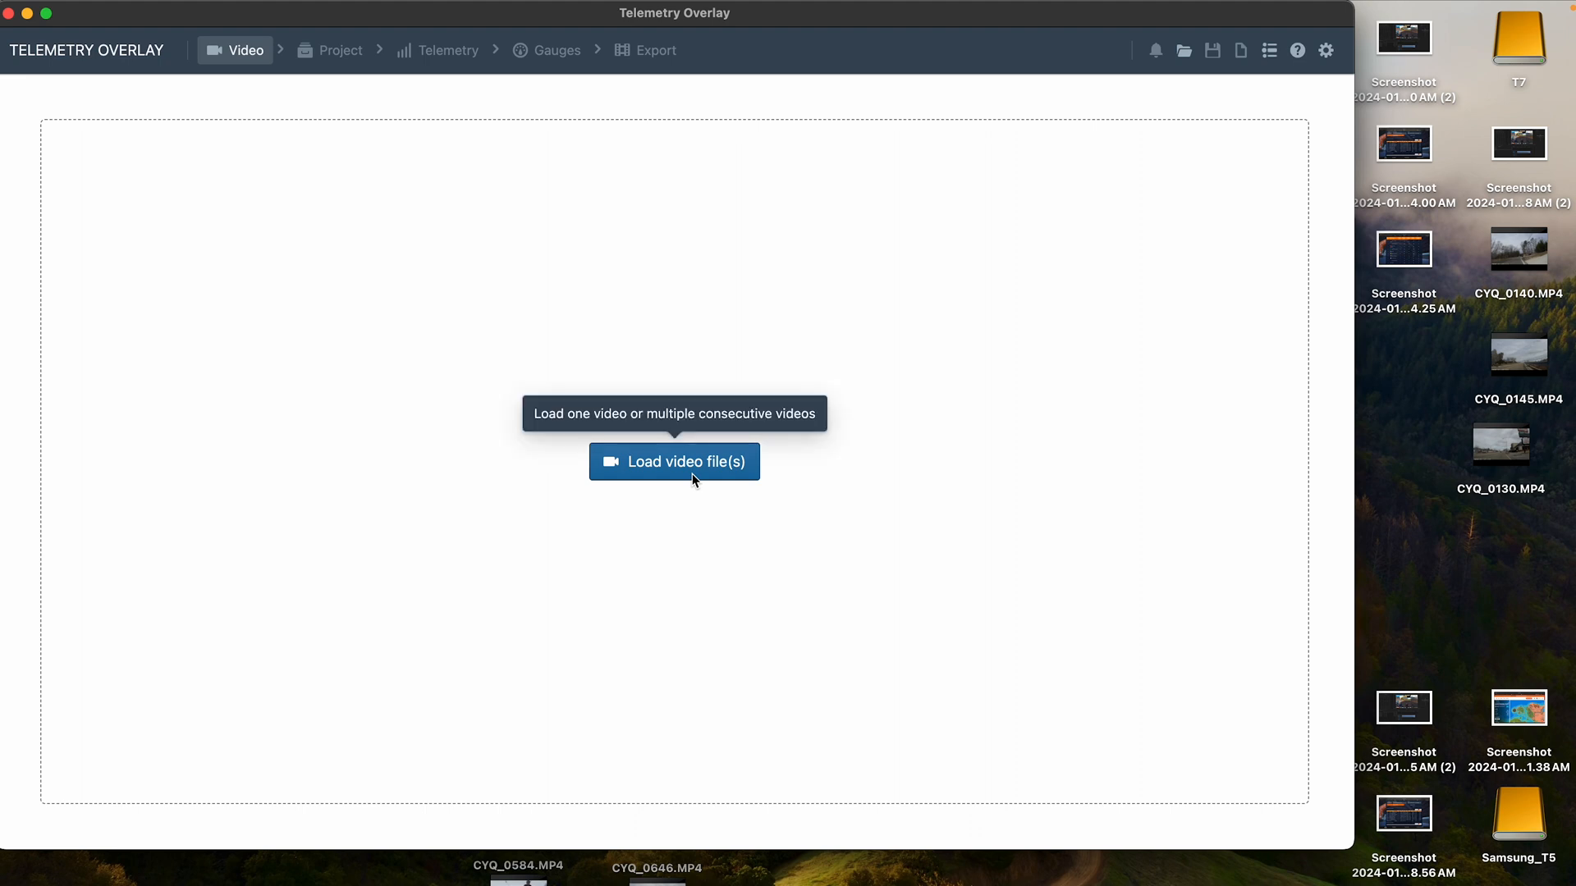
mouse_move(709, 488)
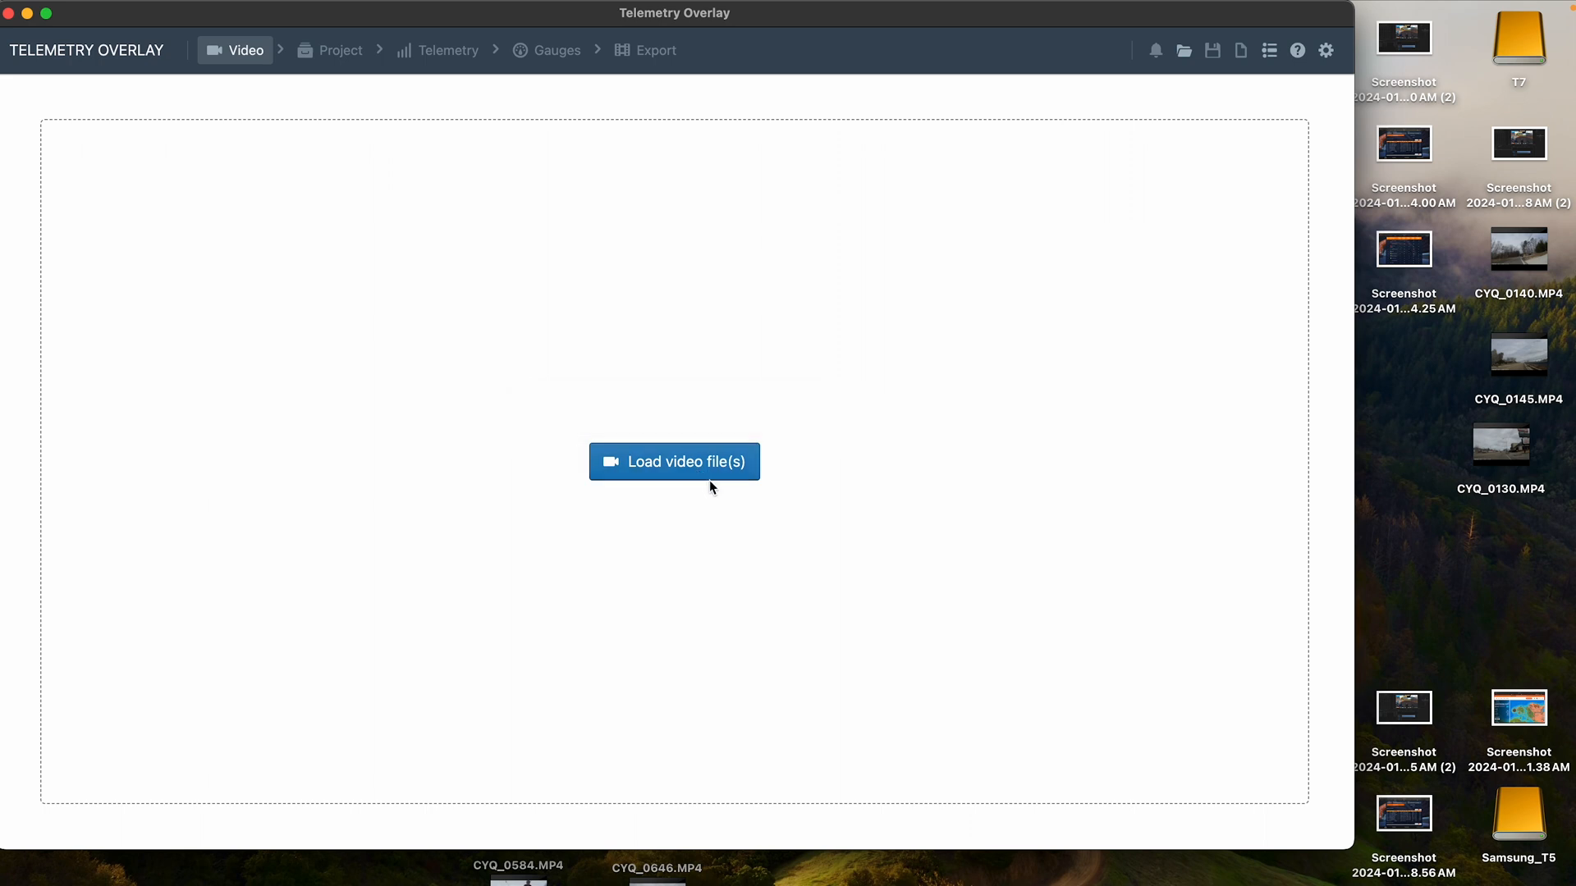
mouse_move(675, 461)
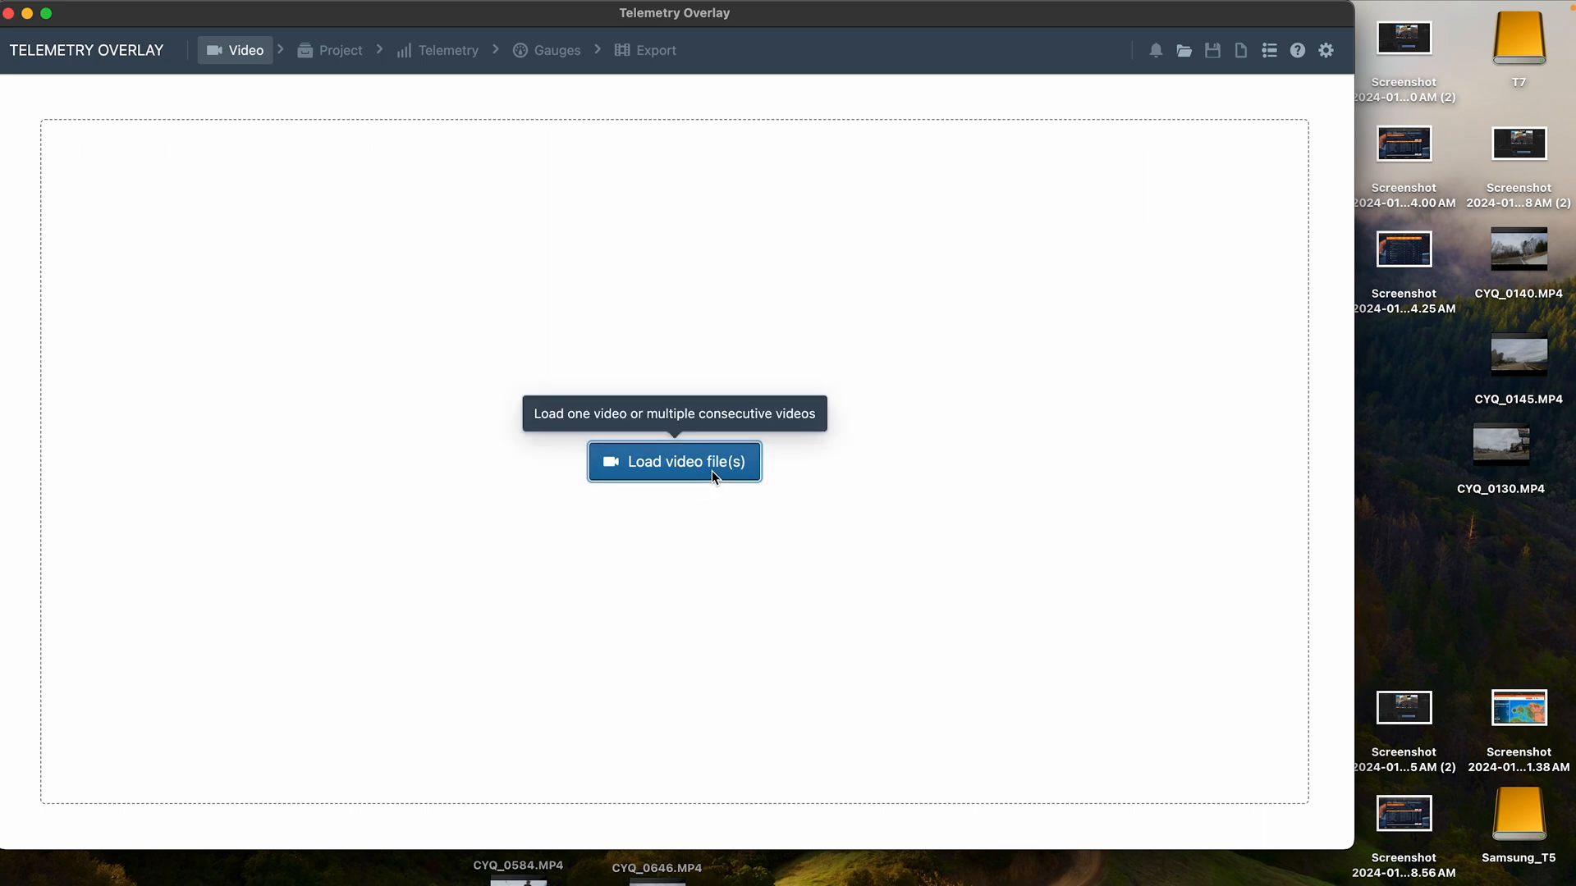
- Add Green Screen 60.mp4 as the project's video clip
click(675, 462)
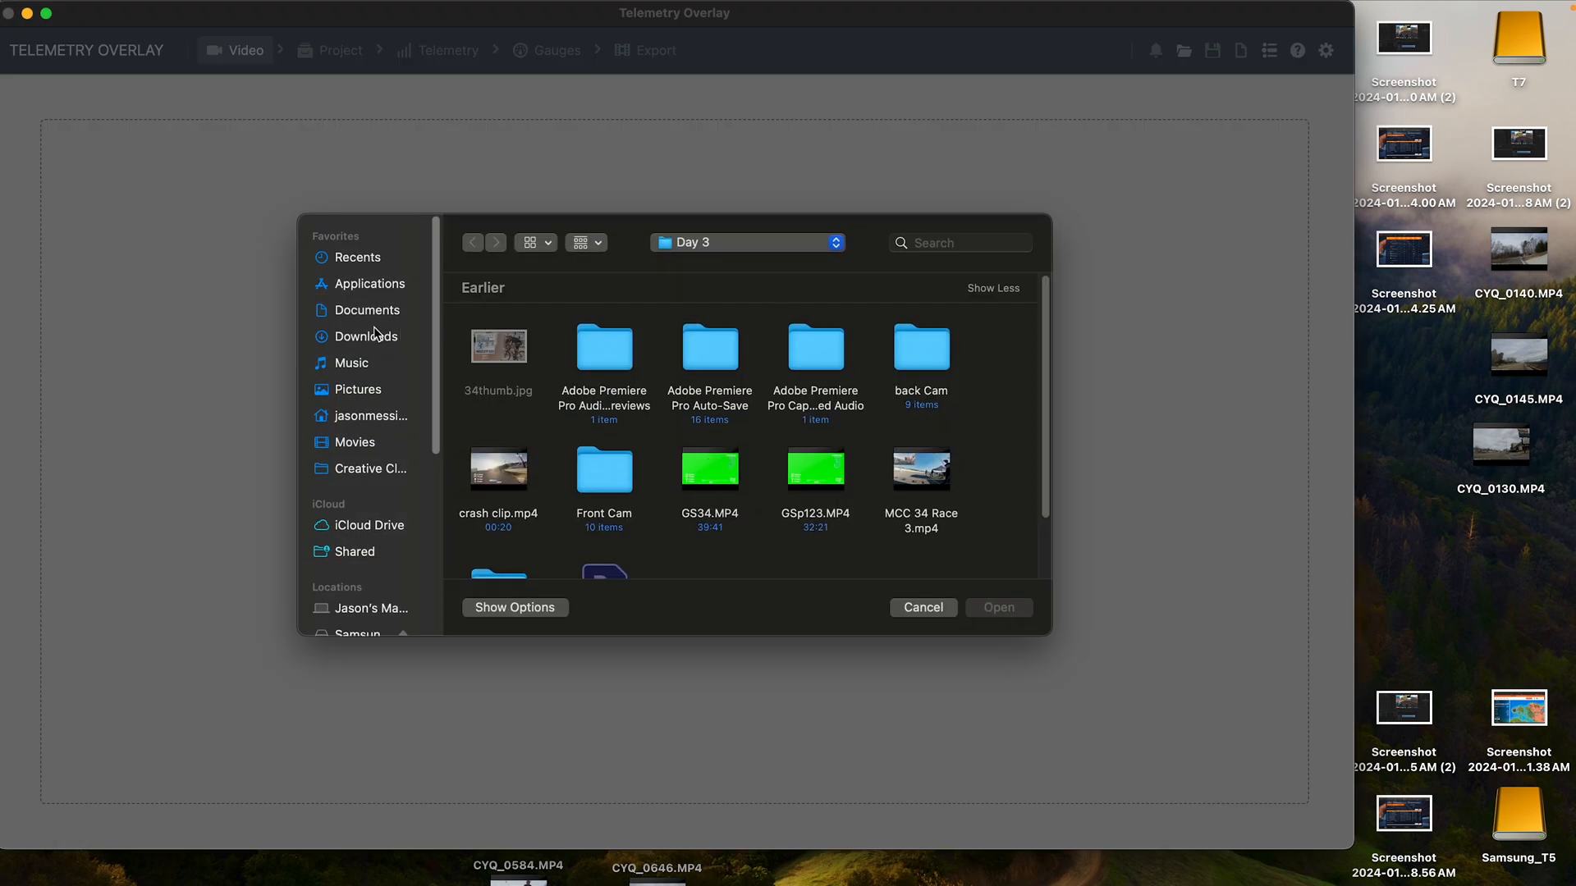
scroll(down, 3)
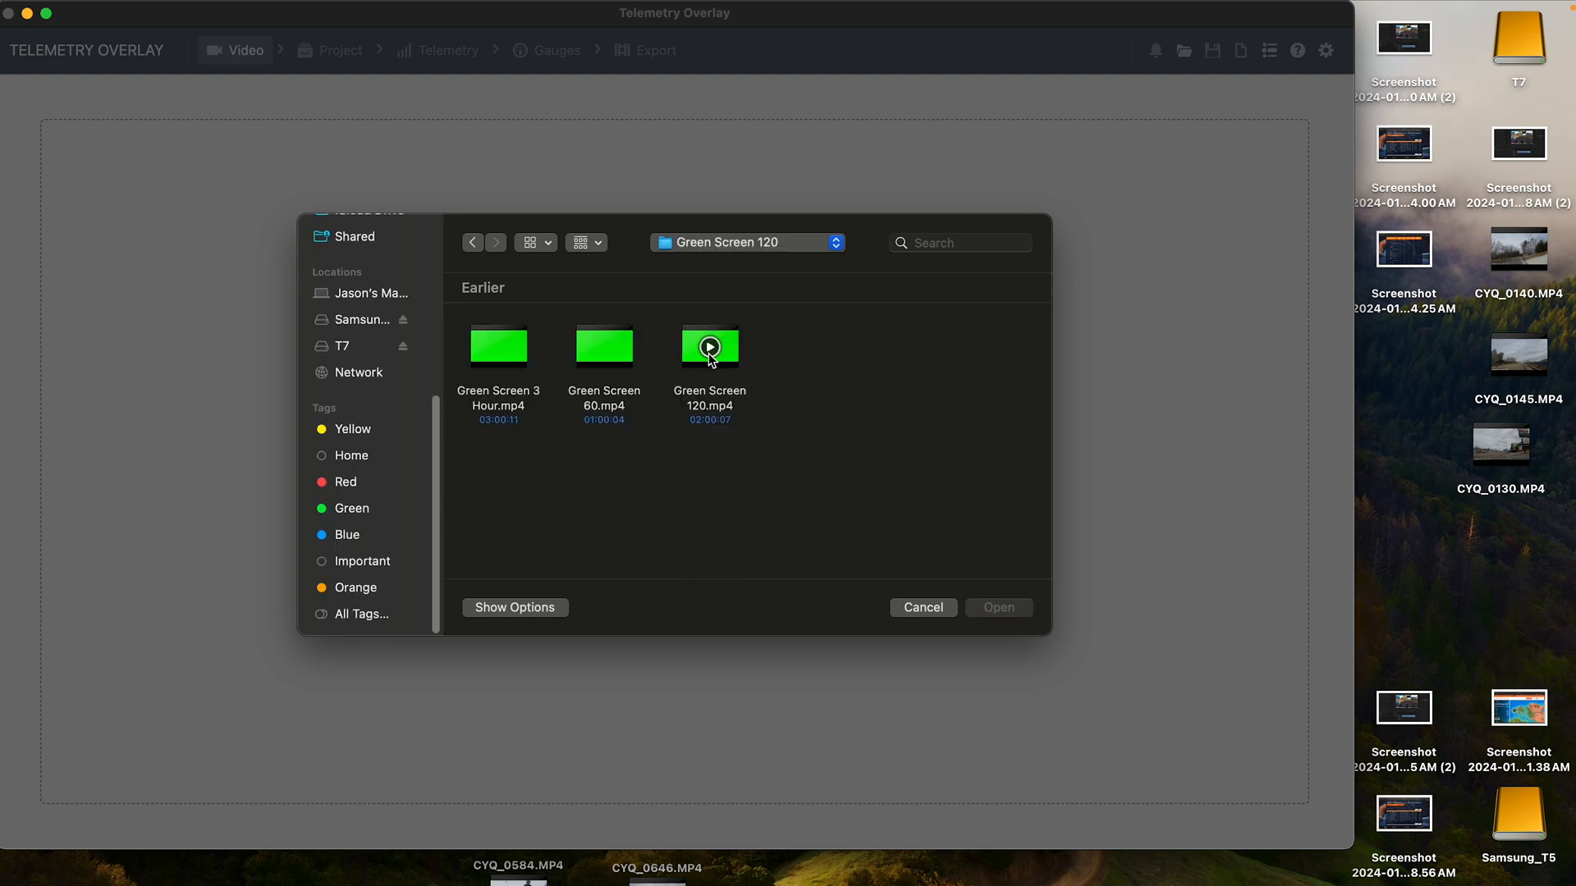
mouse_move(623, 422)
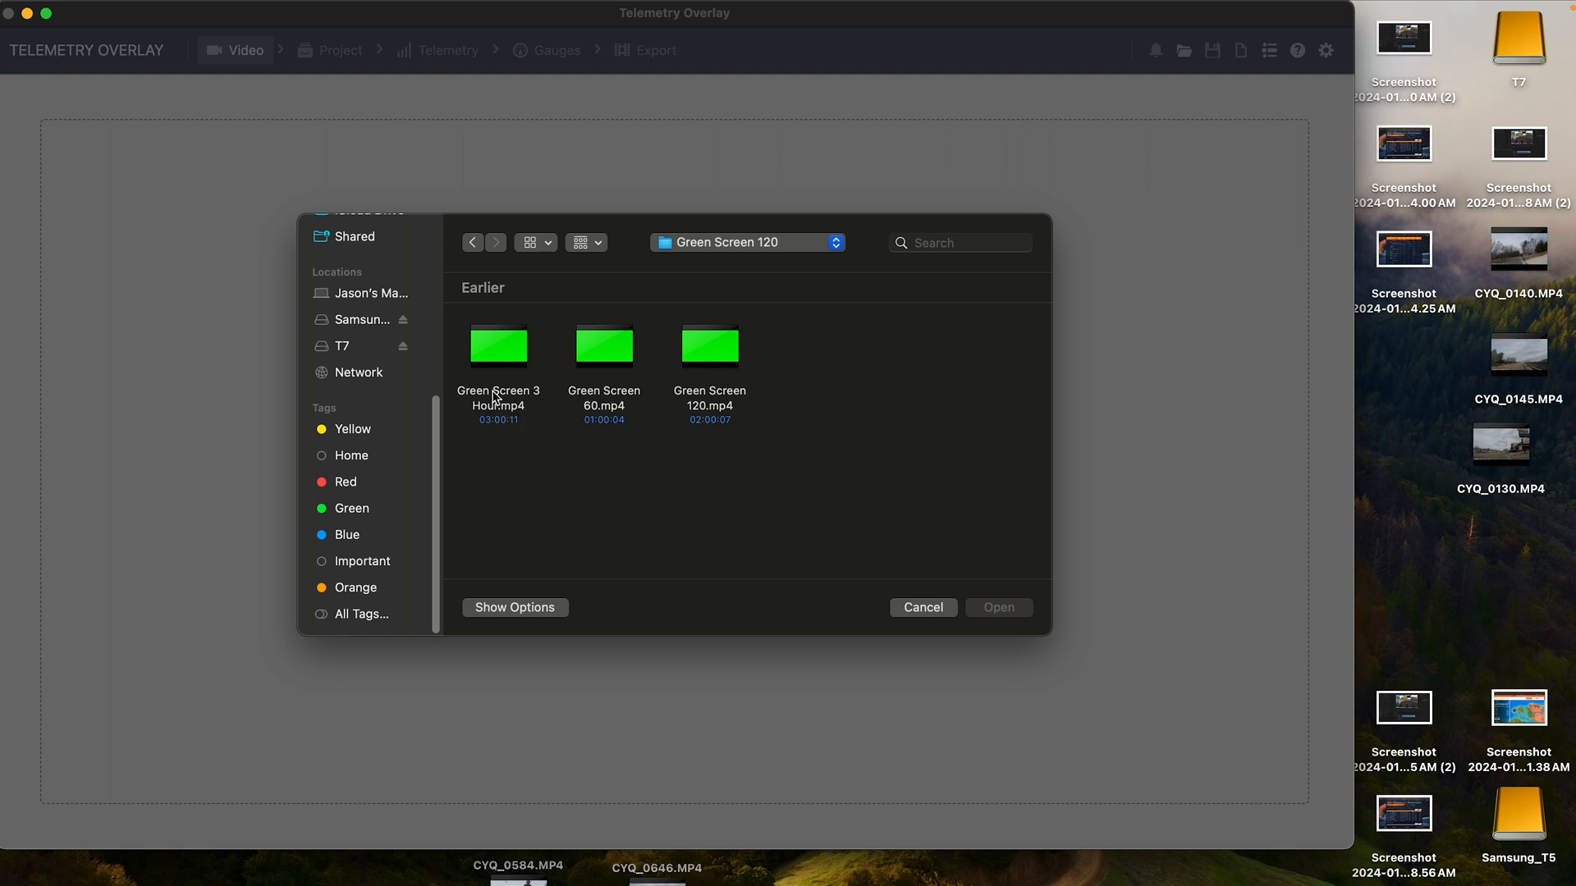
mouse_move(517, 413)
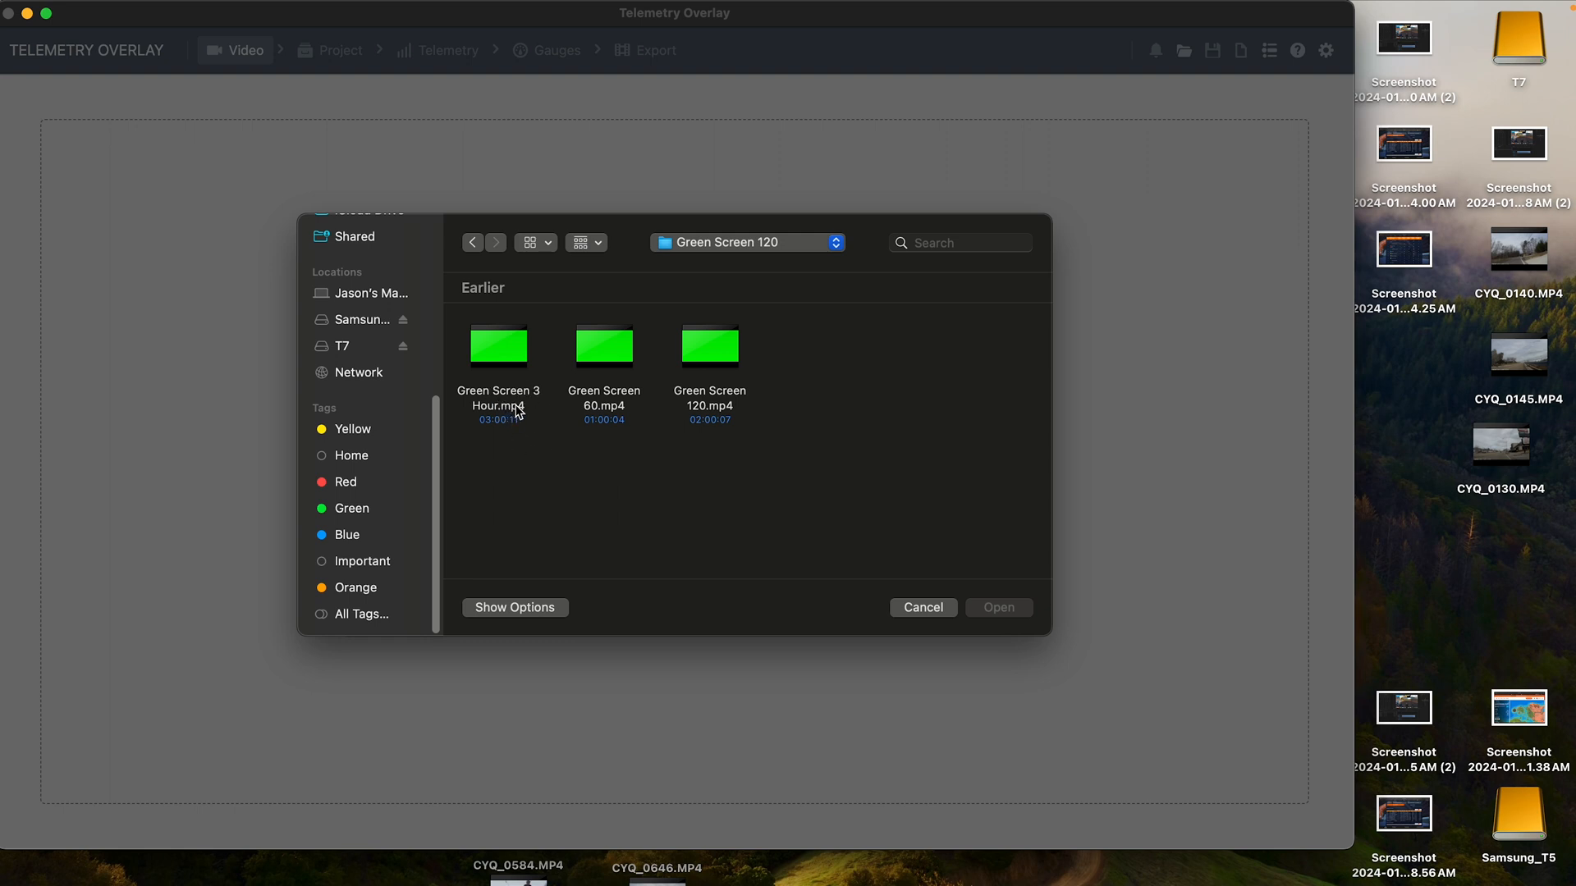
mouse_move(522, 448)
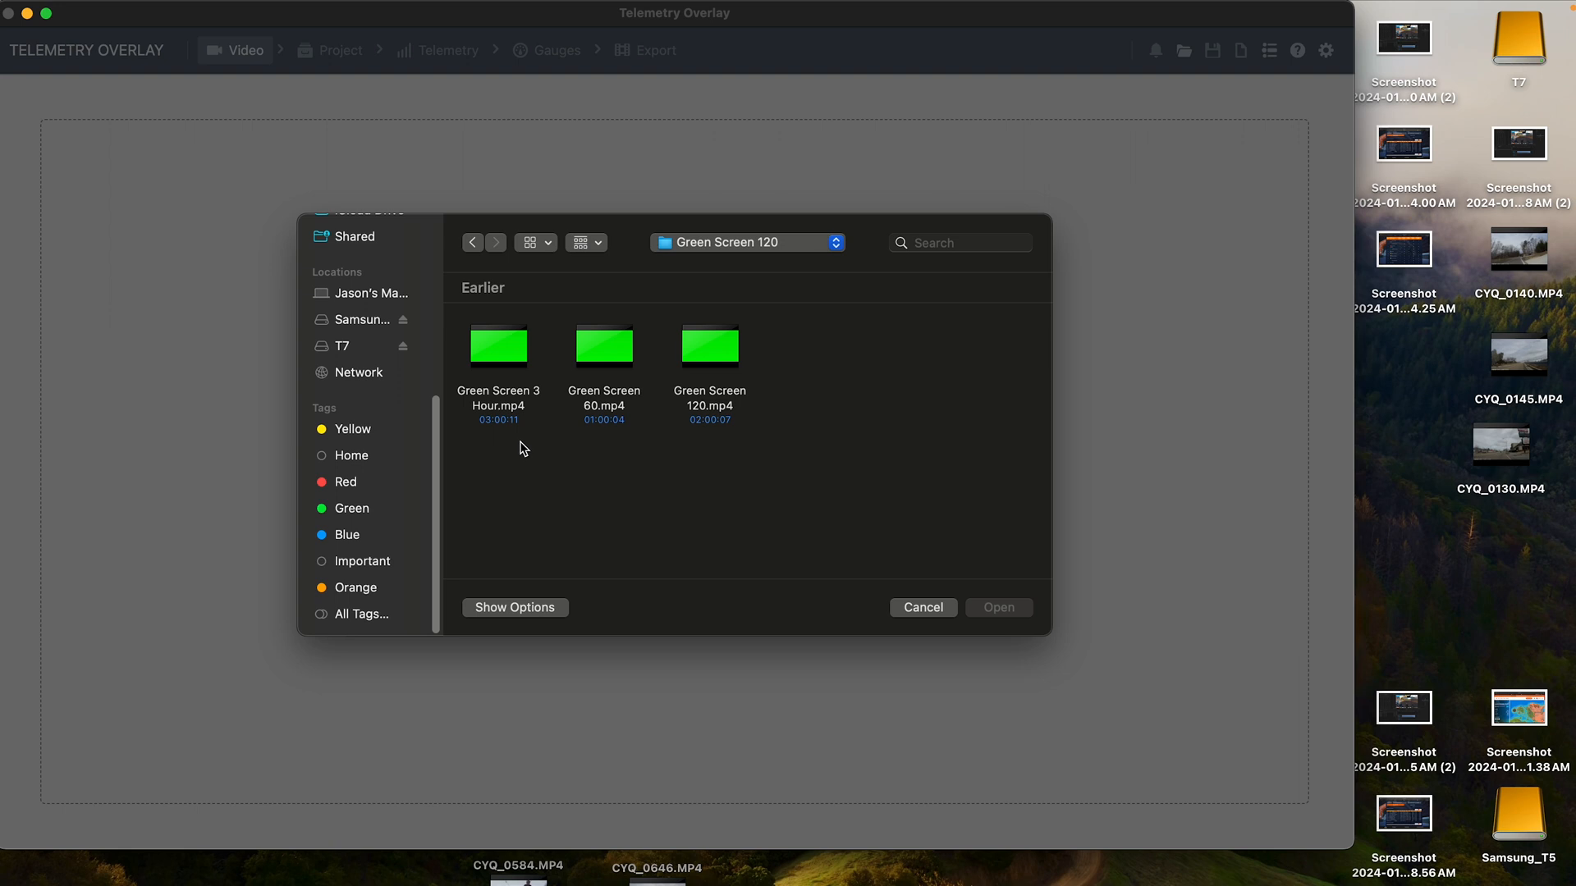
mouse_move(625, 418)
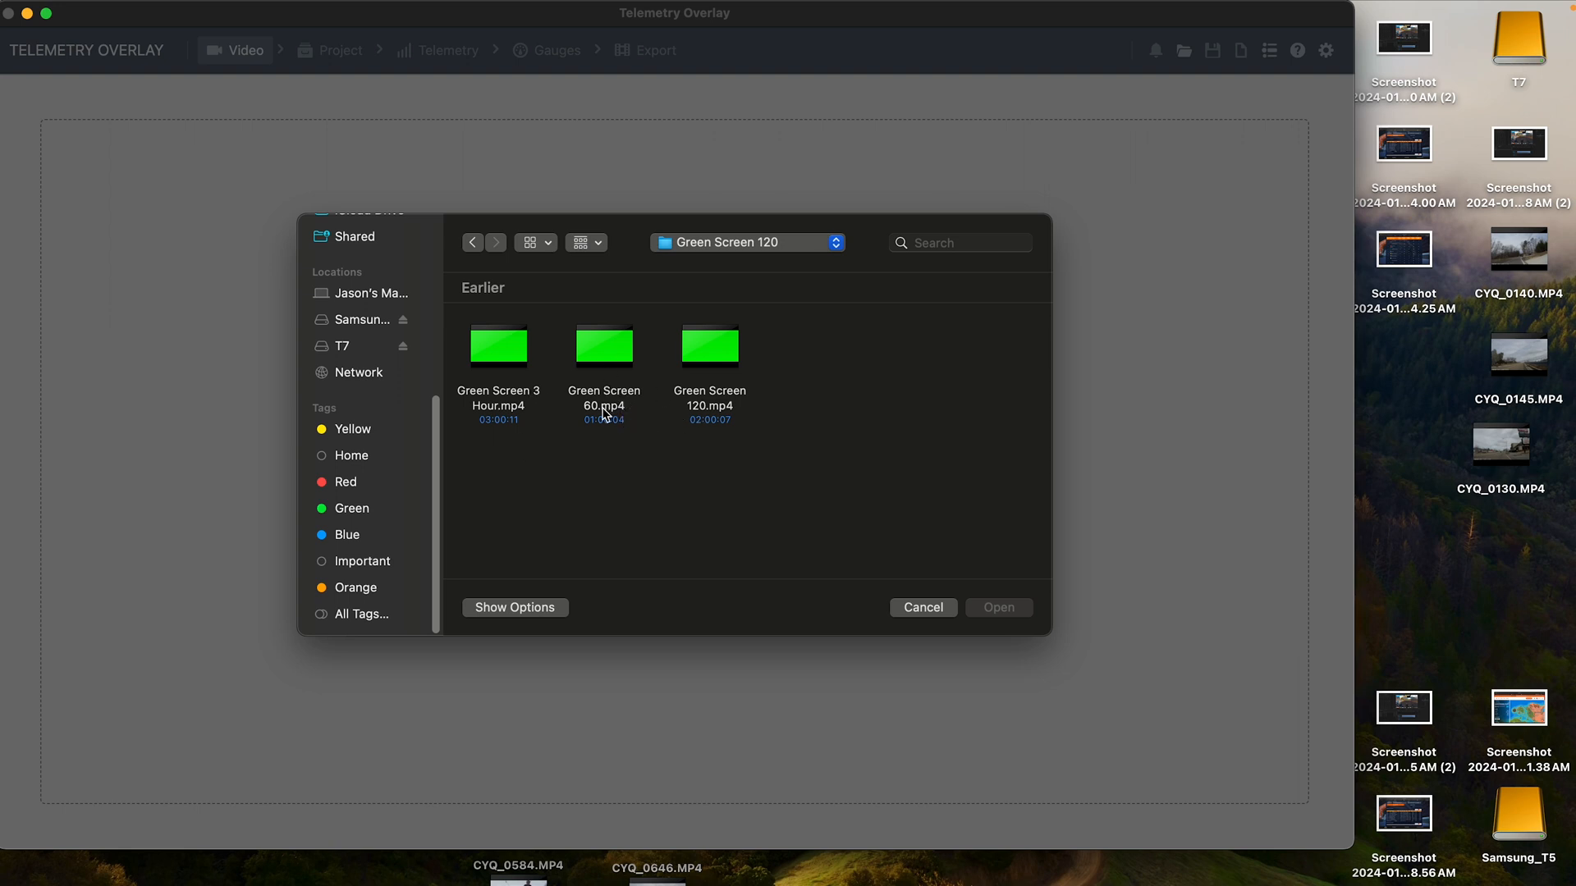
mouse_move(786, 409)
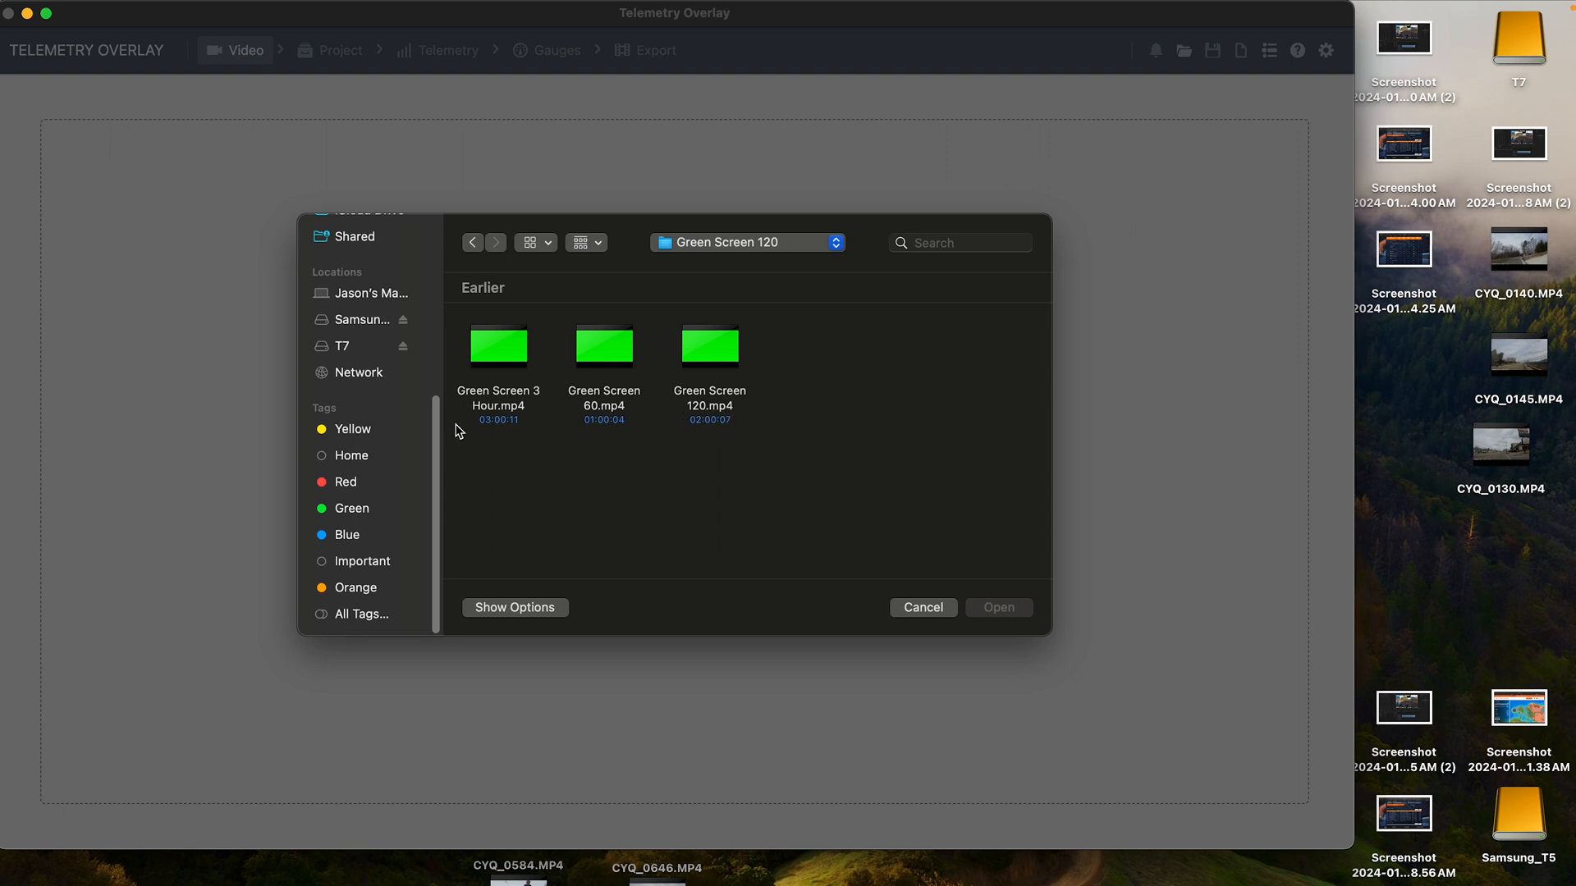
mouse_move(672, 409)
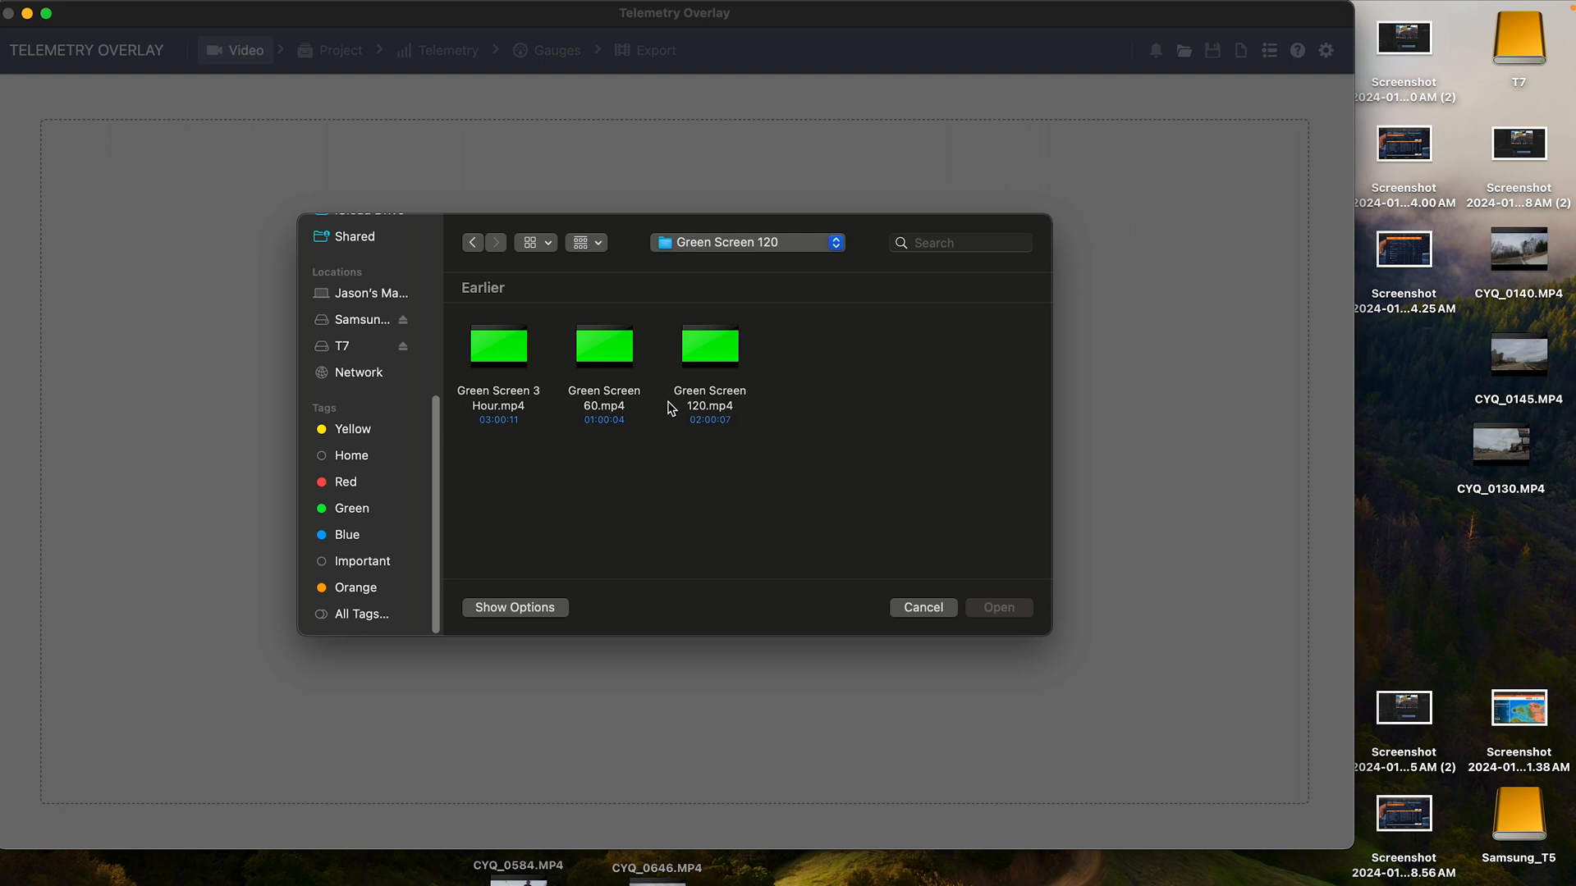
click(604, 347)
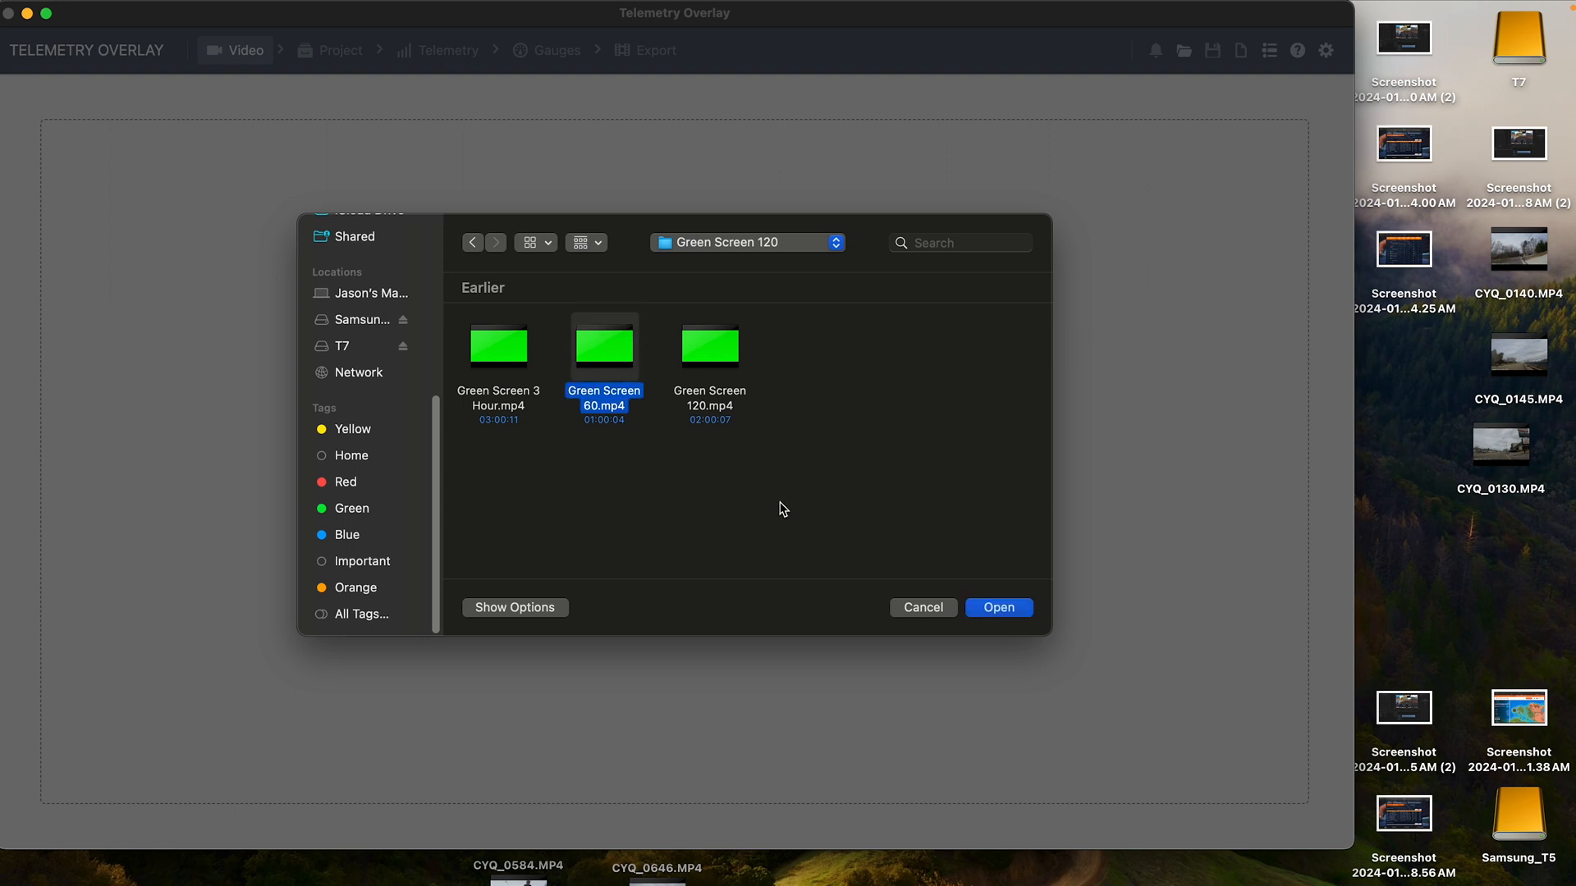
mouse_move(627, 429)
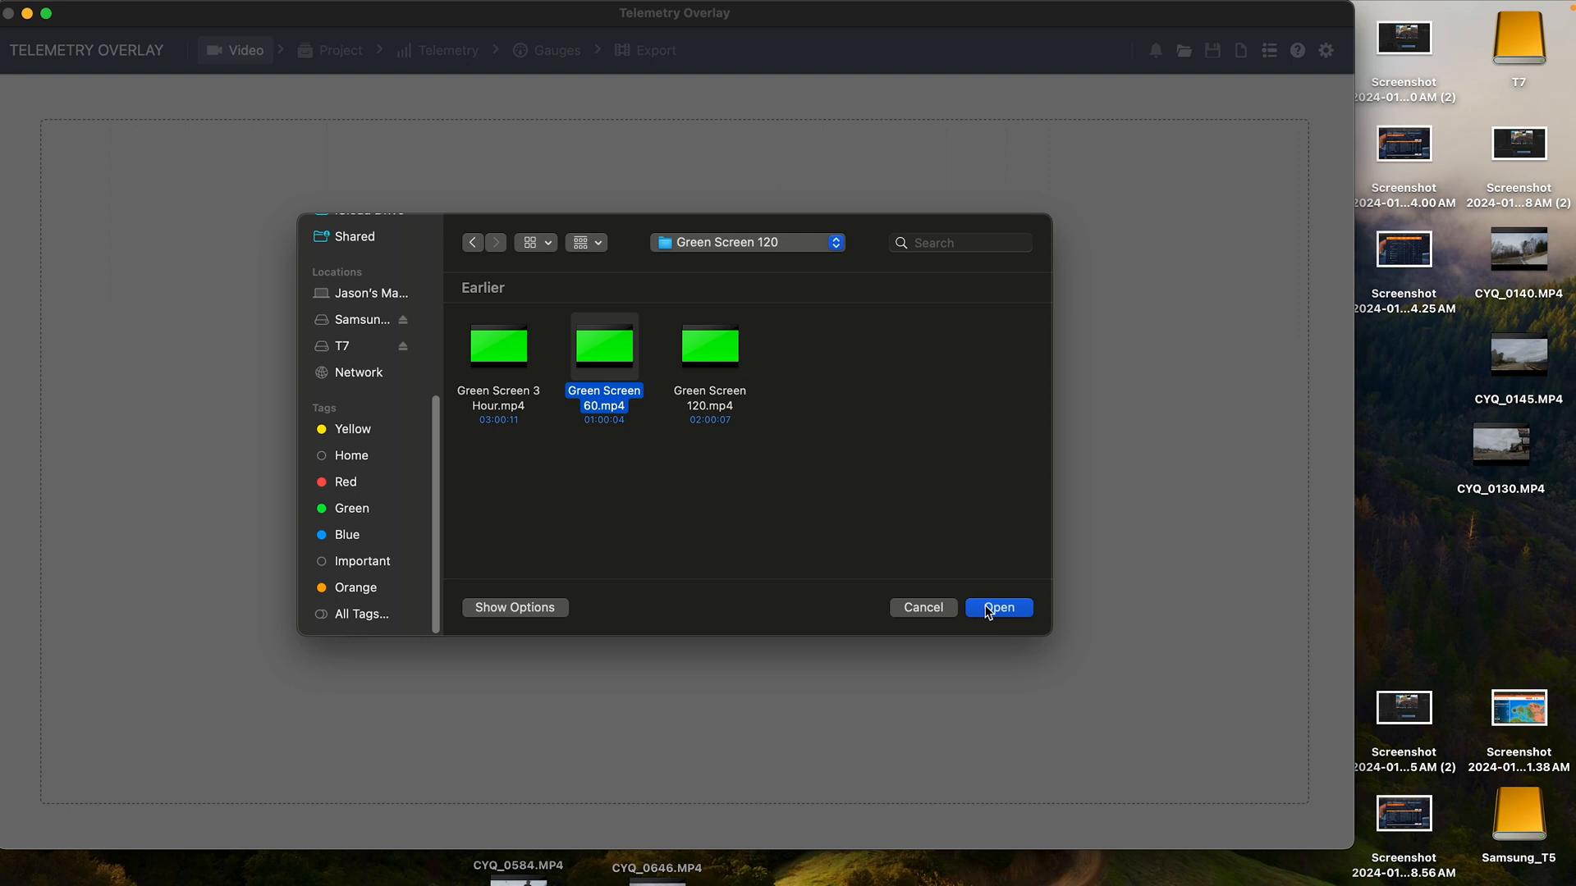
click(998, 608)
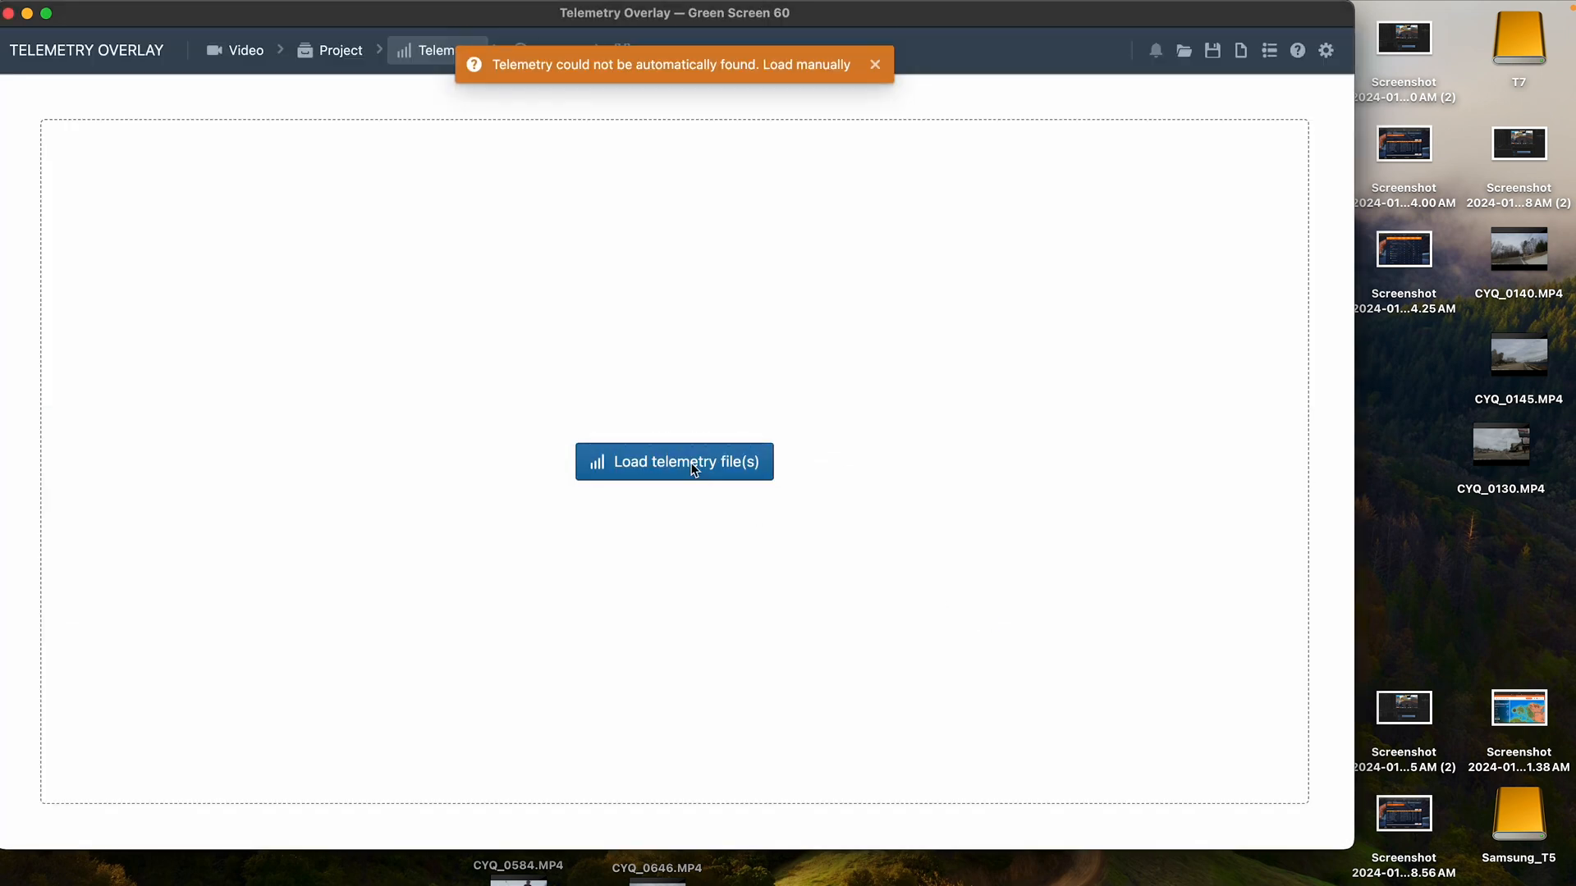
mouse_move(673, 462)
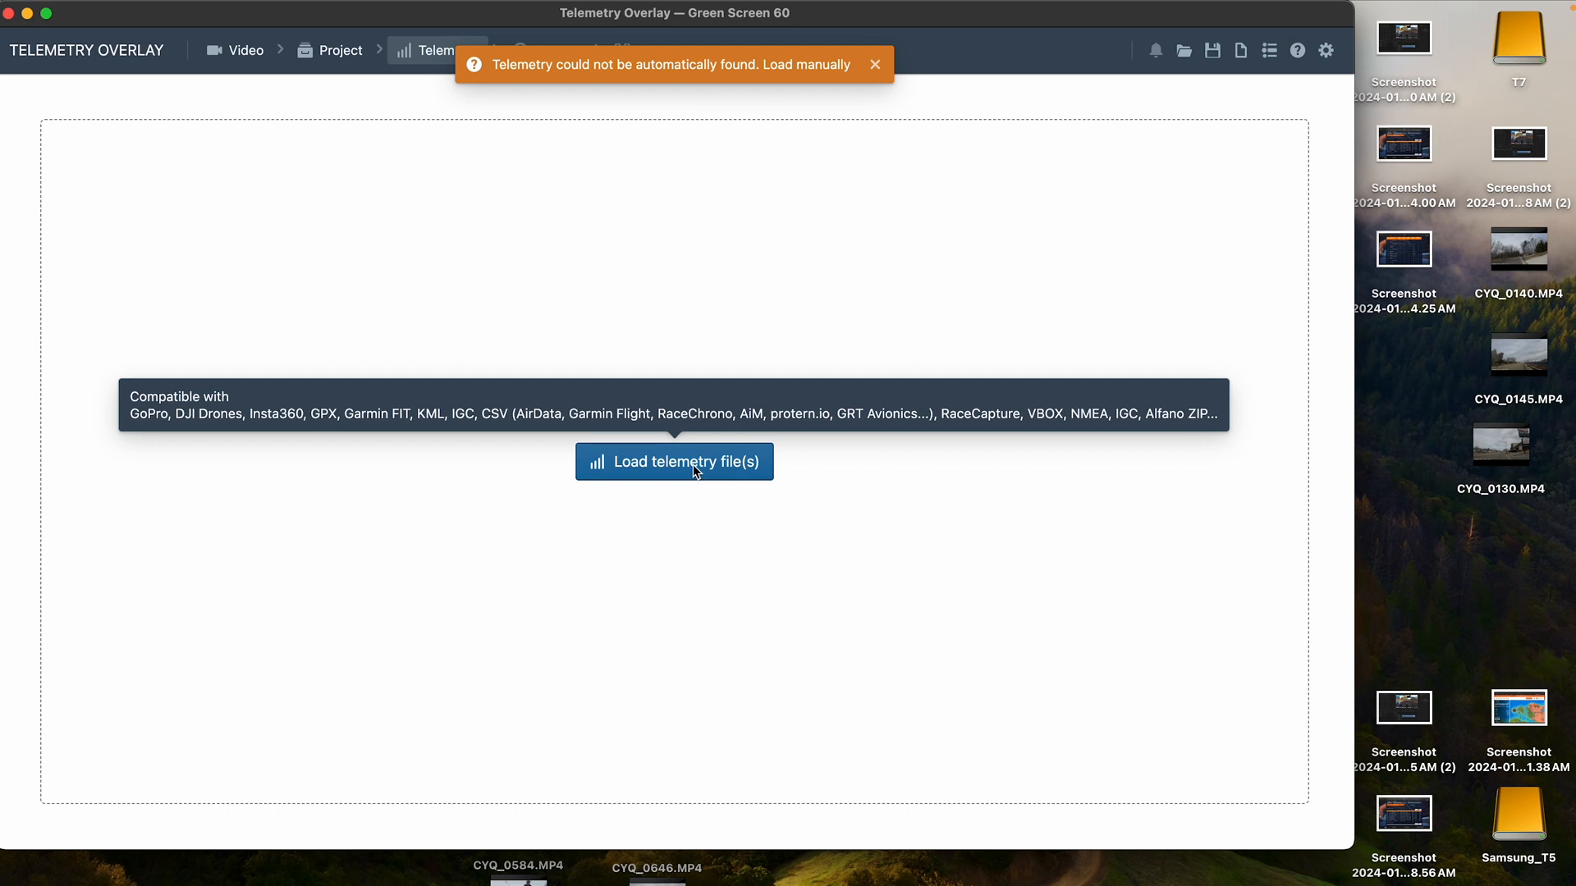
mouse_move(673, 461)
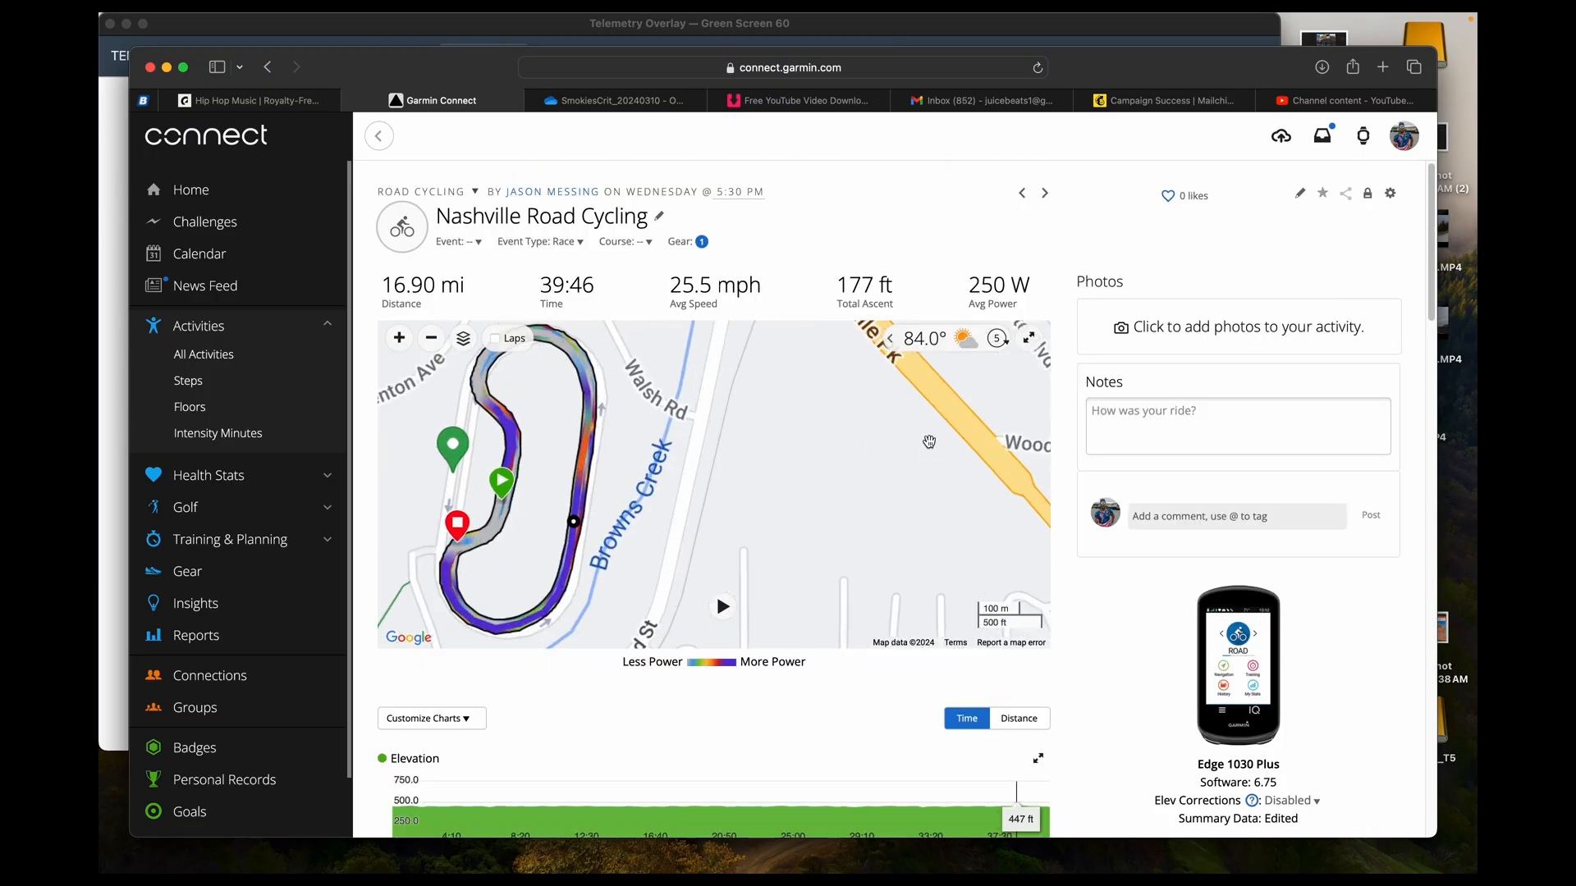
- Bring up the export actions menu for the Nashville Road Cycling activity
click(432, 338)
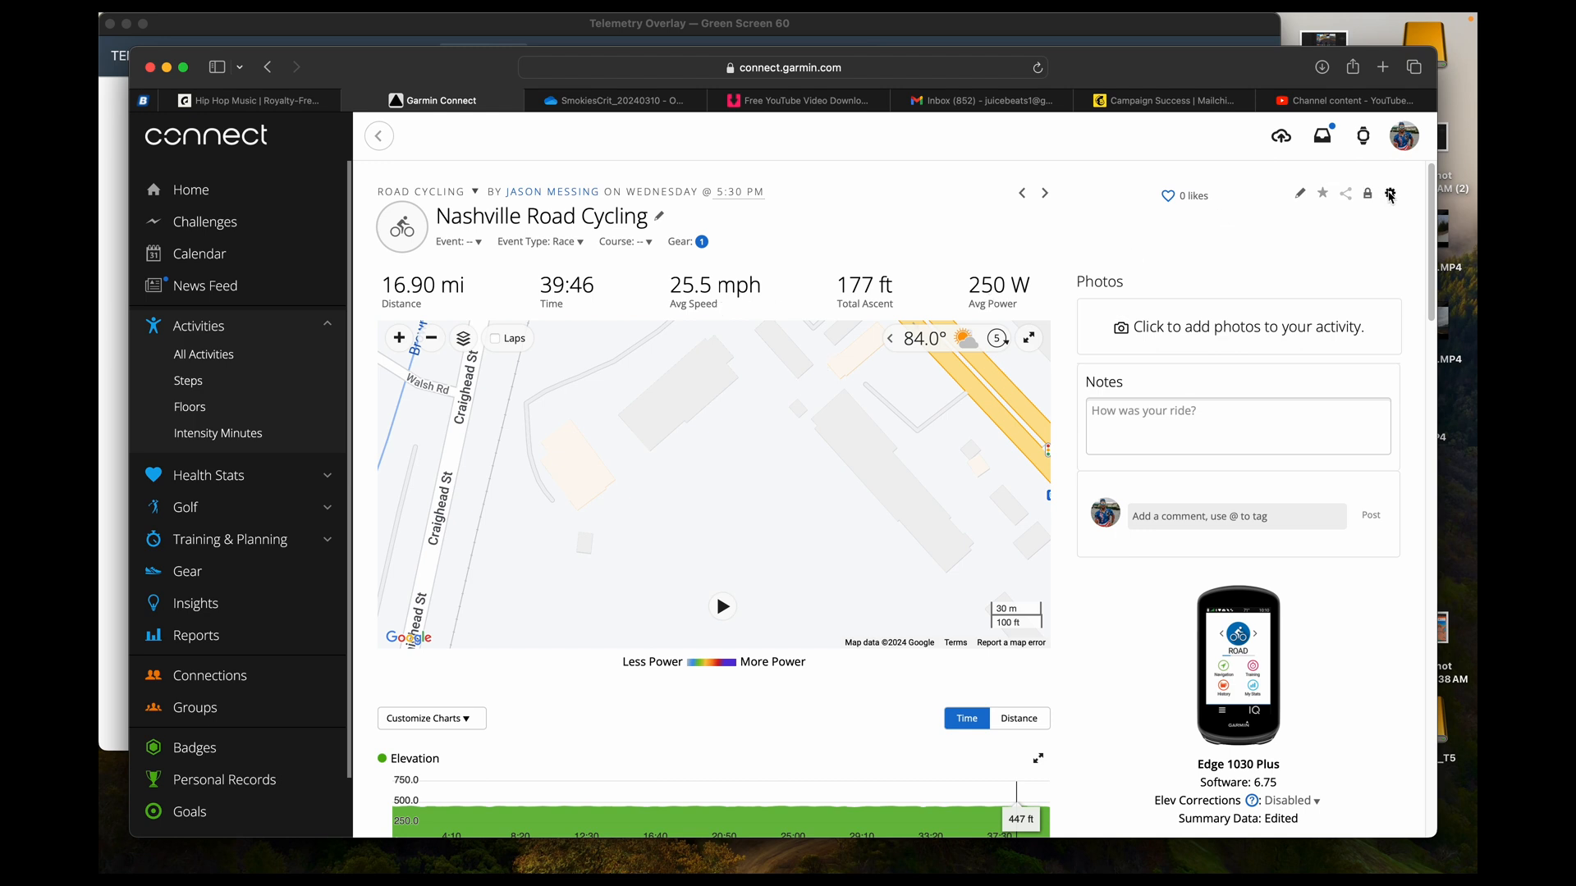
click(1391, 194)
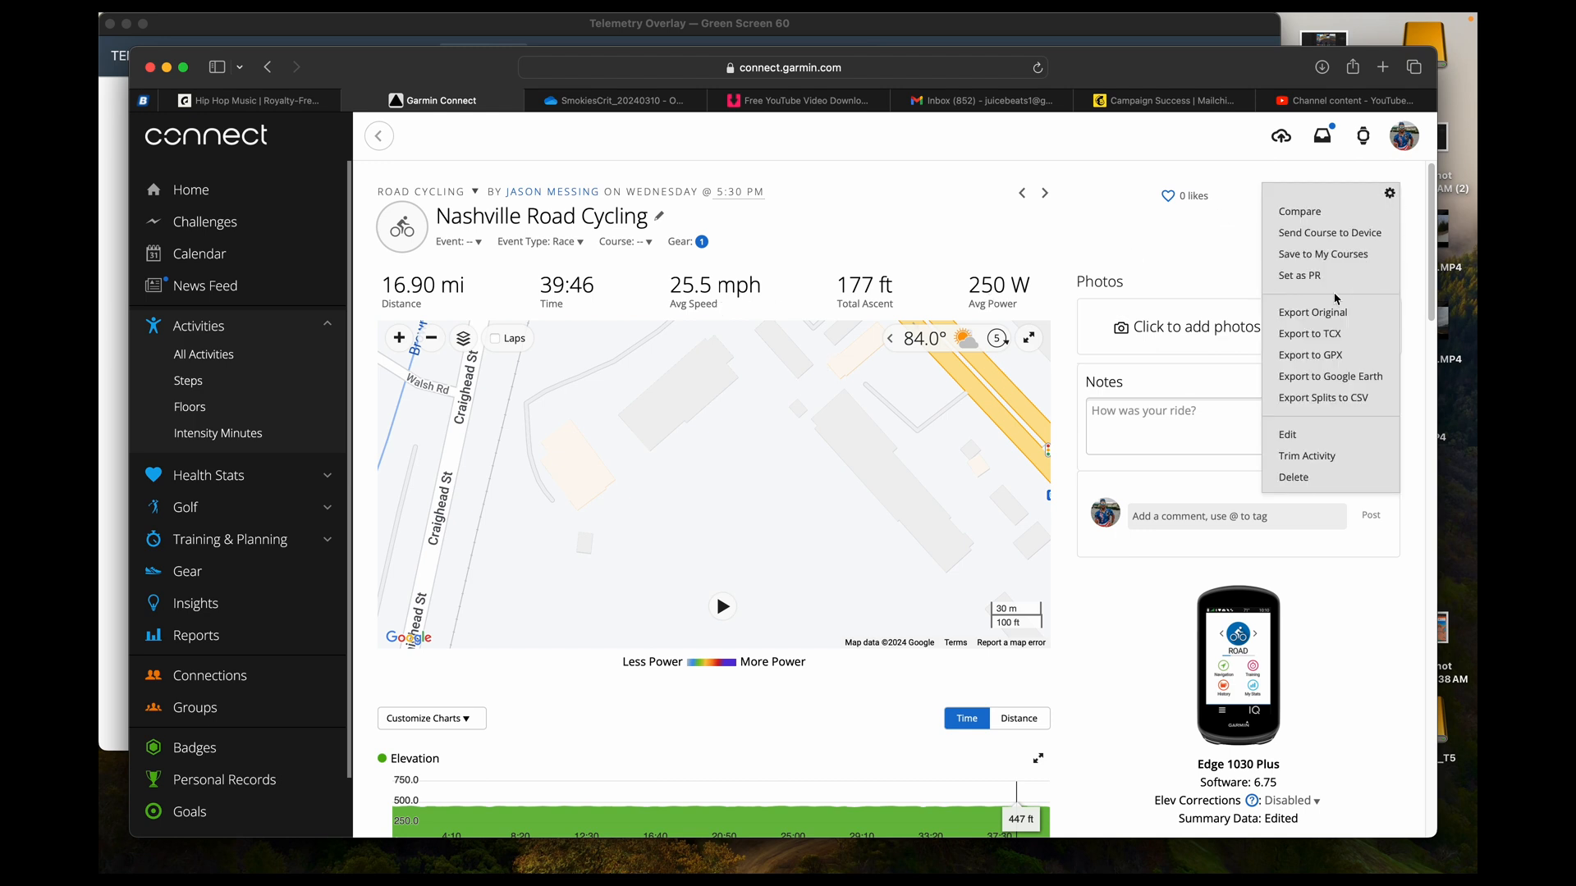
mouse_move(1314, 312)
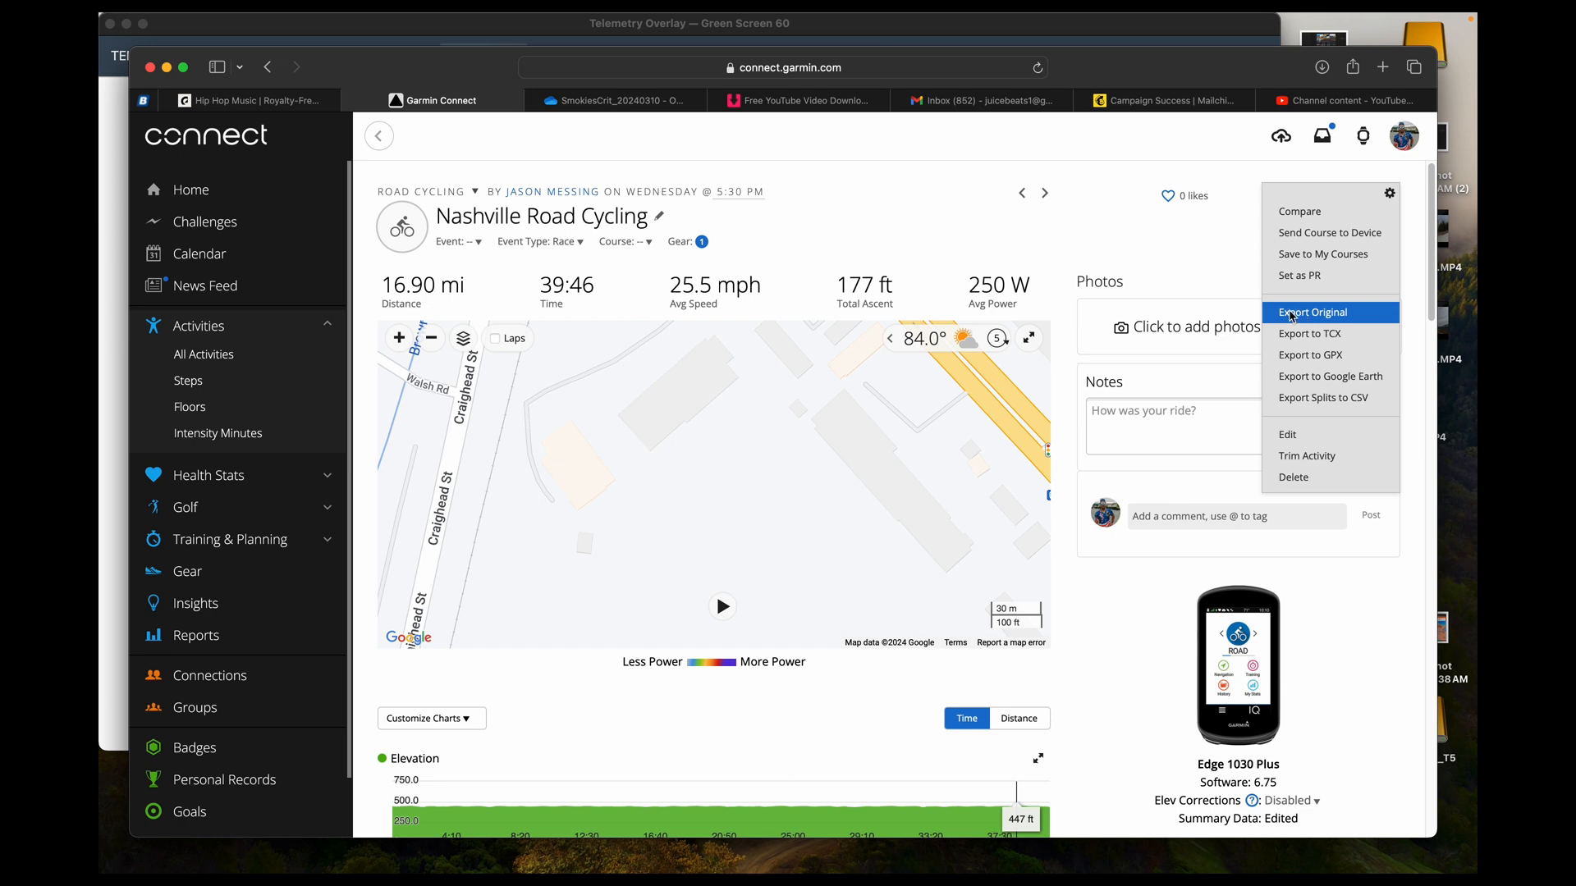
mouse_move(167, 72)
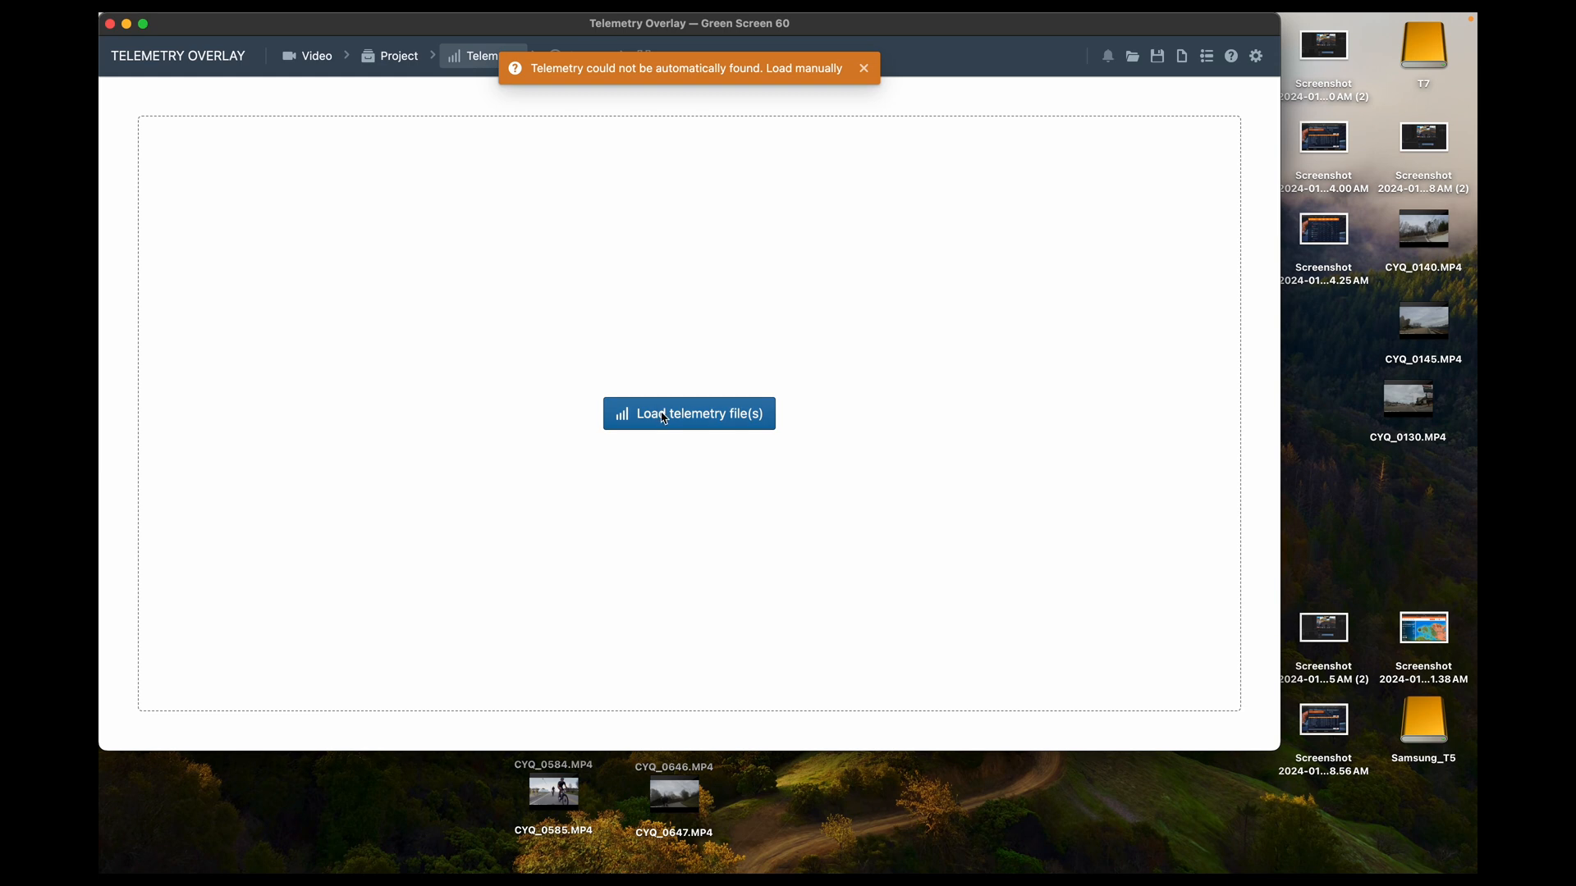
- Load the downloaded ACTIVITY.fit file from Downloads as the telemetry source
click(688, 414)
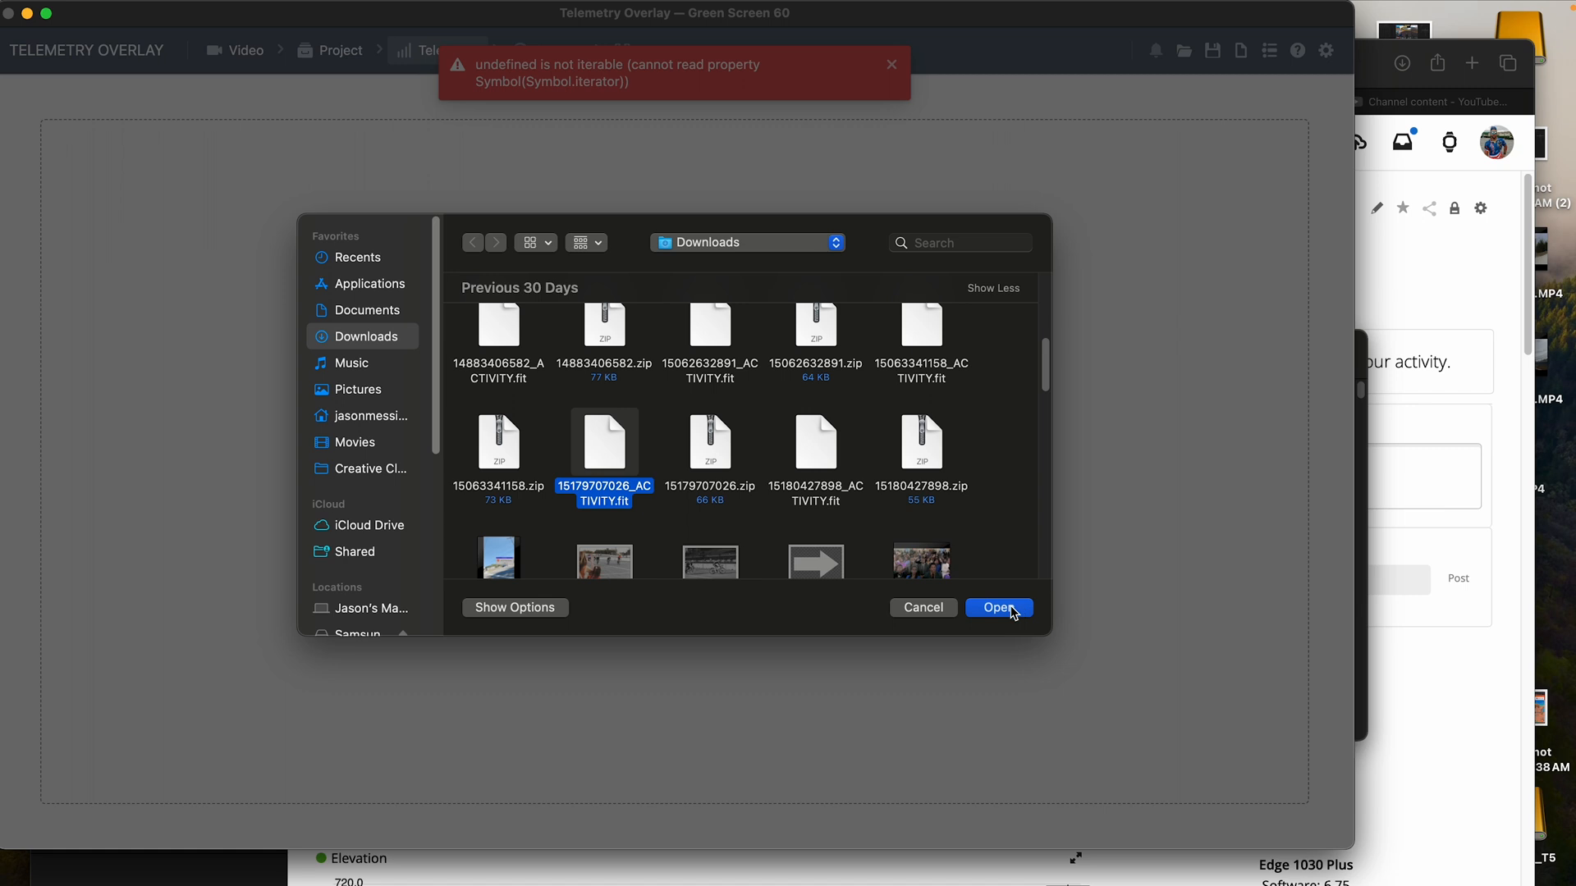
click(998, 607)
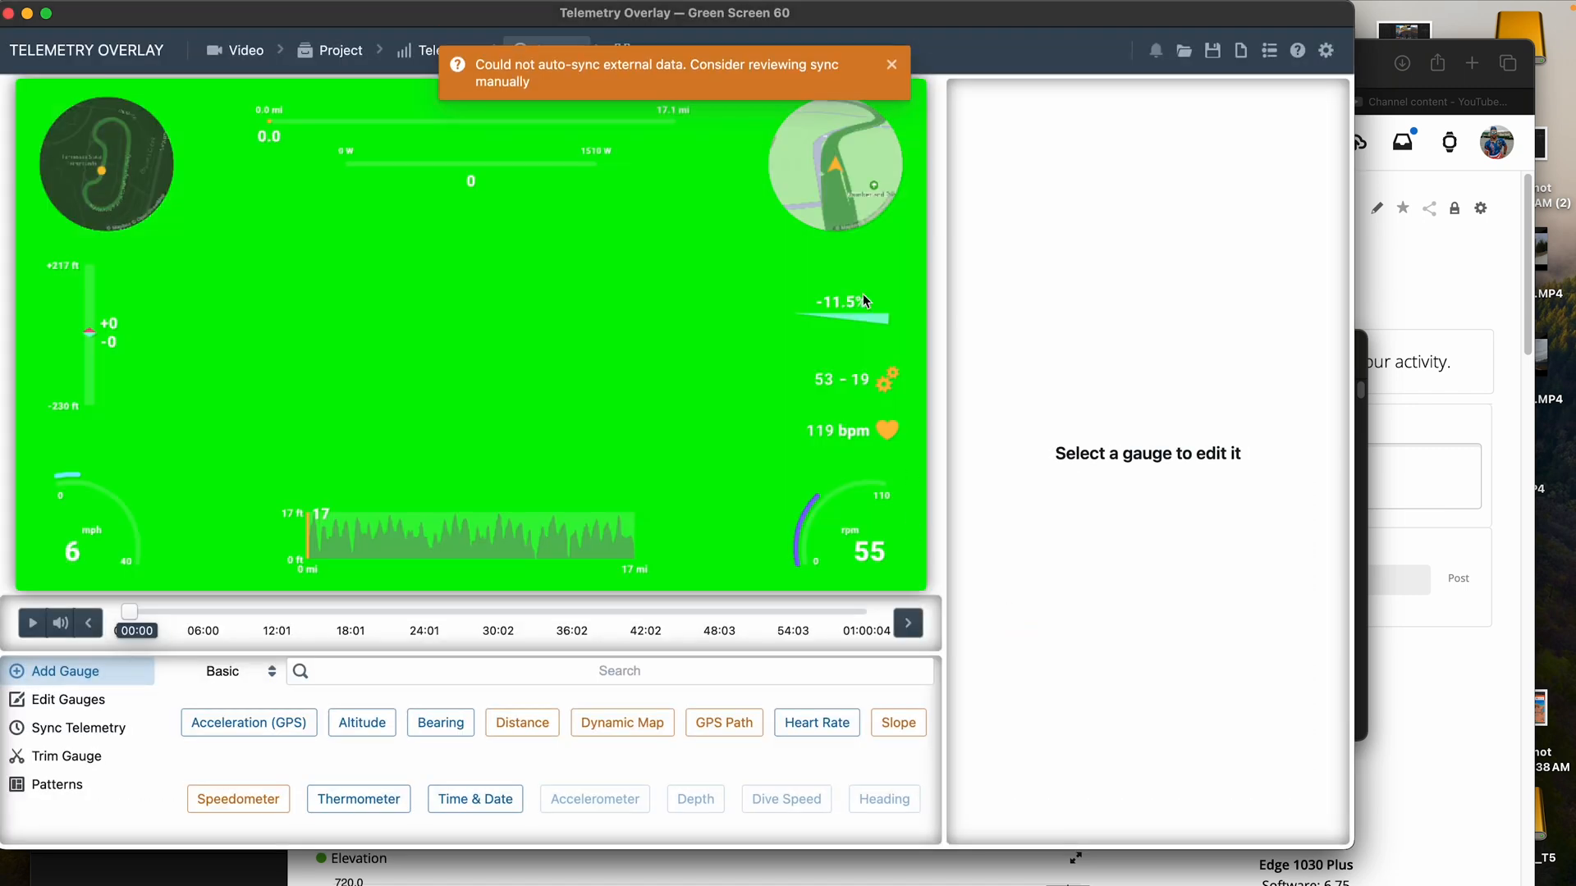
- Load the JuicebeatsCycling.toptrn pattern from the home folder, replacing the default gauges
click(56, 785)
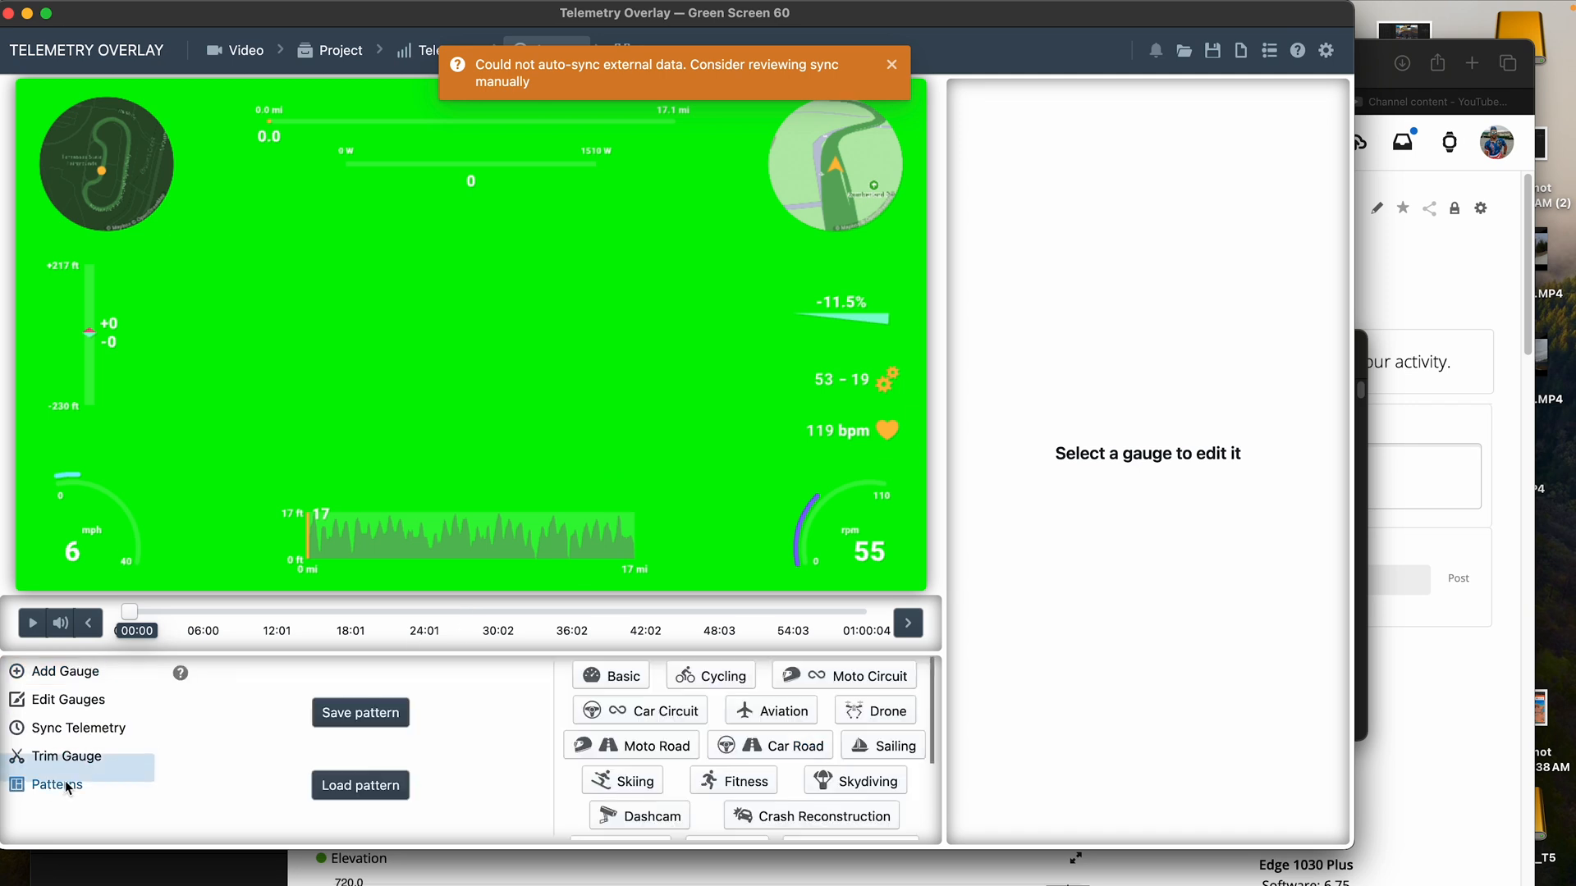
click(359, 785)
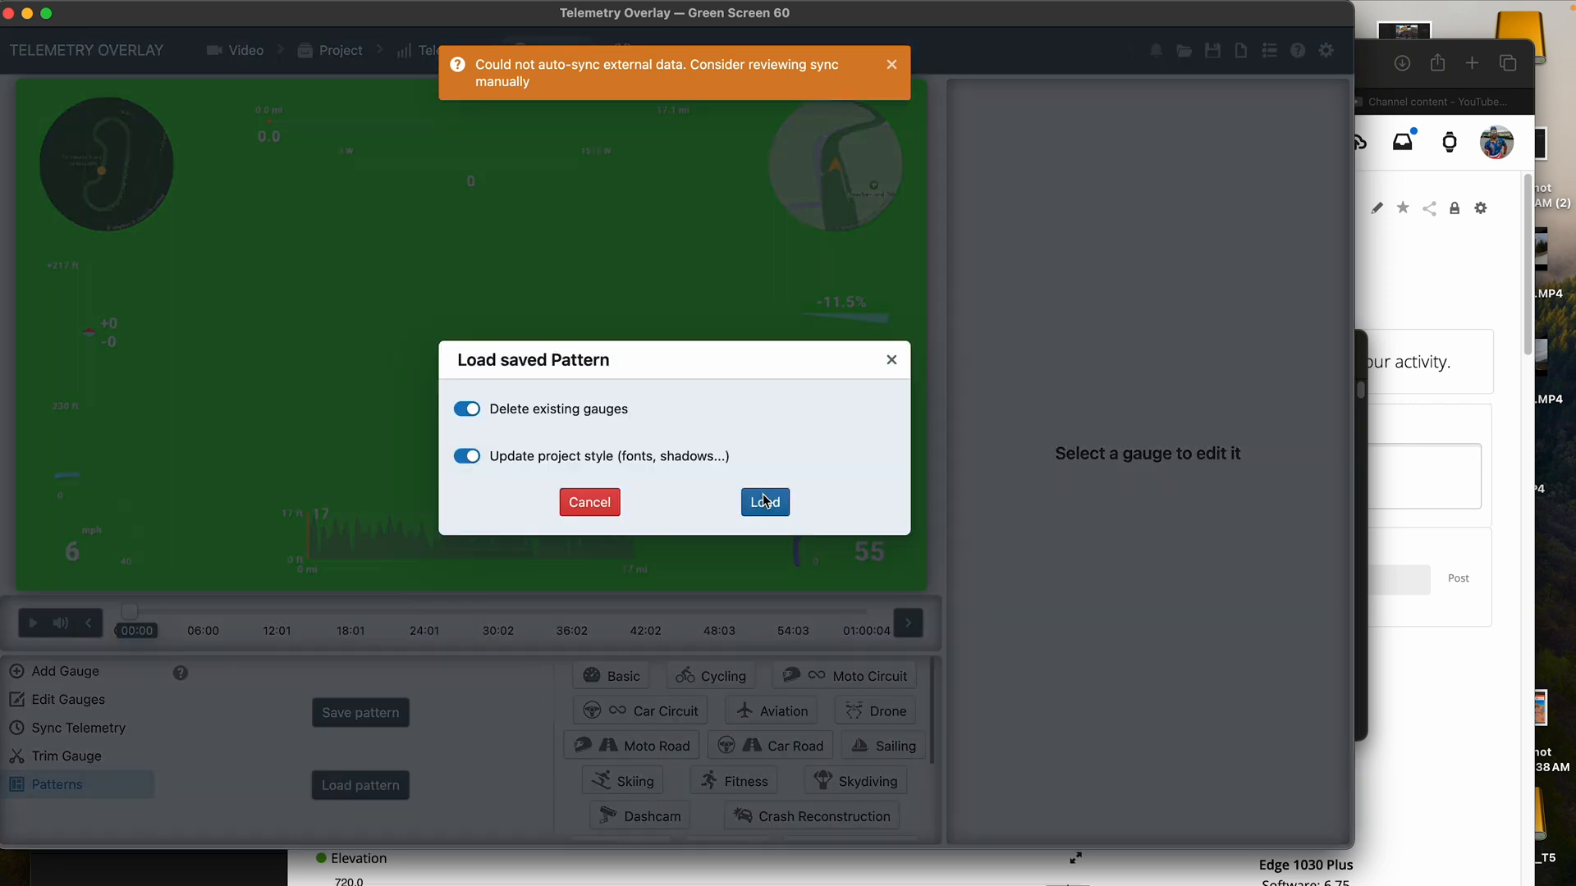
click(763, 502)
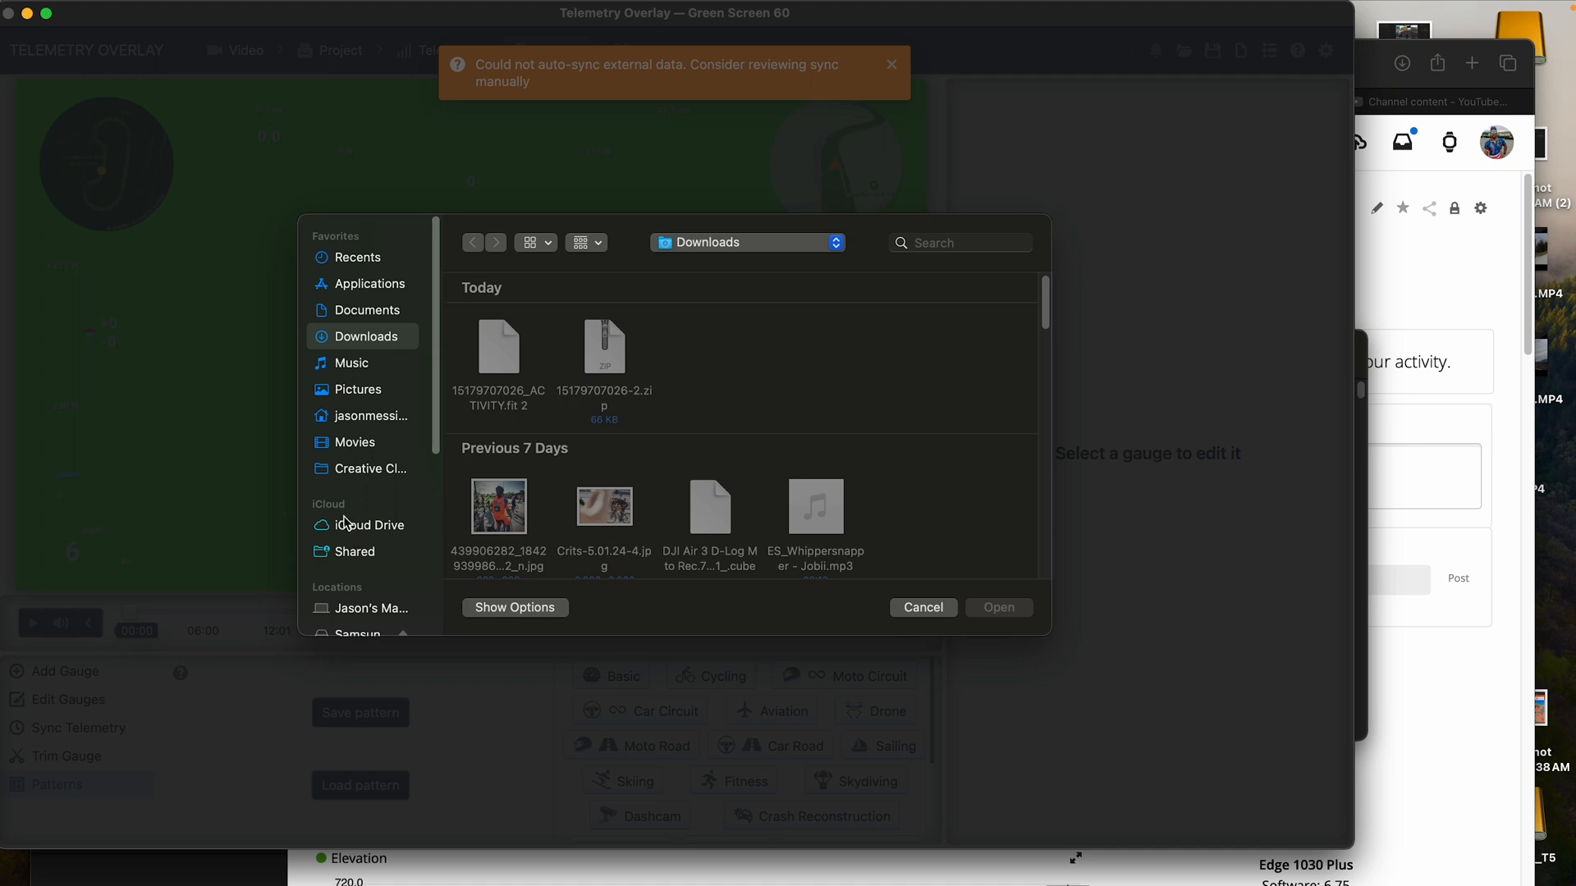
click(369, 608)
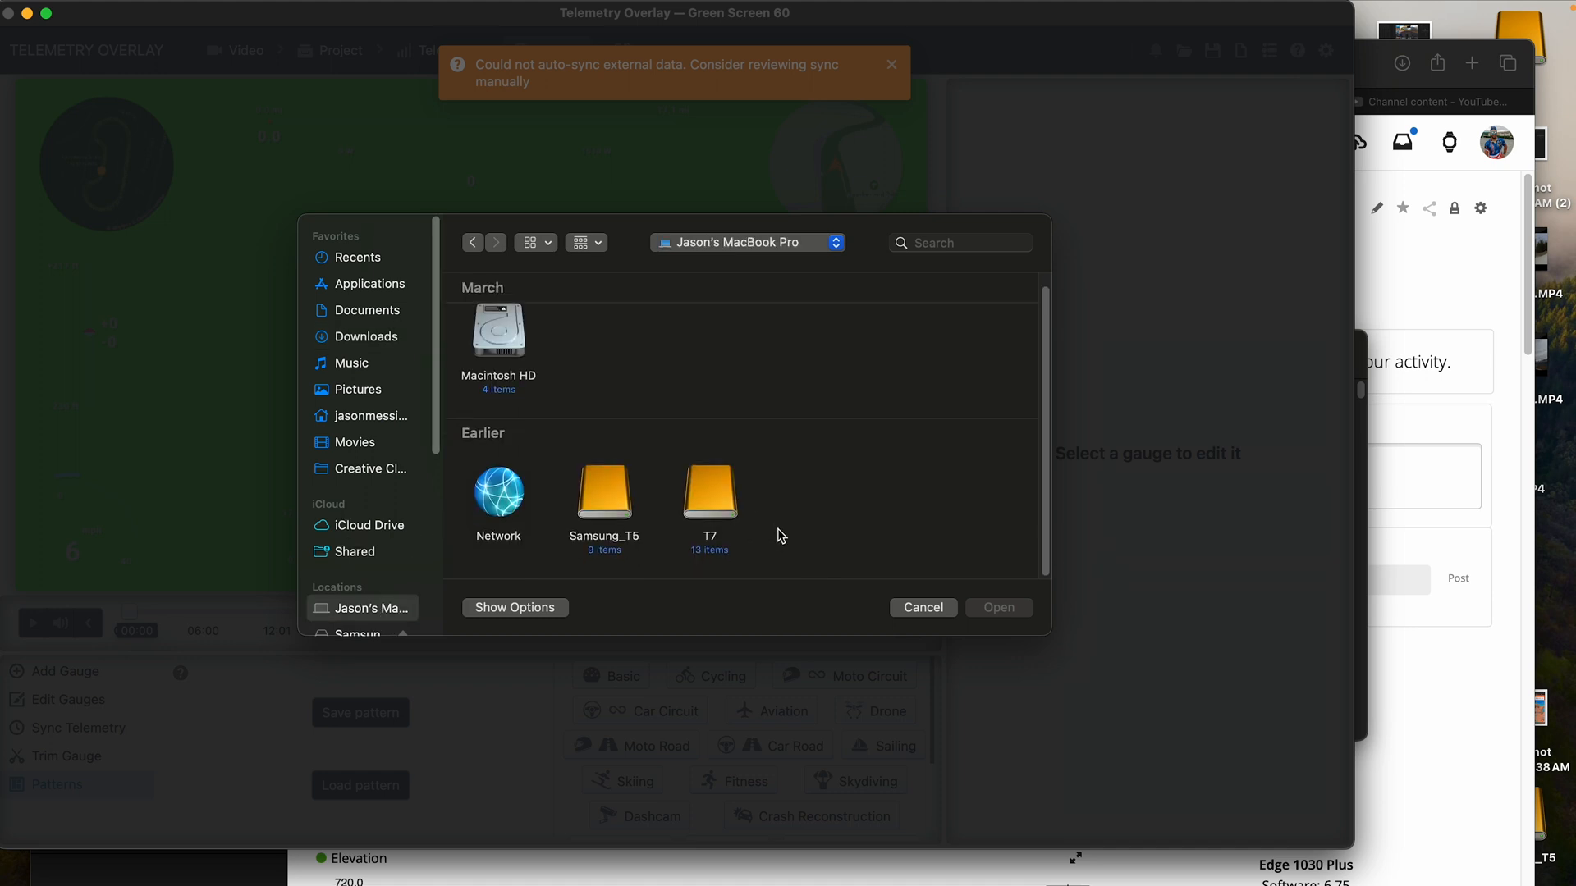
click(370, 415)
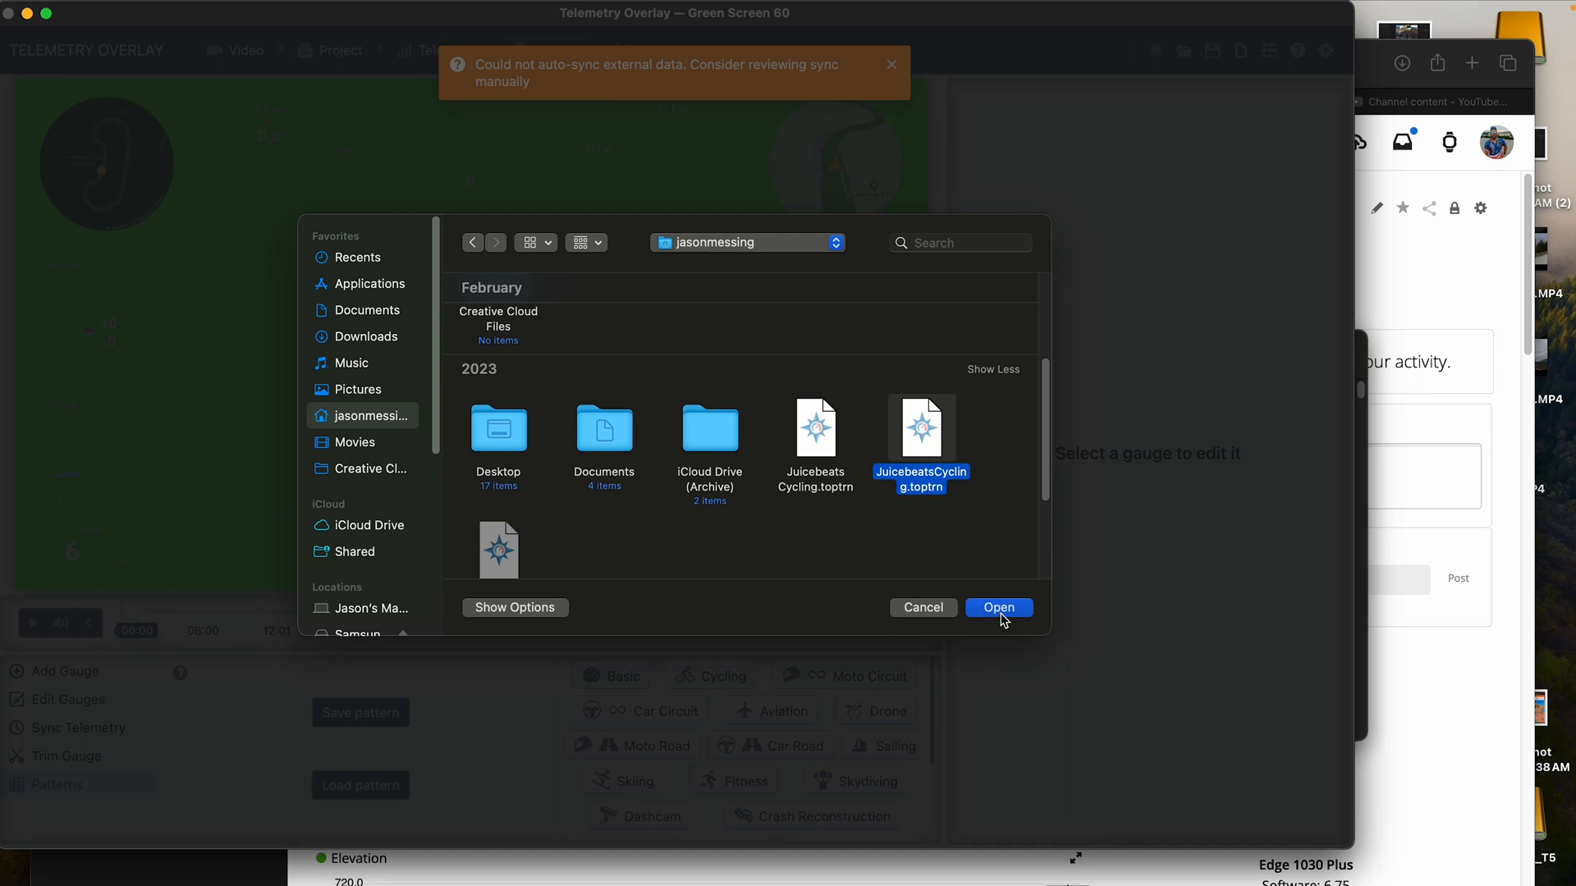
click(999, 608)
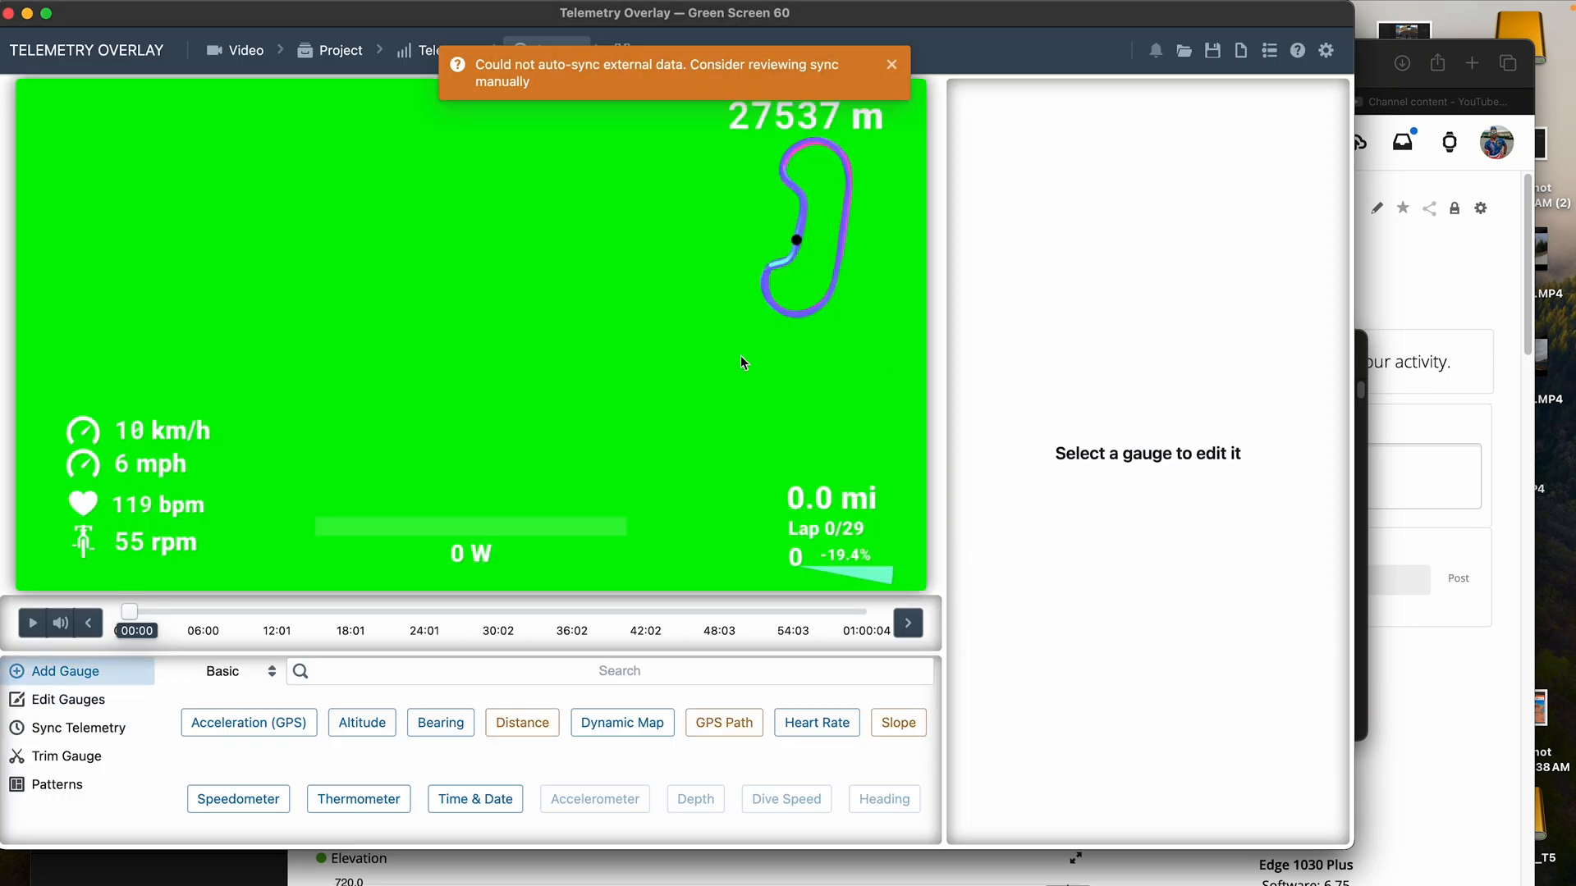
click(890, 64)
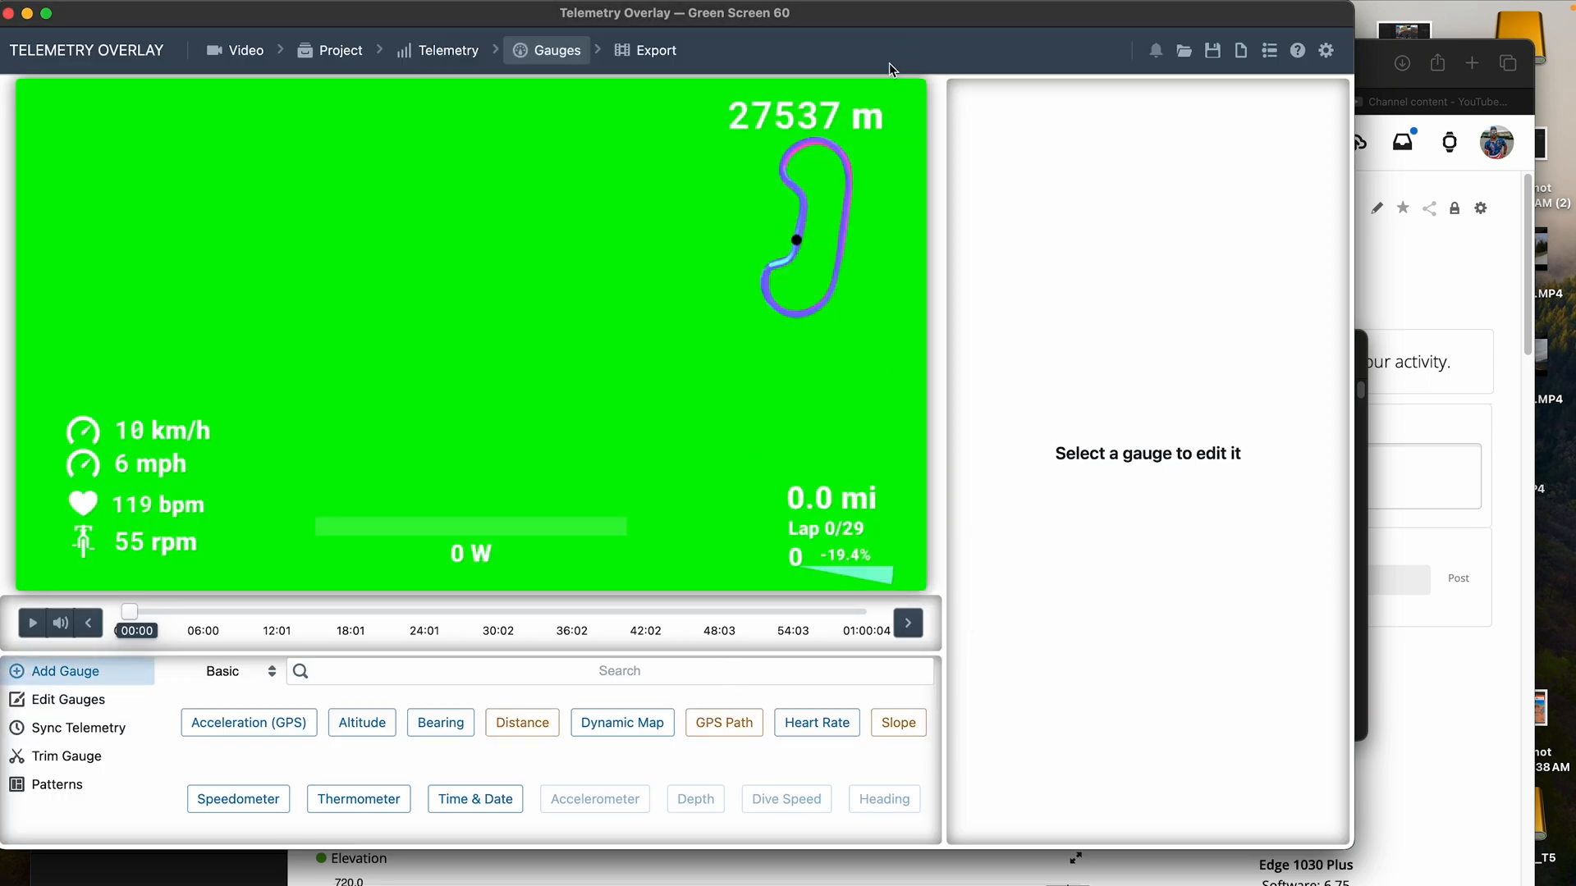
mouse_move(822, 644)
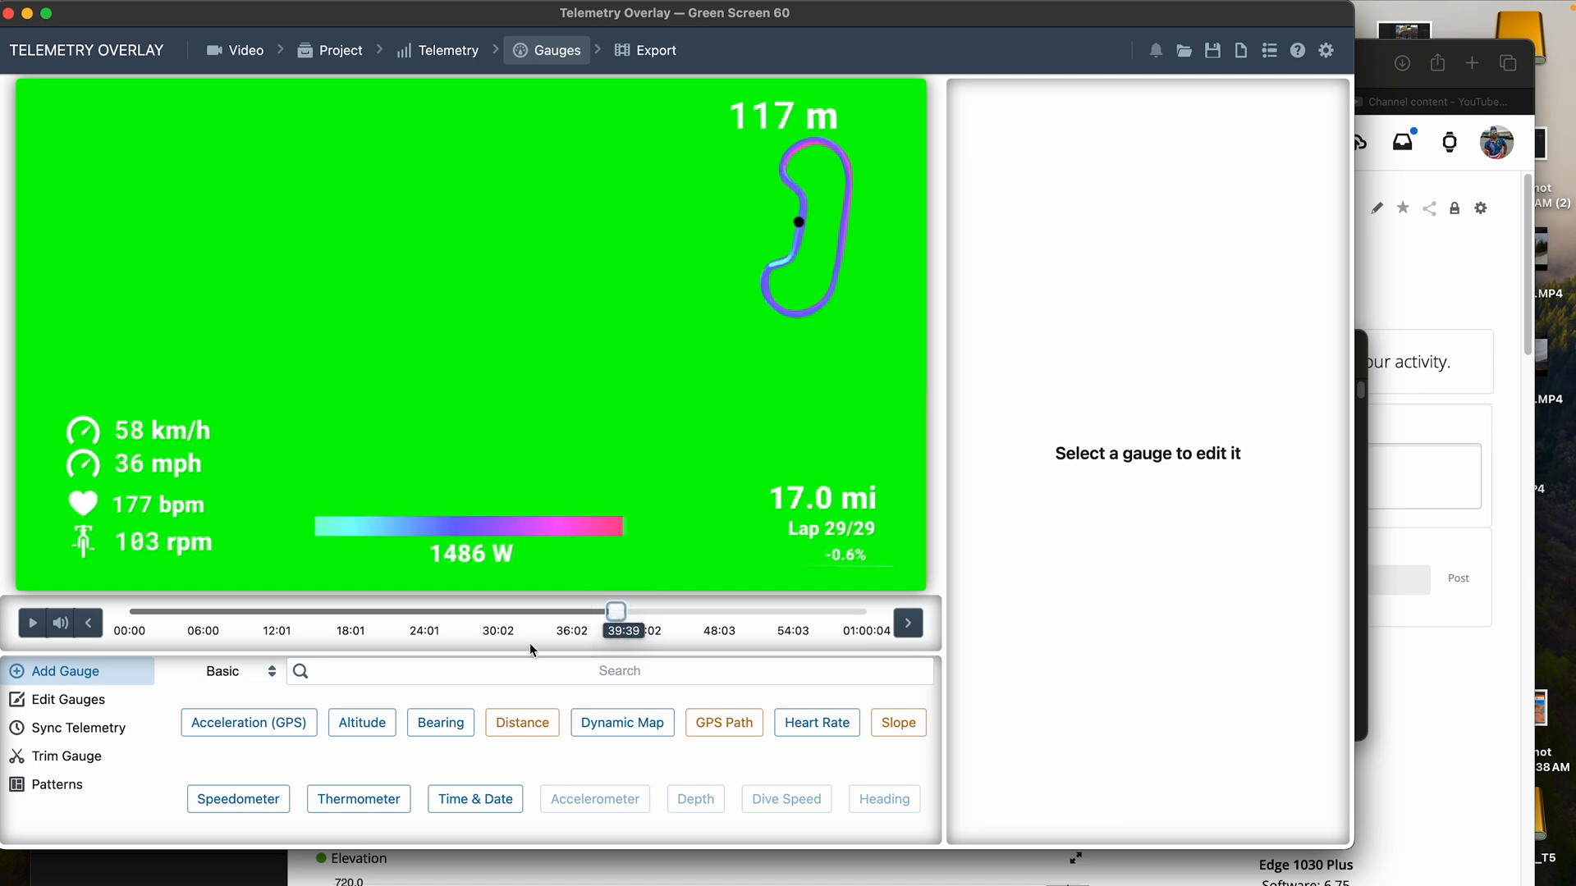
- Preview the ride's finish, then bring up the project in/out settings (00:00 to 40:00)
click(33, 624)
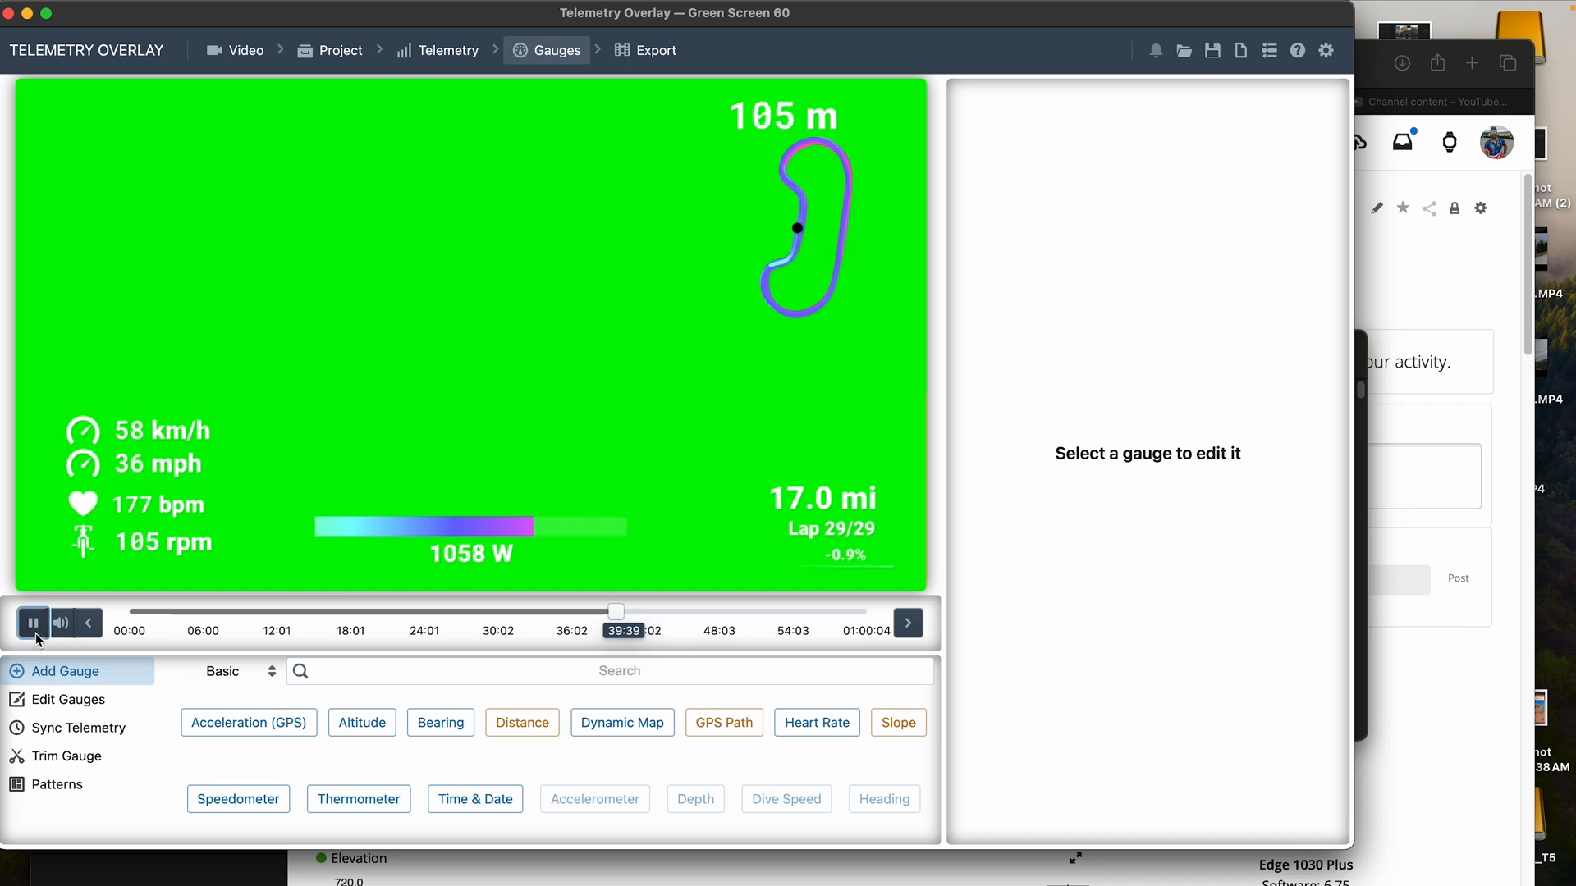
click(33, 622)
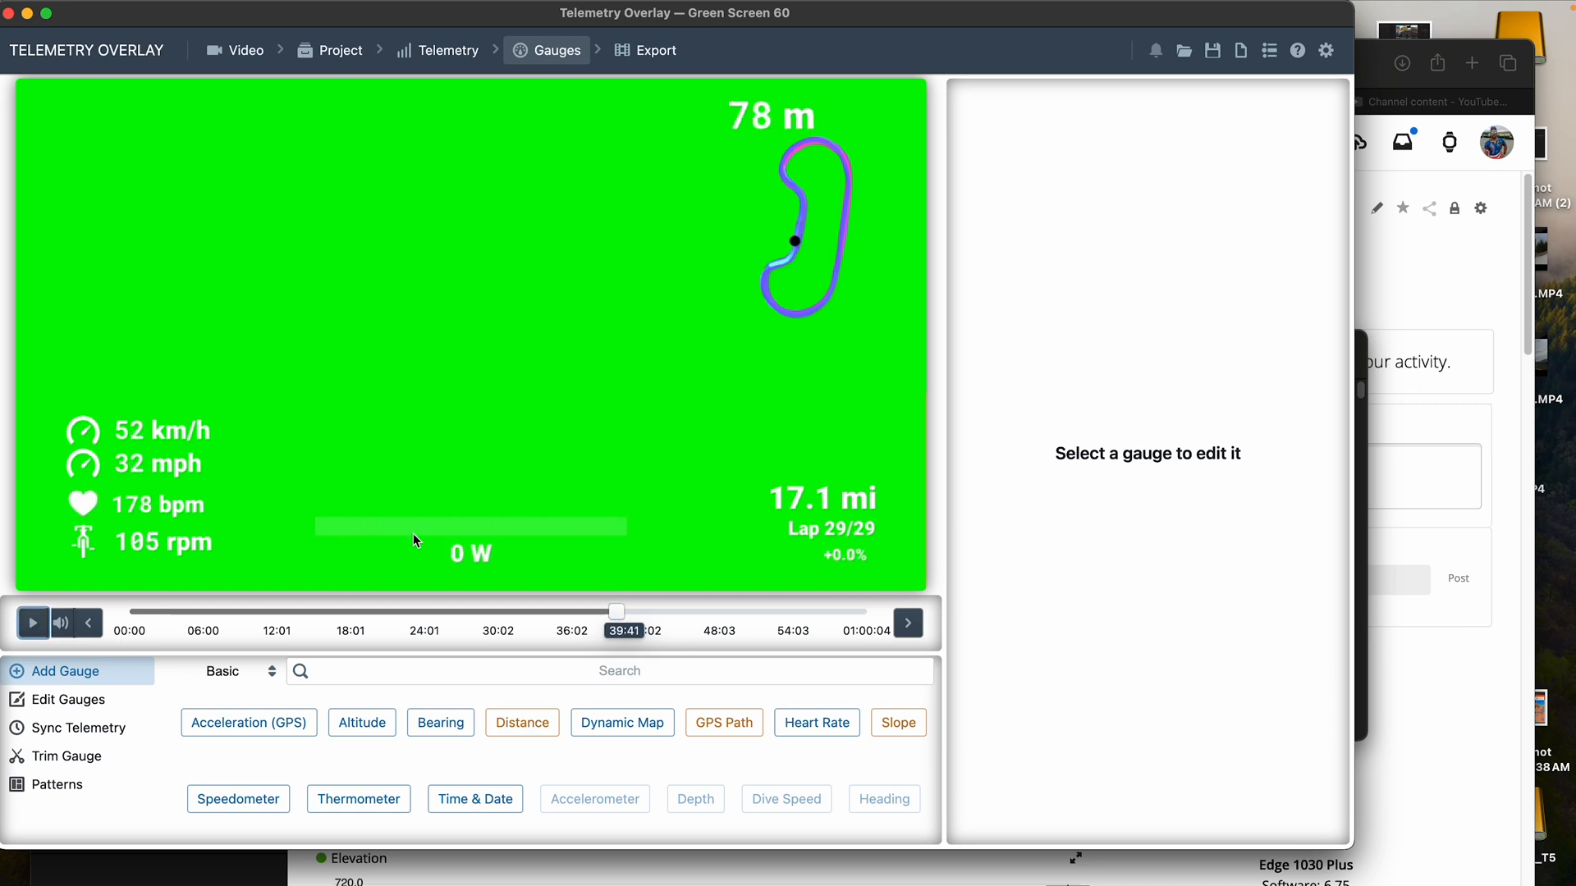
mouse_move(760, 563)
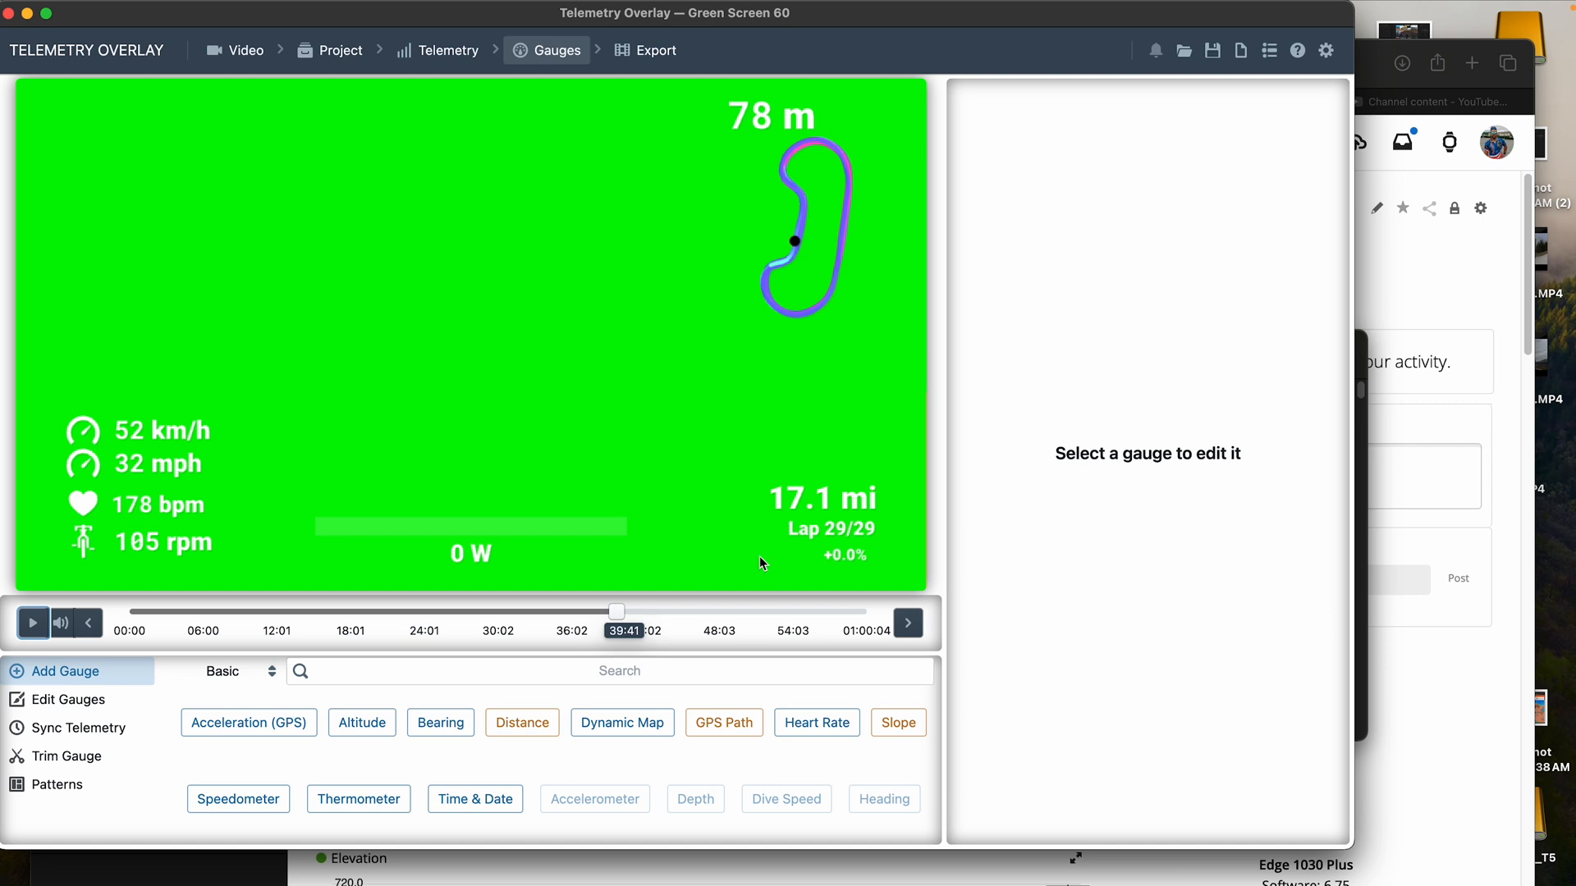
mouse_move(473, 661)
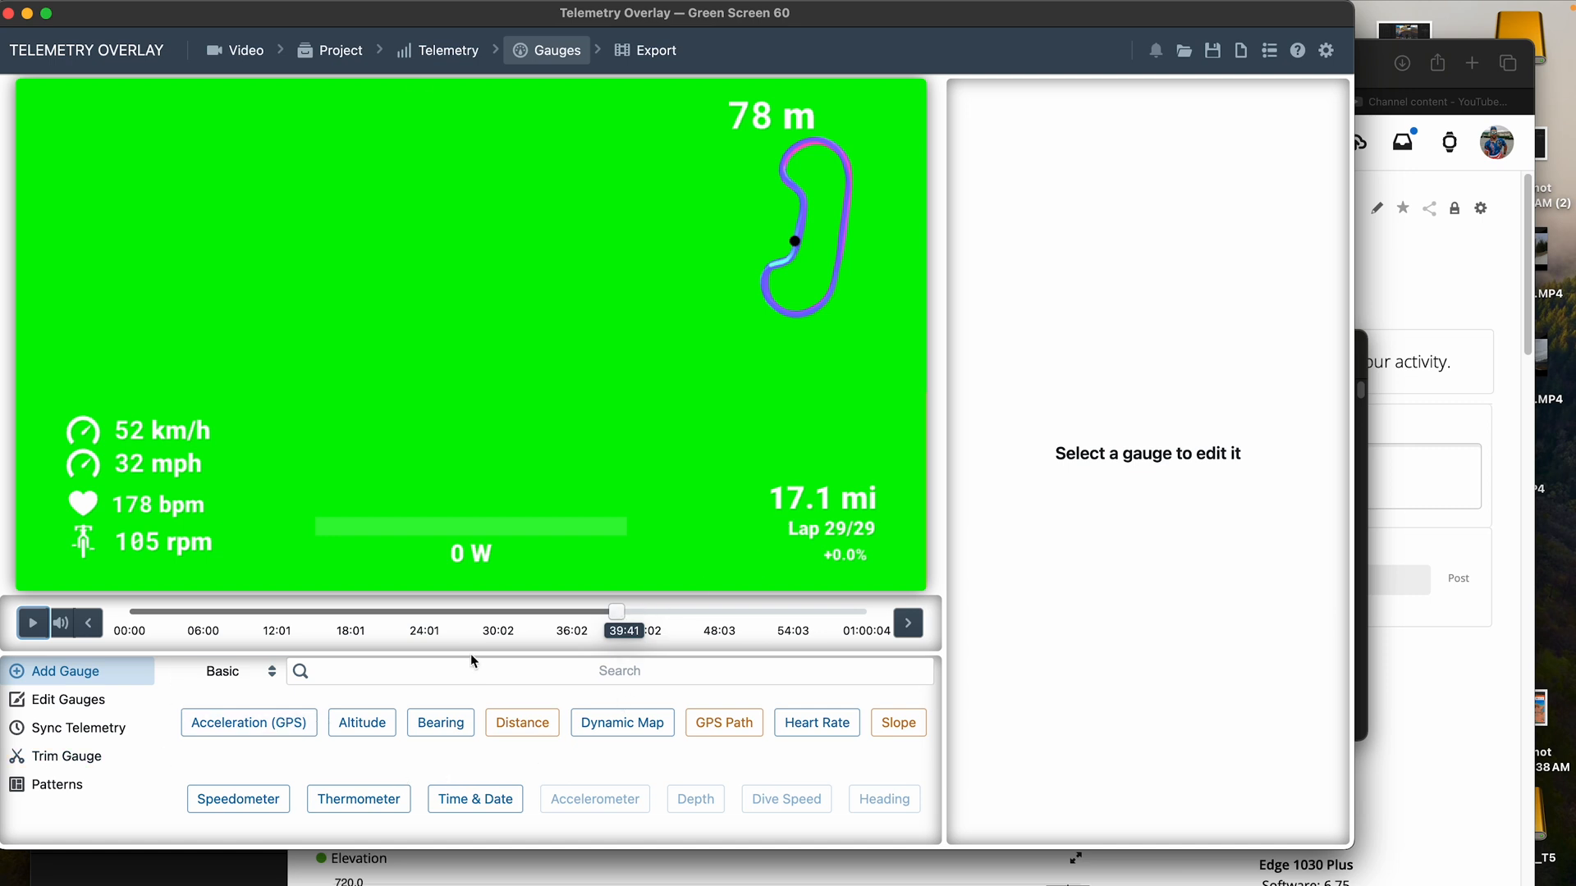
click(341, 51)
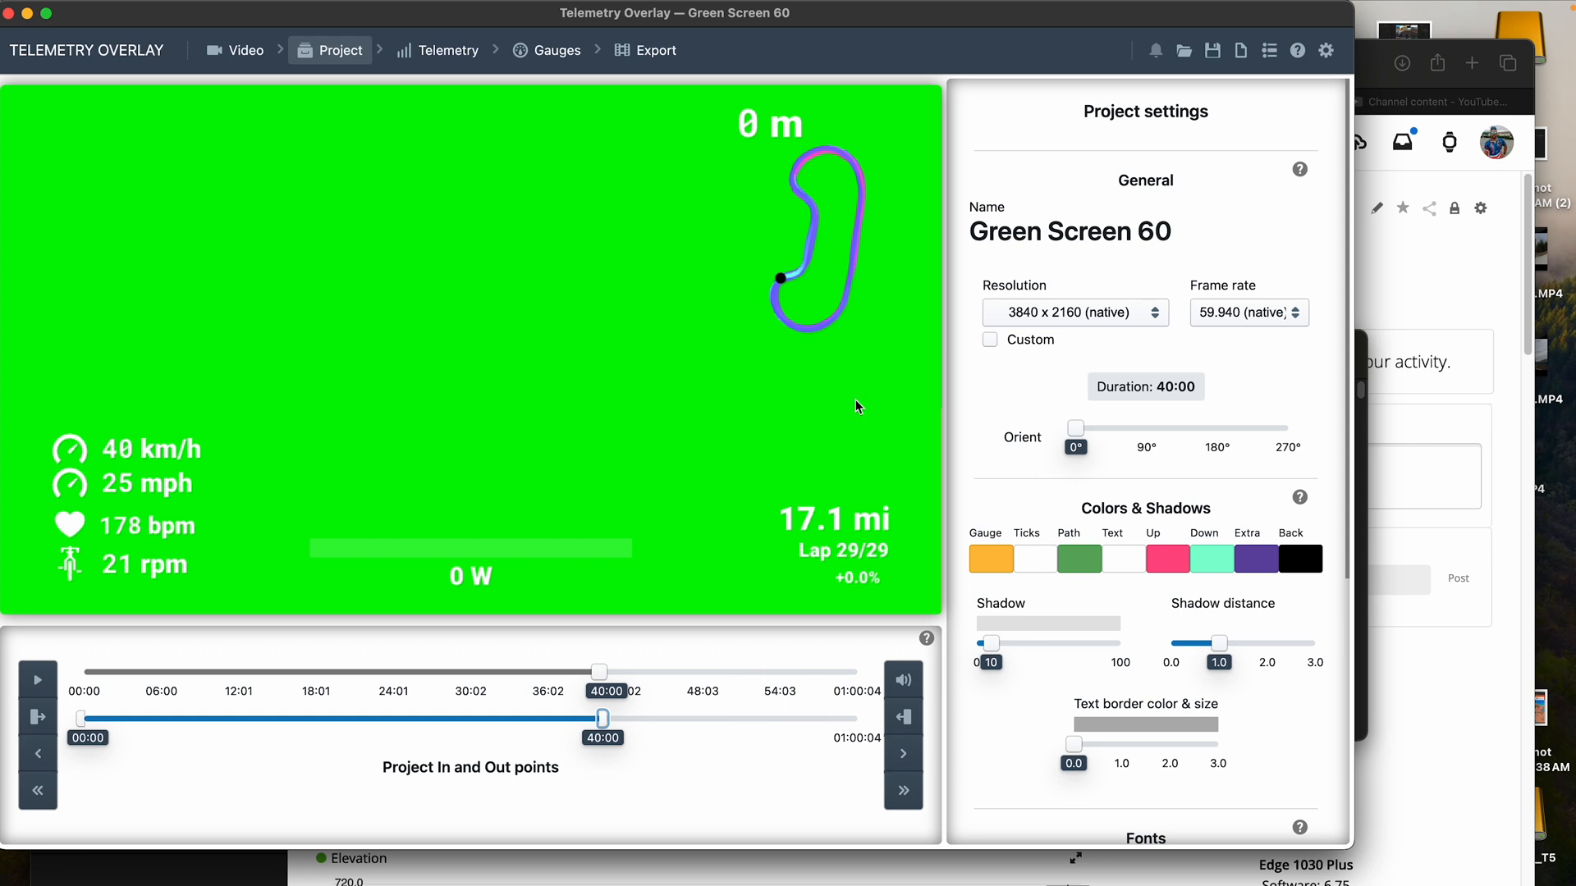
mouse_move(814, 473)
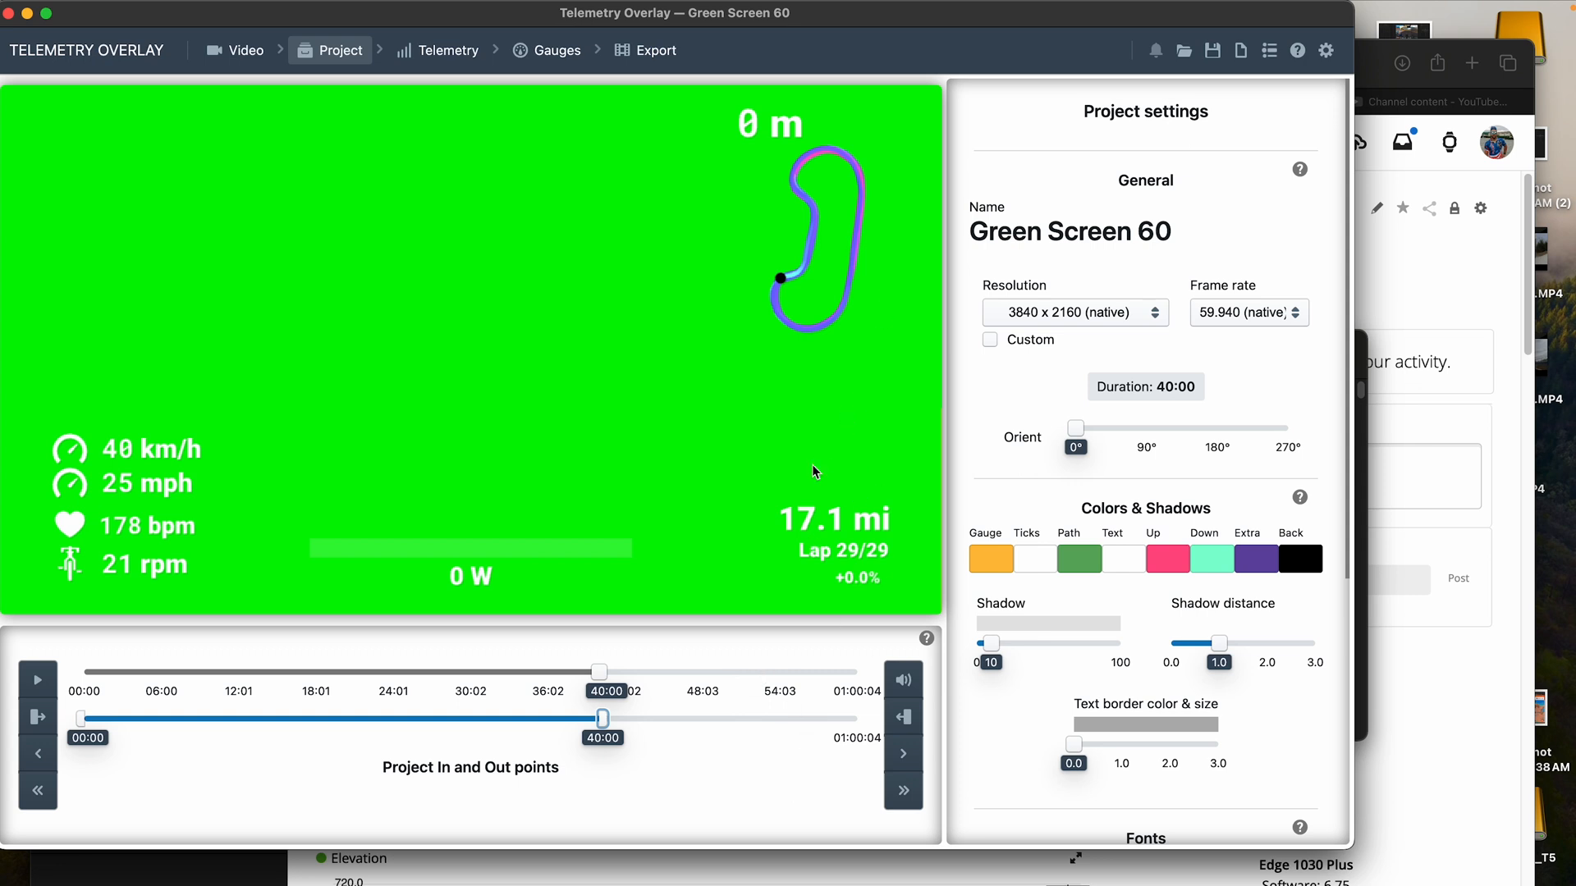
mouse_move(550, 693)
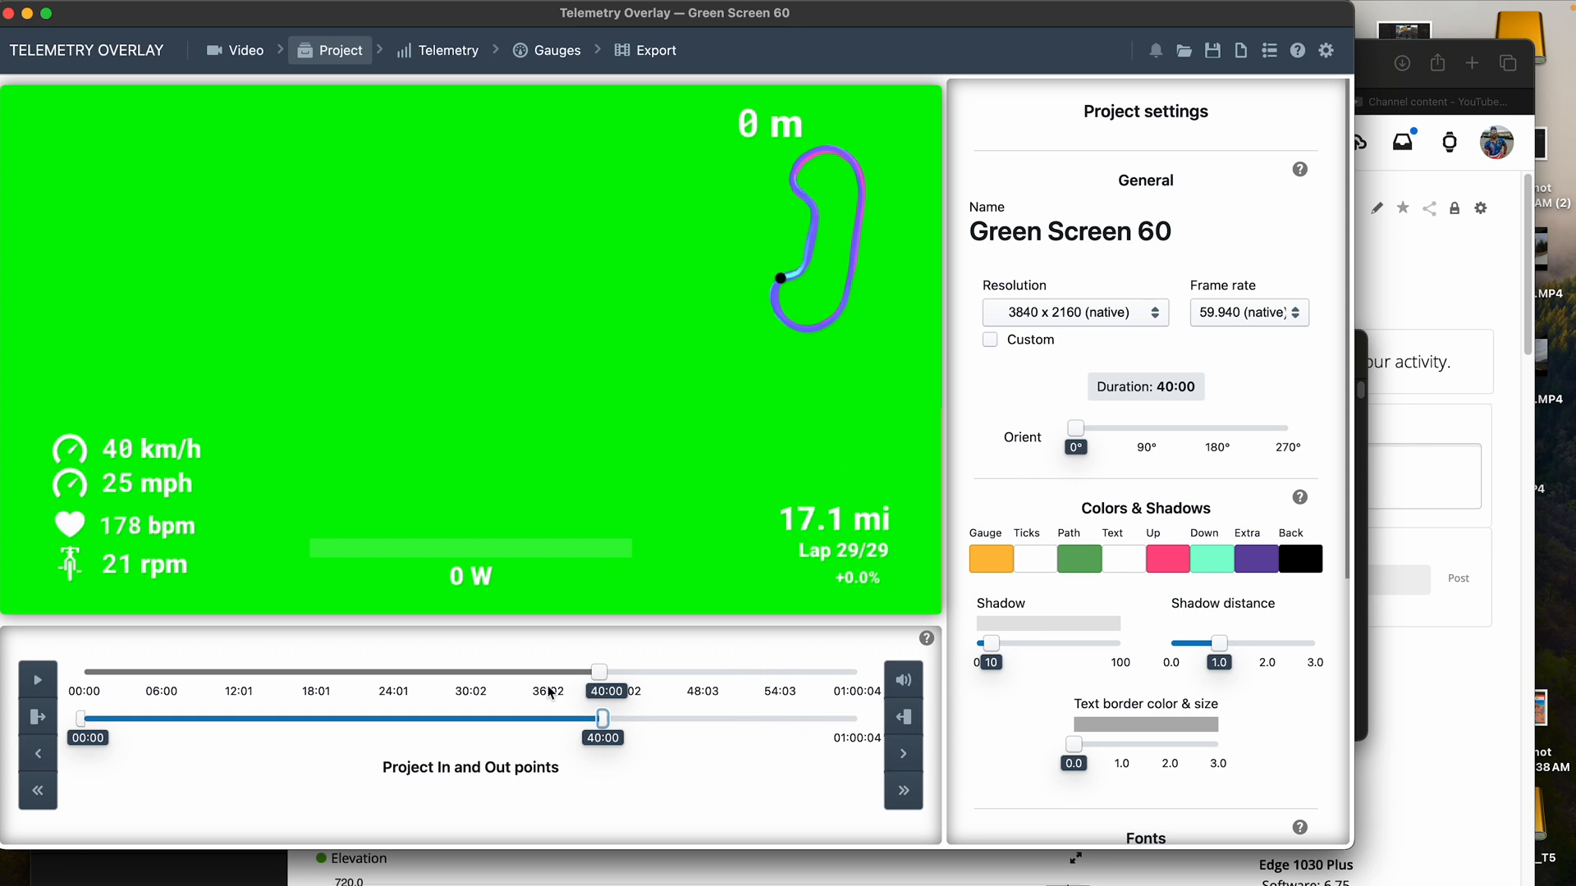
mouse_move(558, 51)
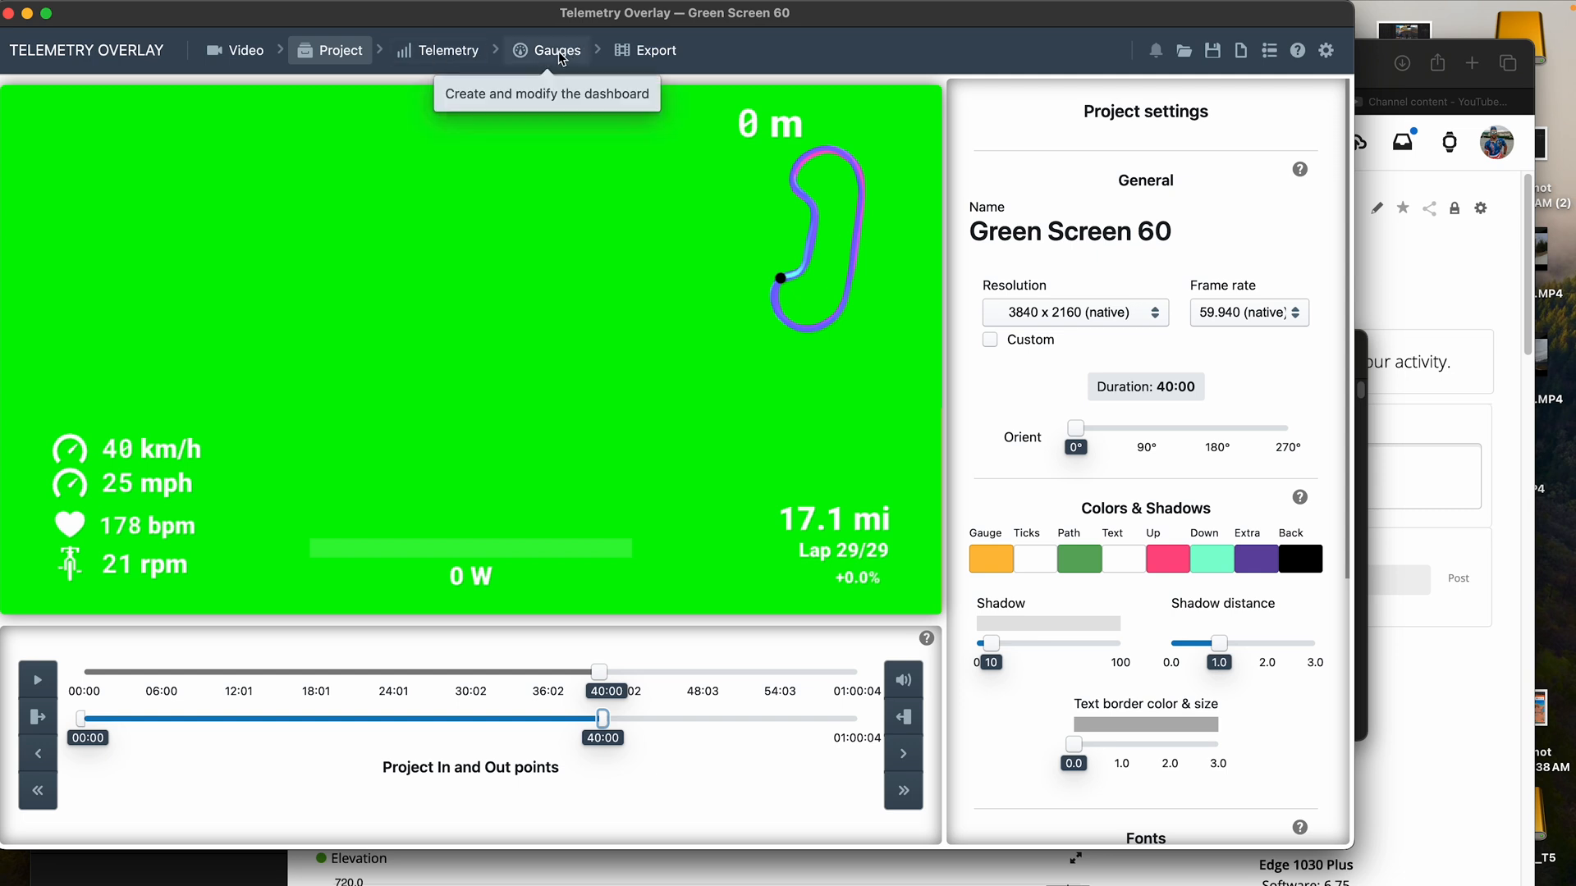
- Switch to the Gauges editor to adjust the dashboard gauges
click(545, 51)
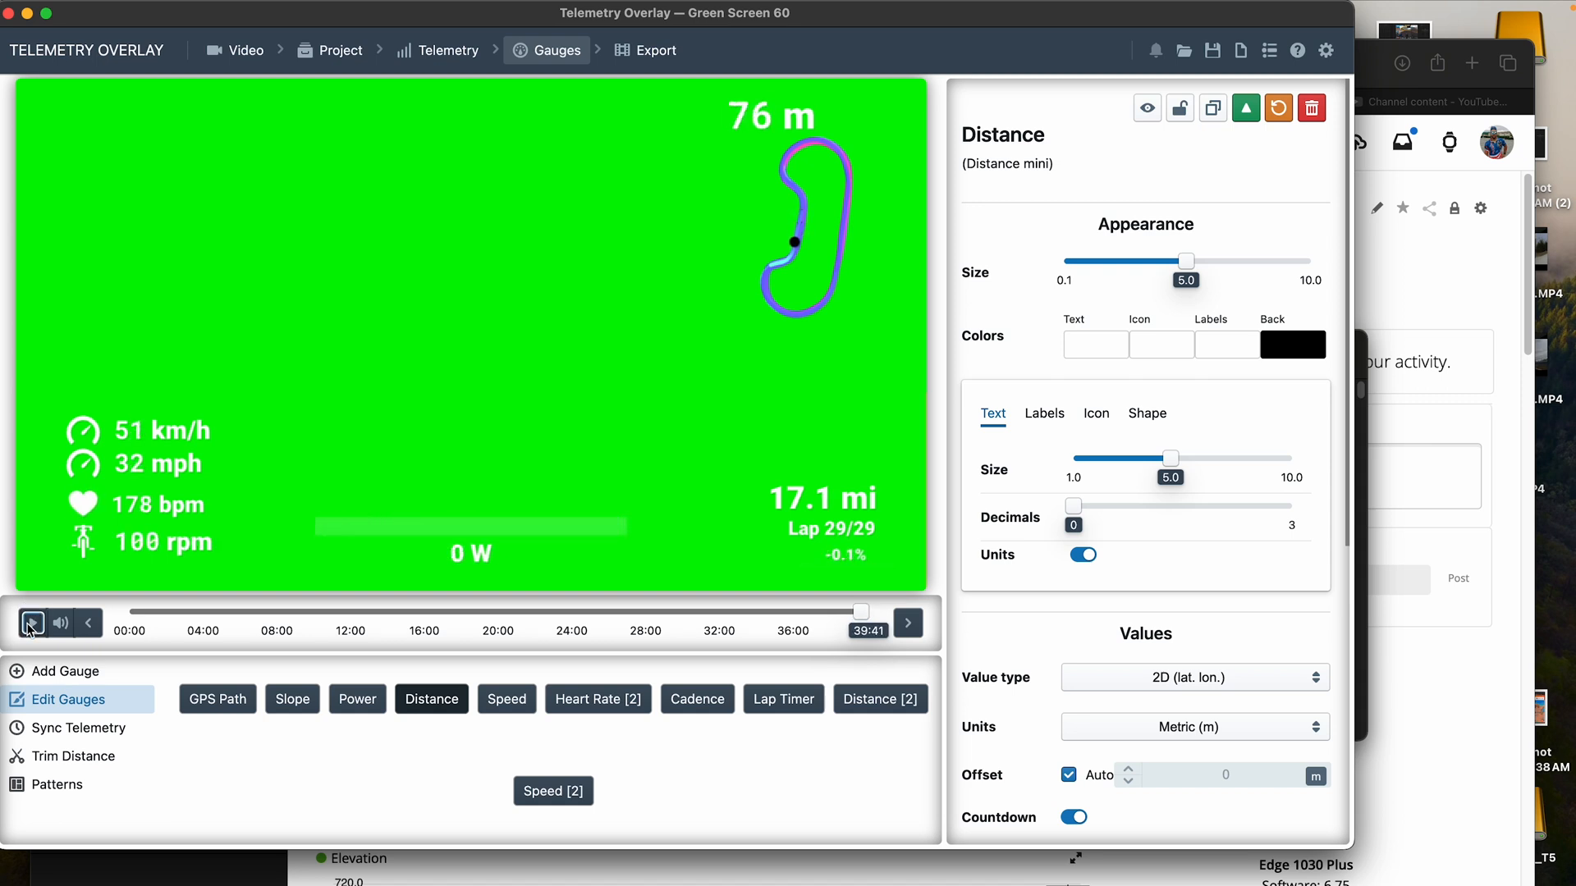
- Set the project out point at 39:41, then return to the Lap Timer gauge settings
click(32, 624)
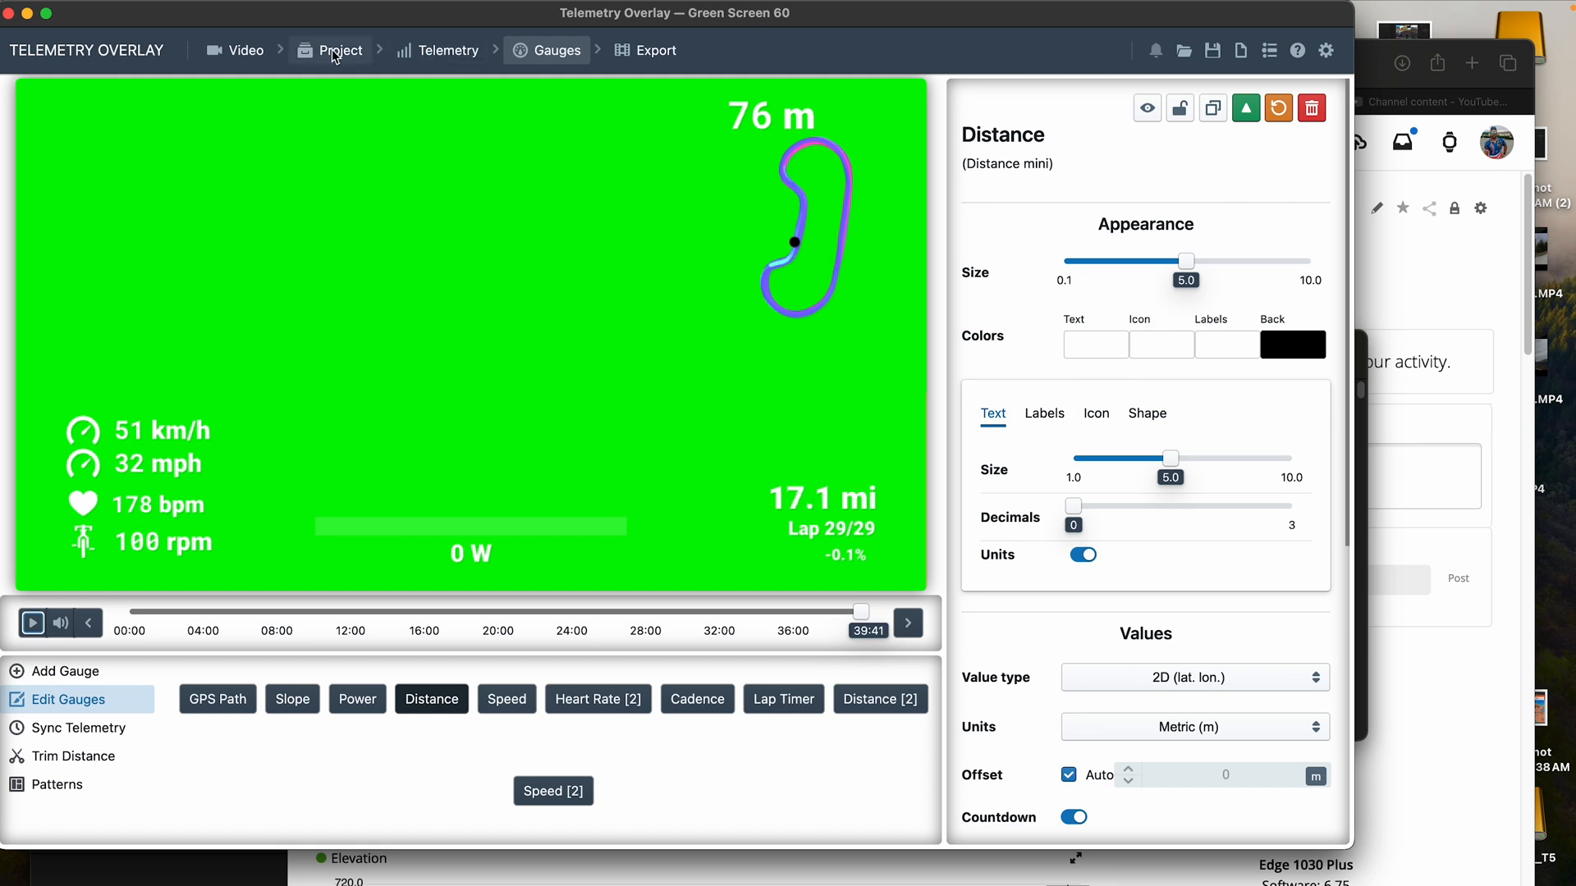
click(342, 51)
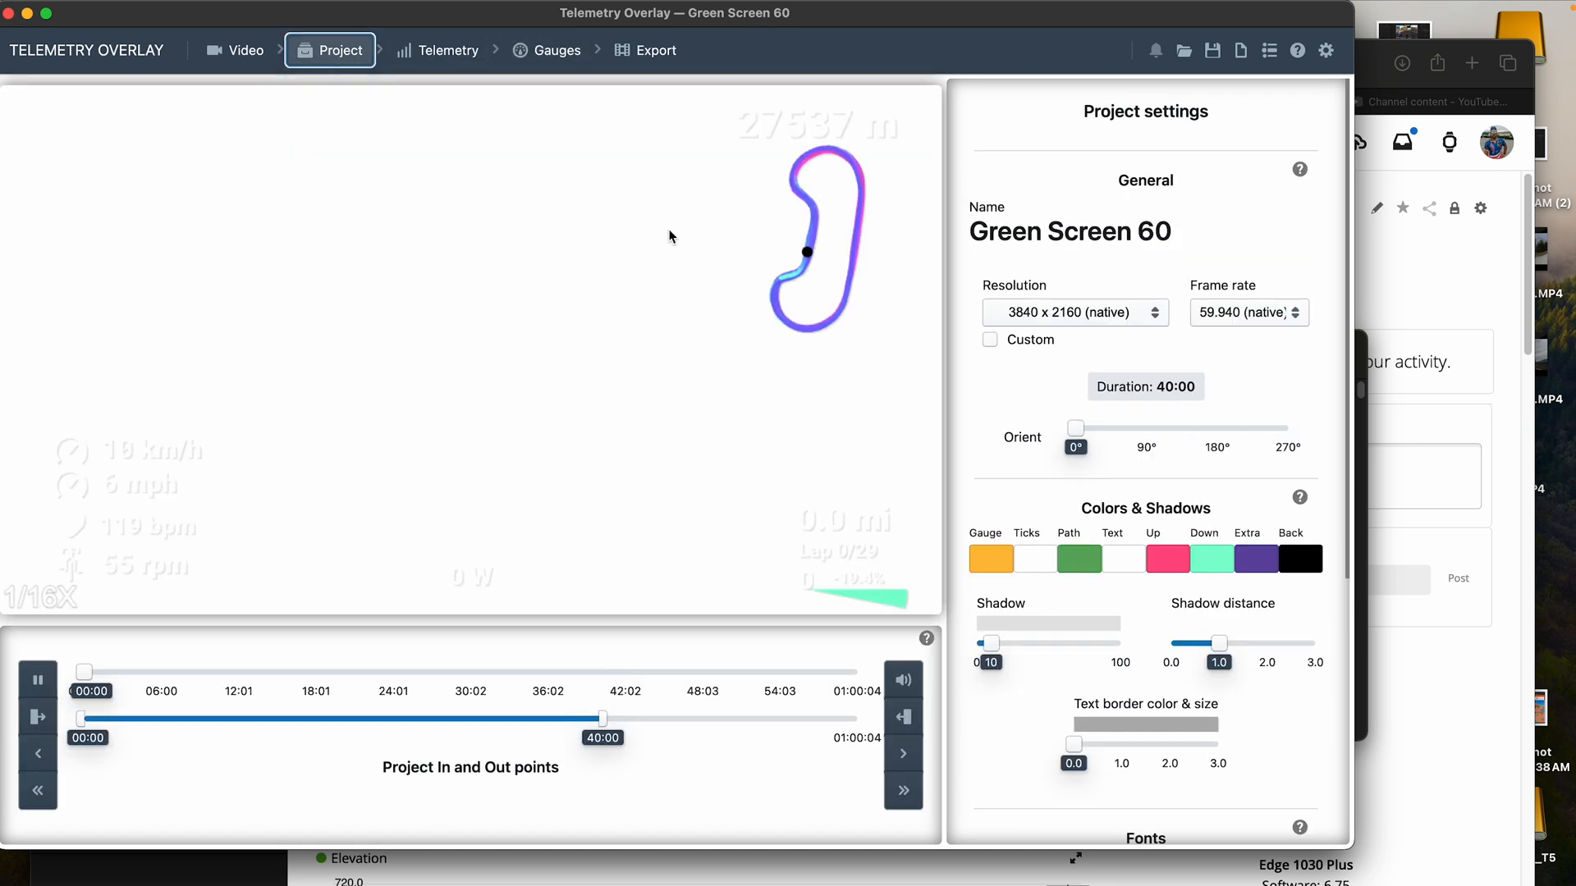
click(37, 680)
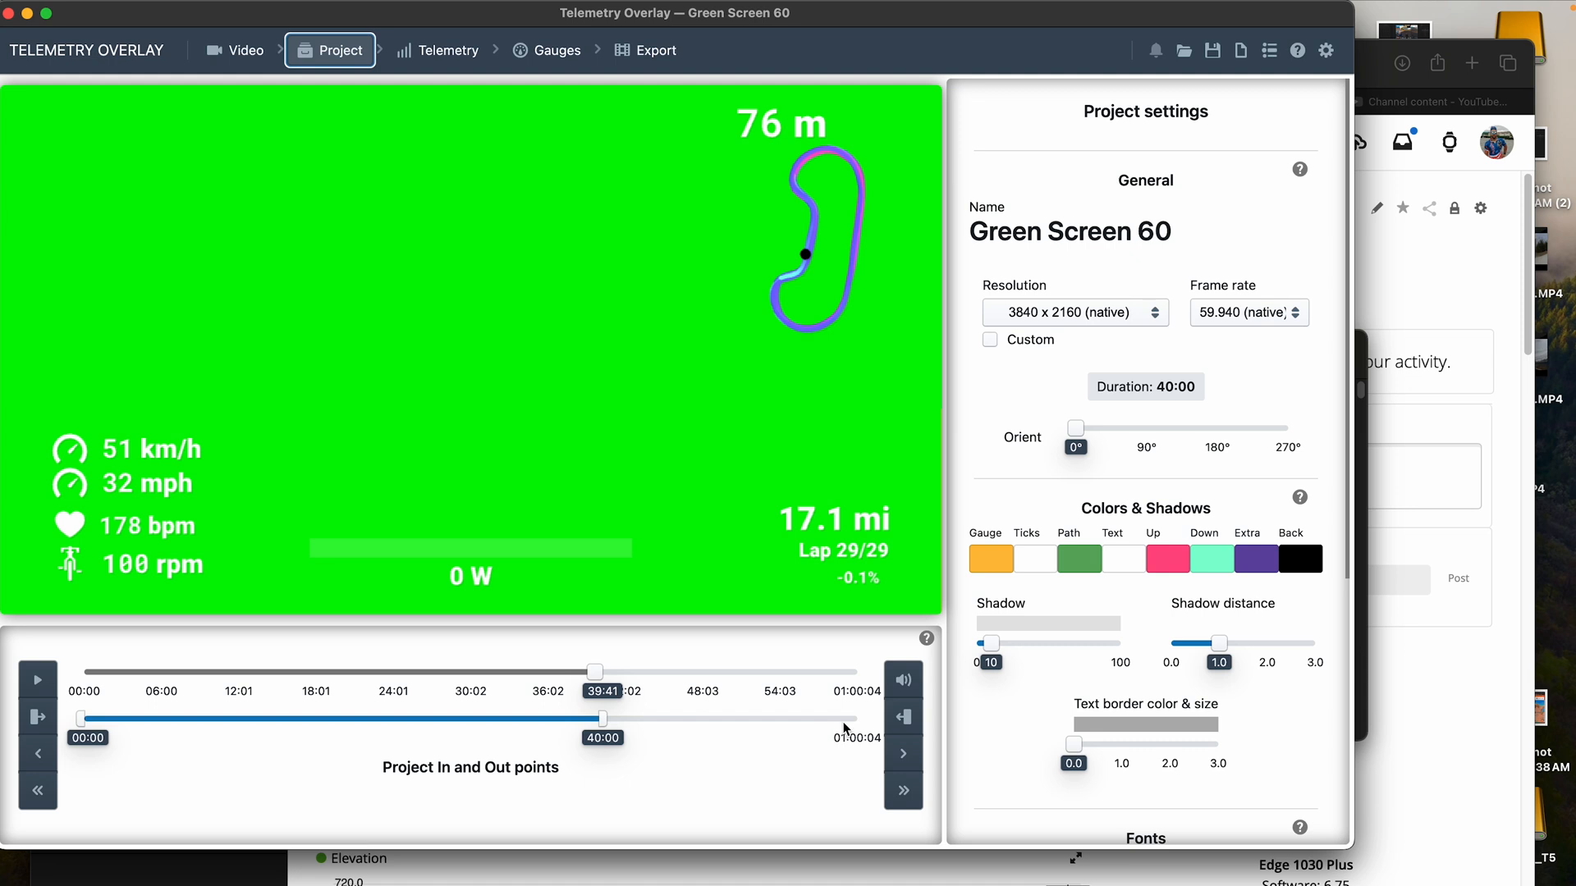
mouse_move(902, 717)
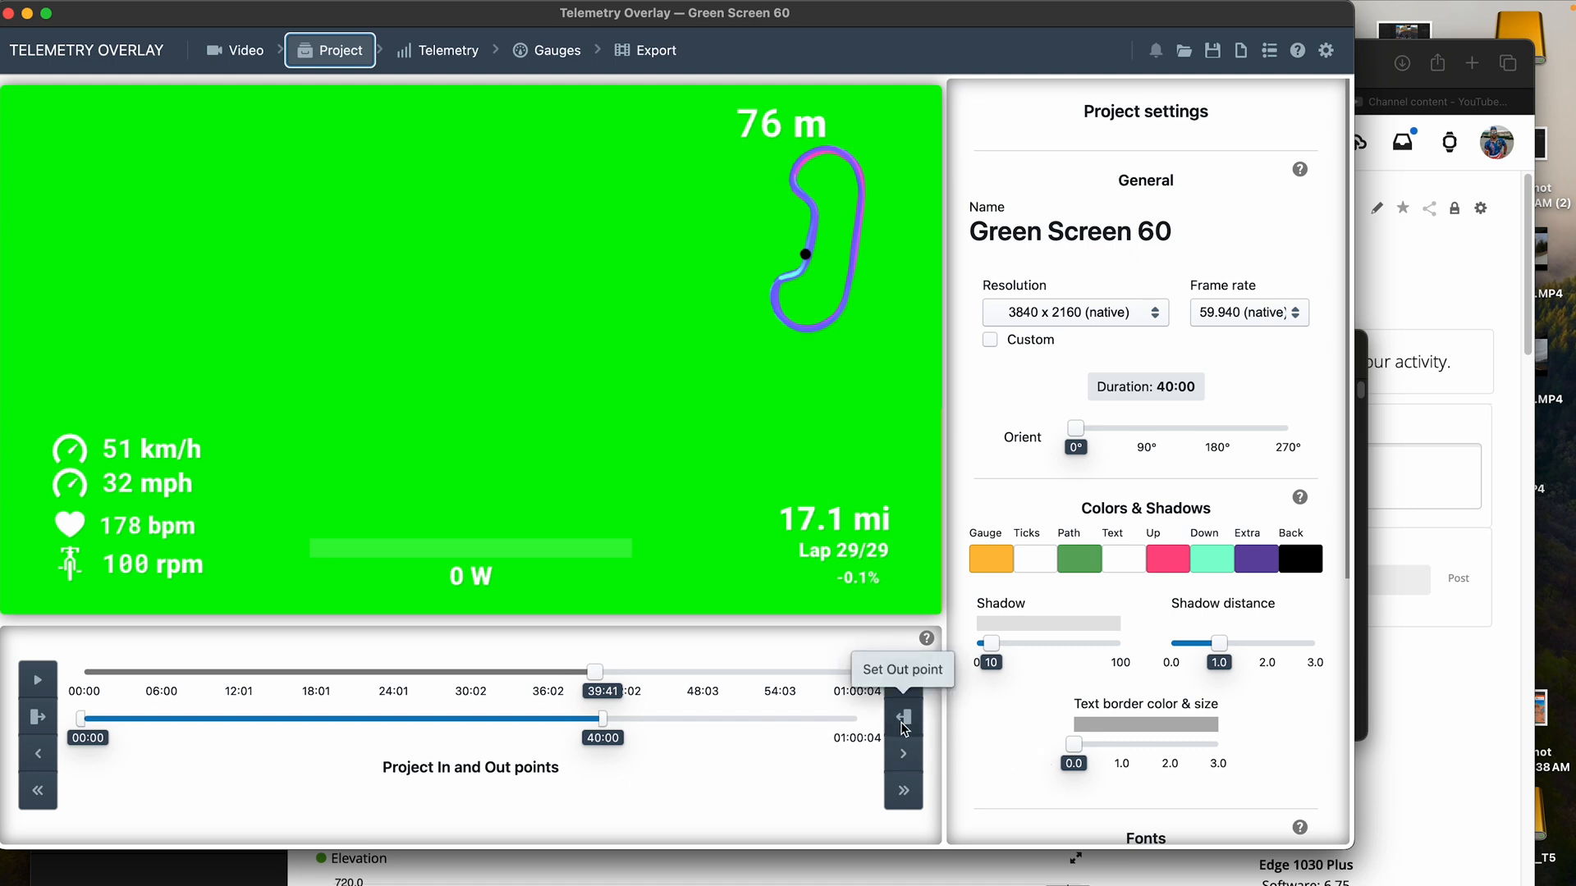
click(903, 719)
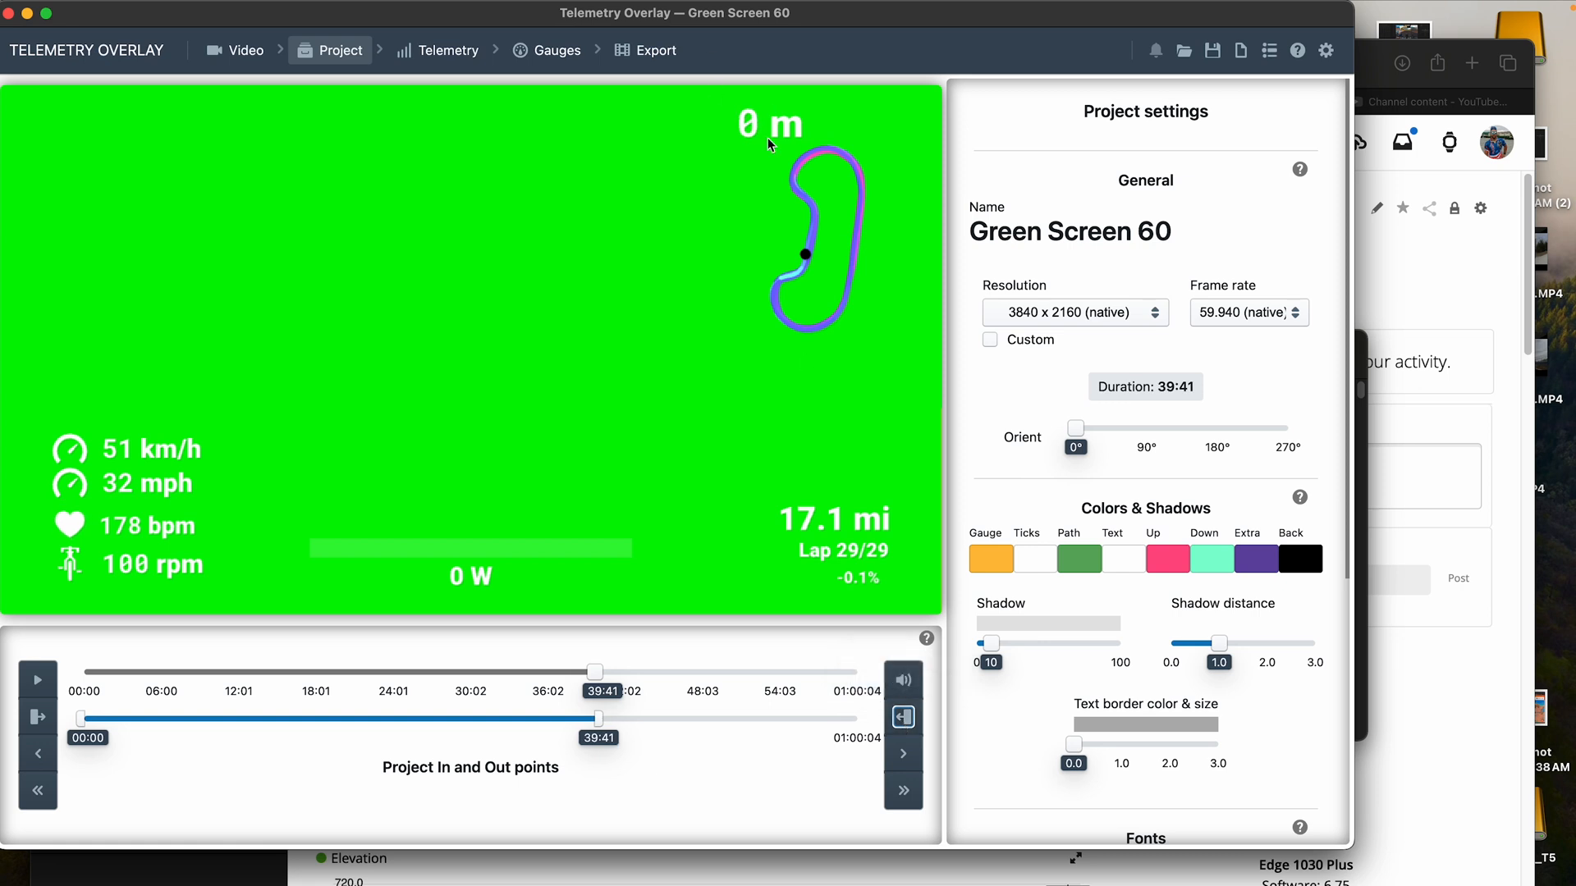
mouse_move(540, 51)
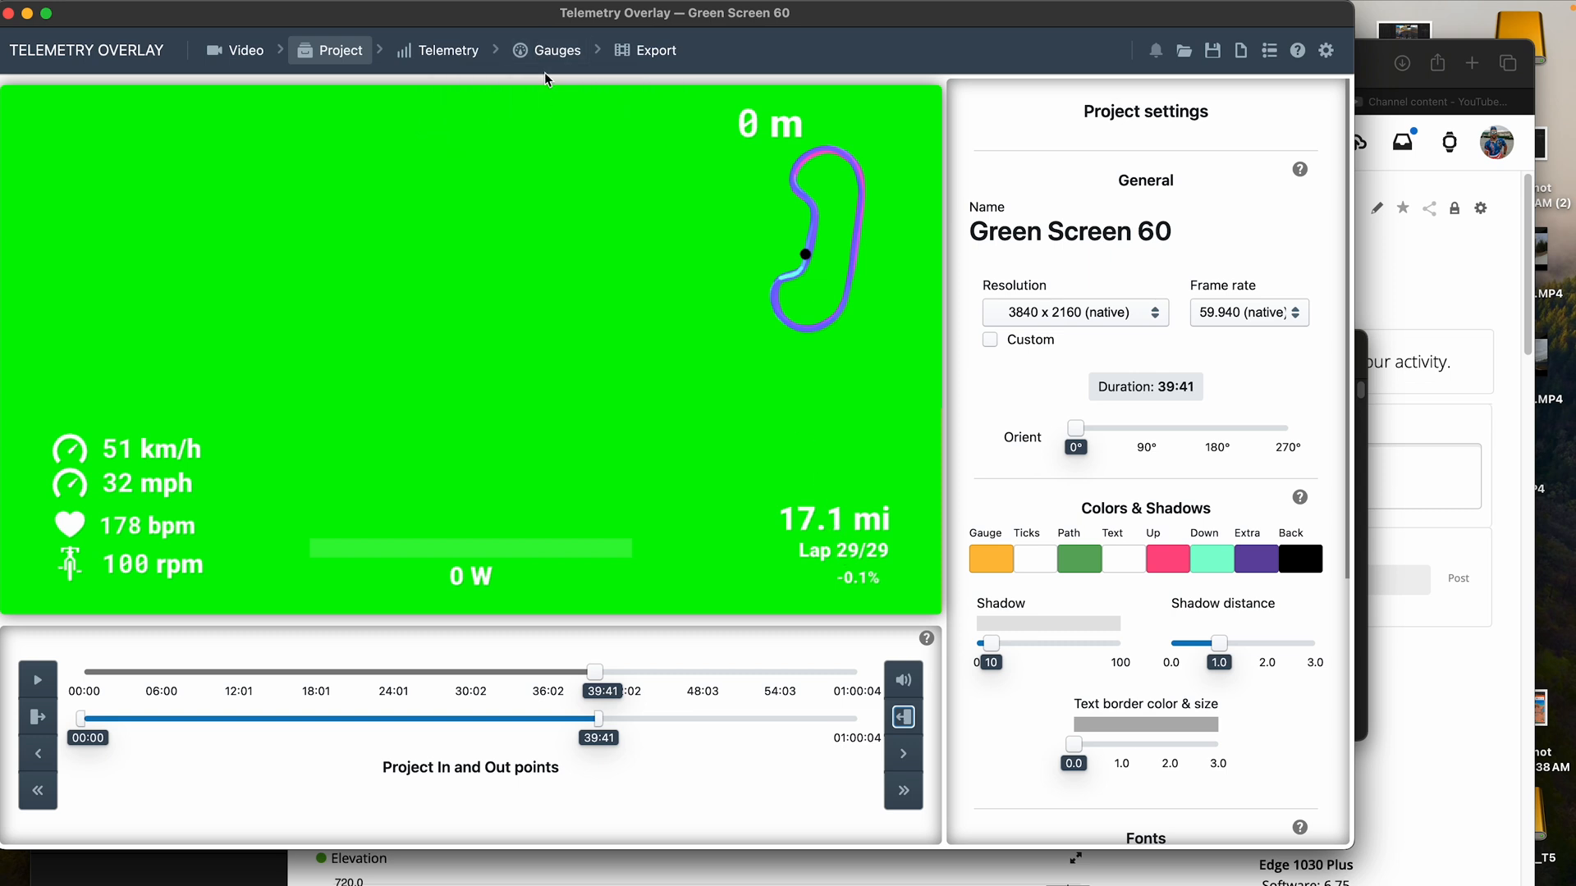
click(545, 51)
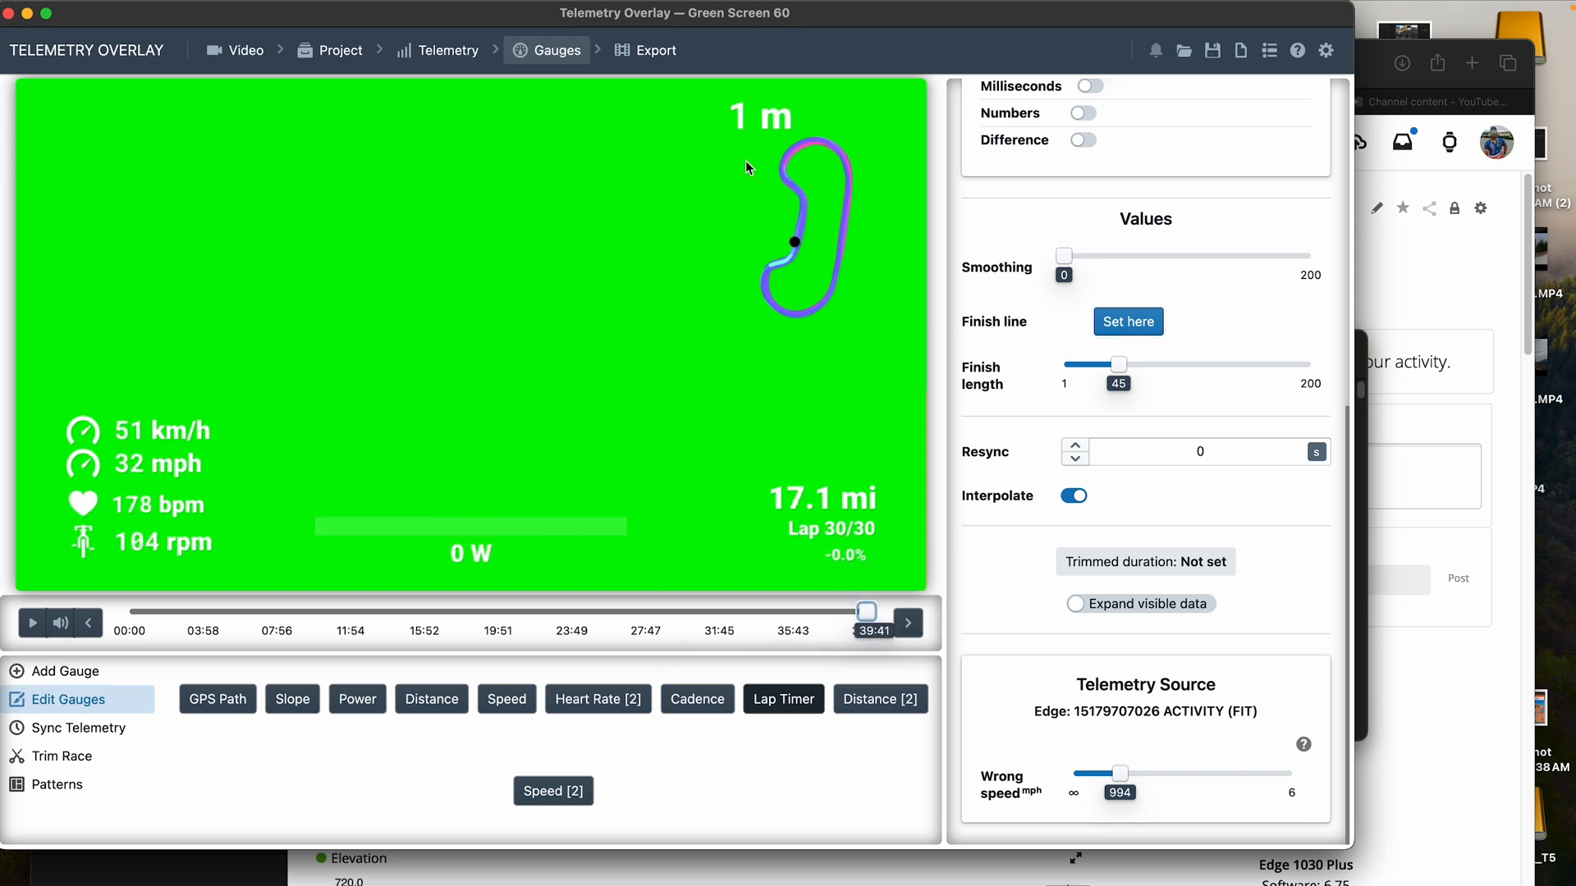
mouse_move(341, 51)
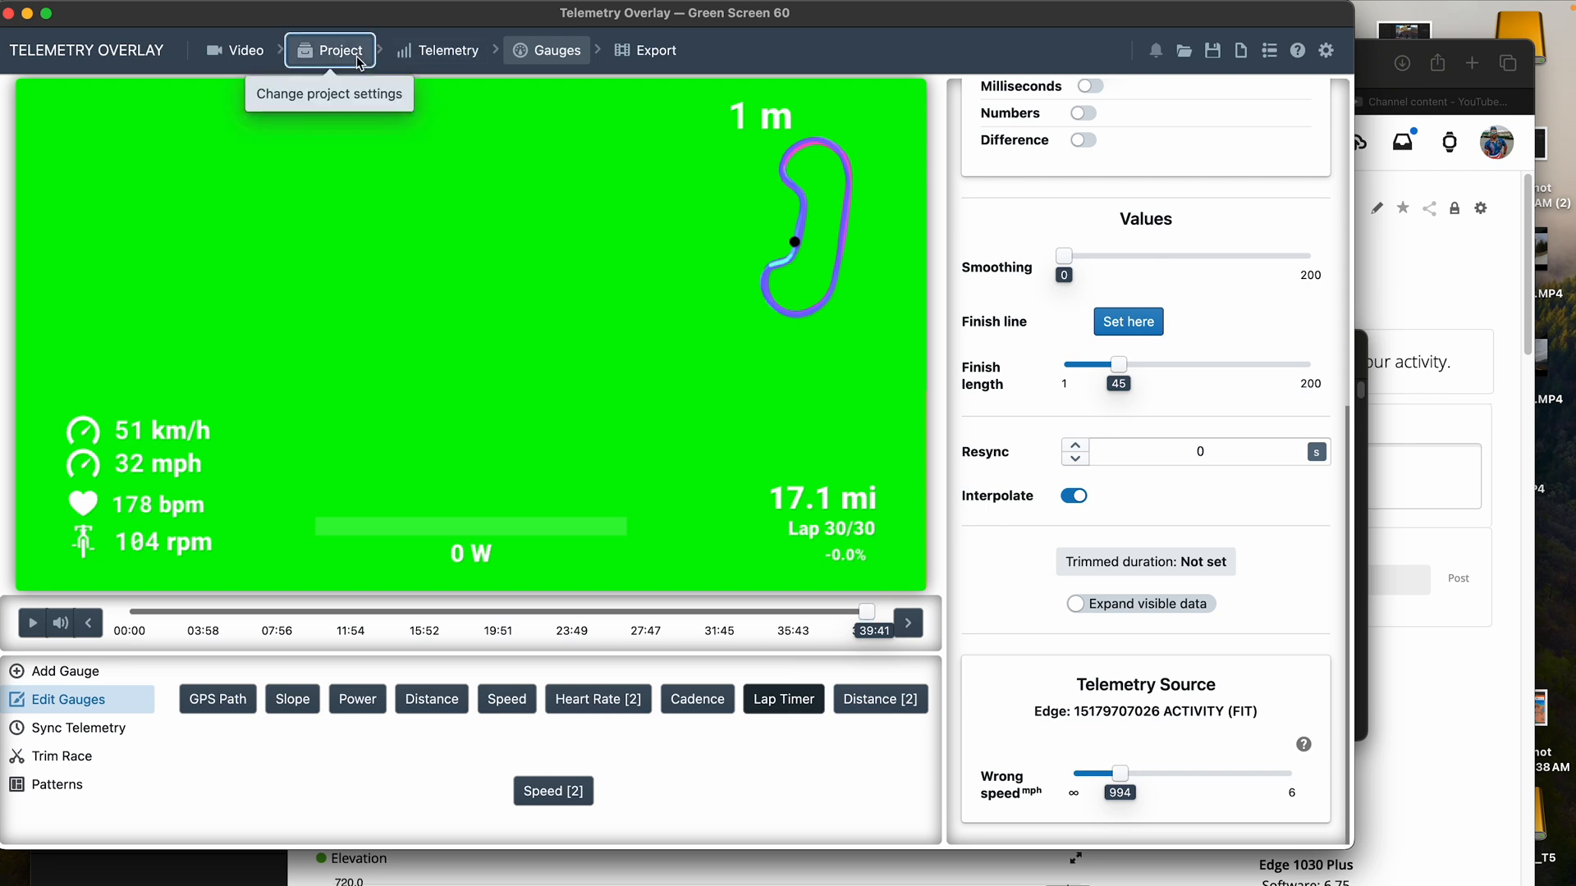
- Confirm the 39:41 duration and bring up the 3840x2160 MP4 export settings
click(338, 51)
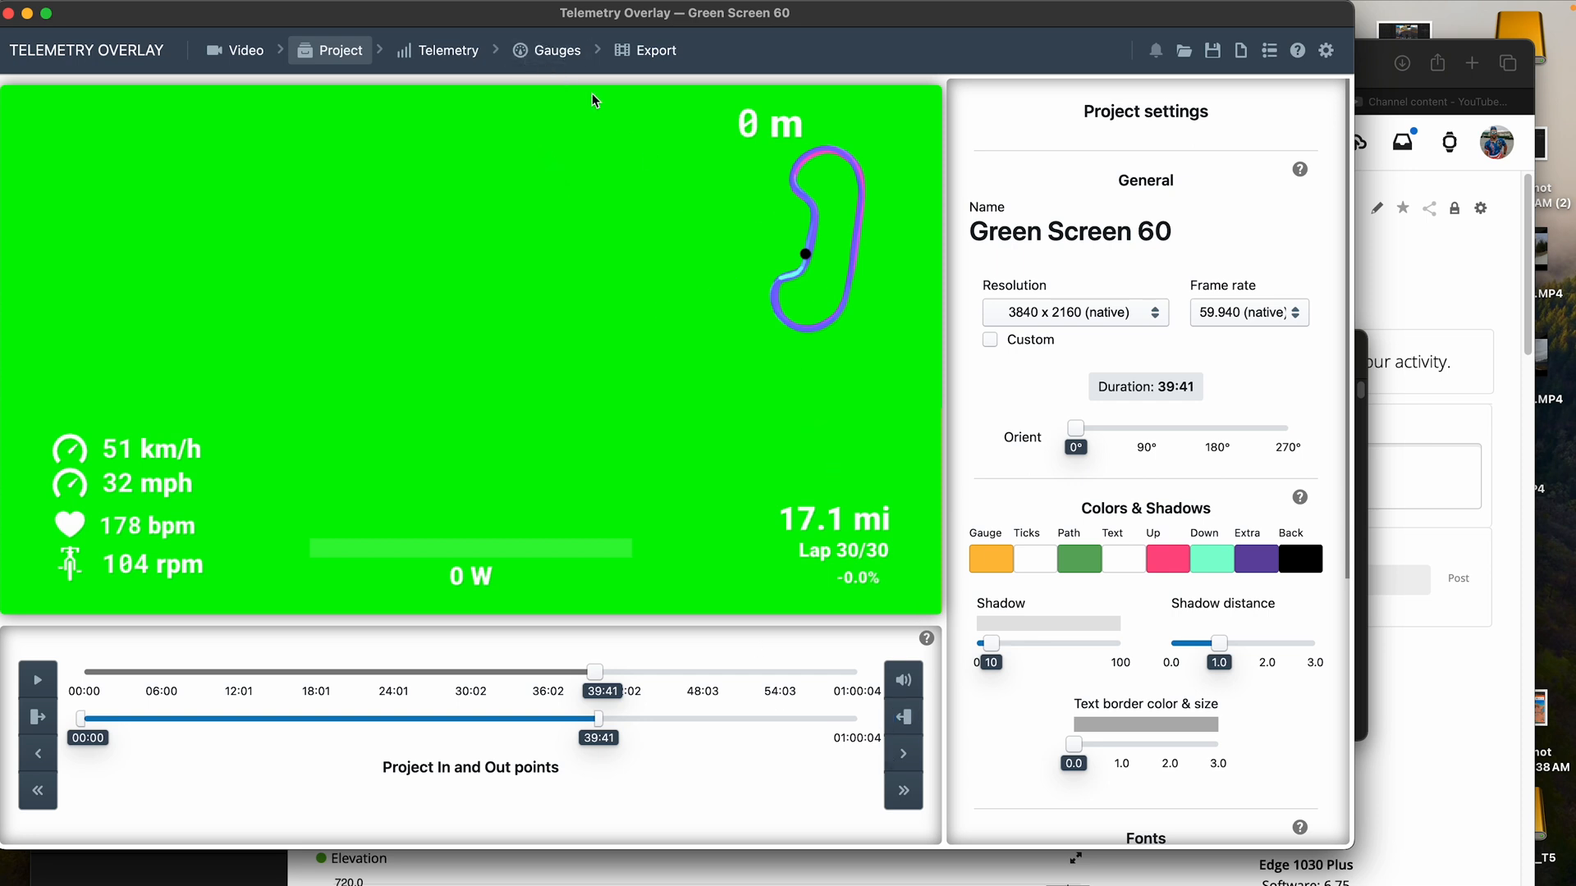
click(548, 51)
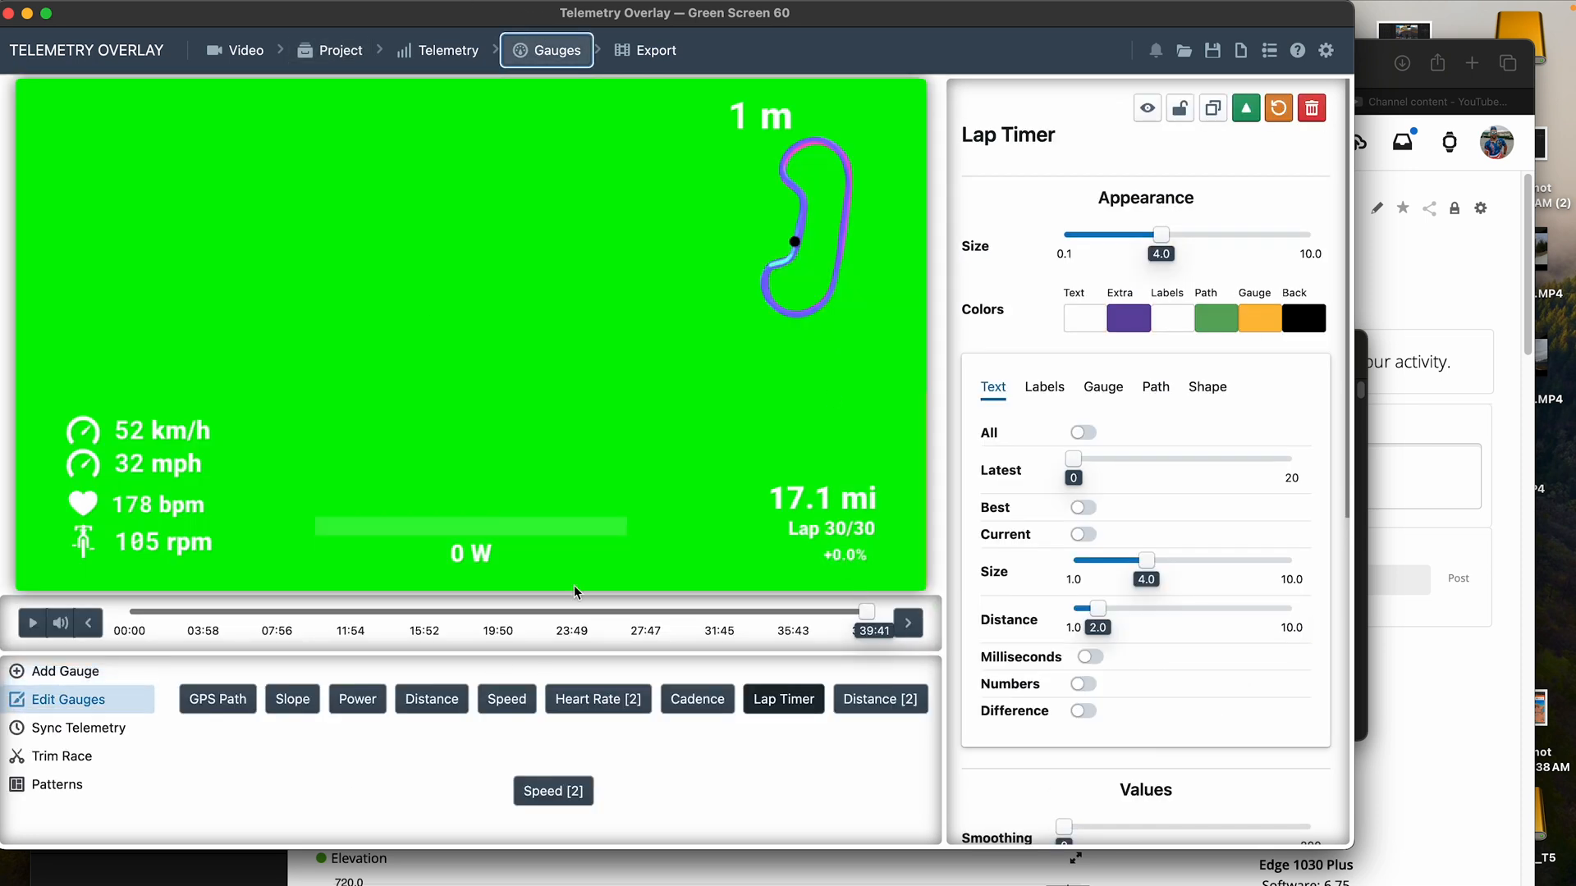
scroll(down, 3)
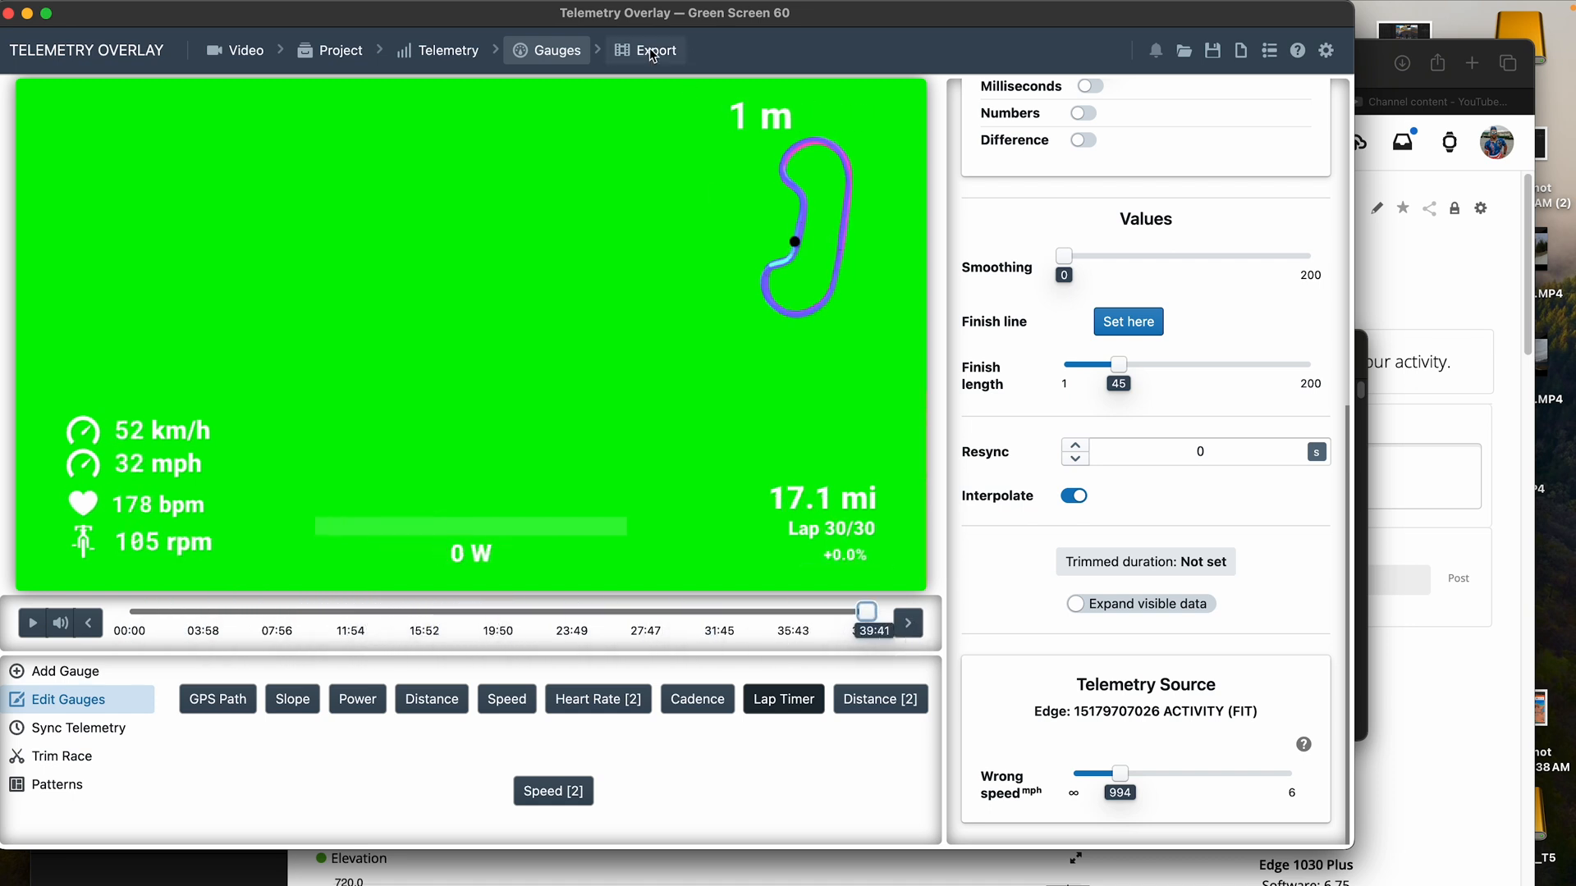
click(647, 51)
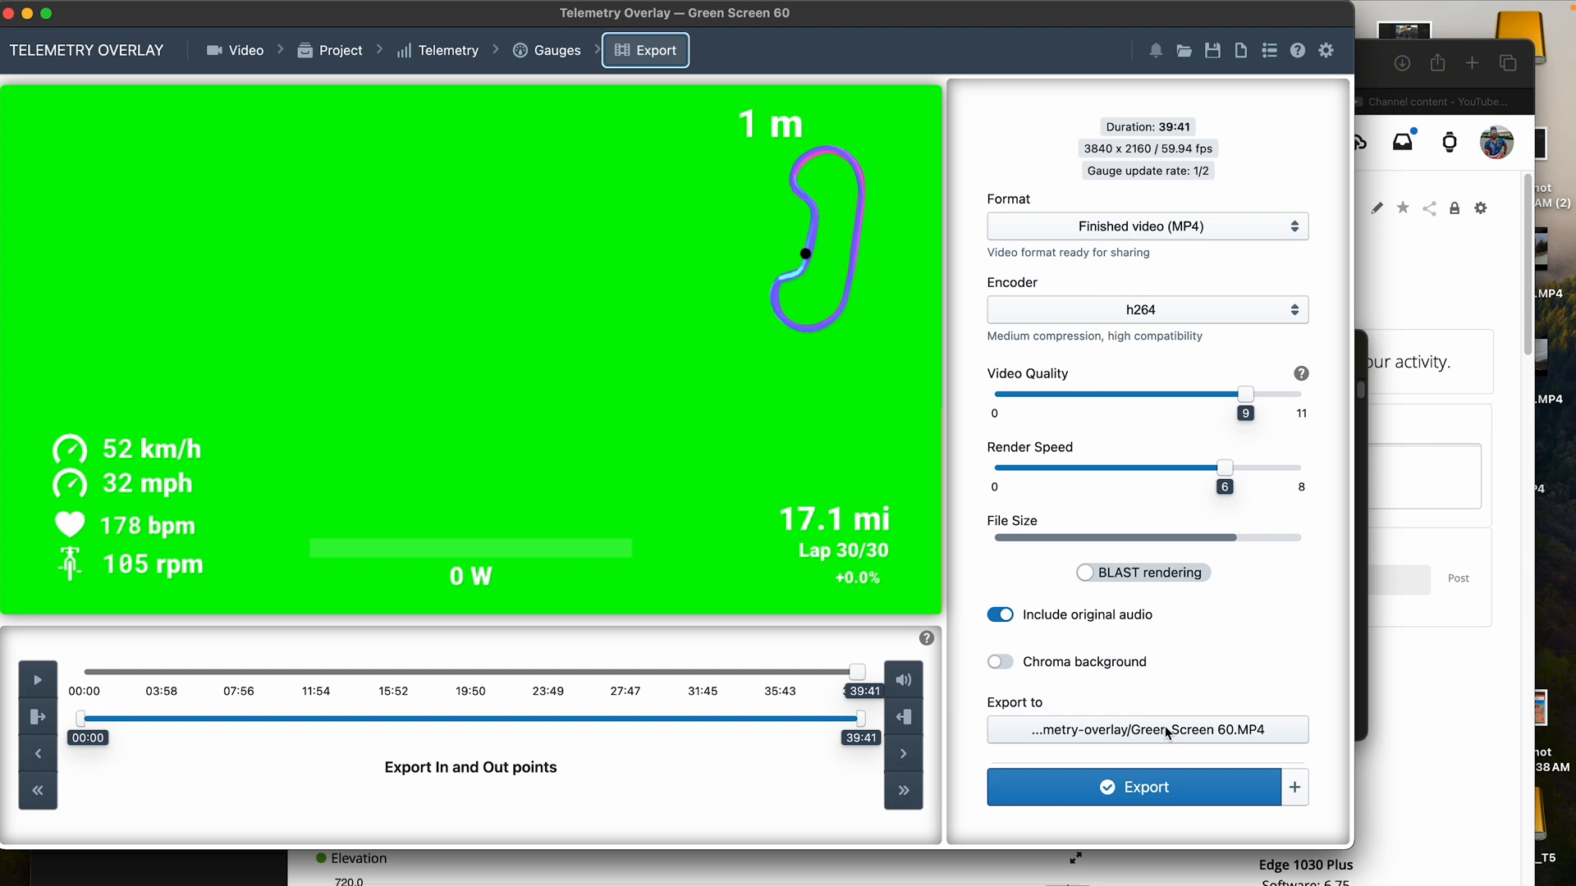
click(1146, 729)
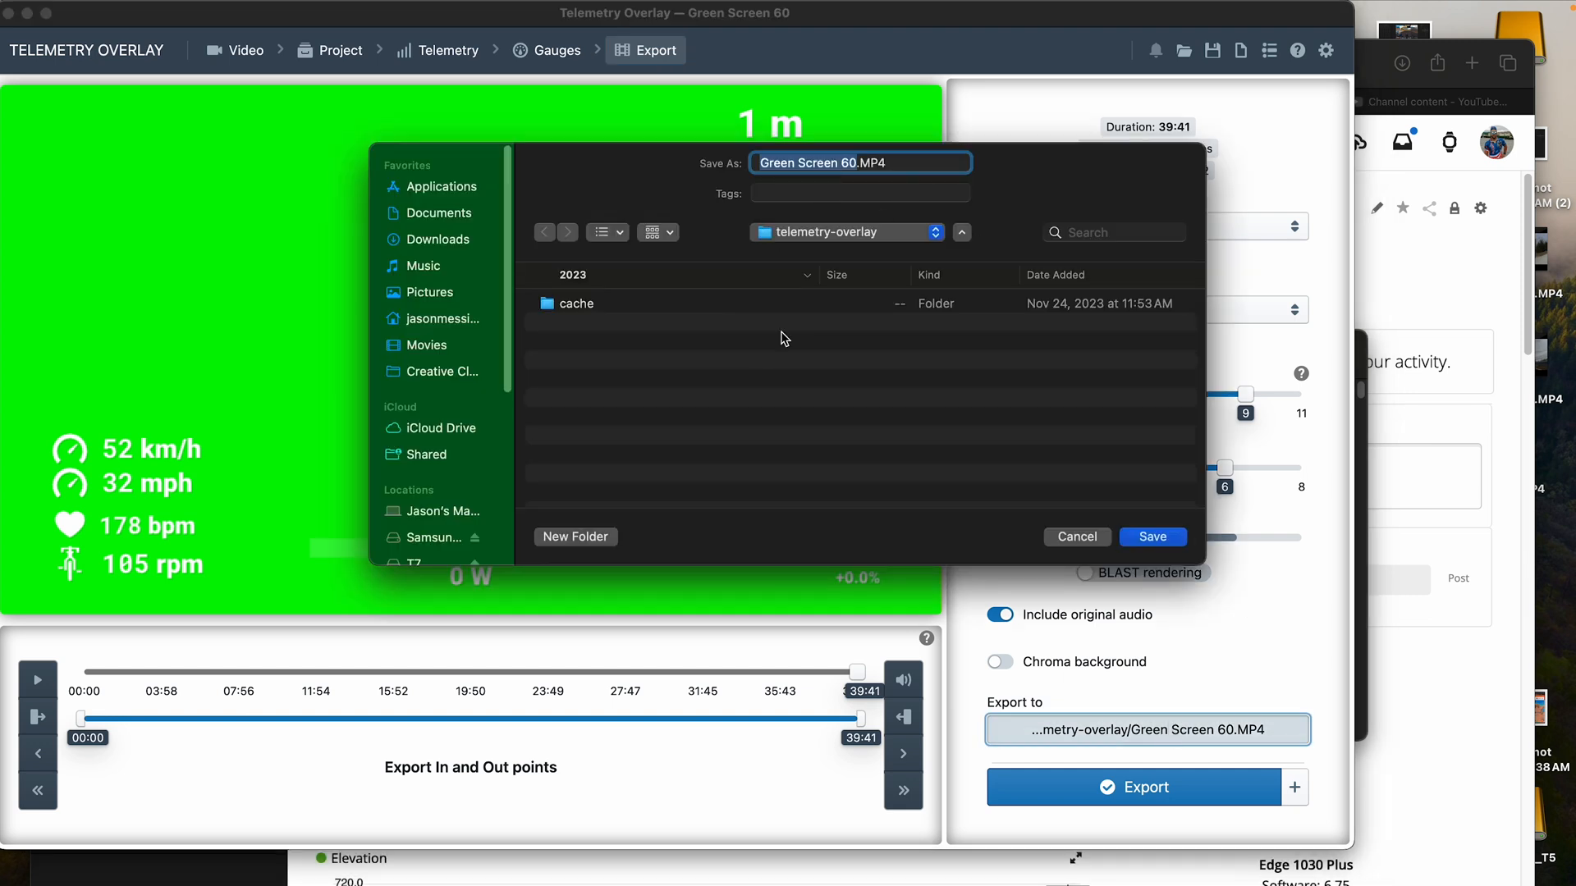
mouse_move(895, 233)
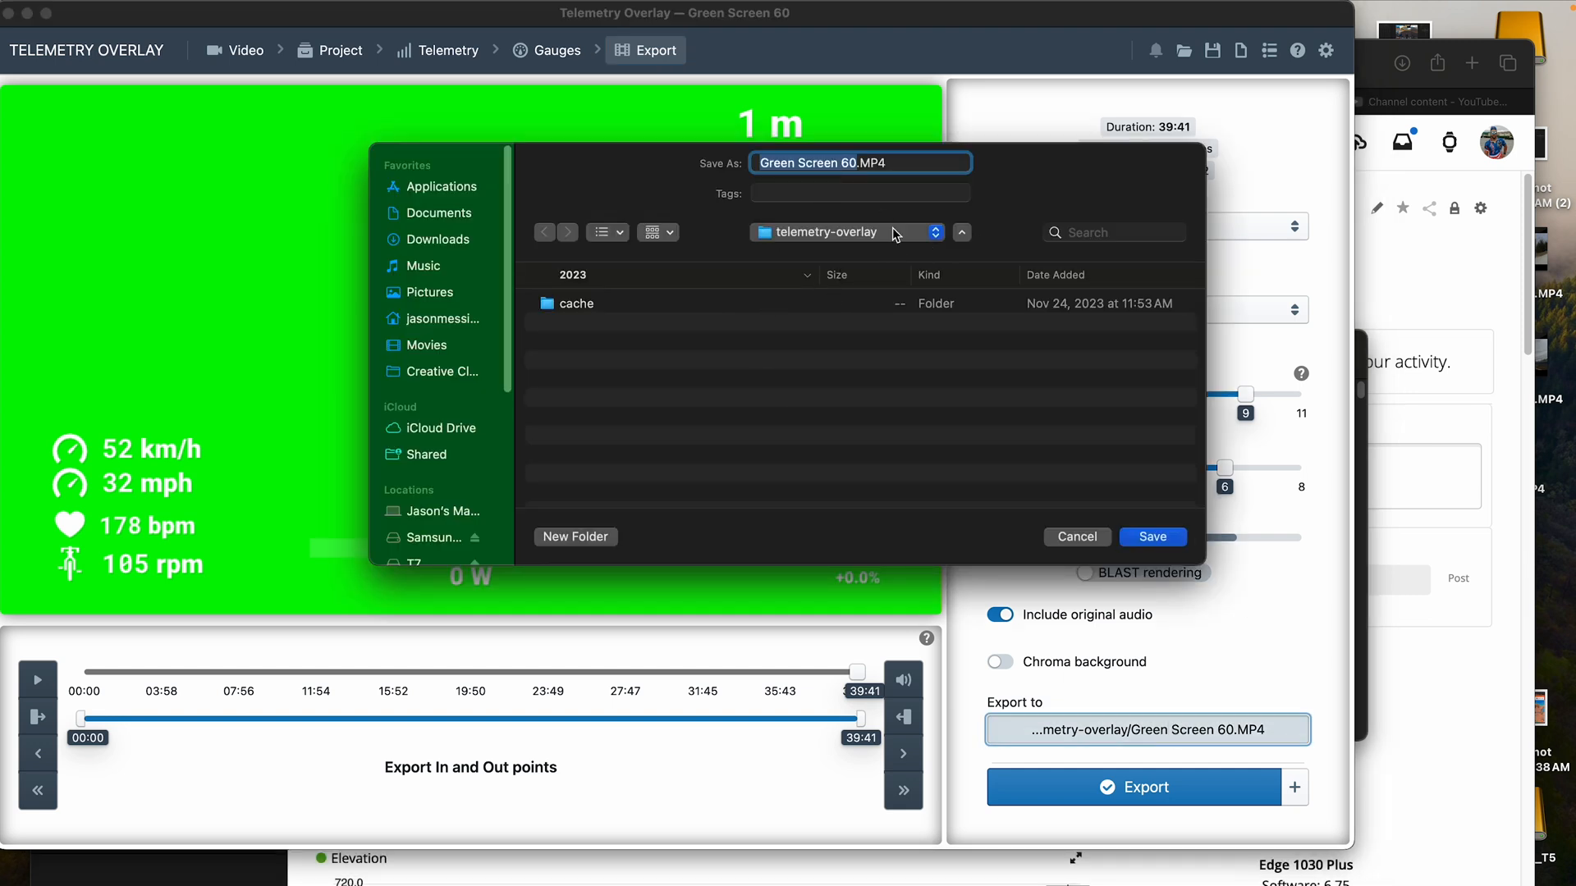
click(1077, 537)
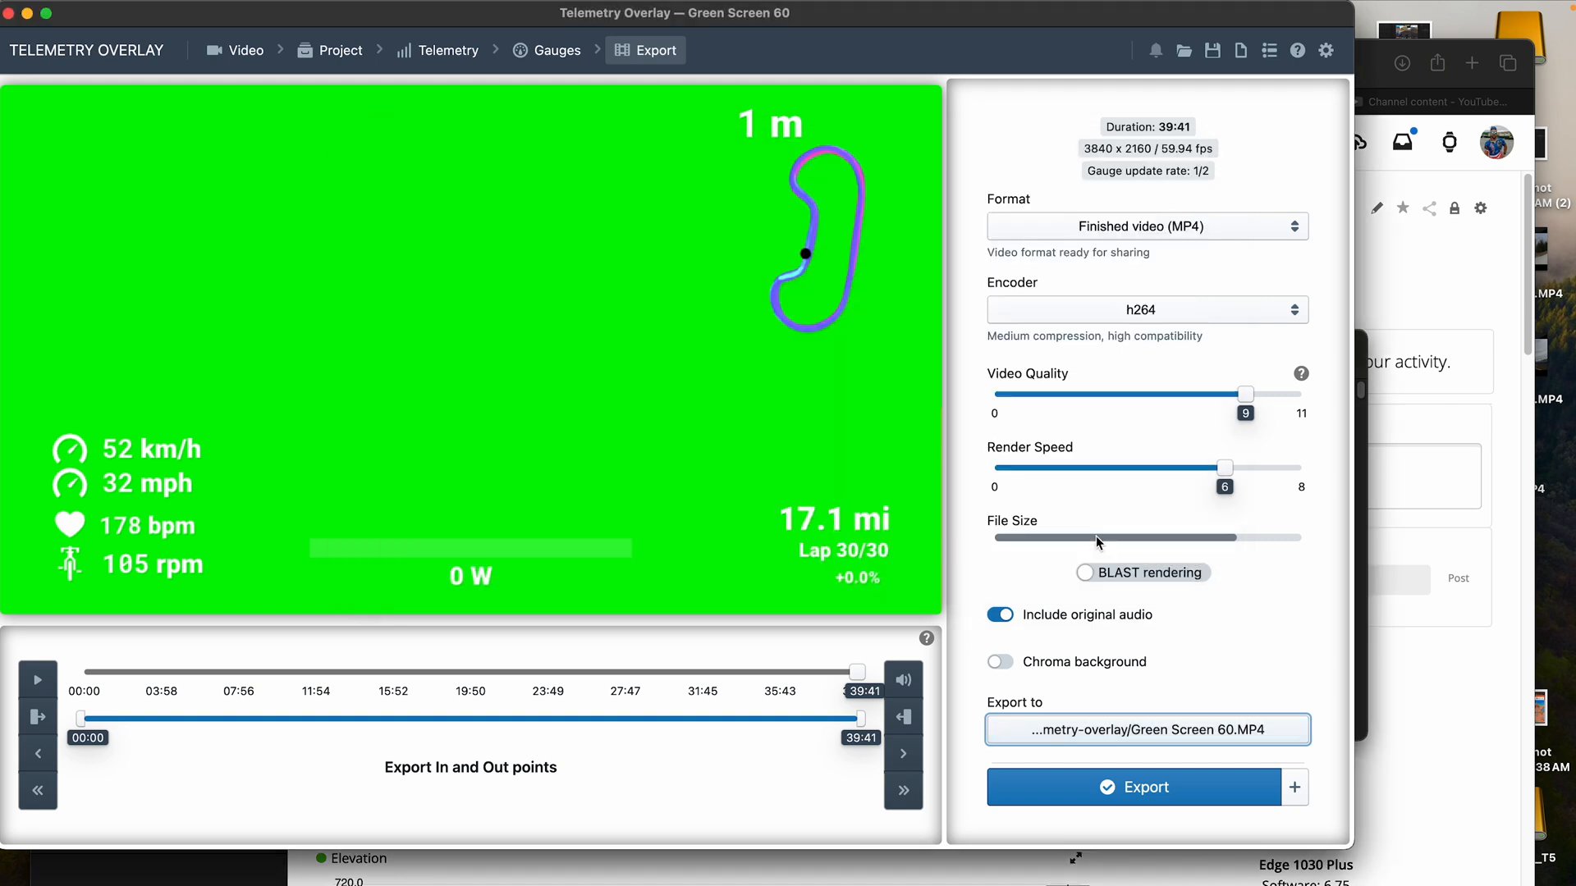
mouse_move(588, 110)
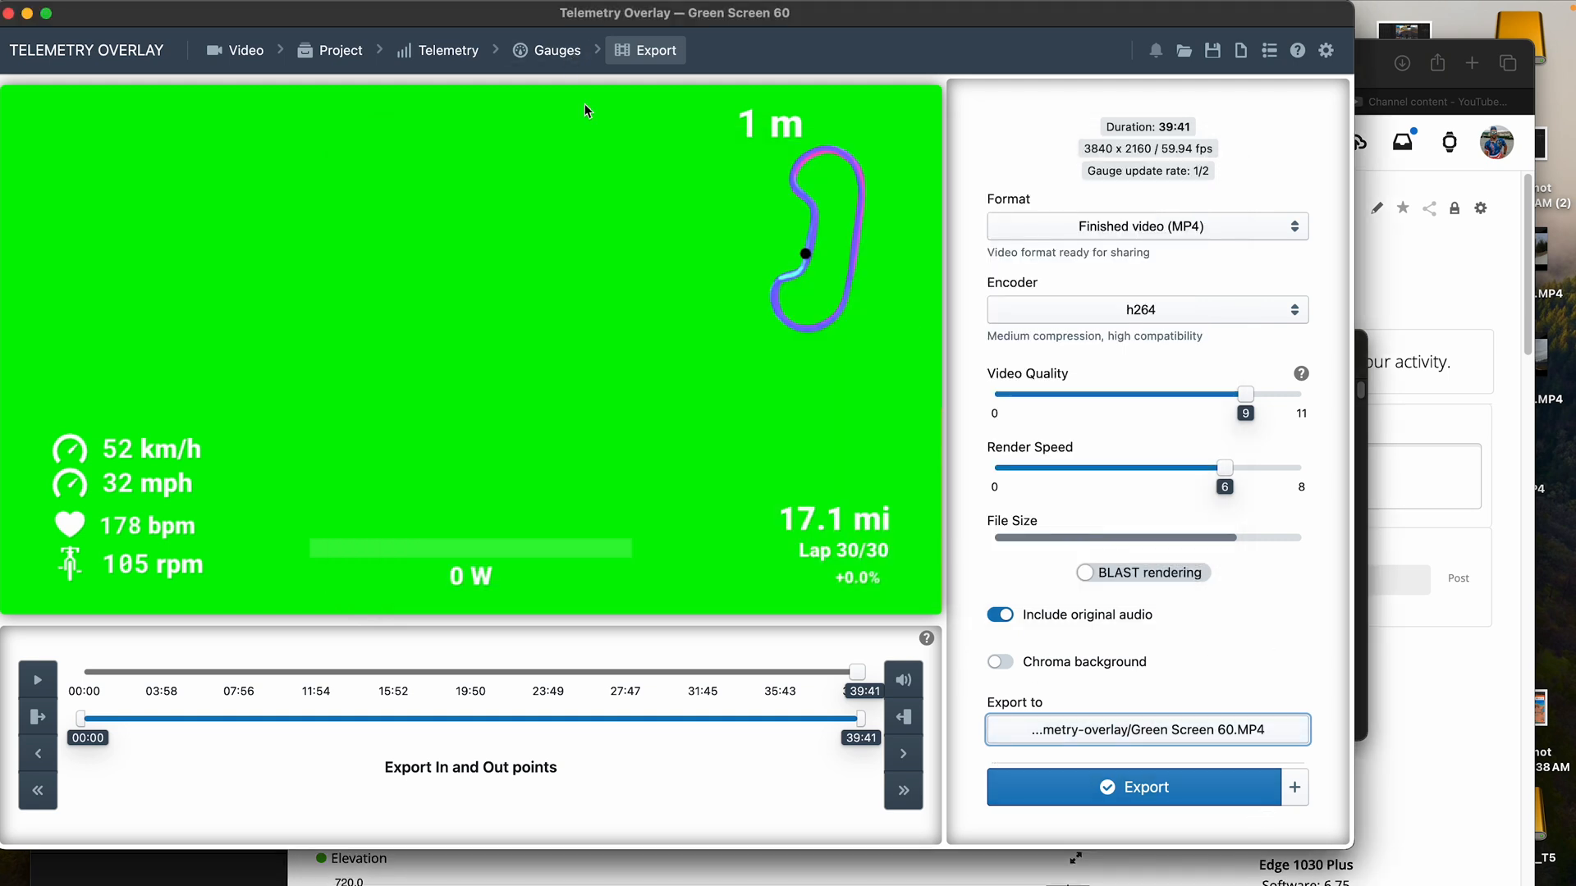
mouse_move(12, 13)
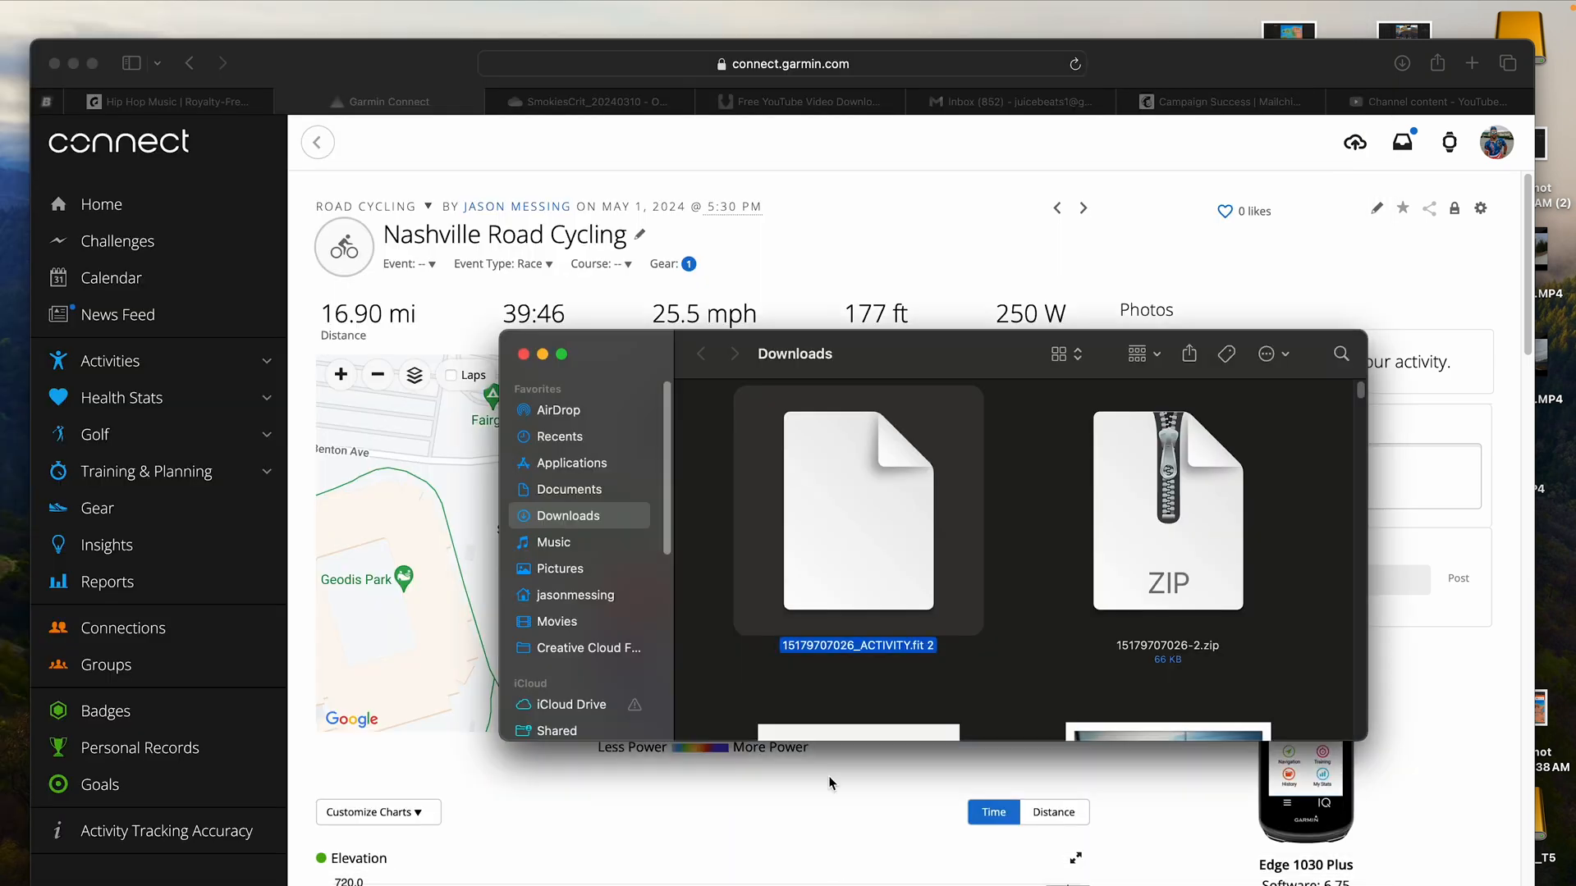
mouse_move(850, 443)
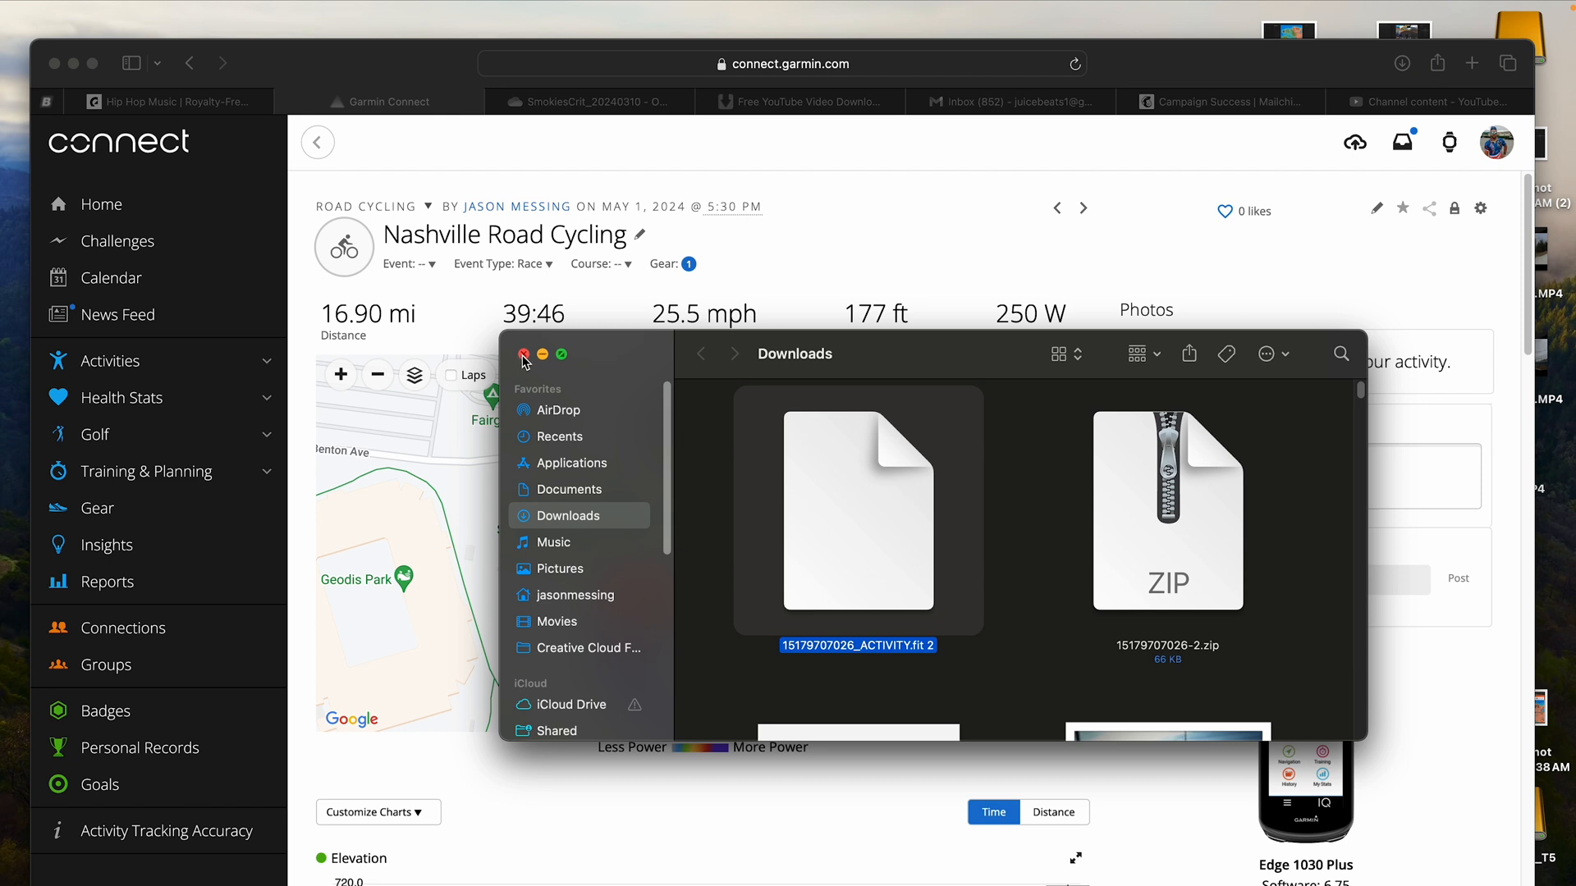
- Close the Finder Downloads window holding the activity file
click(523, 354)
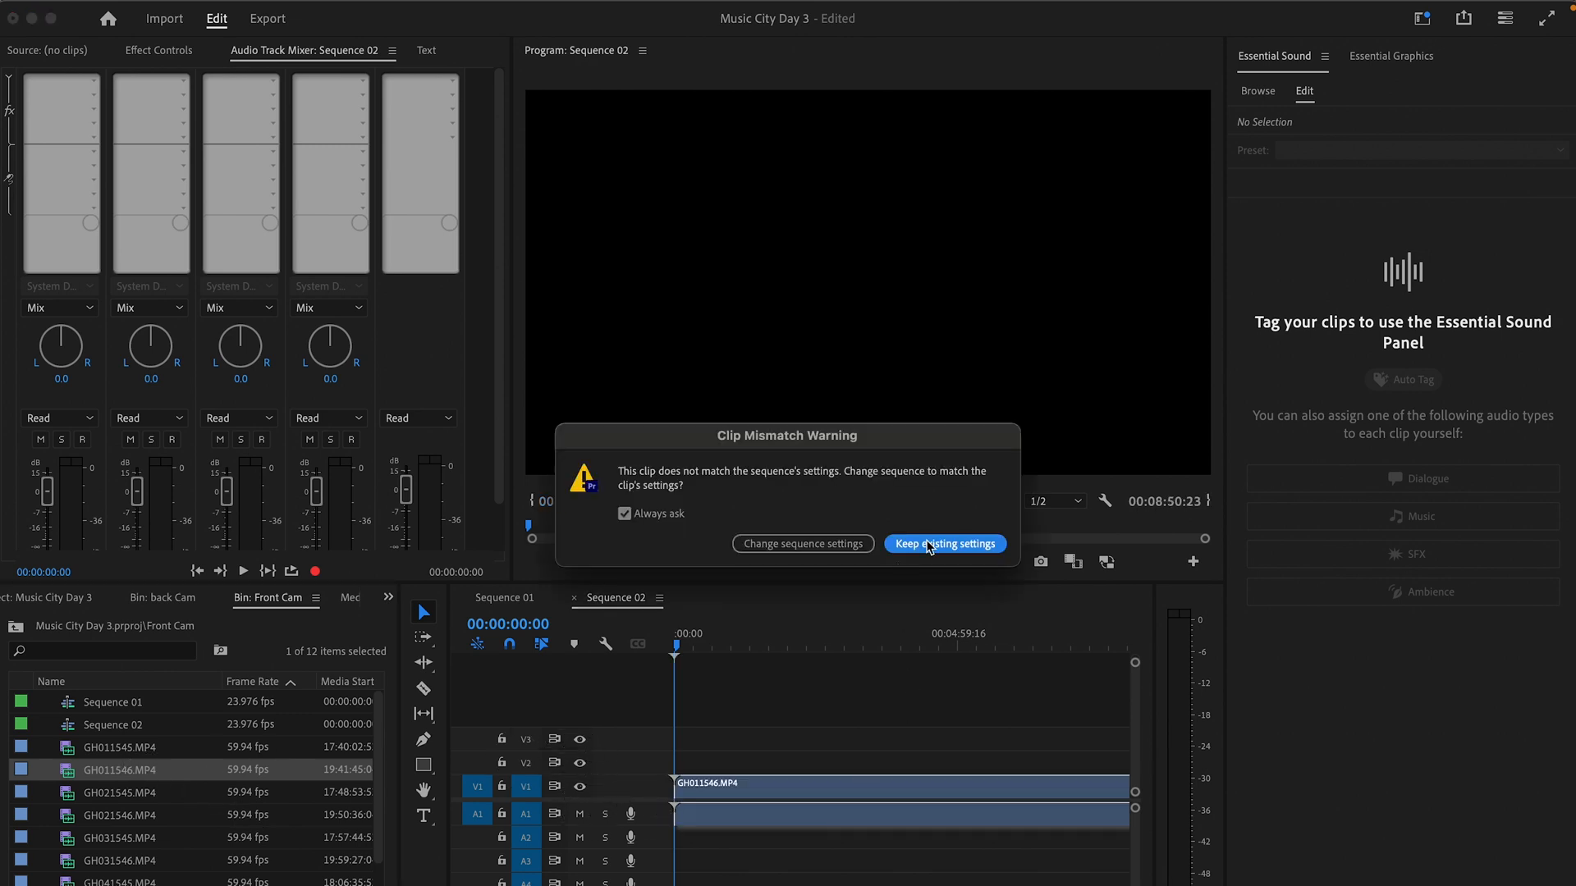
- Keep existing sequence settings and scale GH011546.MP4 to frame size in Sequence 02
click(942, 544)
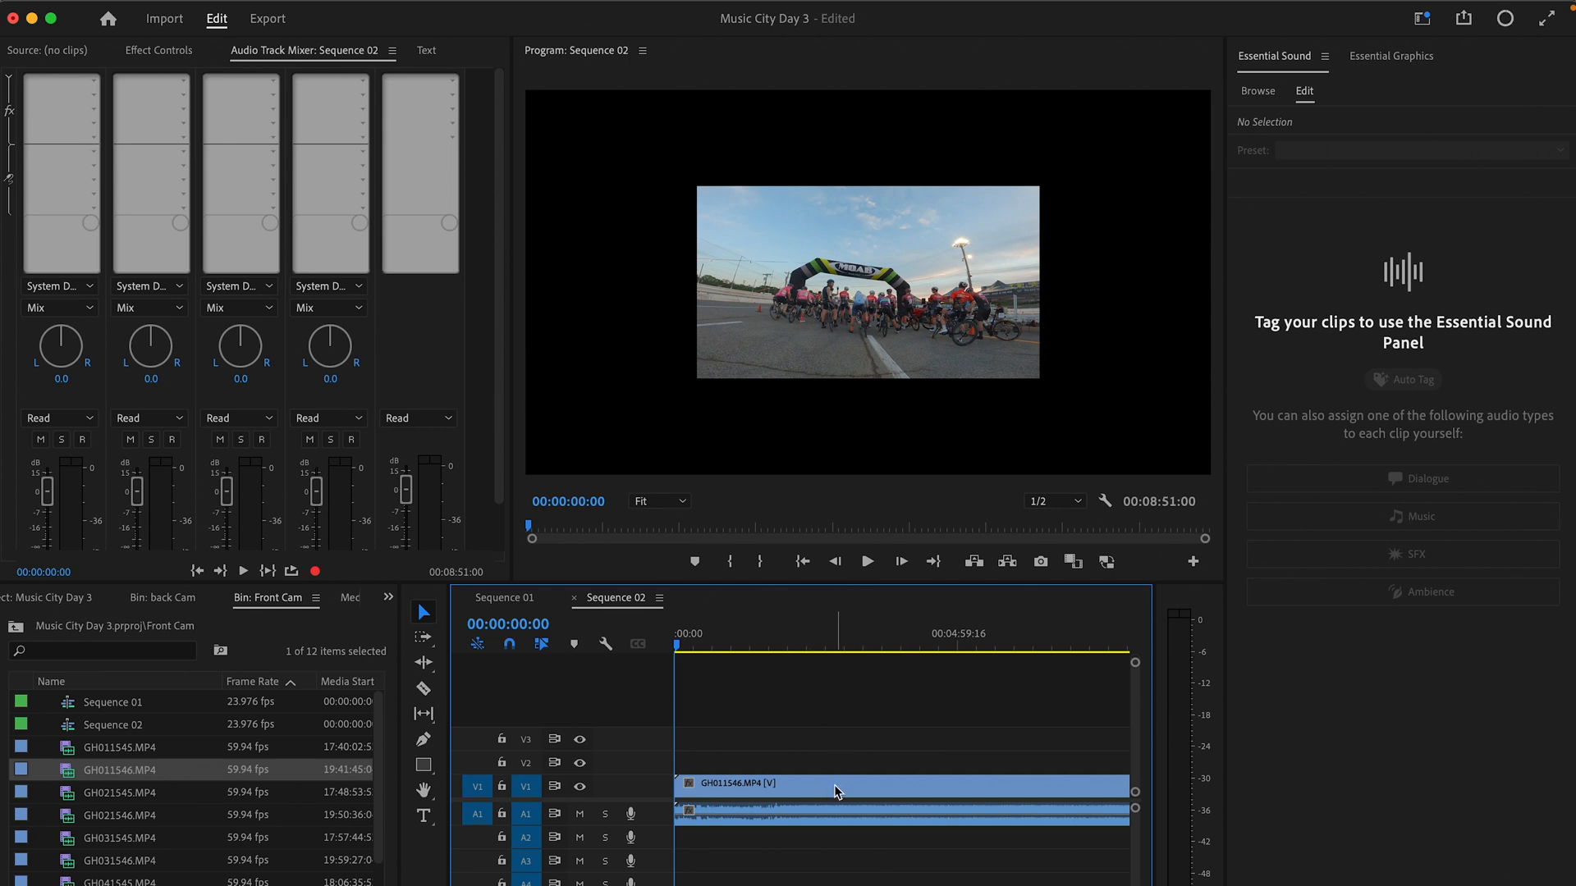
right_click(835, 791)
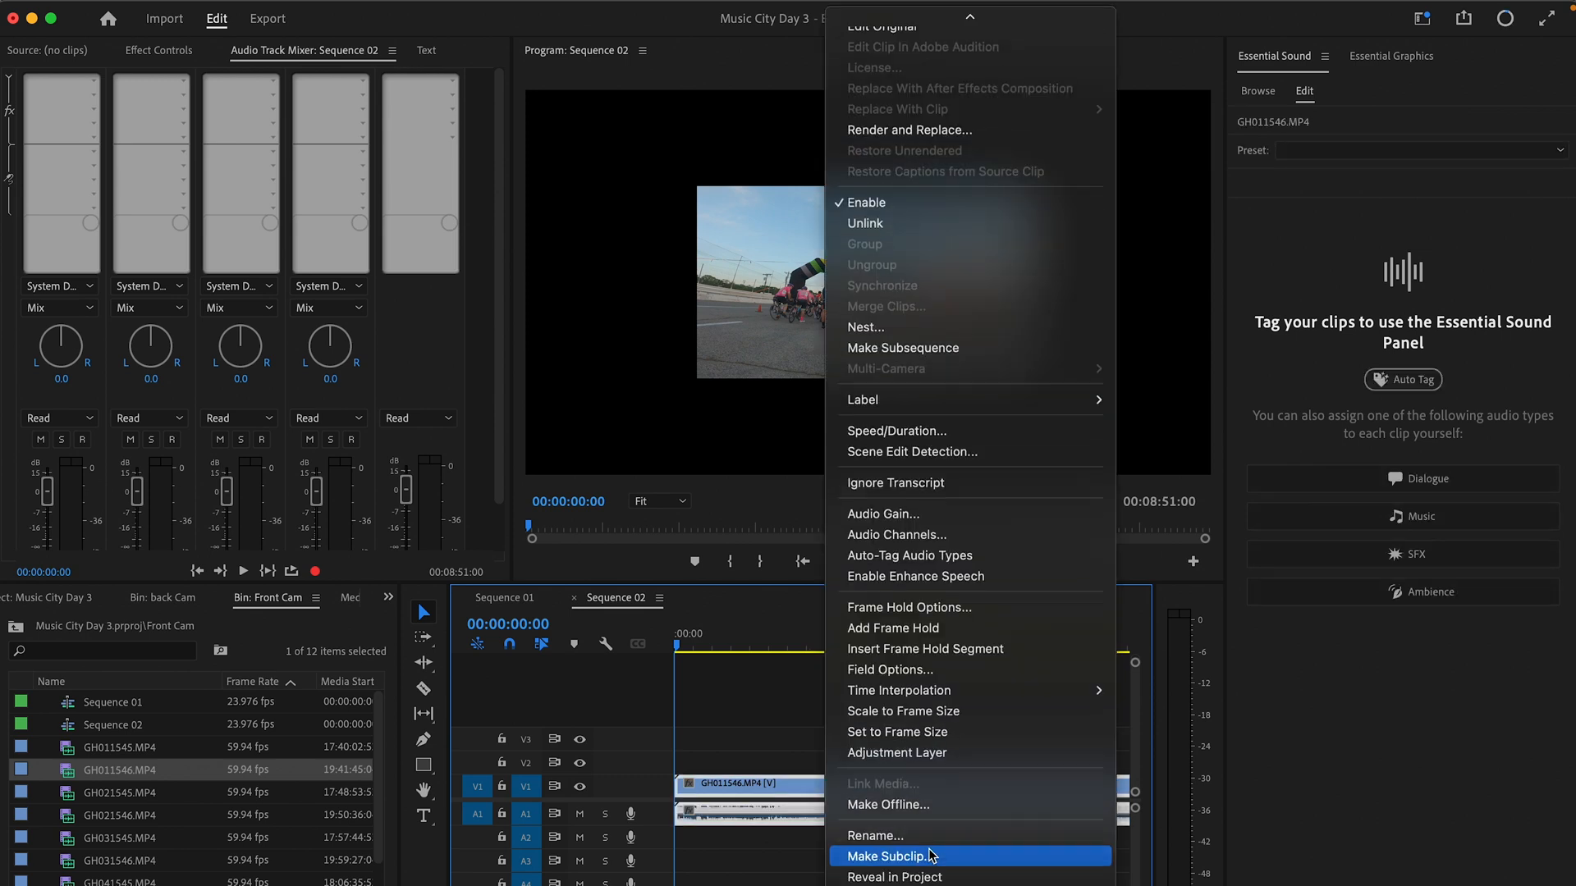
mouse_move(905, 732)
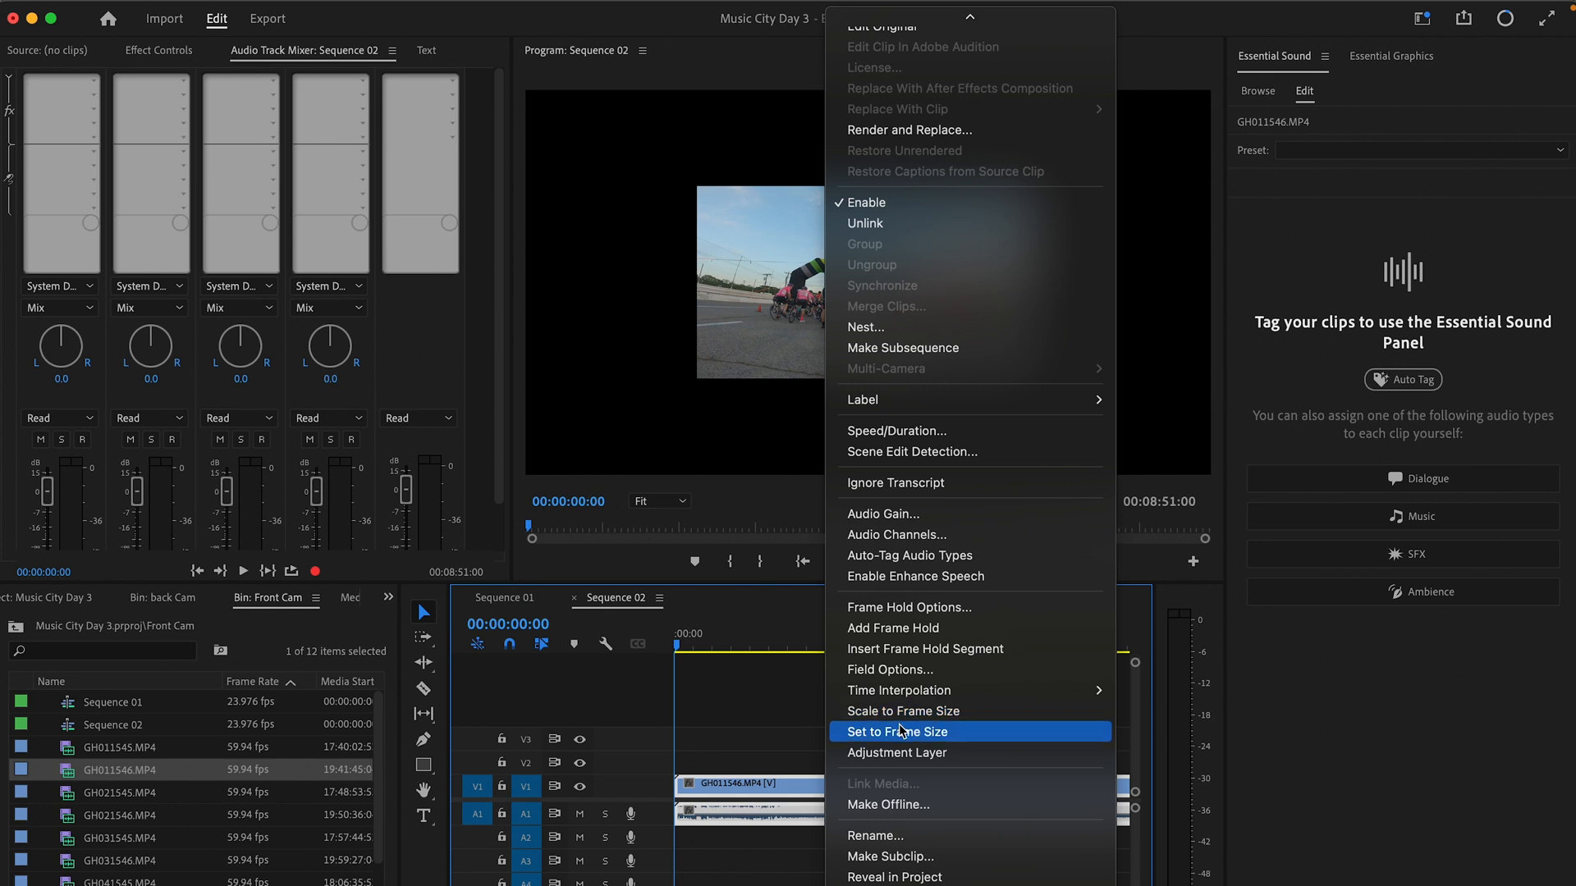
click(897, 732)
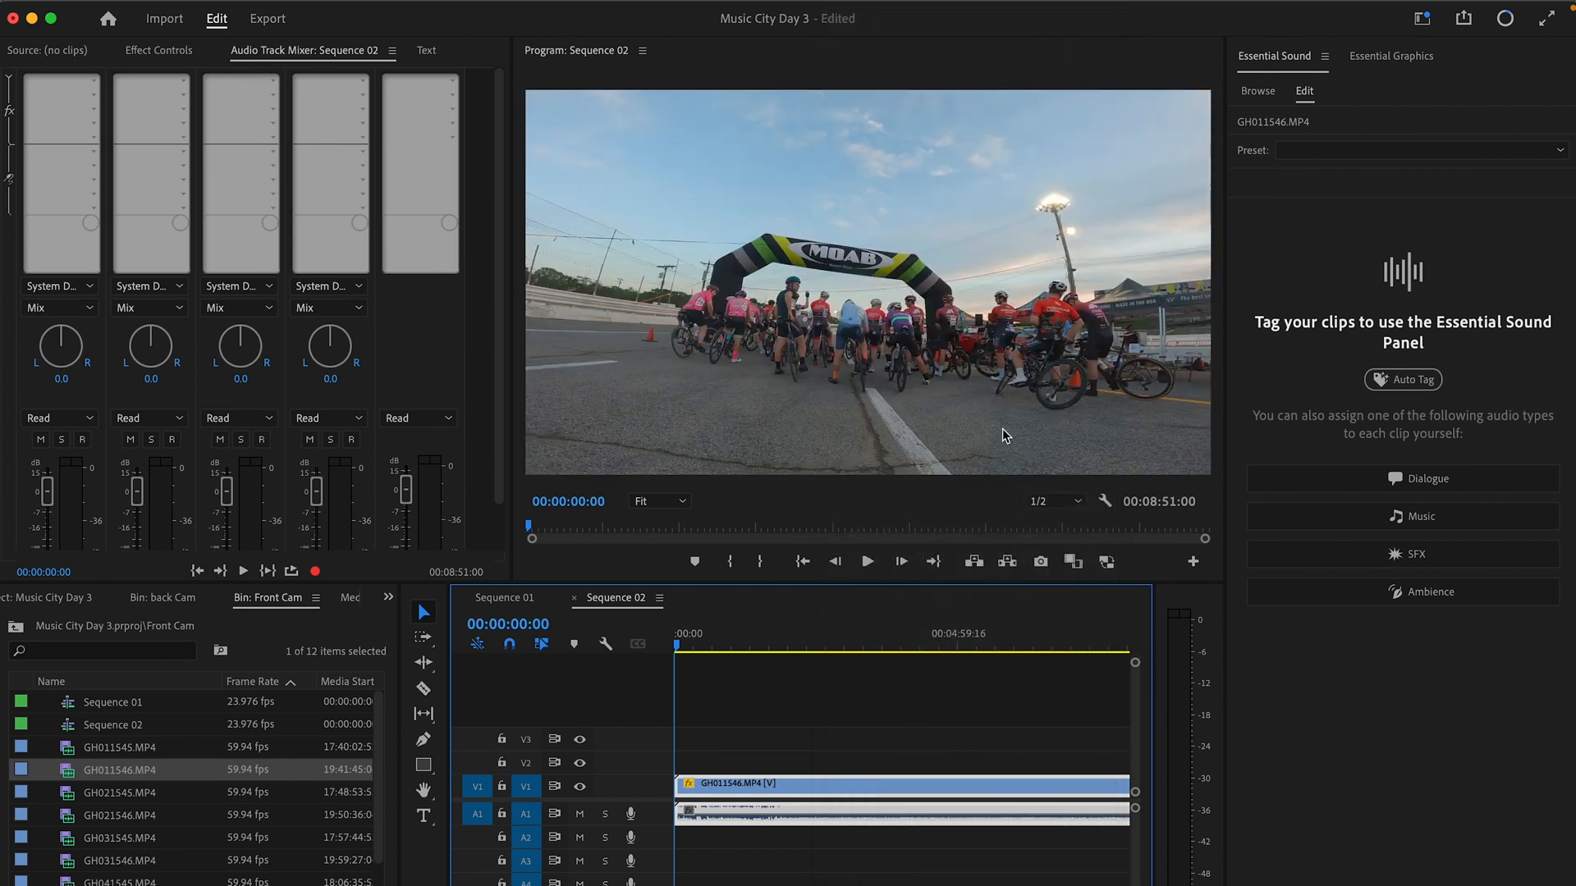
- Preview the front-cam clip briefly and return the playhead to 00:00:00:00
click(867, 561)
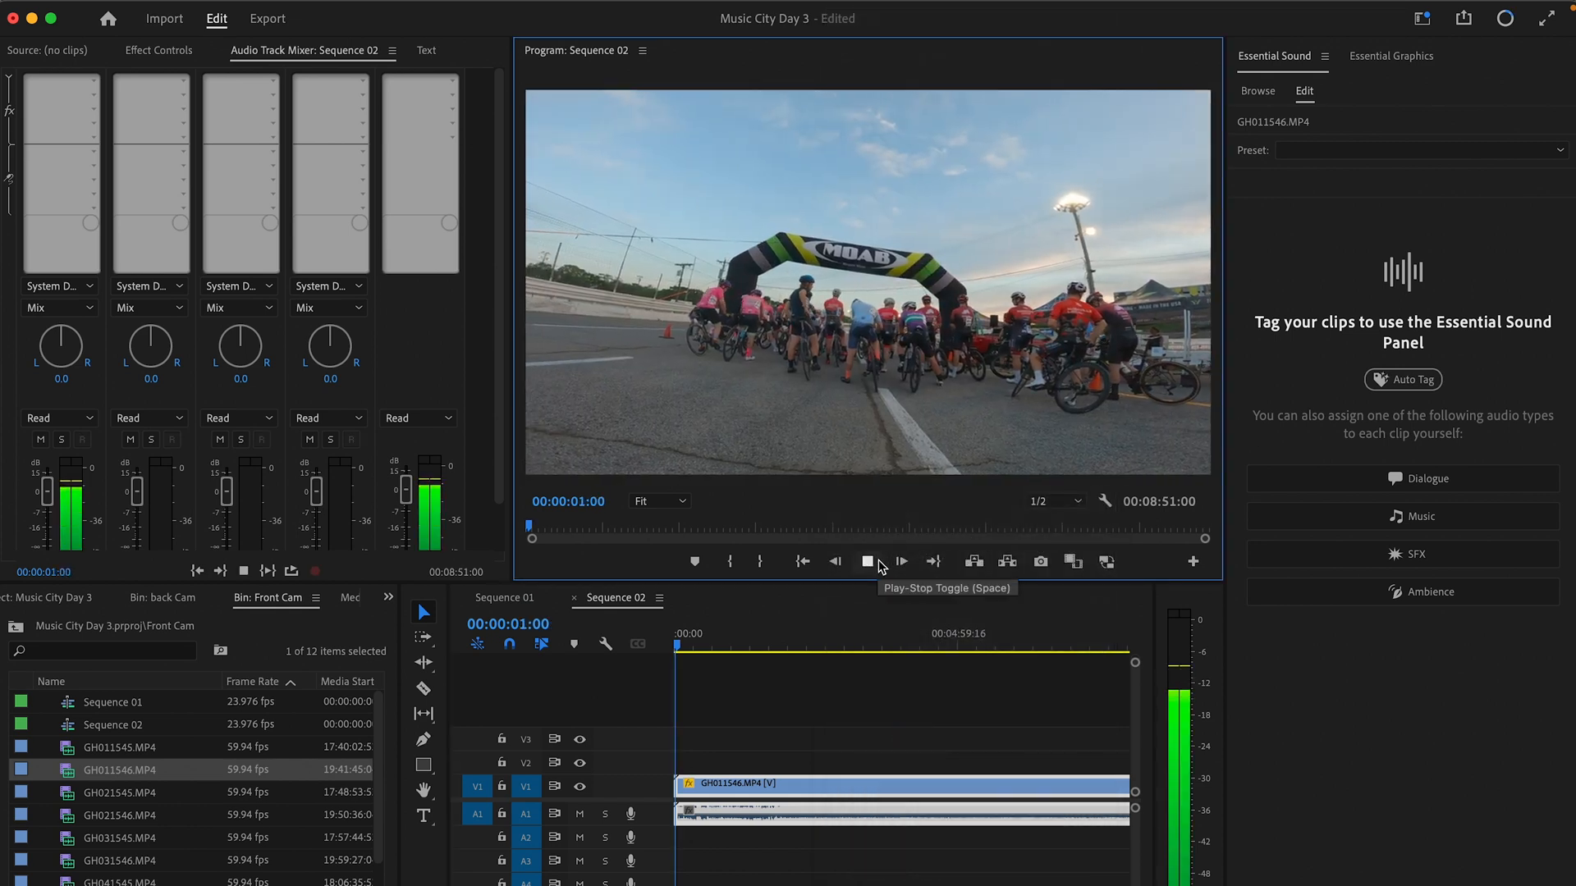
click(867, 562)
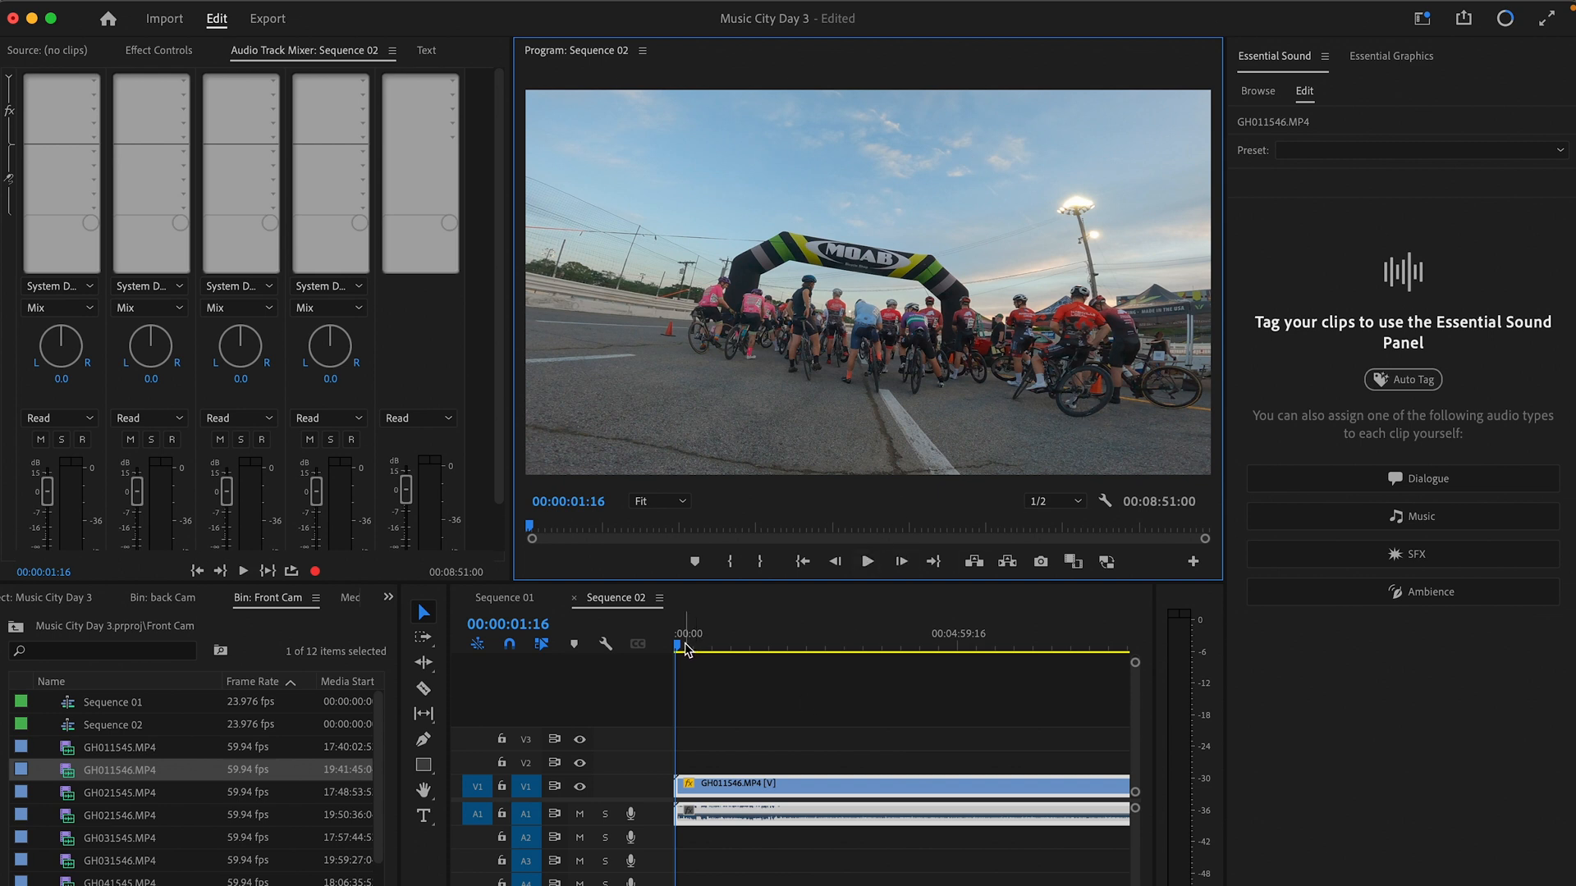
click(805, 651)
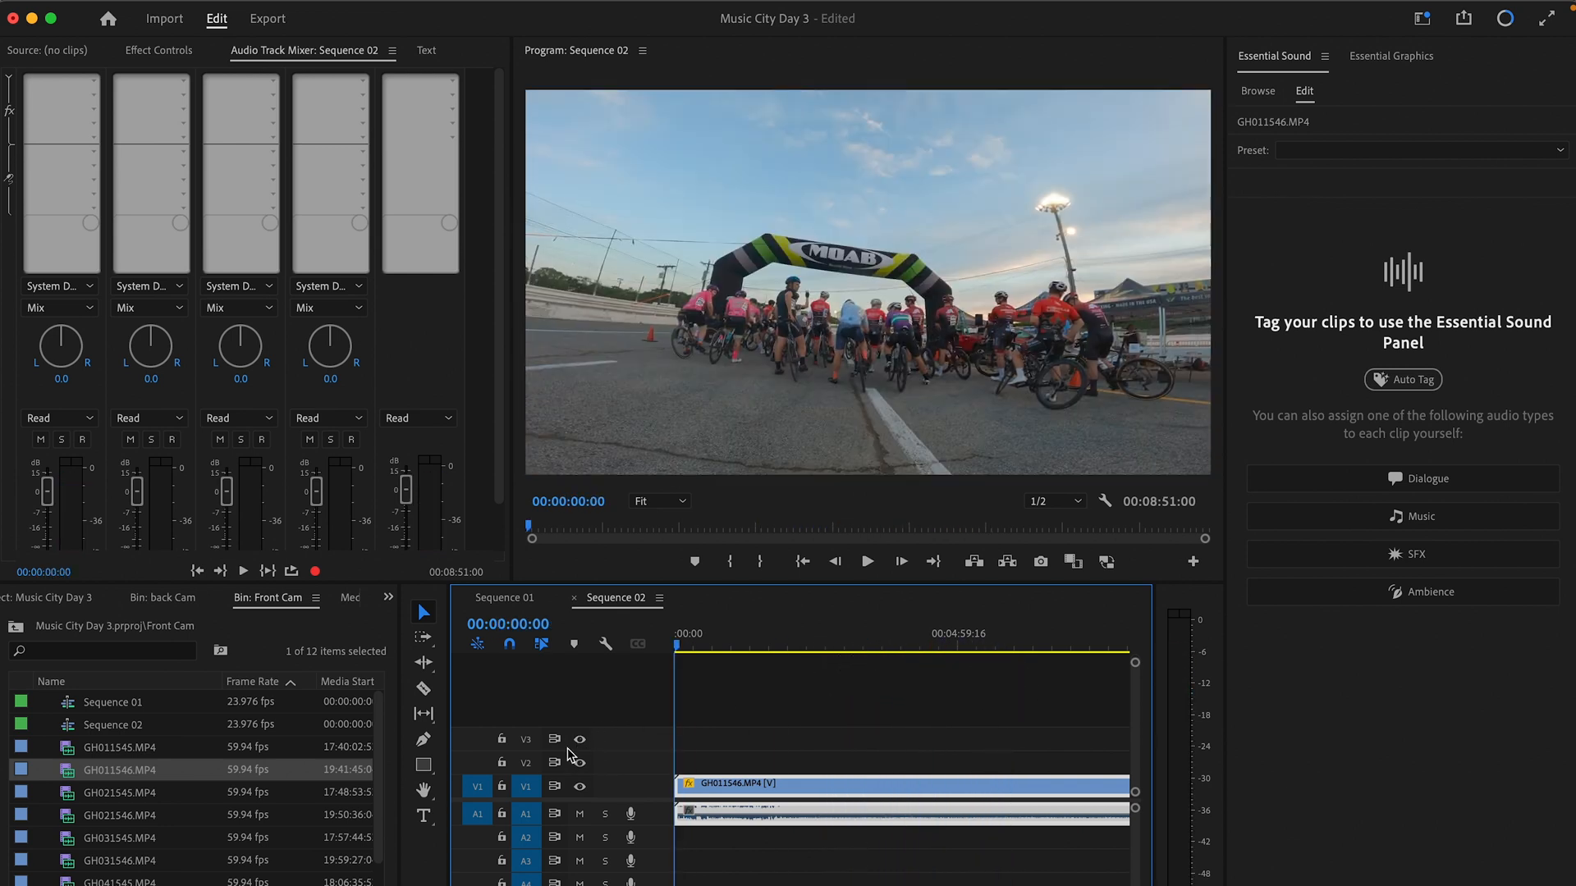
mouse_move(79, 604)
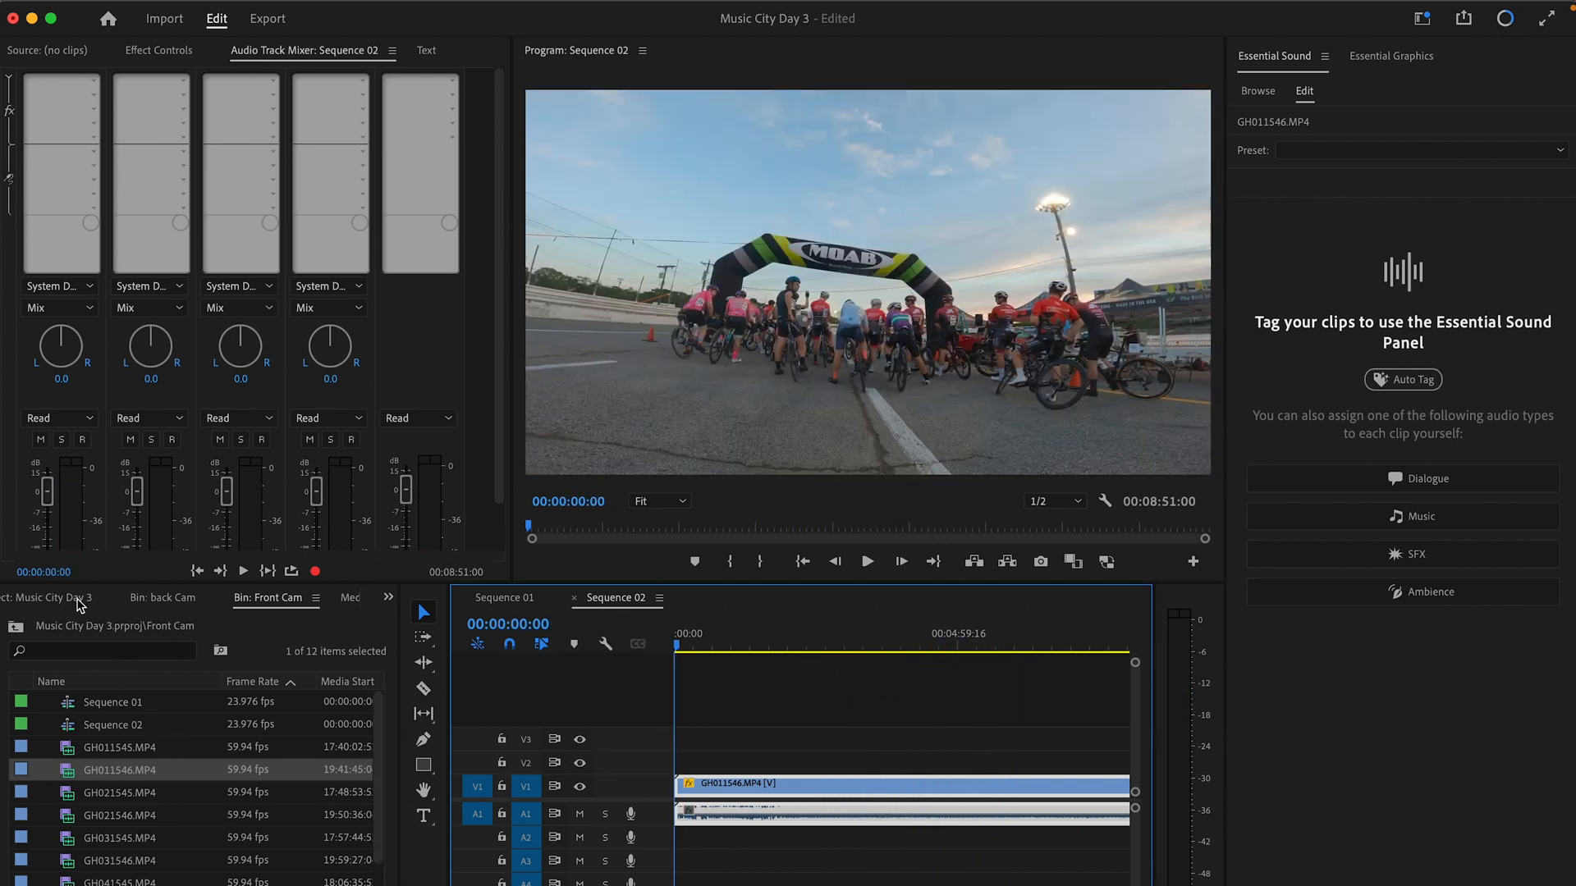
- Layer GOPR0496.MP4 on V2 as a 75% inset positioned at 708, 405 in the top-left
click(163, 598)
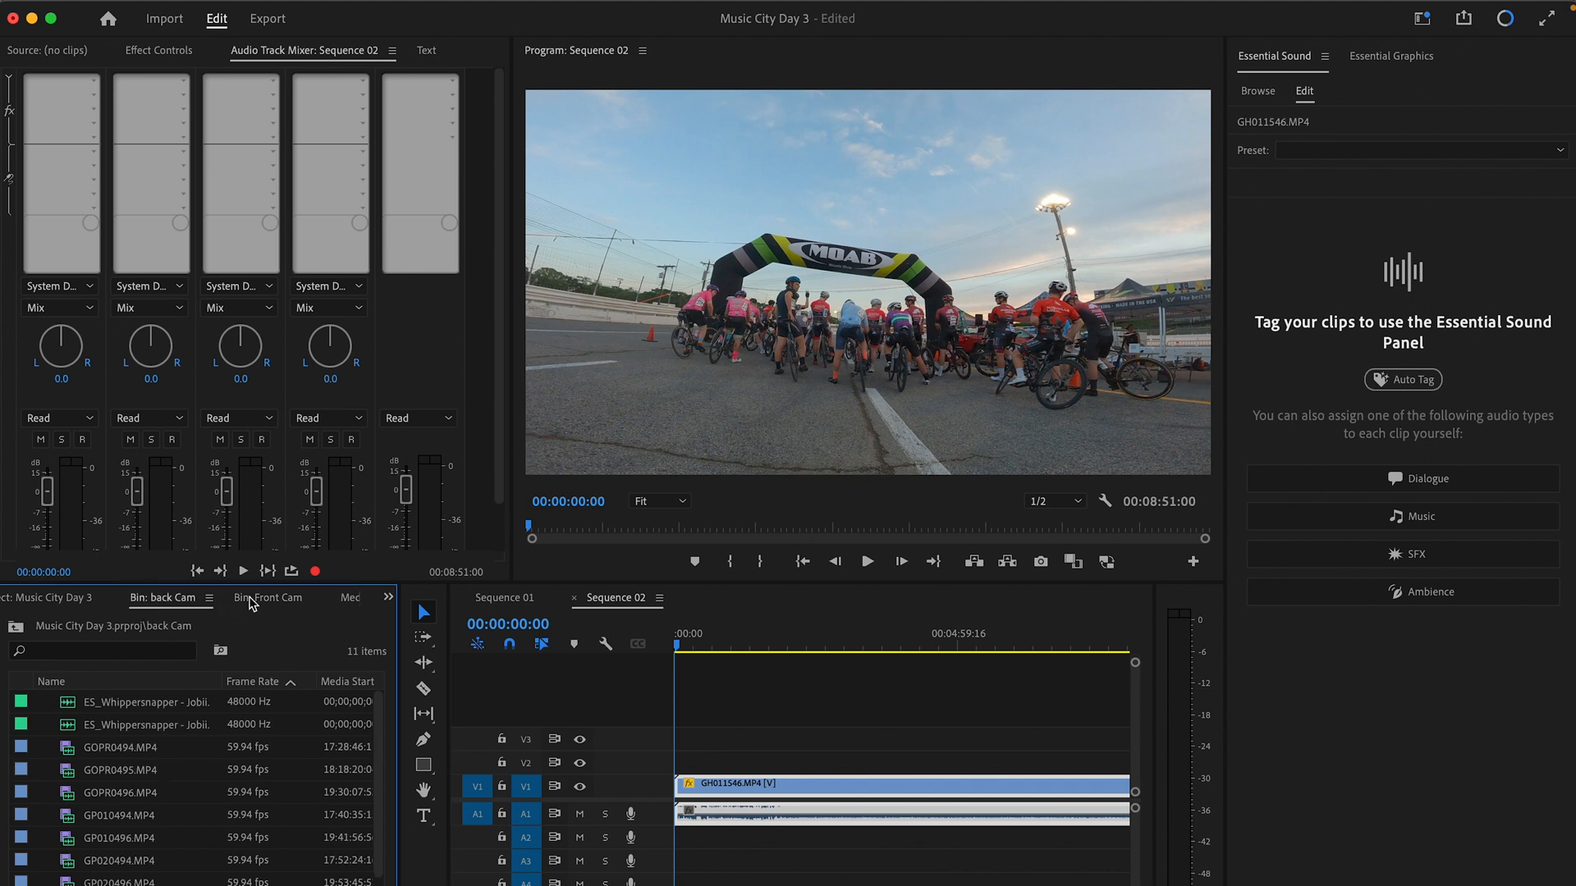
mouse_move(657, 701)
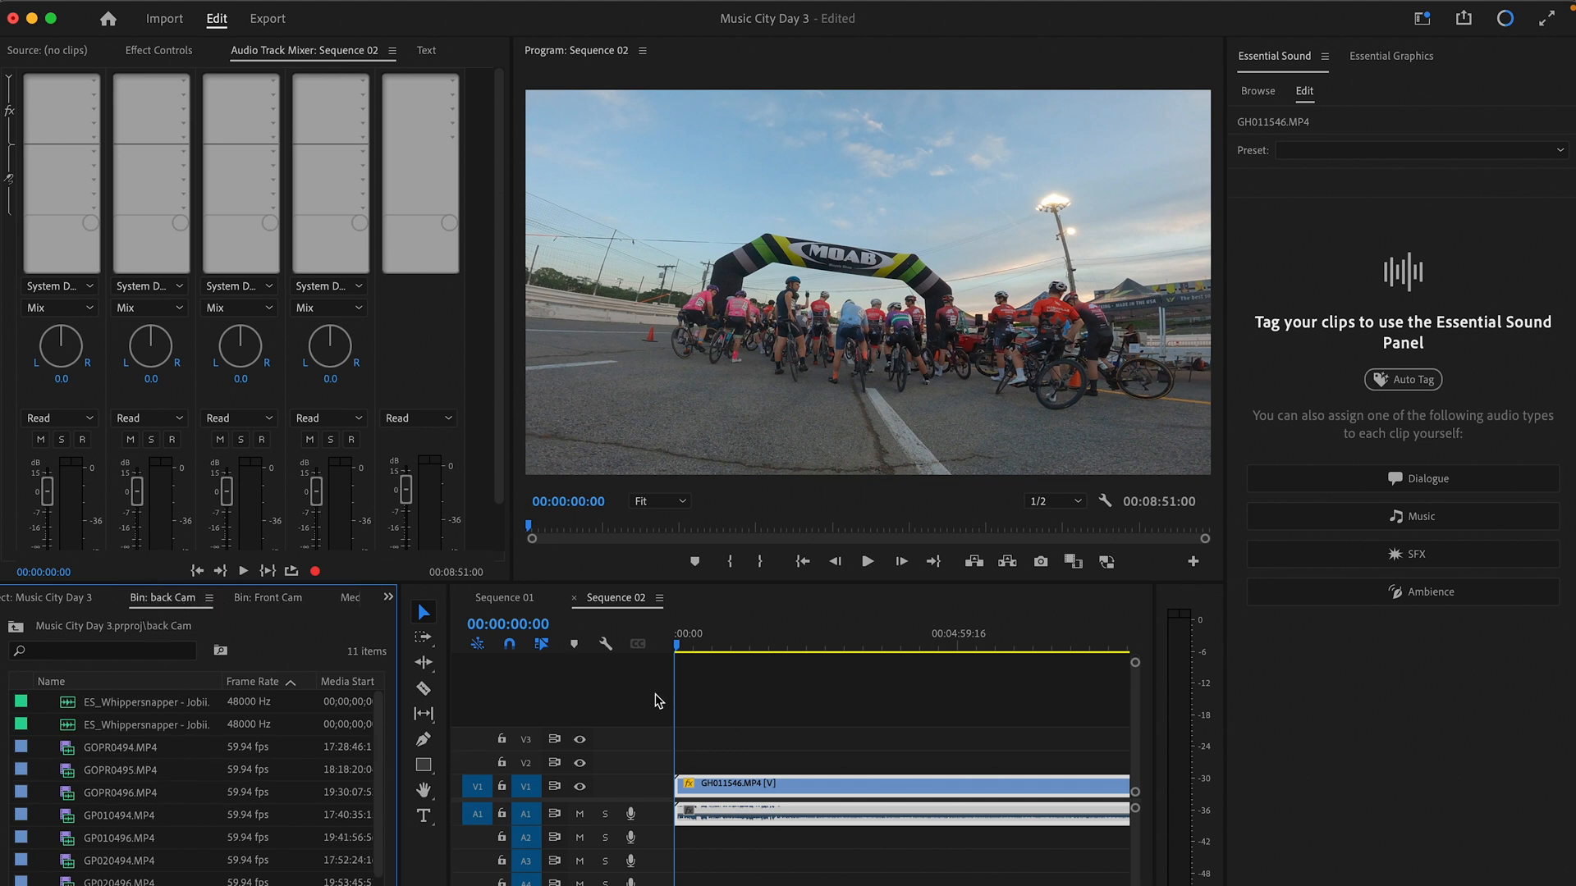
click(120, 770)
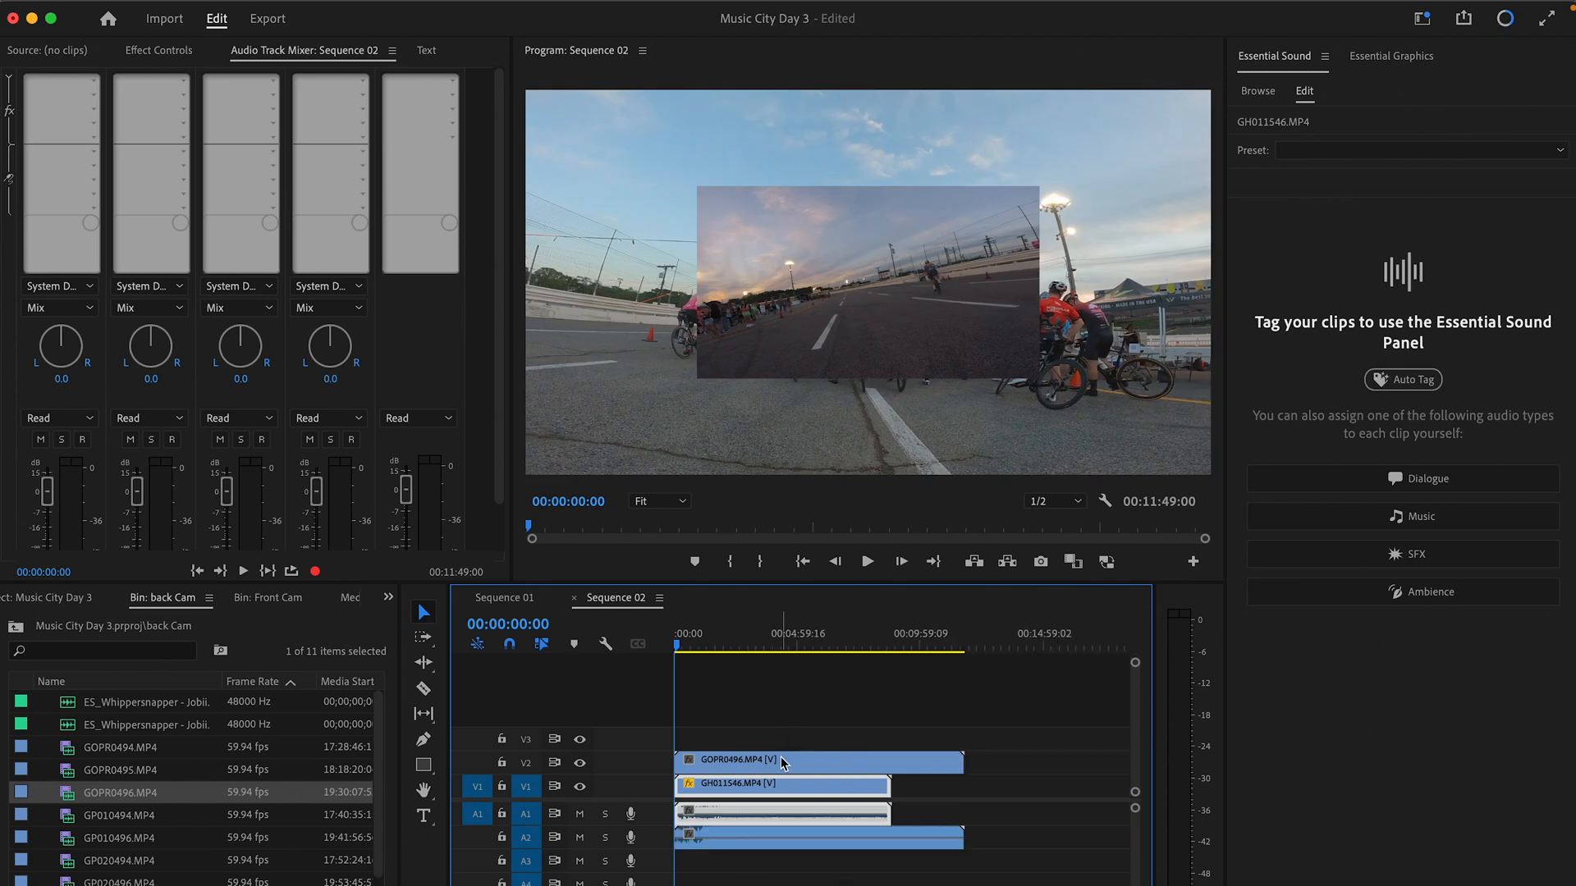
click(816, 760)
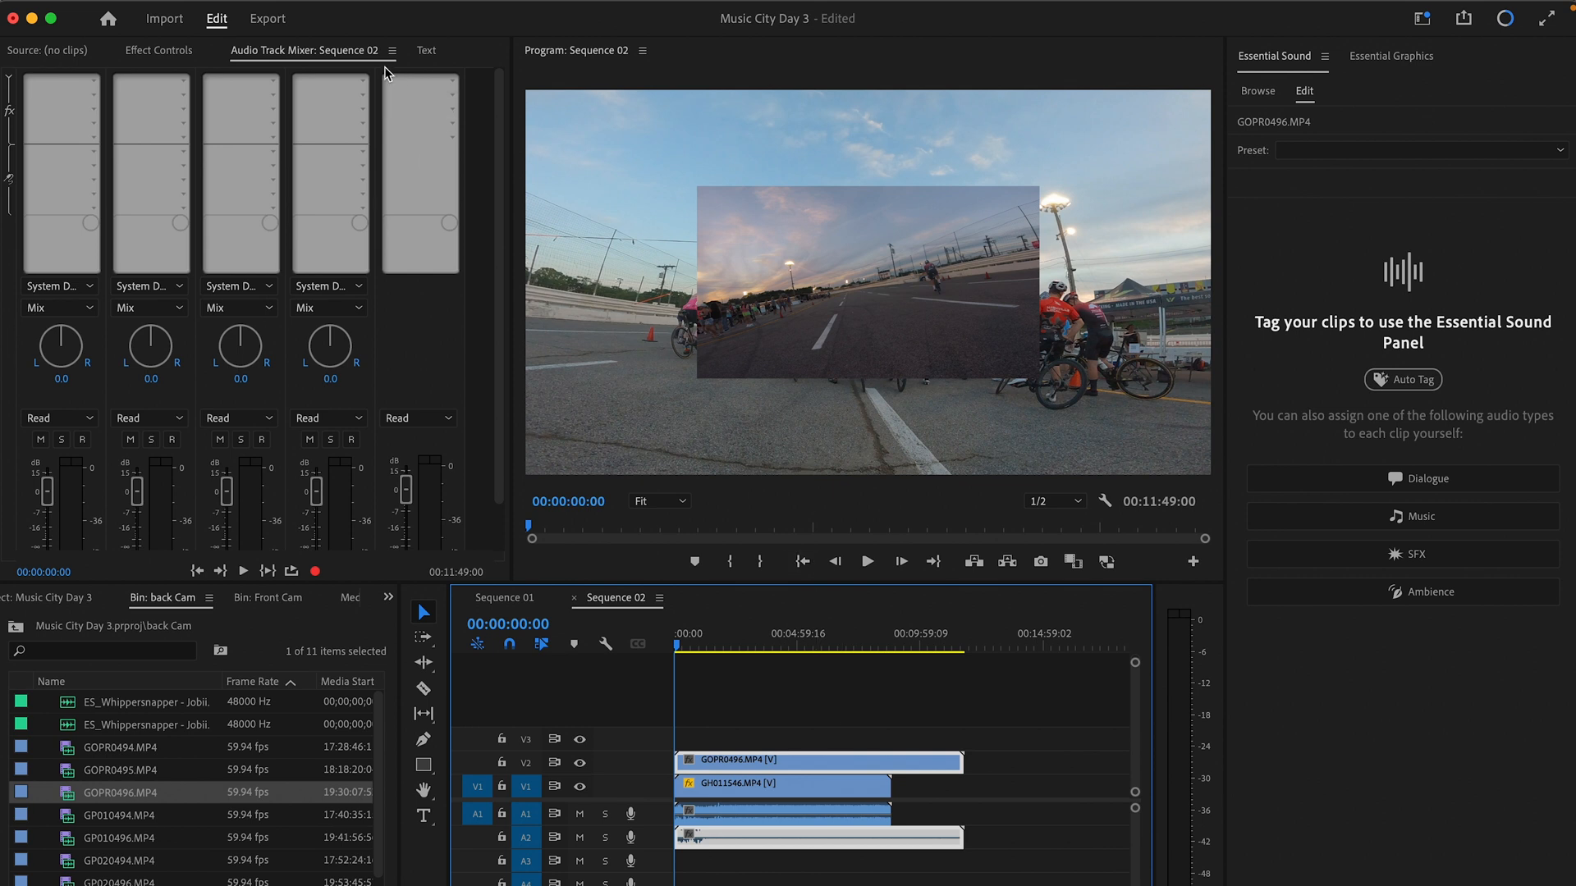
click(158, 49)
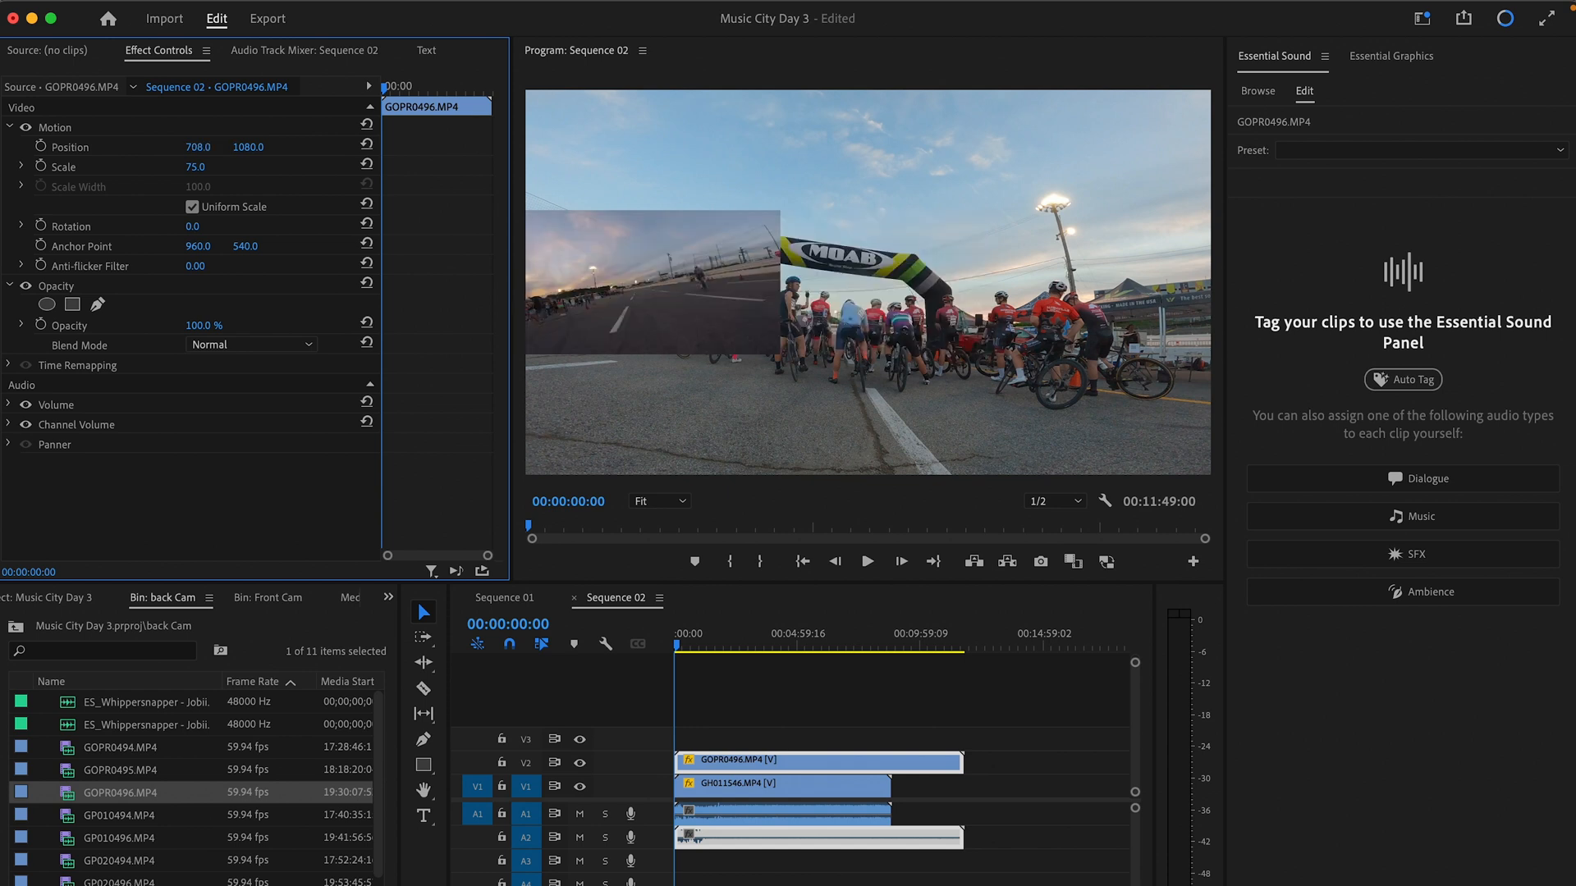
double_click(248, 146)
text(405)
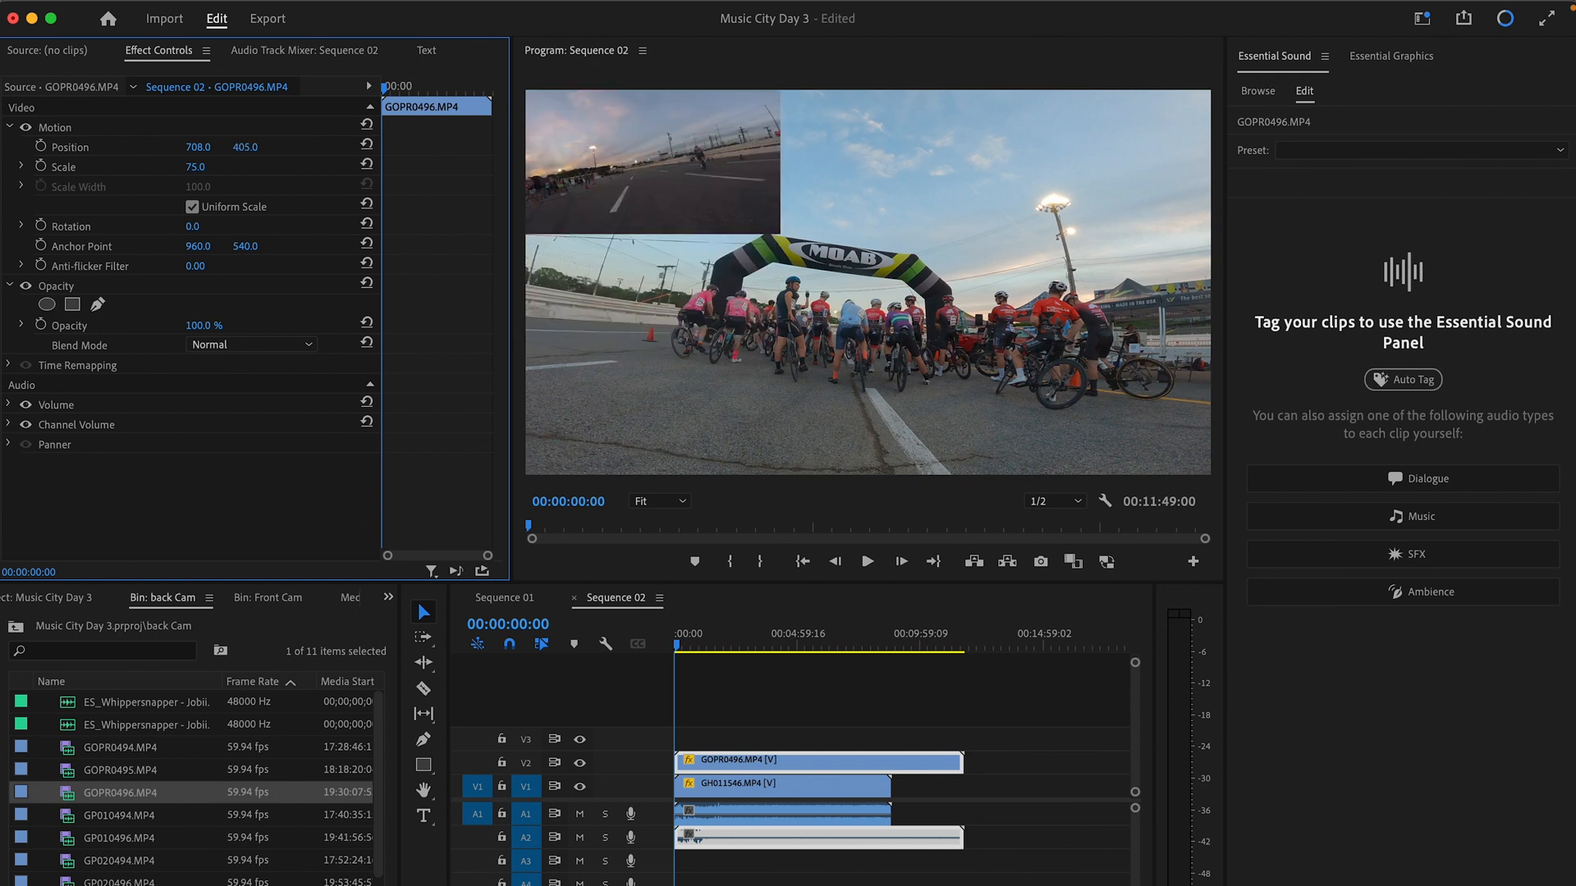
mouse_move(757, 180)
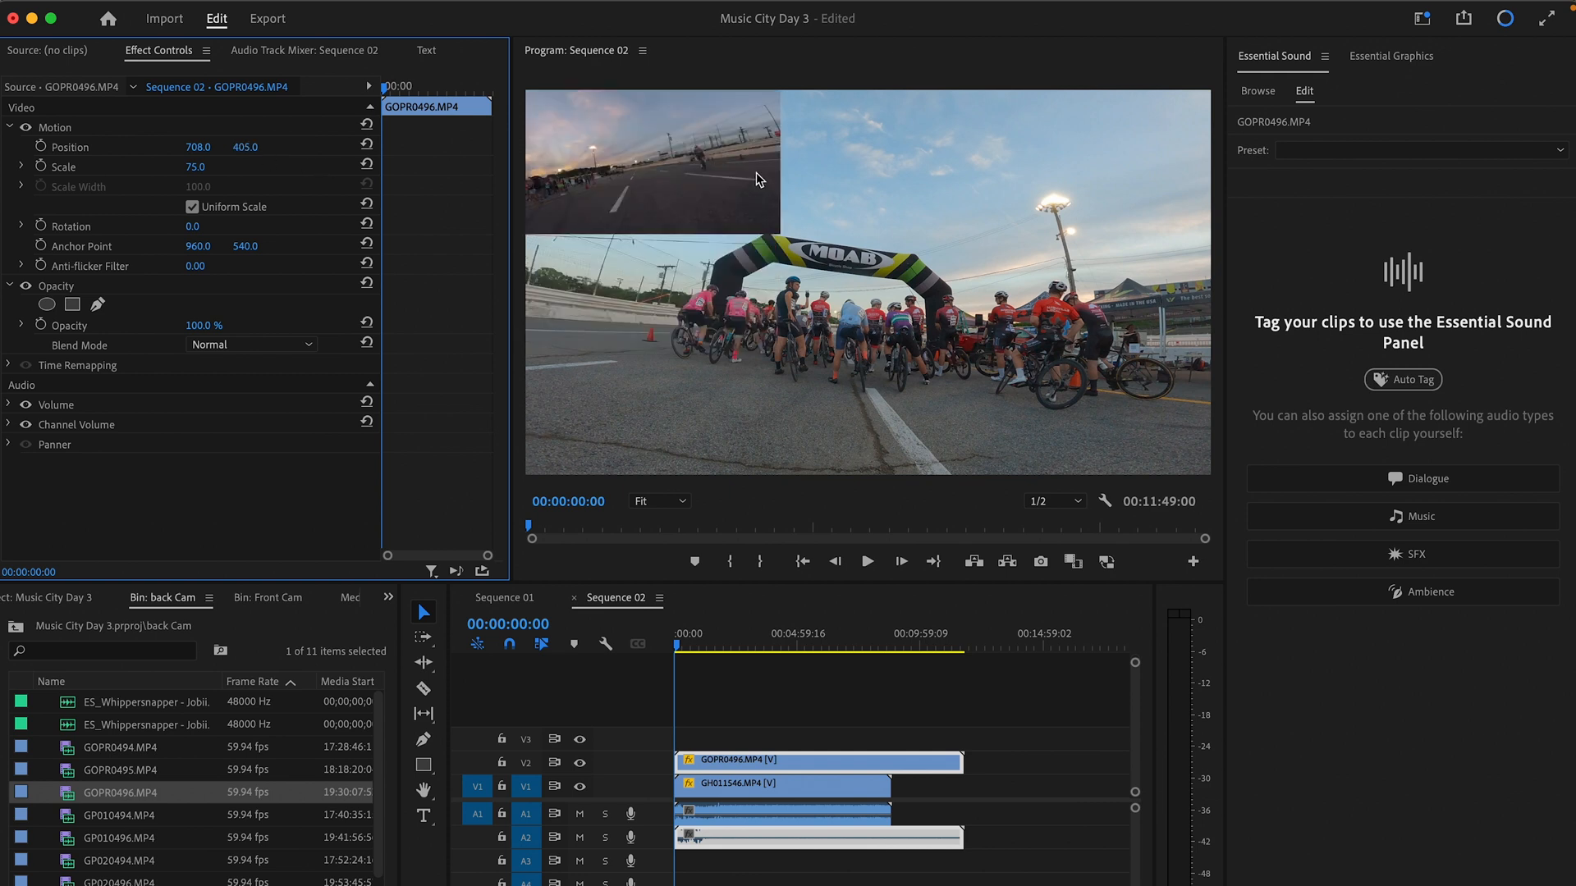
mouse_move(785, 458)
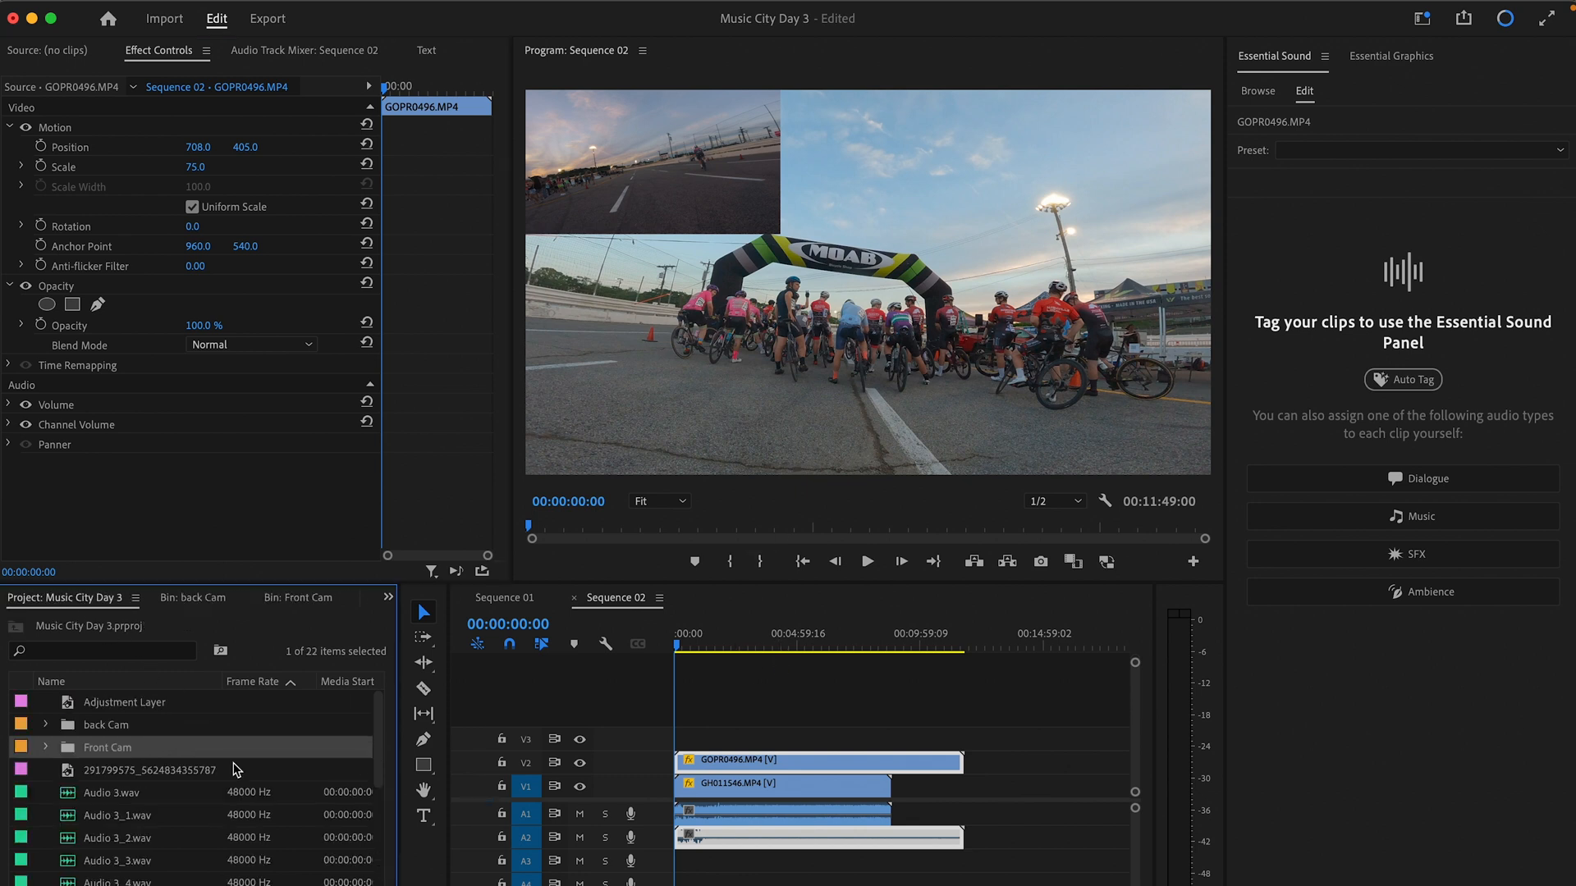
- Put GSp123.MP4 on V3 above both camera clips and select it
scroll(down, 3)
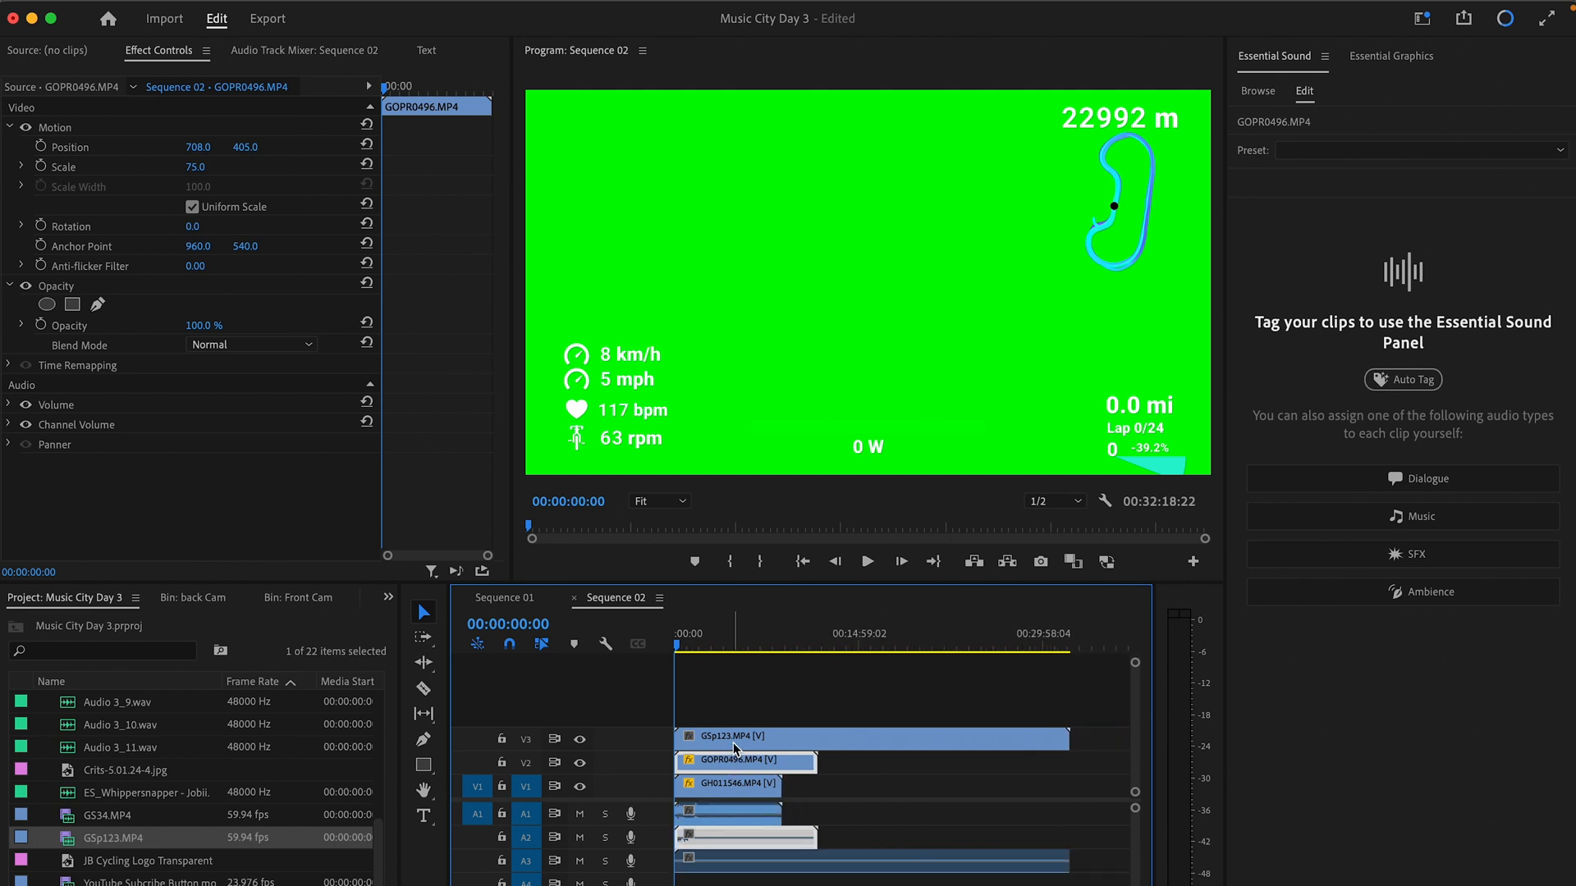
click(872, 735)
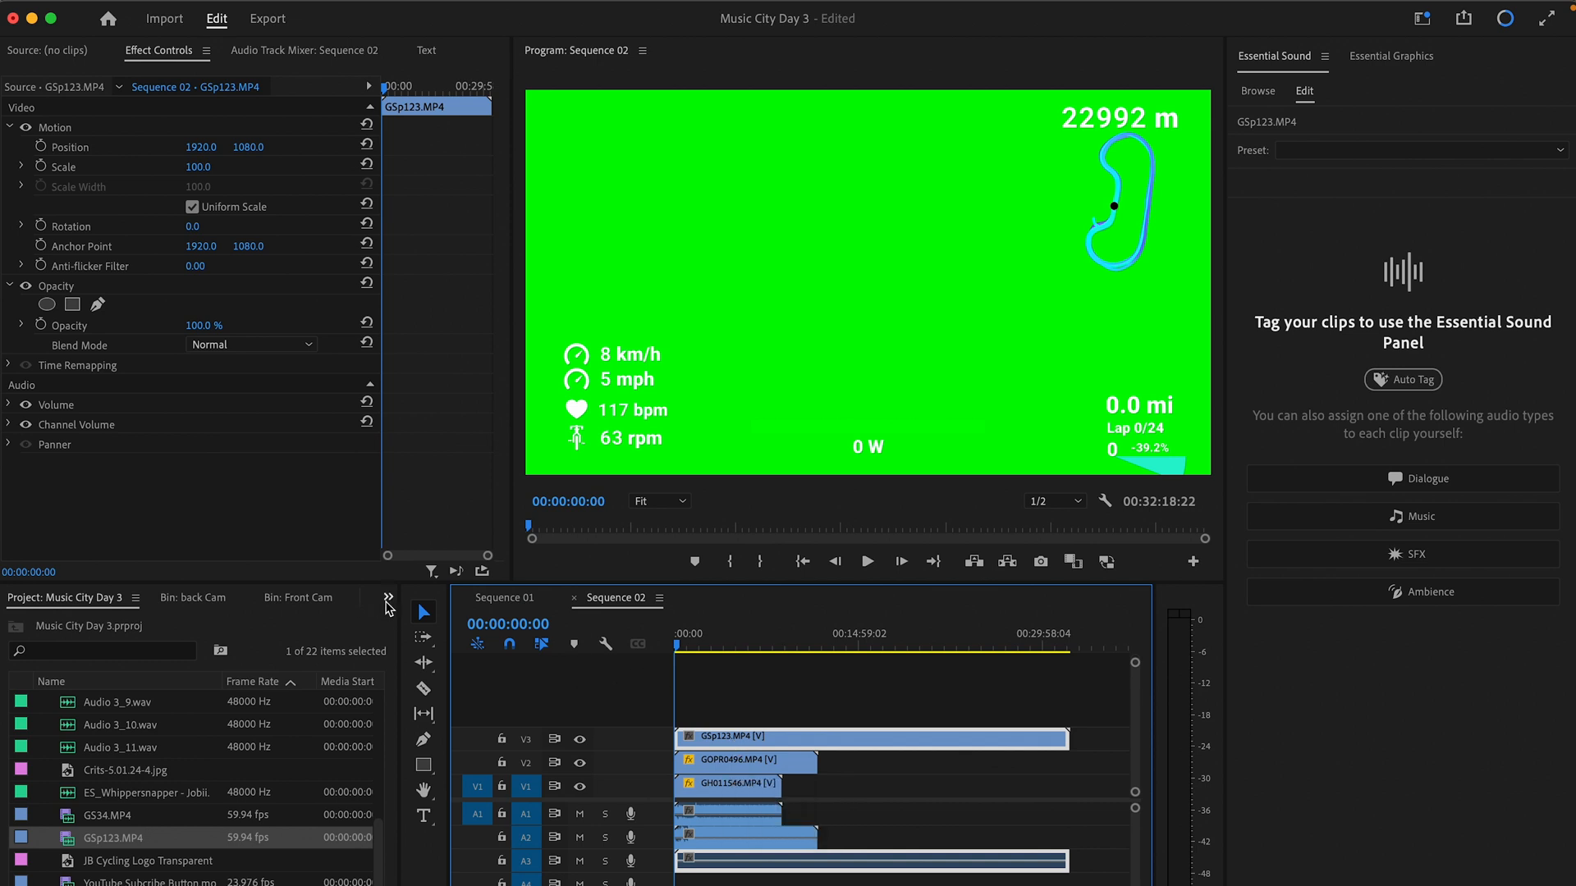
- Apply Ultra Key from Custom Bin 01 to the GSp123.MP4 telemetry clip
click(387, 599)
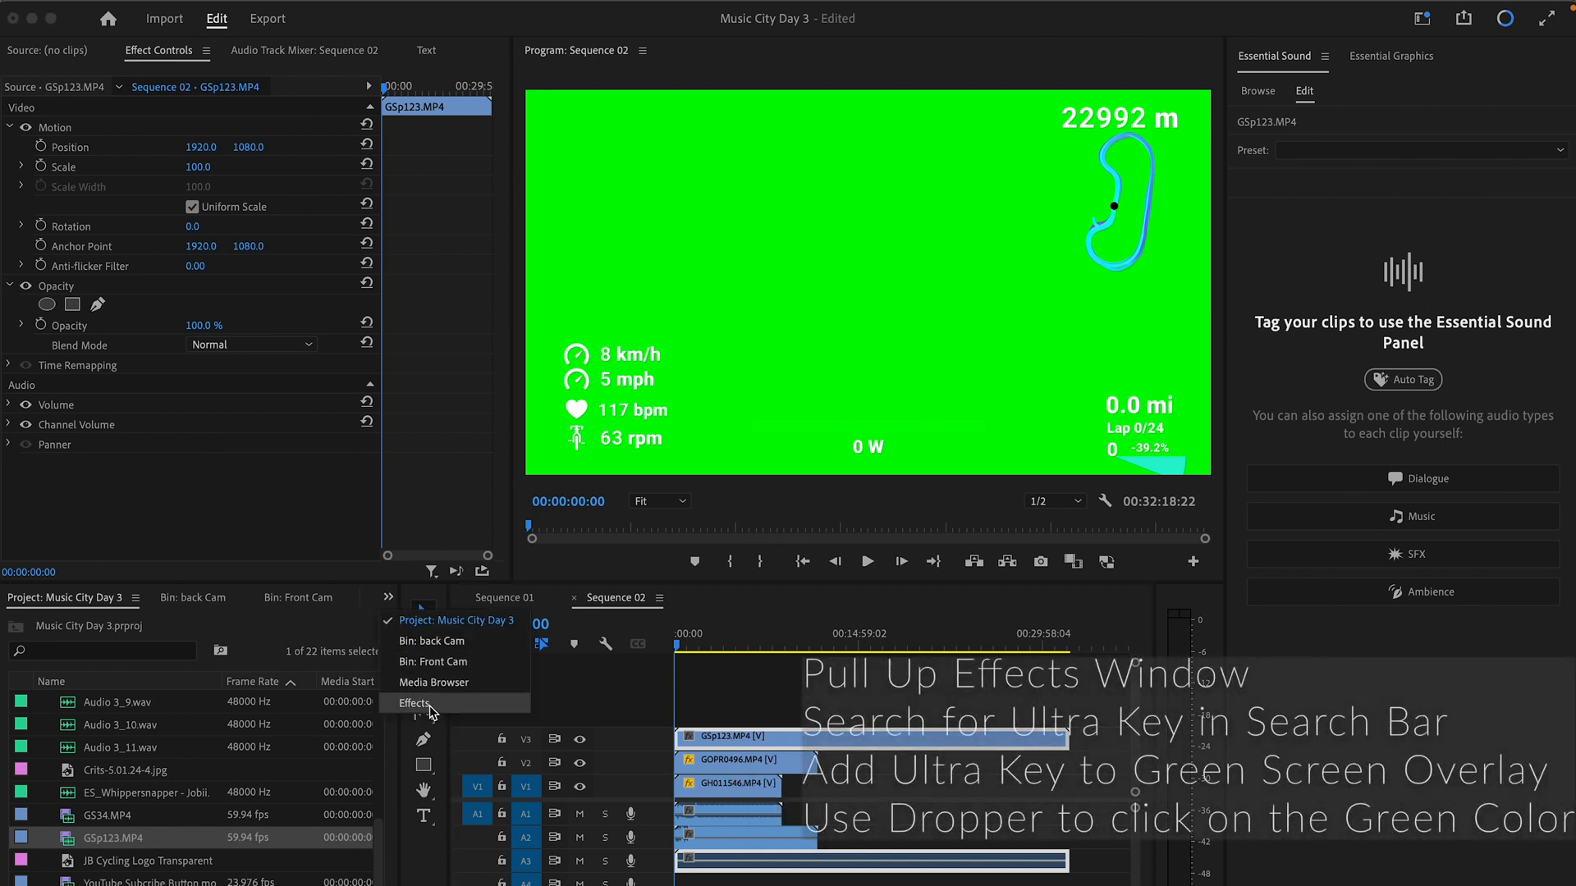
click(415, 703)
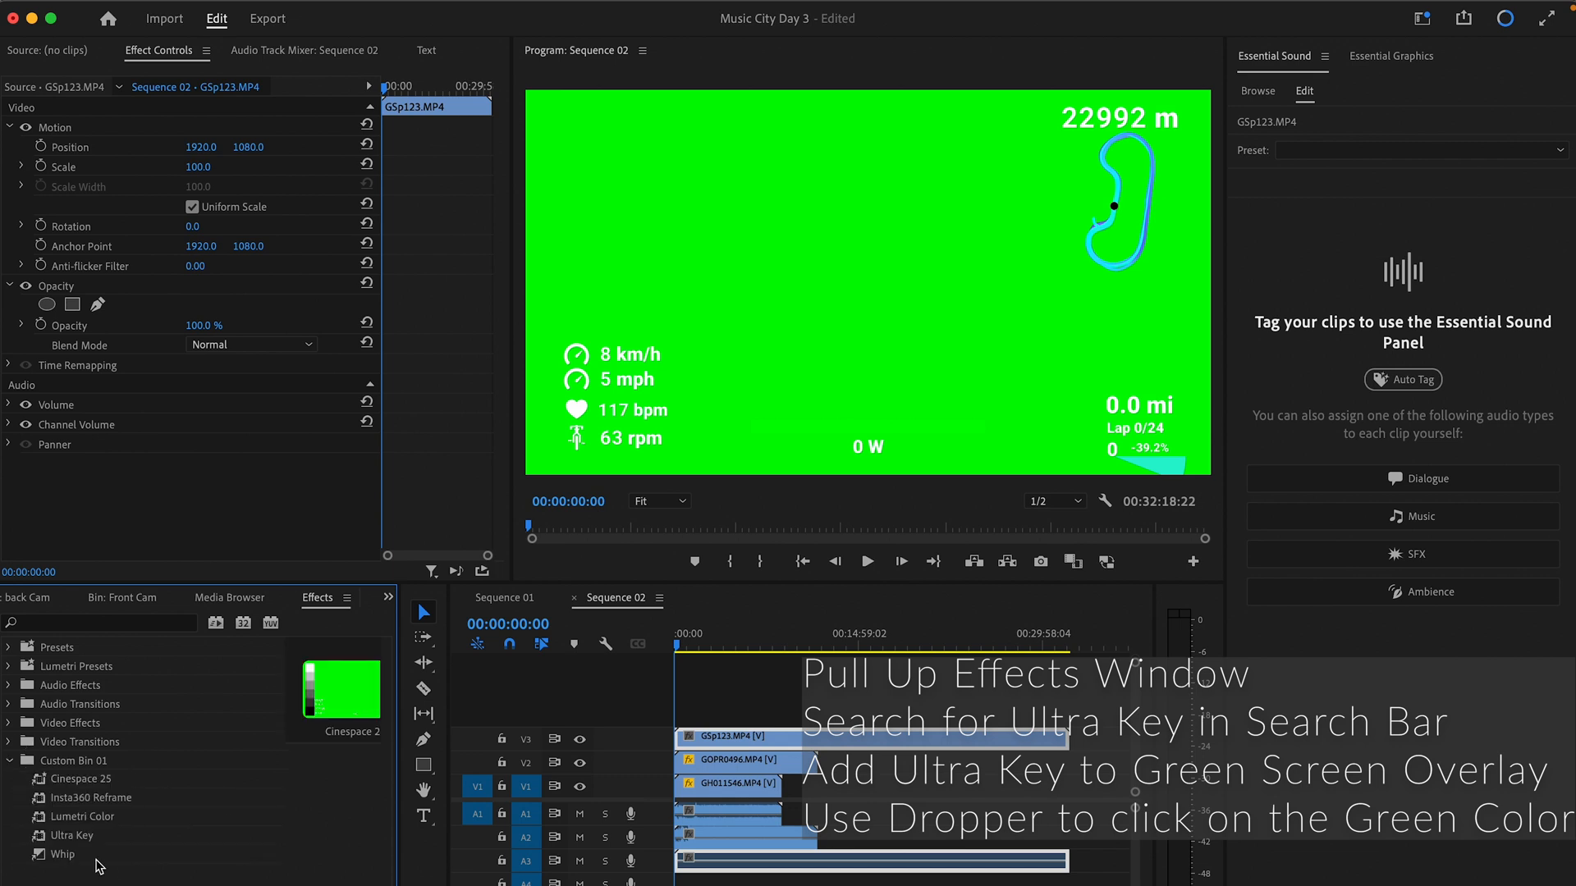
mouse_move(64, 843)
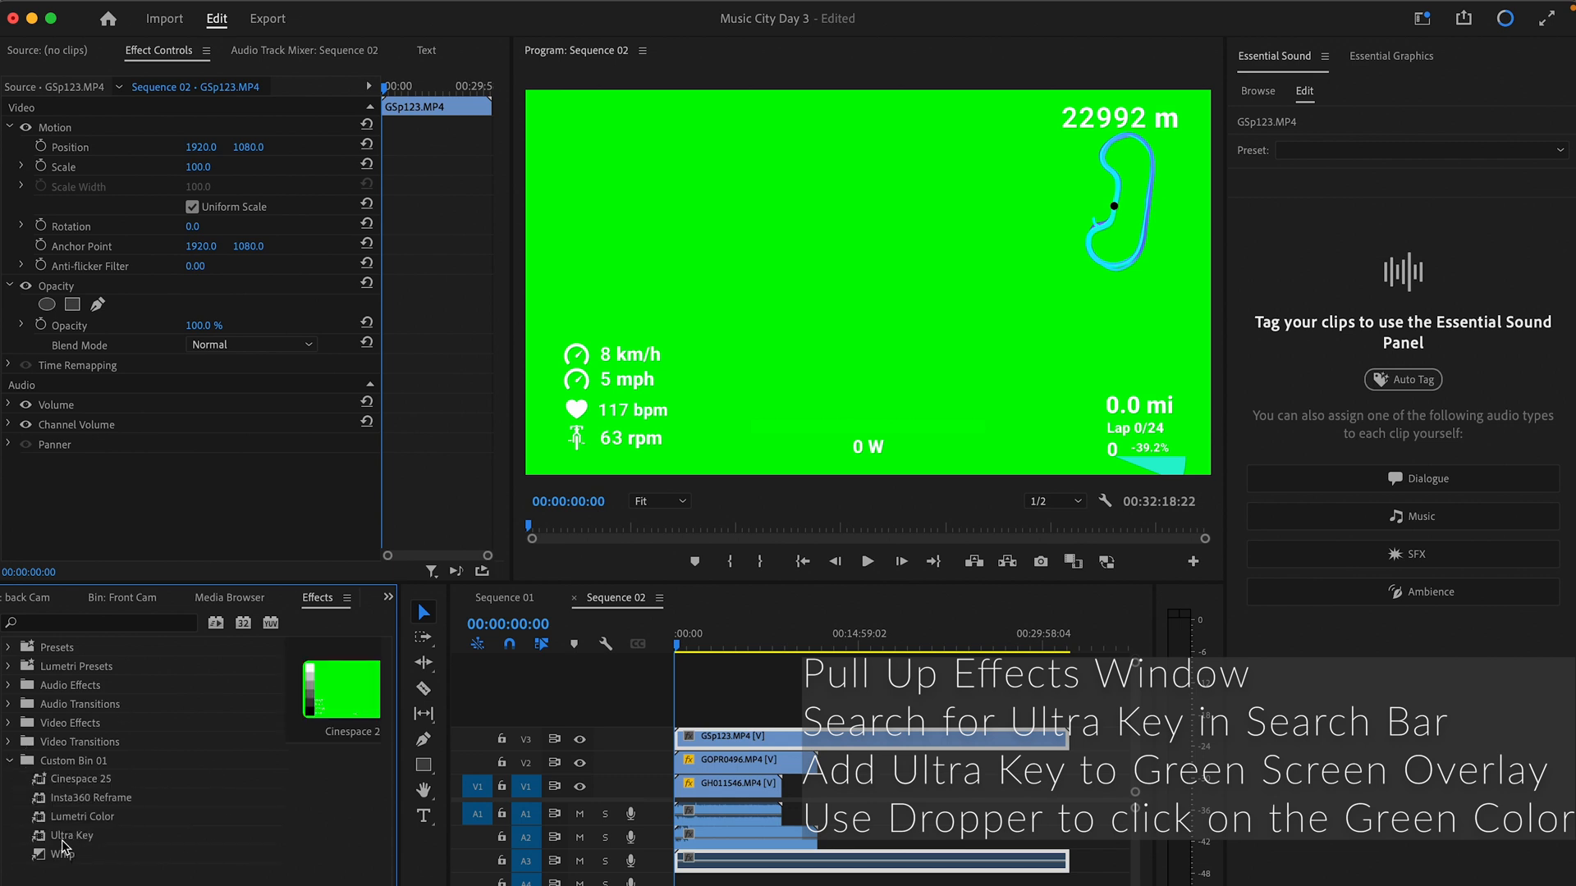
double_click(71, 835)
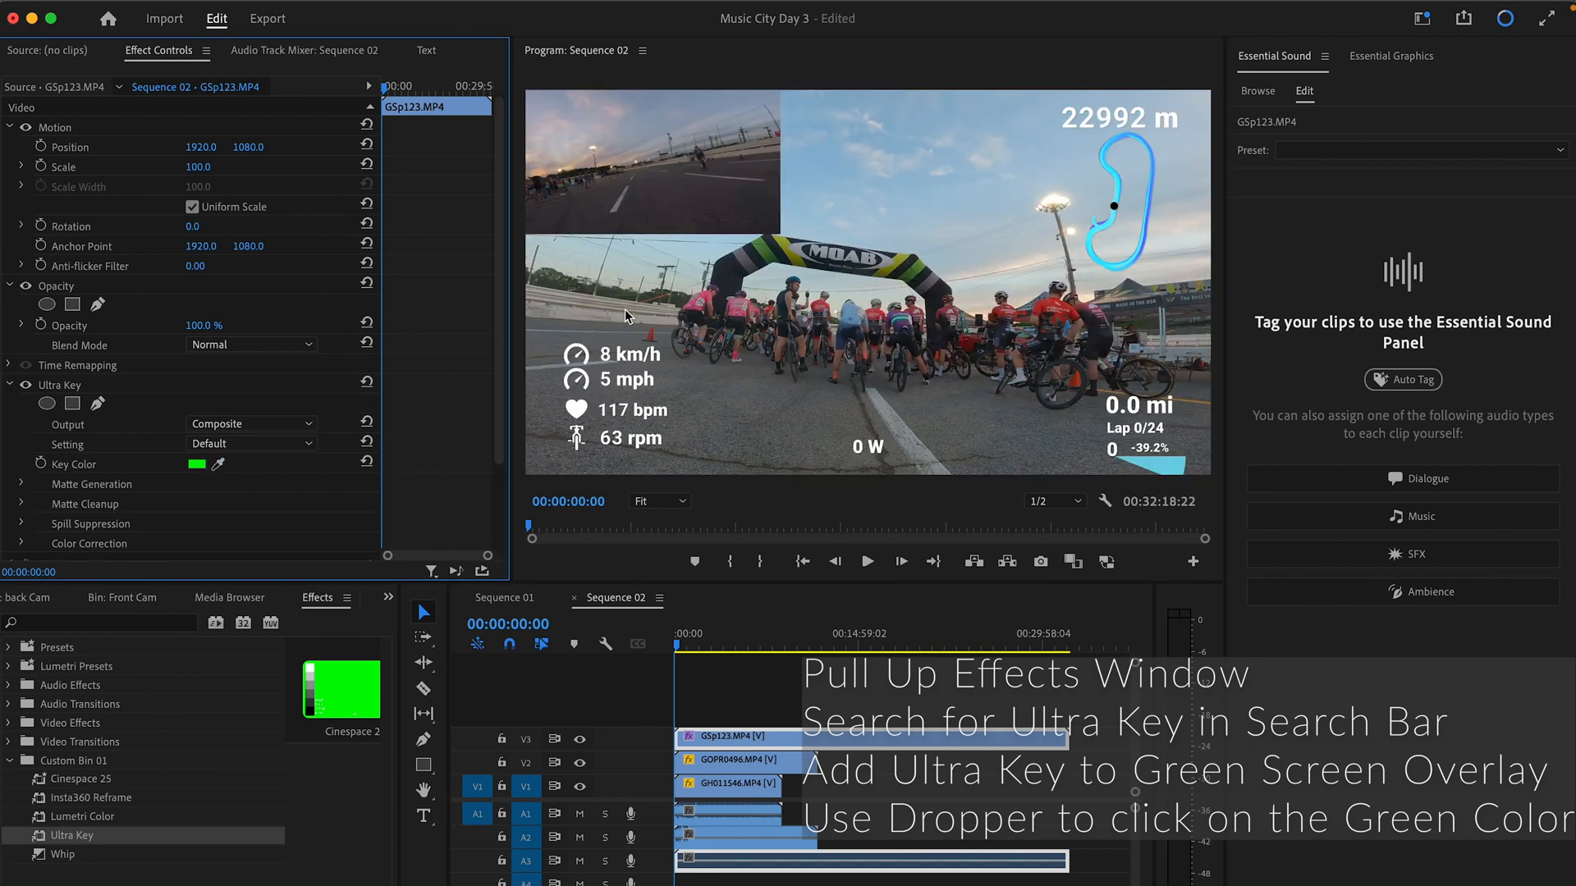
mouse_move(487, 402)
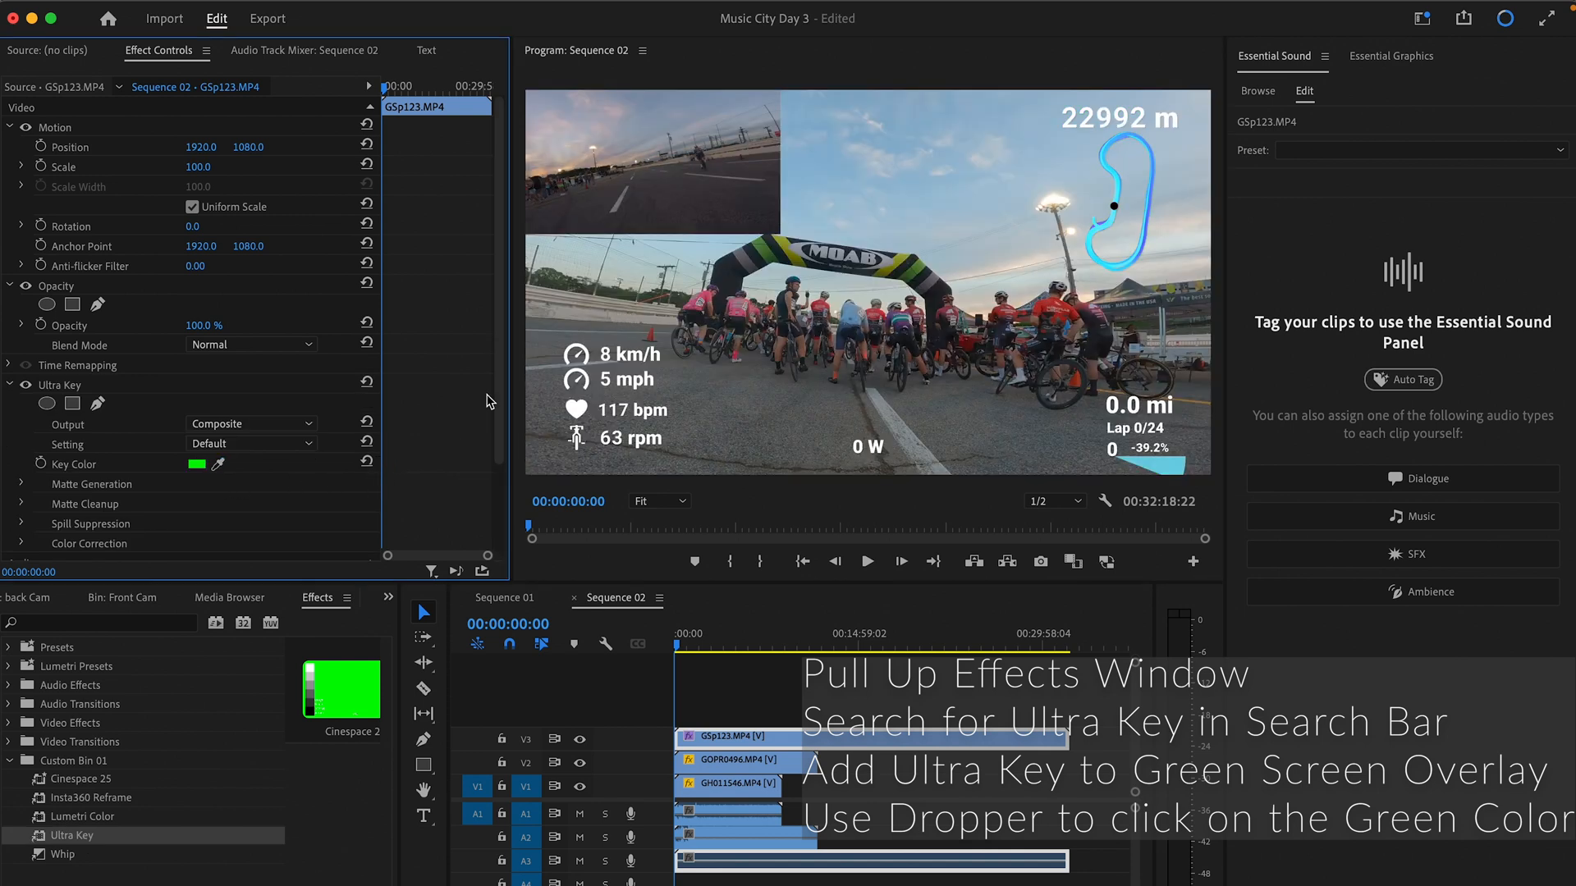
mouse_move(742, 379)
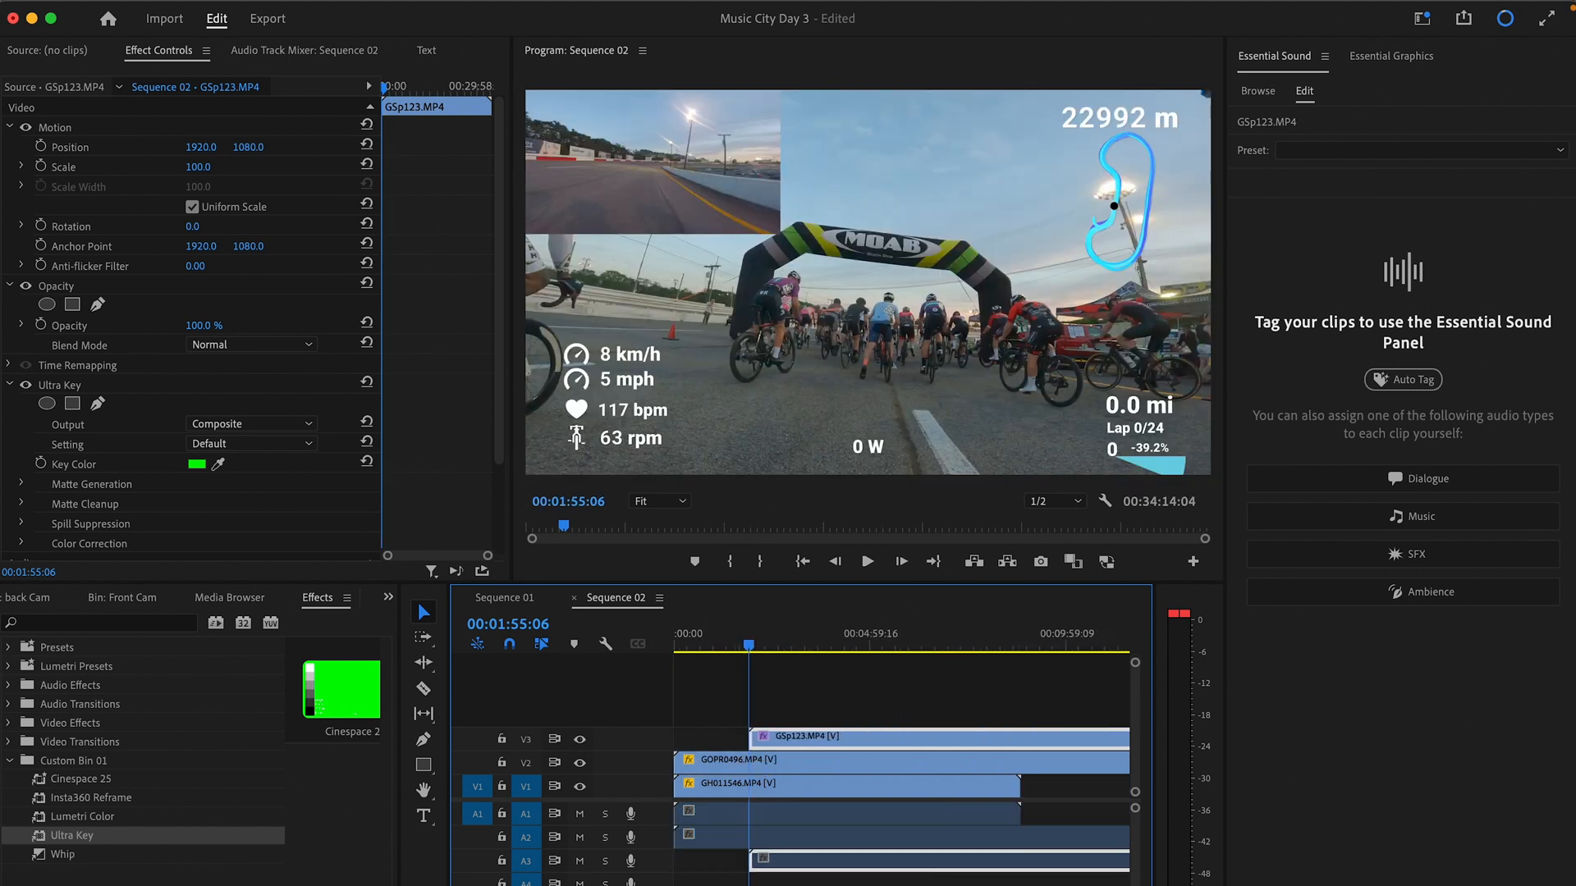
click(867, 561)
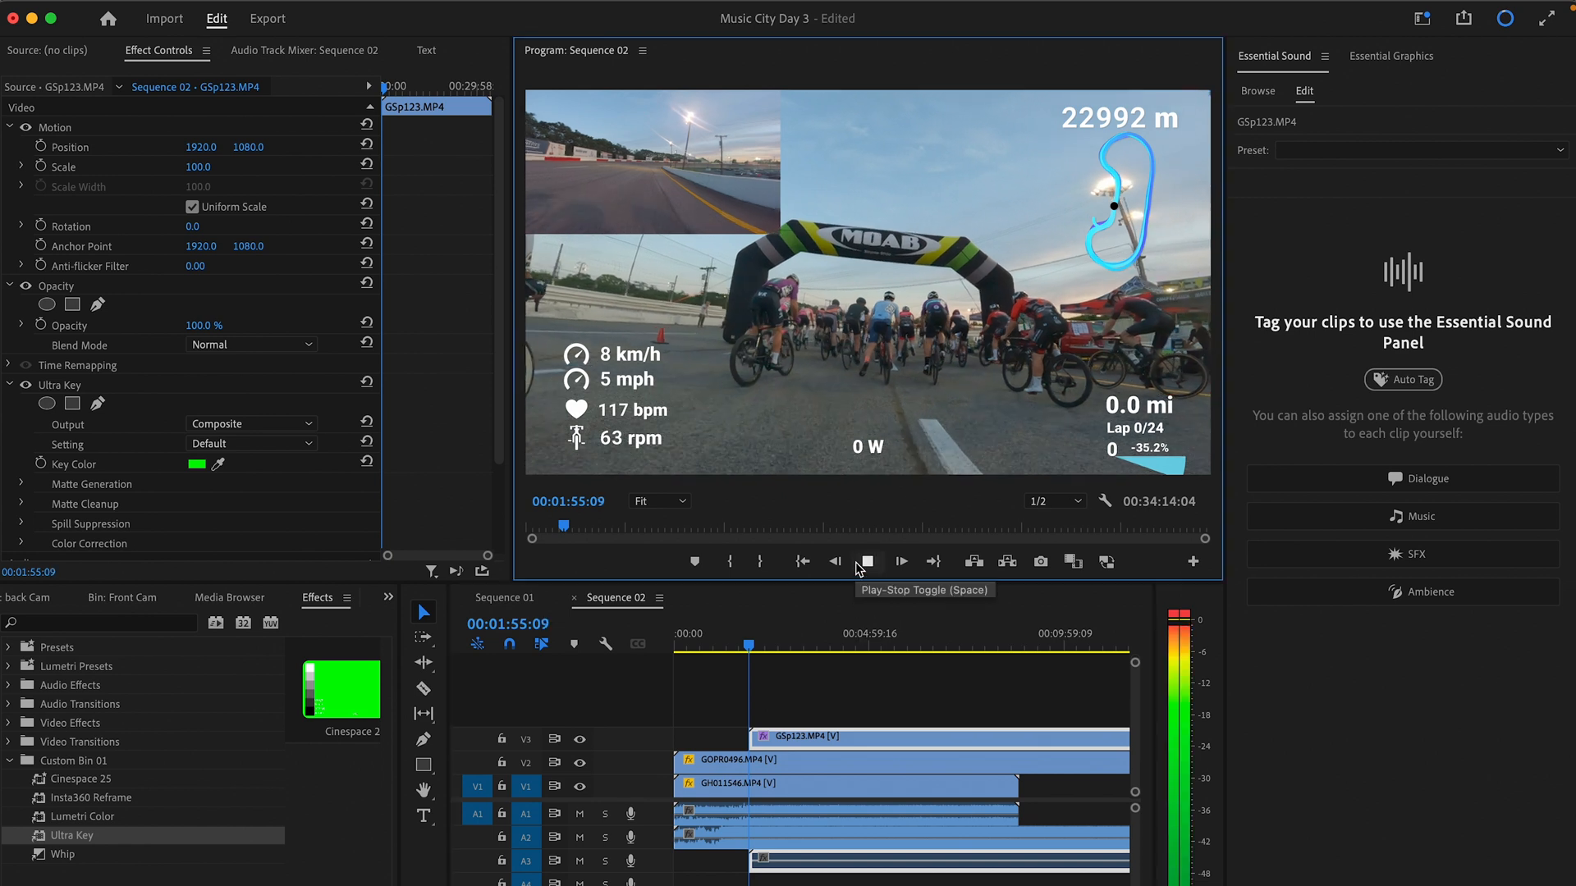
click(867, 561)
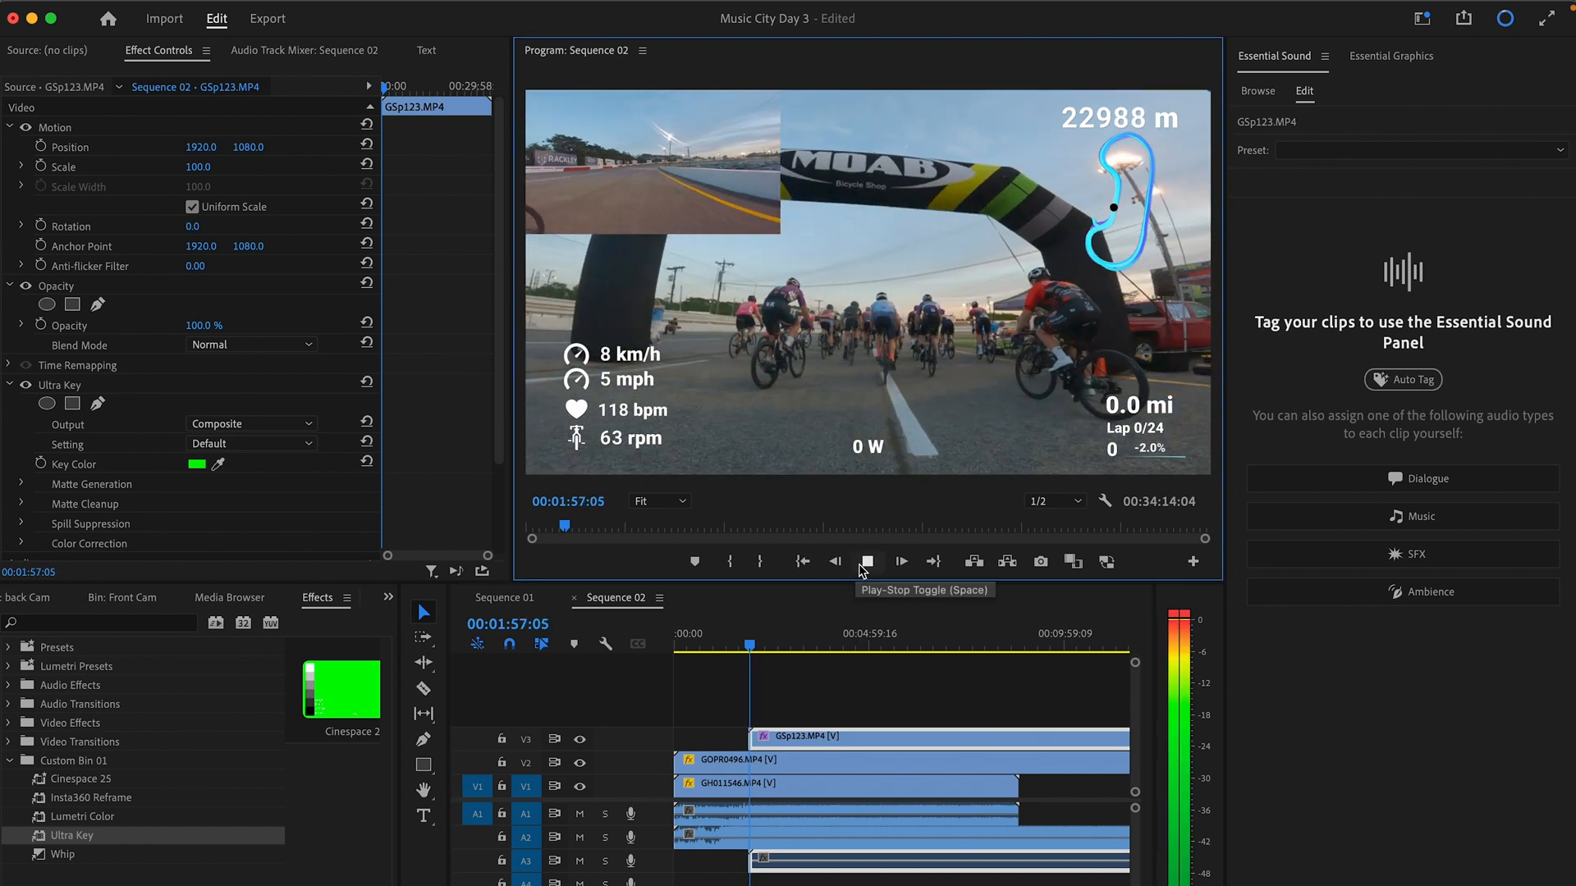
click(867, 562)
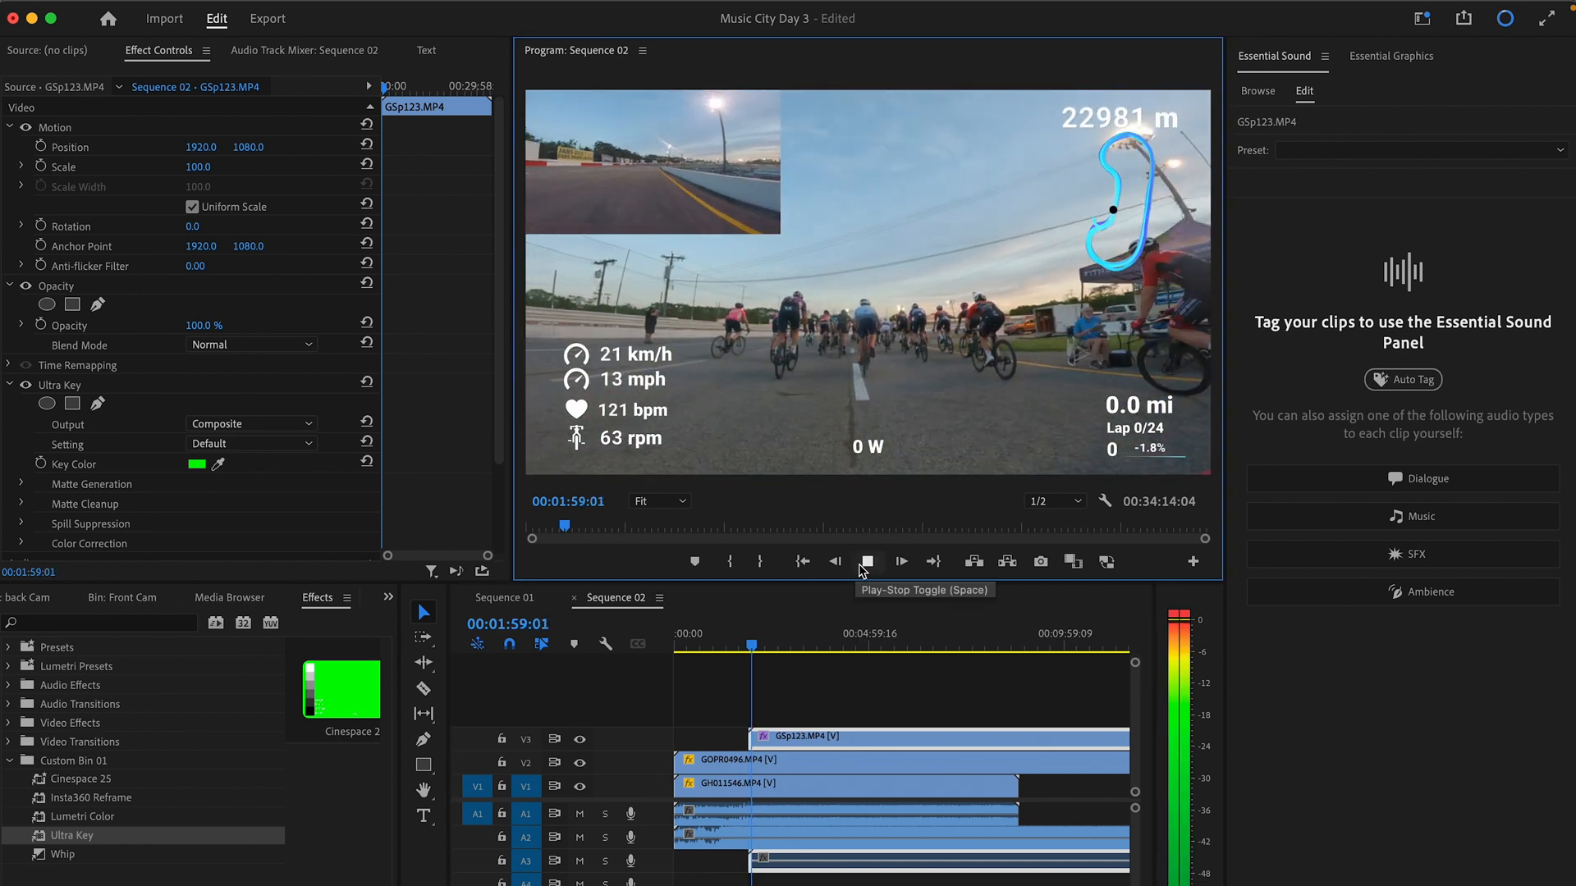
click(867, 561)
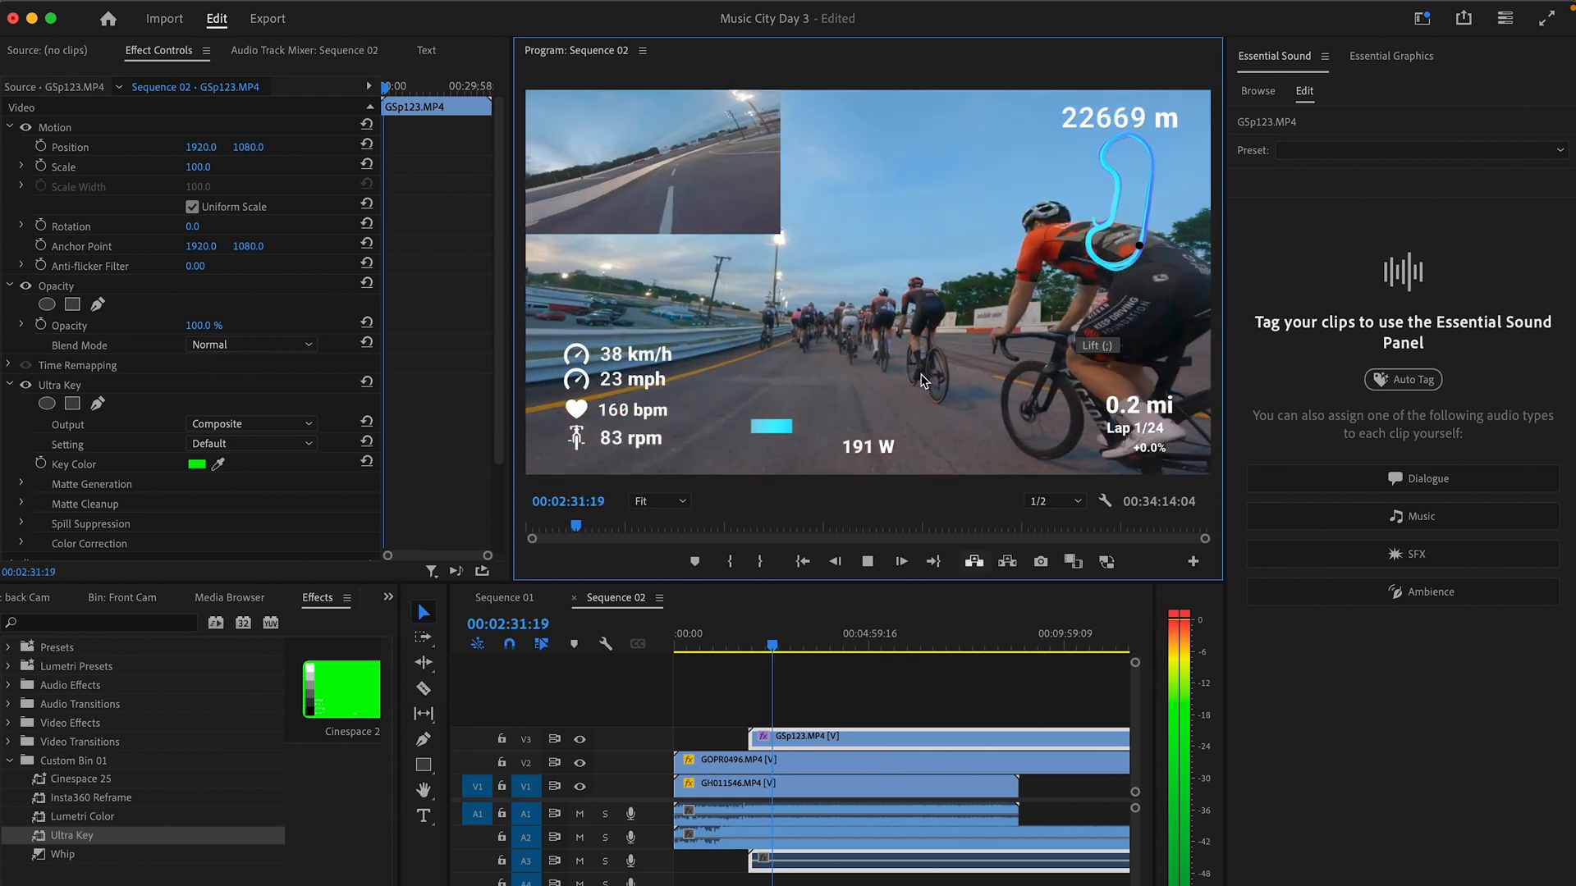
click(799, 629)
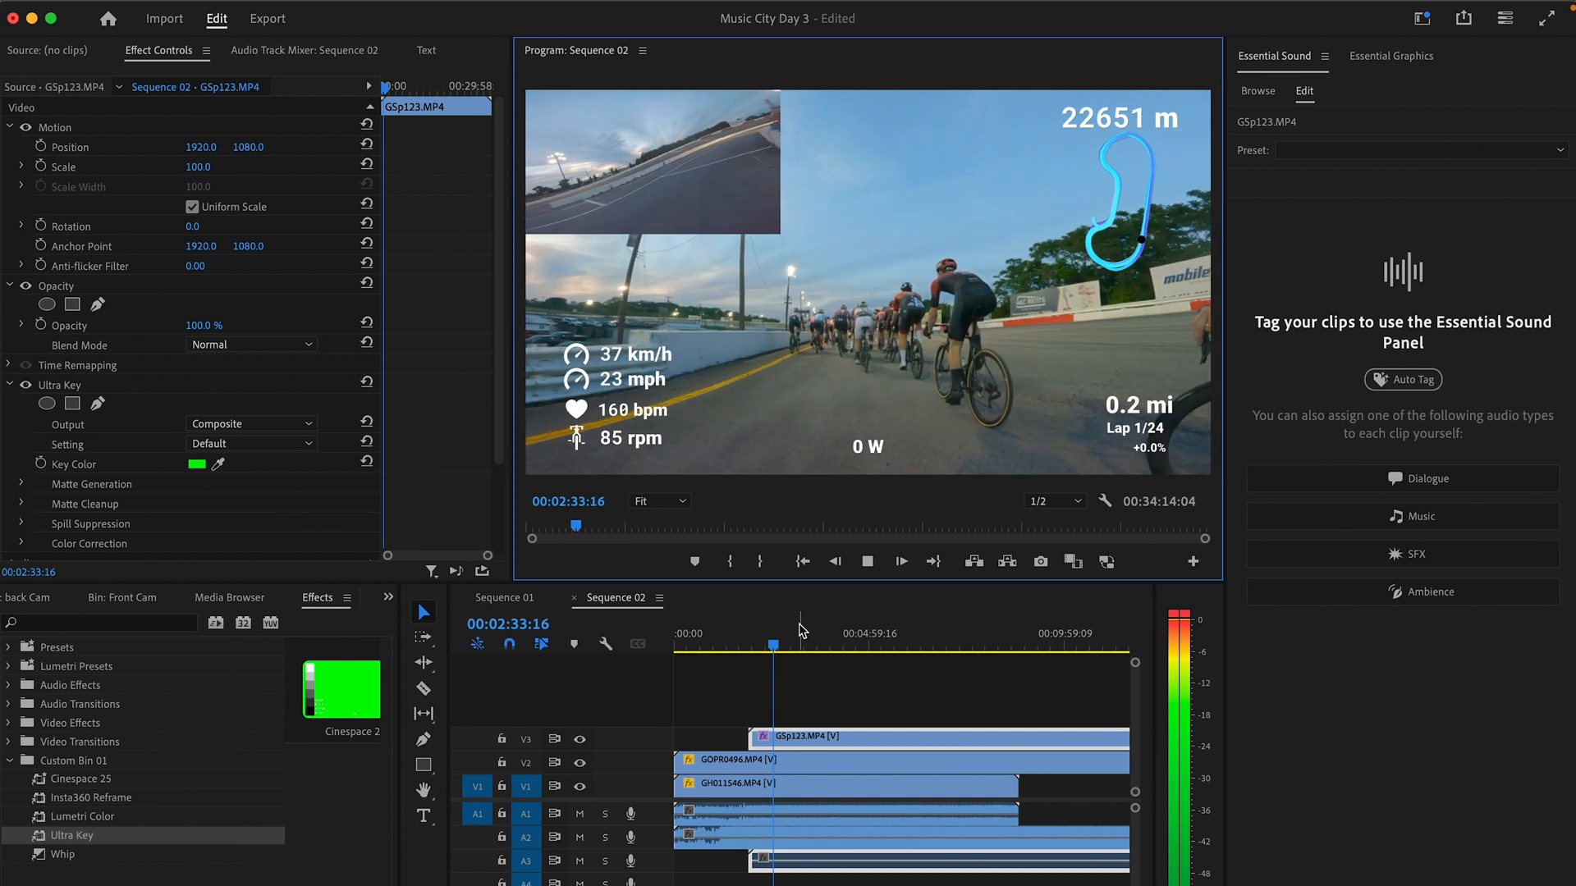
click(867, 562)
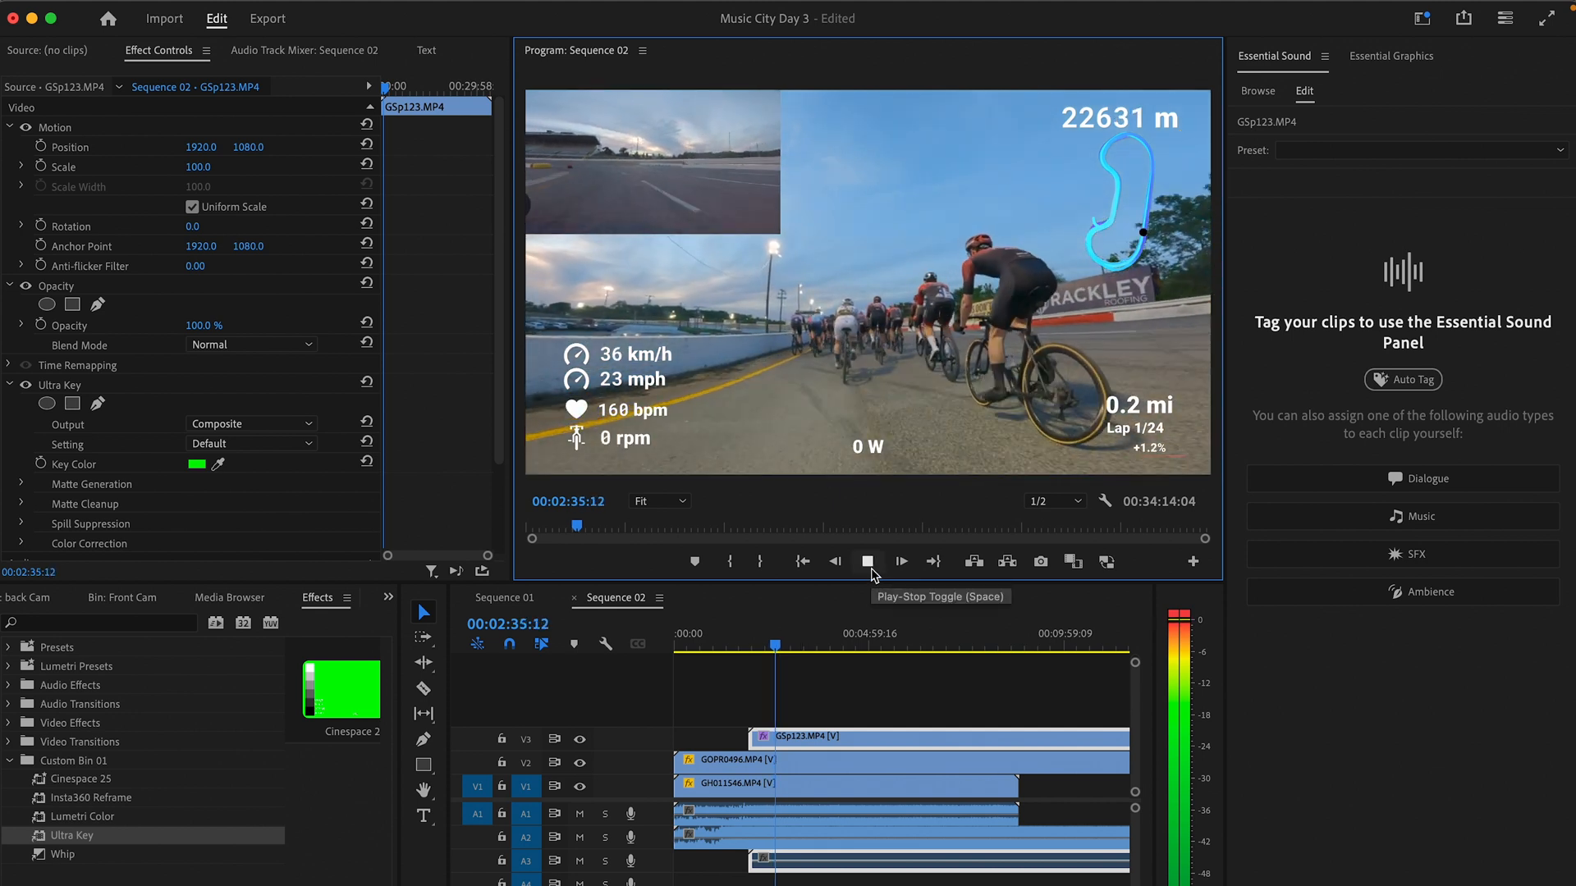
click(867, 561)
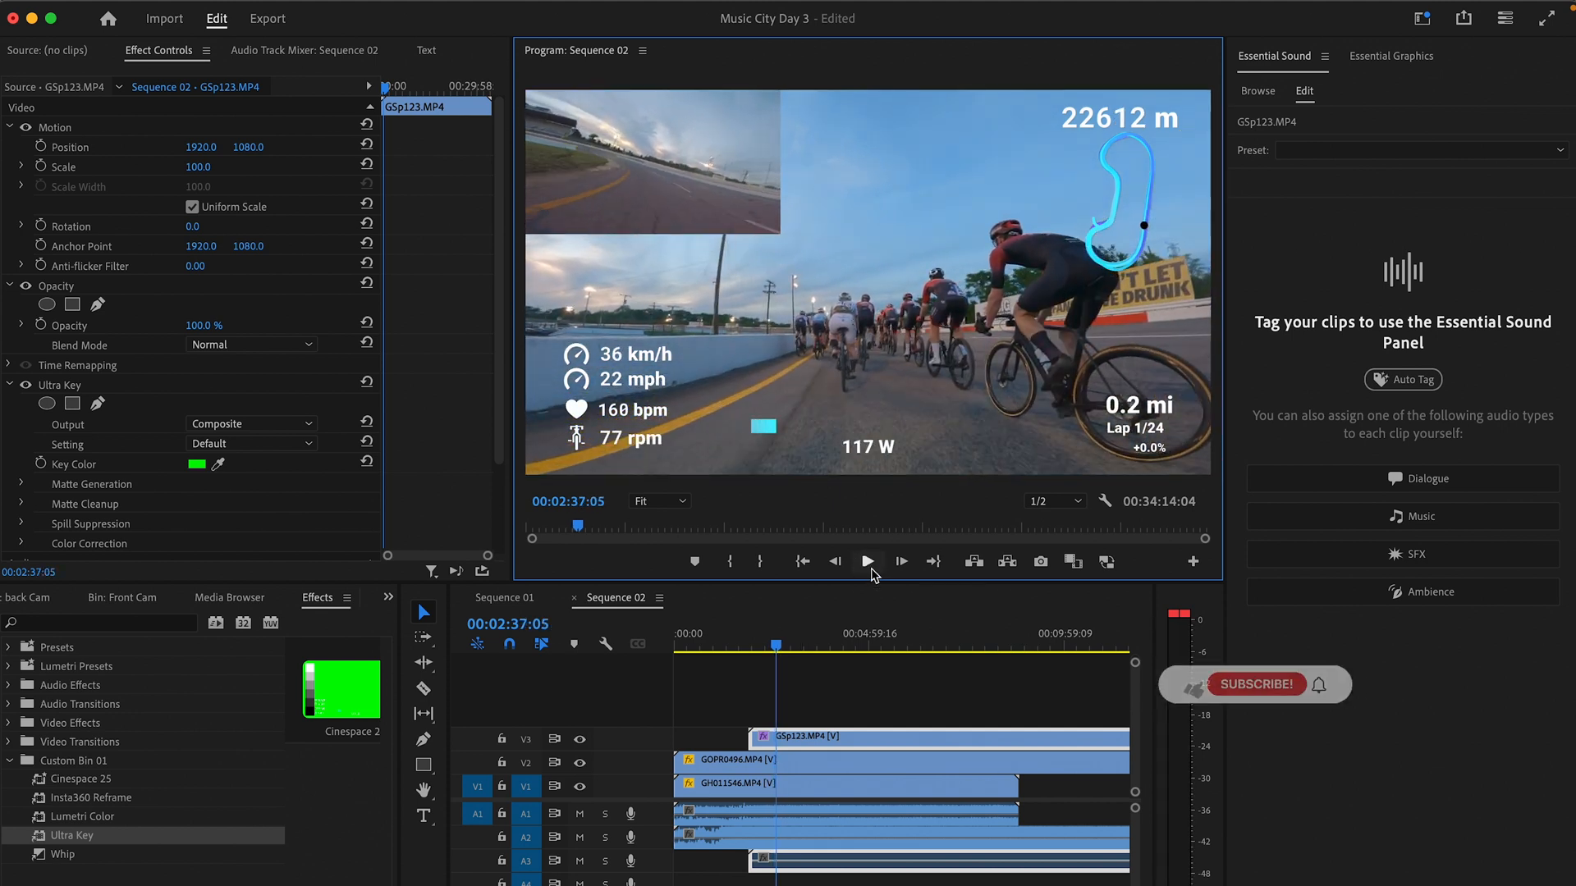